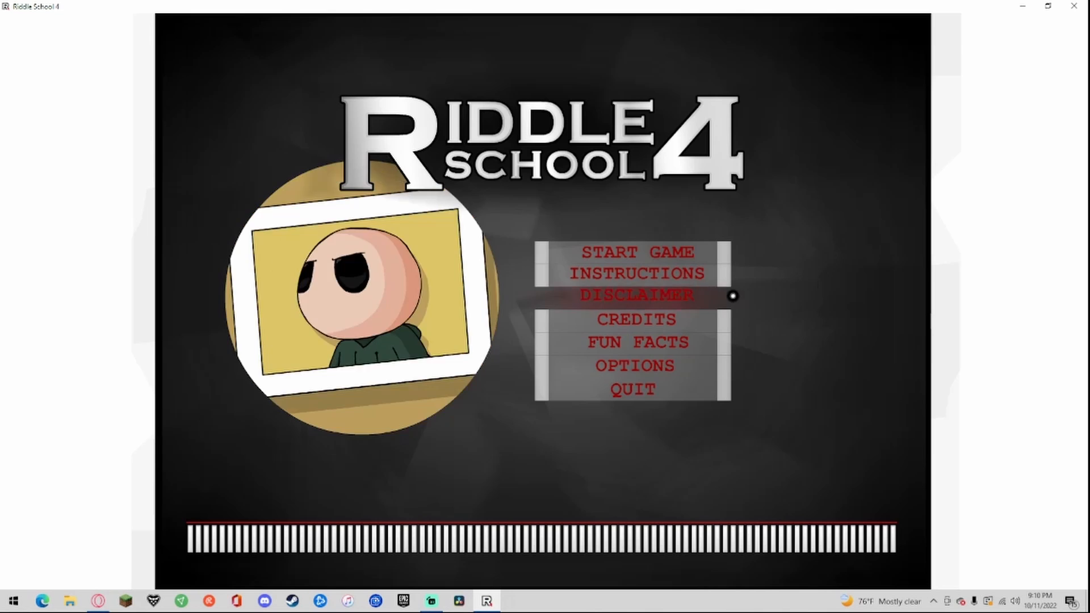
Step: Open the Instructions page from the Riddle School 4 main menu
click(635, 273)
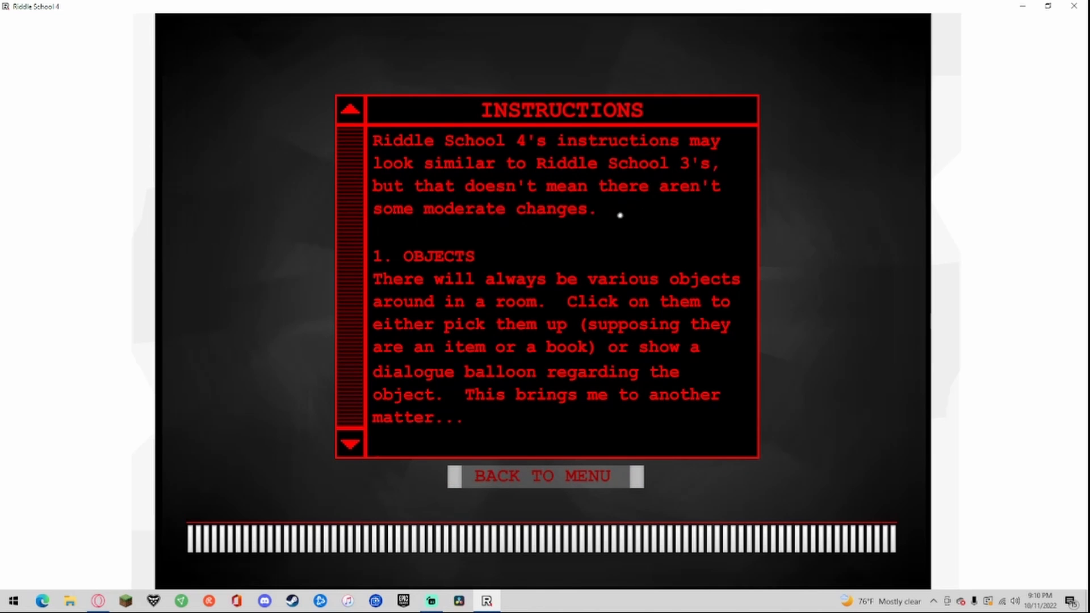
mouse_move(421, 301)
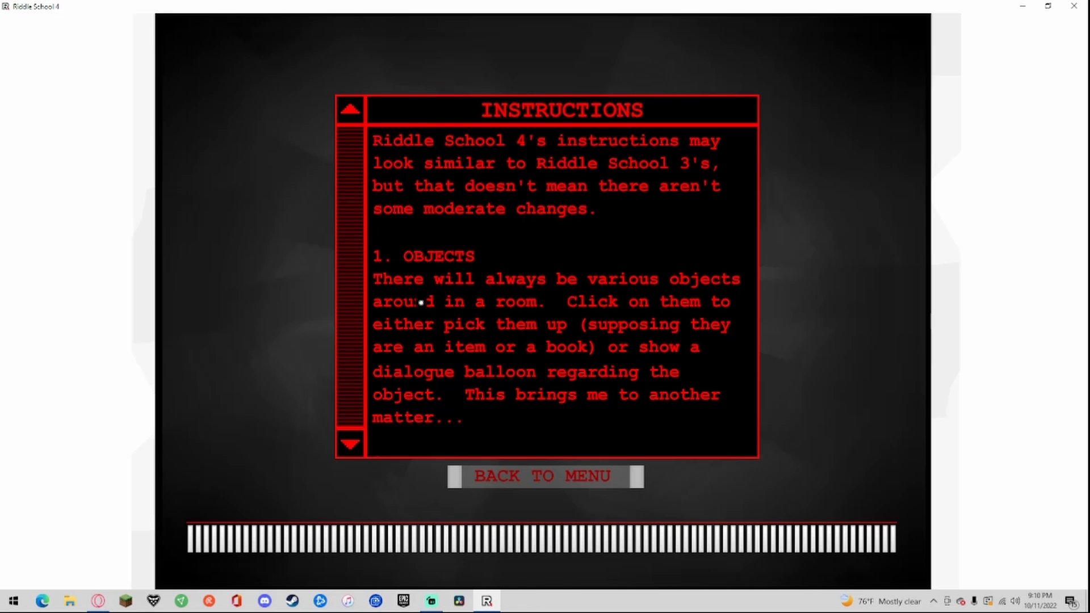
mouse_move(476, 362)
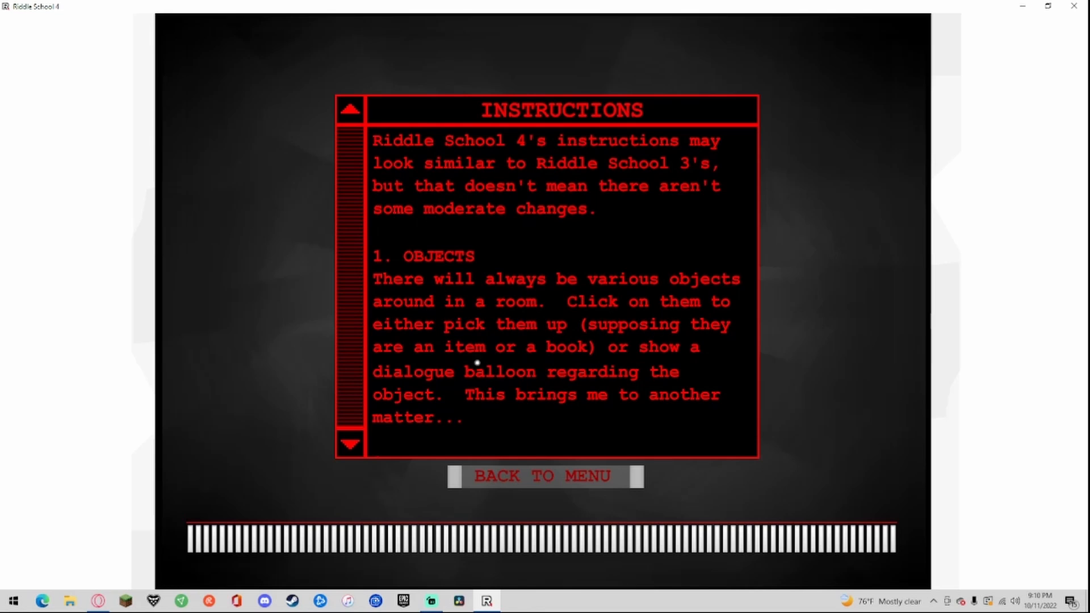
Step: Return to the main menu and open the Fun Facts page with development stats
click(544, 476)
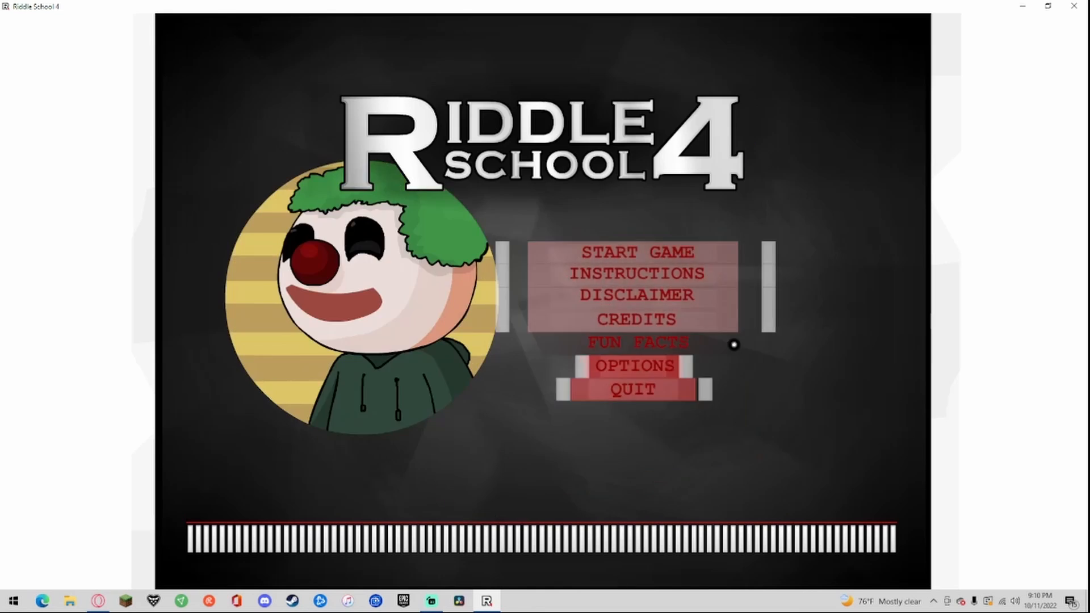
click(634, 342)
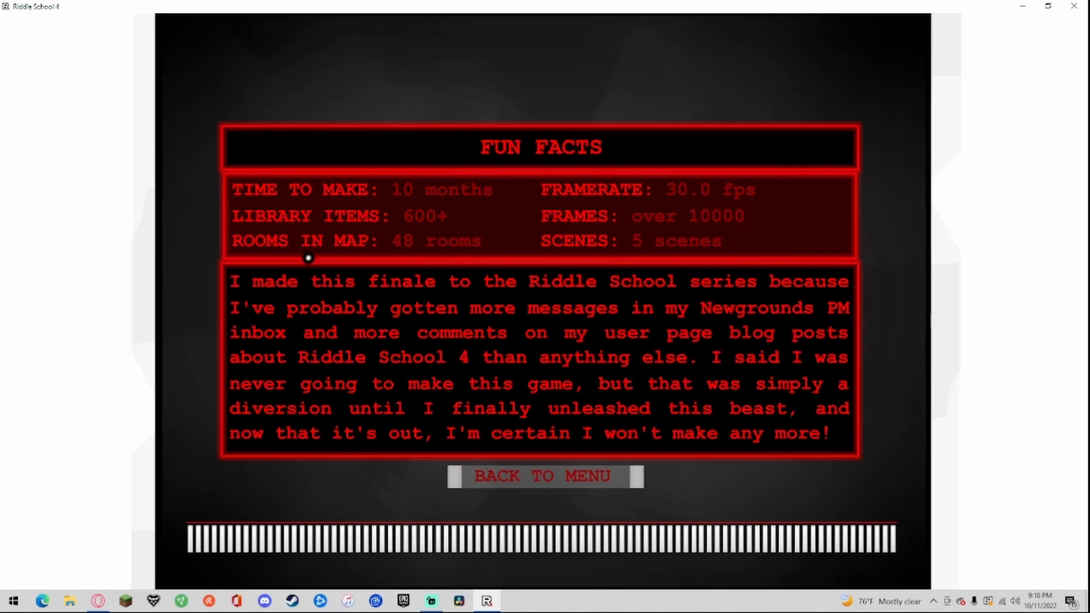
mouse_move(708, 197)
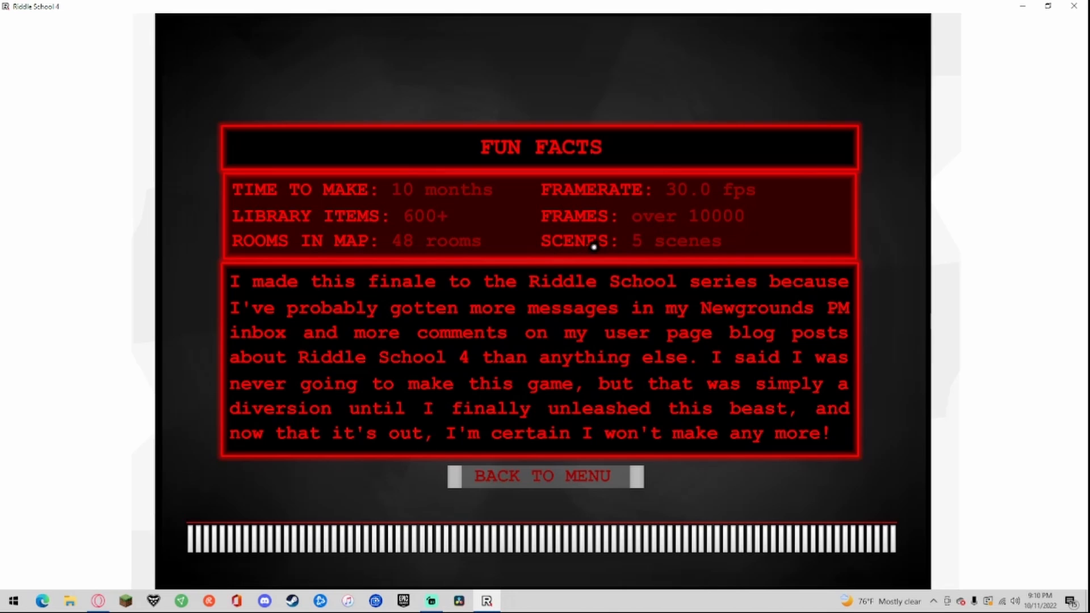
mouse_move(552, 283)
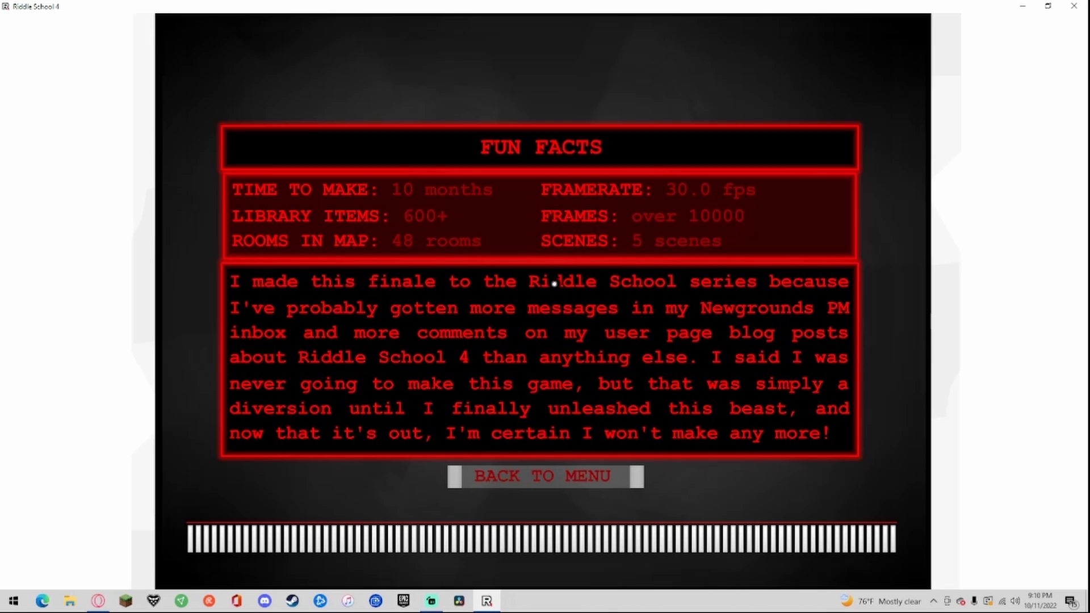
mouse_move(619, 313)
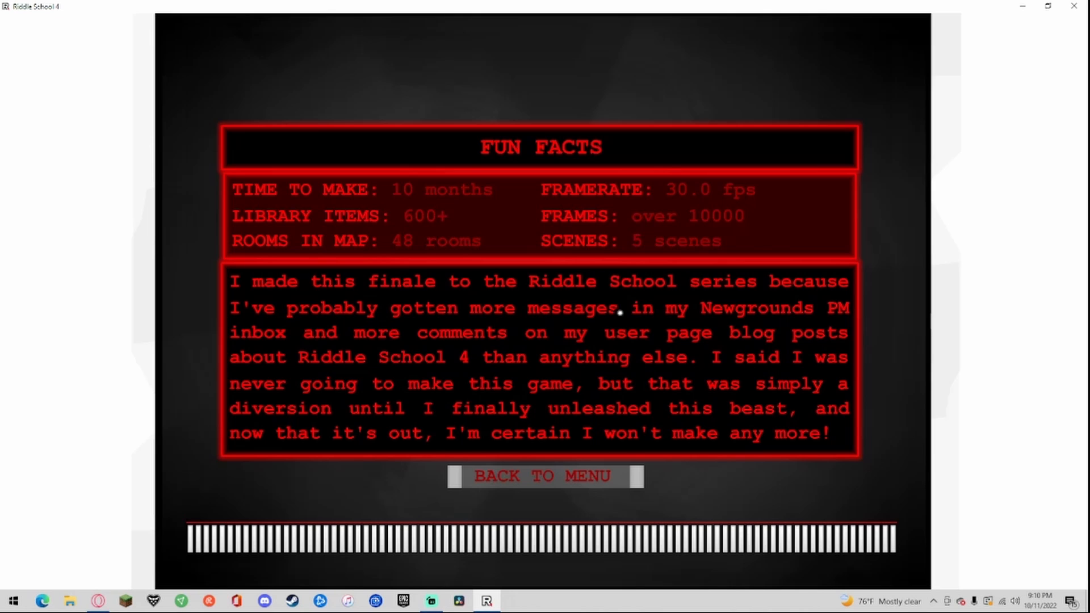
mouse_move(368, 334)
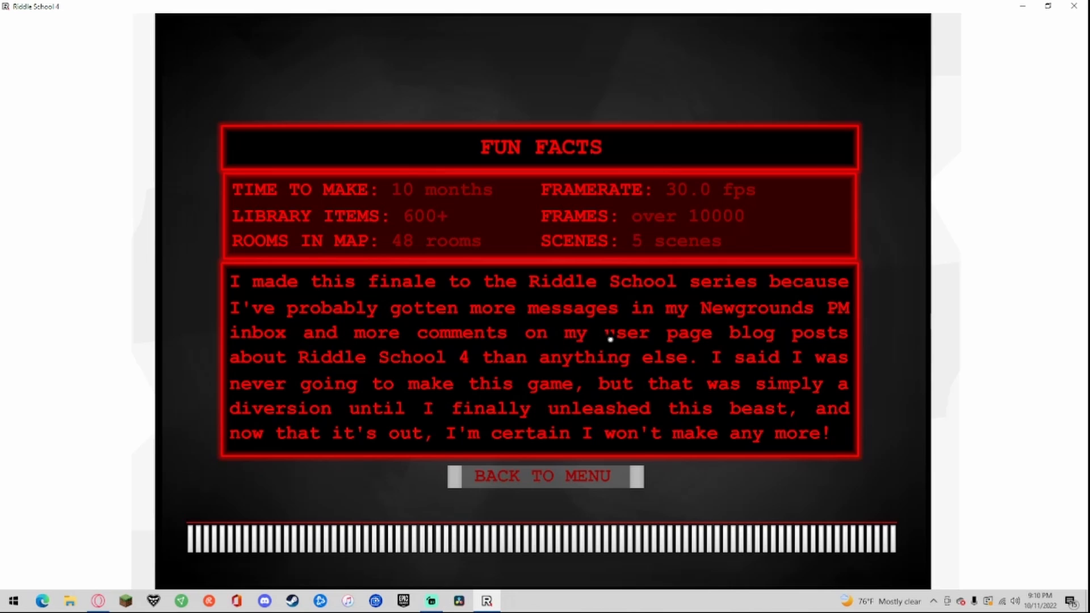
mouse_move(714, 314)
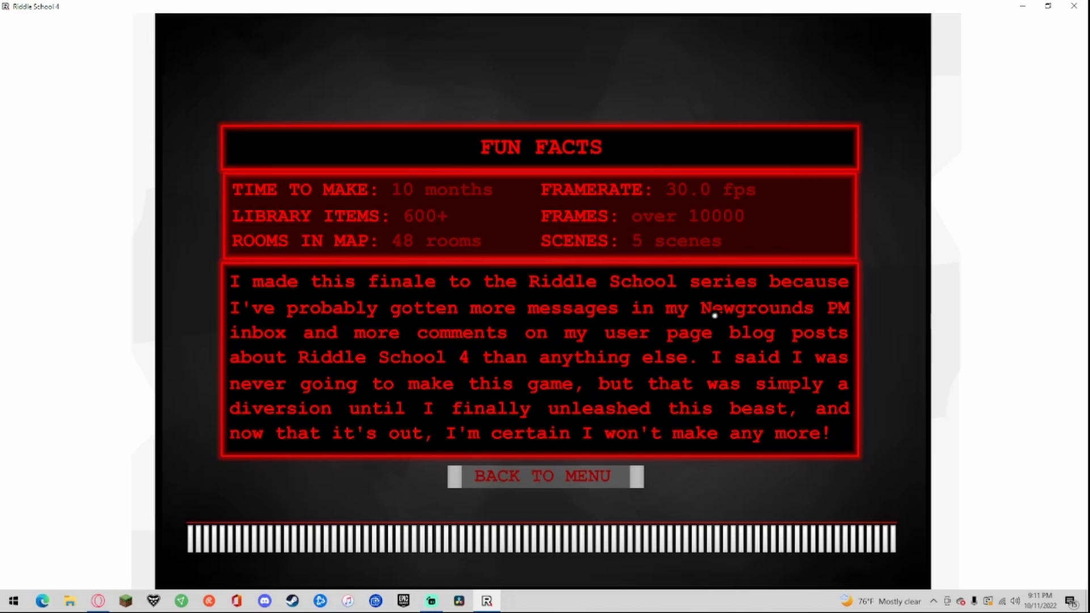
mouse_move(428, 302)
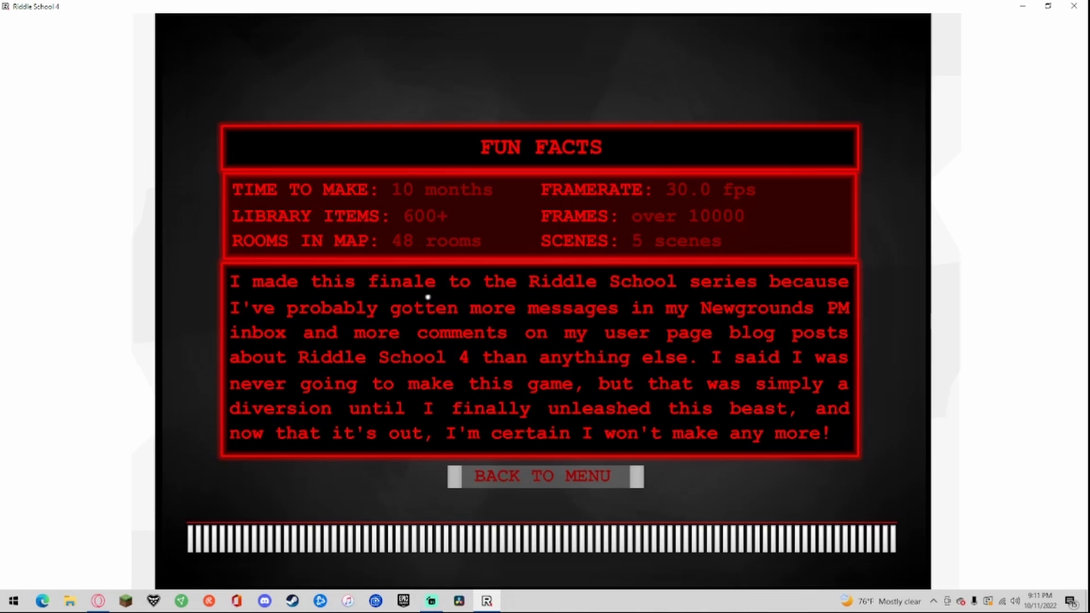
mouse_move(416, 299)
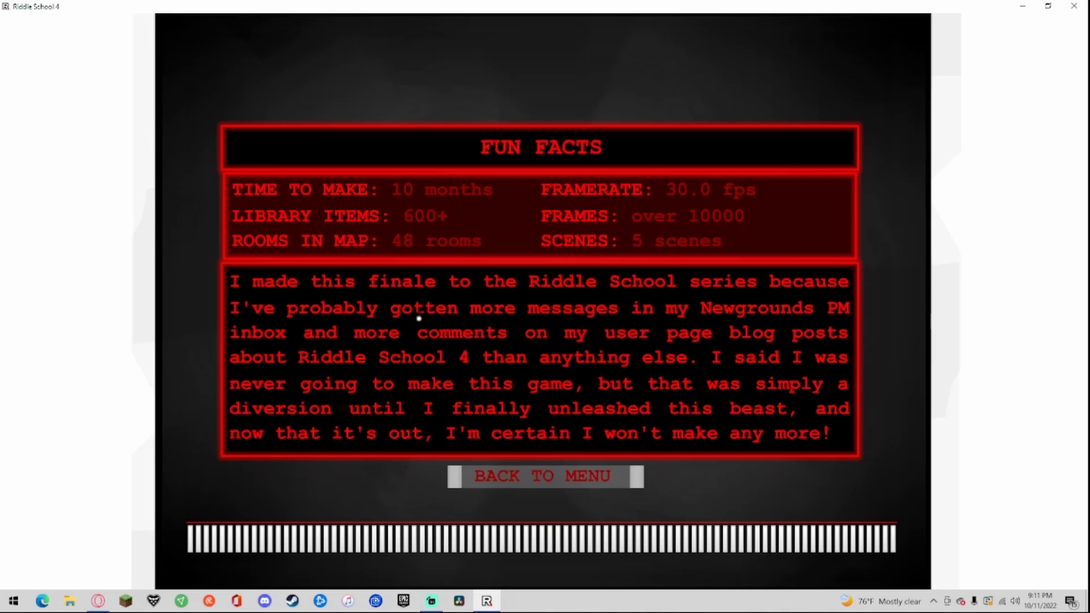
mouse_move(396, 318)
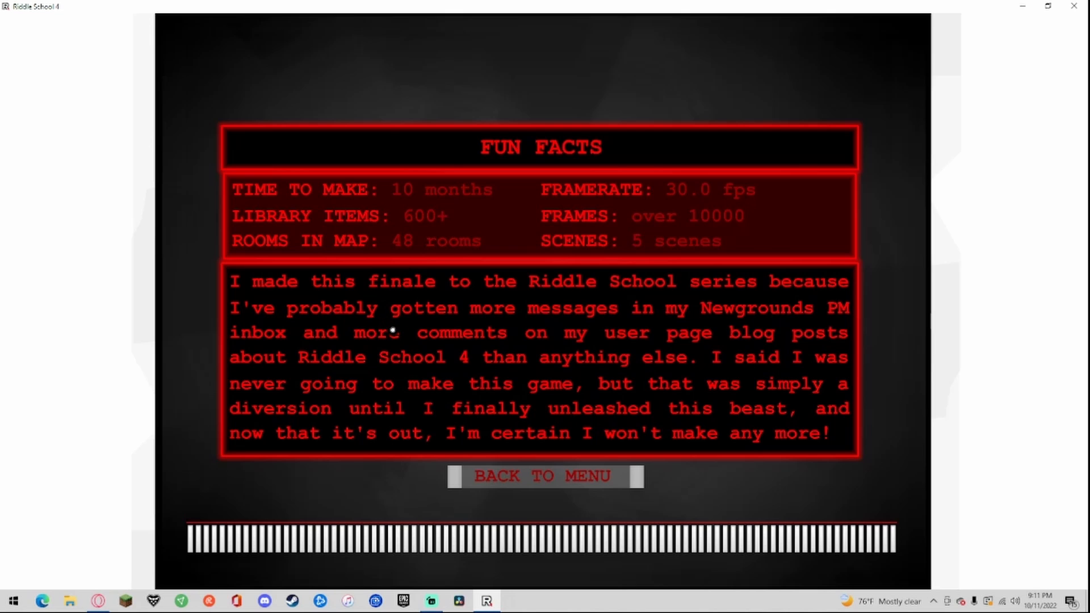
Step: View the Disclaimer page, then the Credits page, returning to the main menu
click(544, 476)
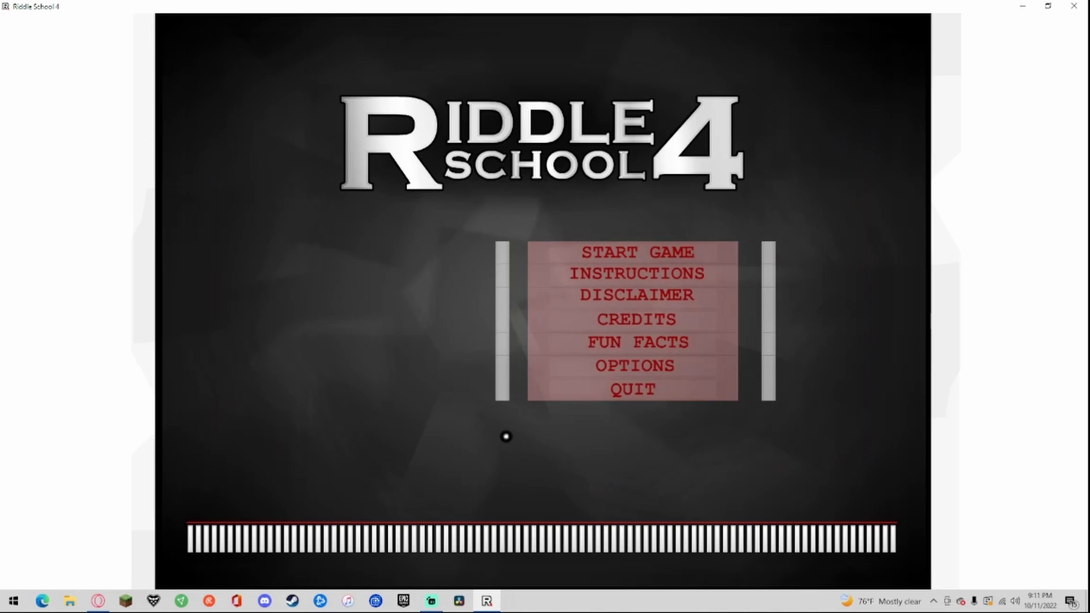
click(635, 295)
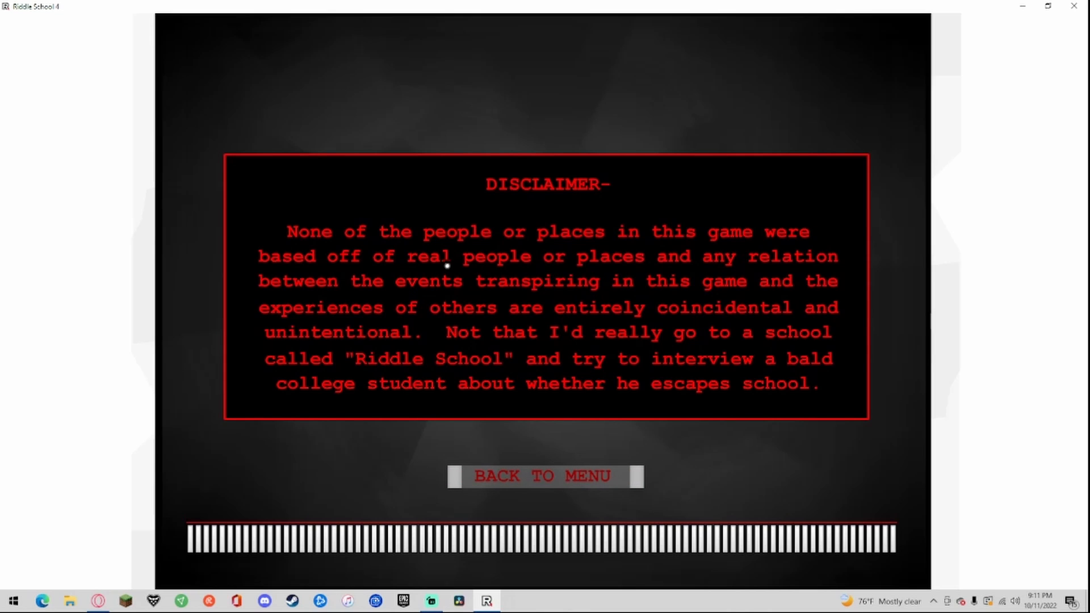
mouse_move(682, 258)
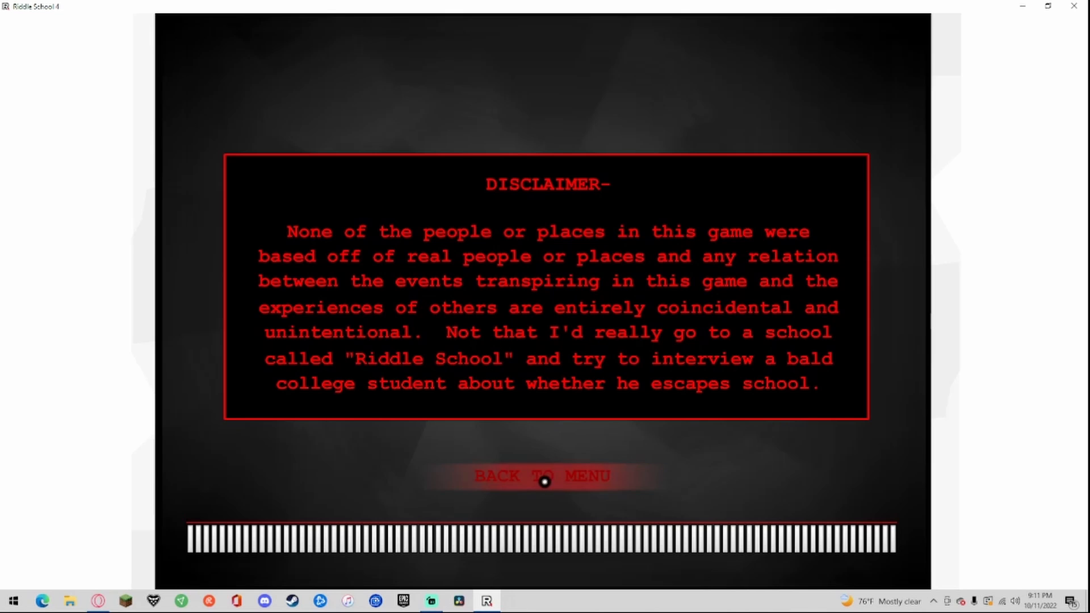
click(544, 476)
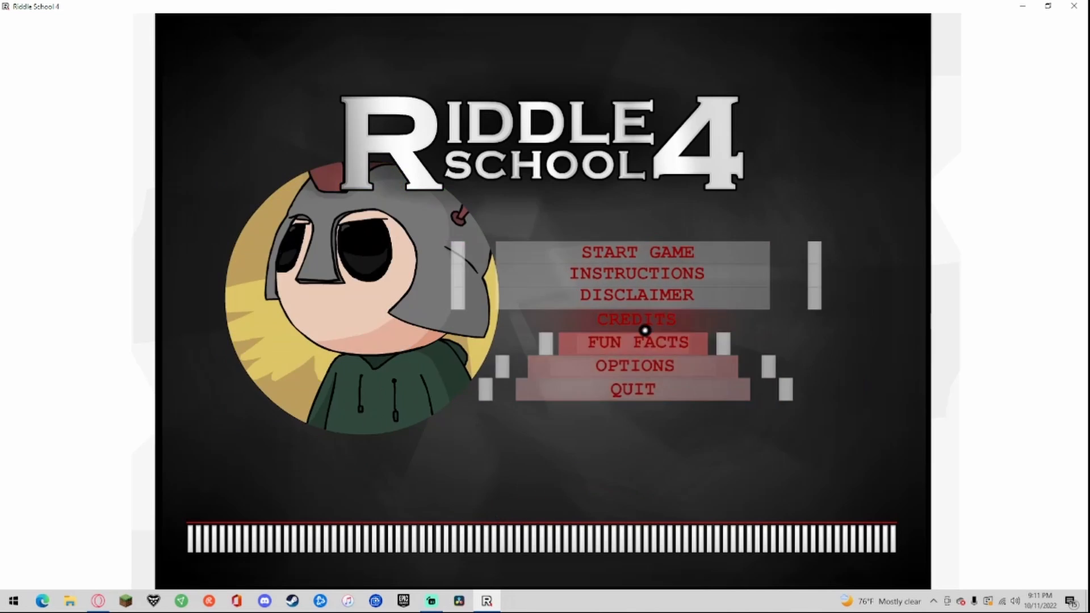
click(634, 319)
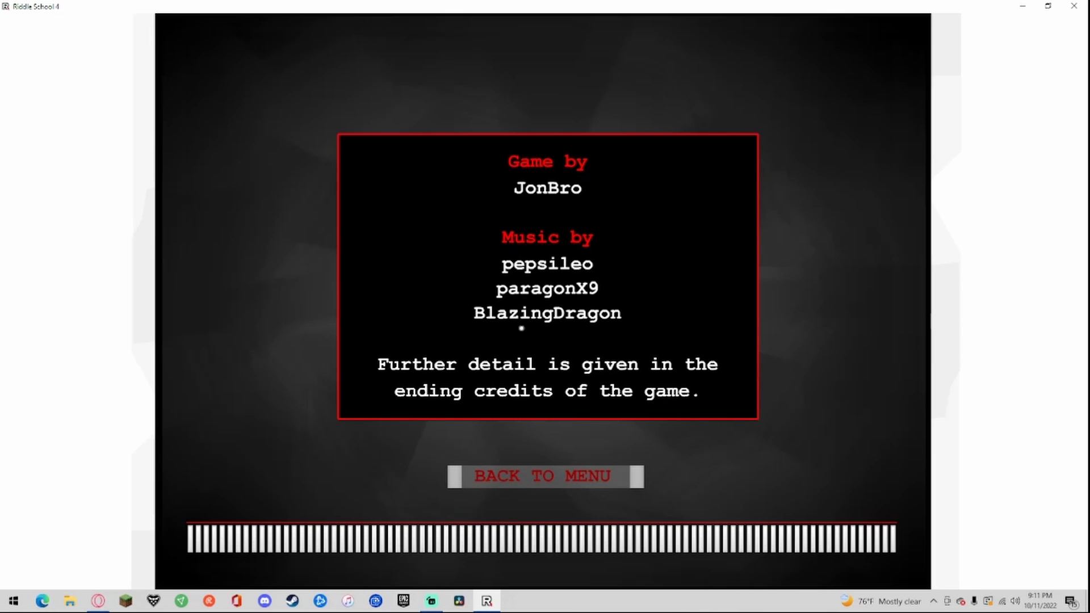
mouse_move(513, 313)
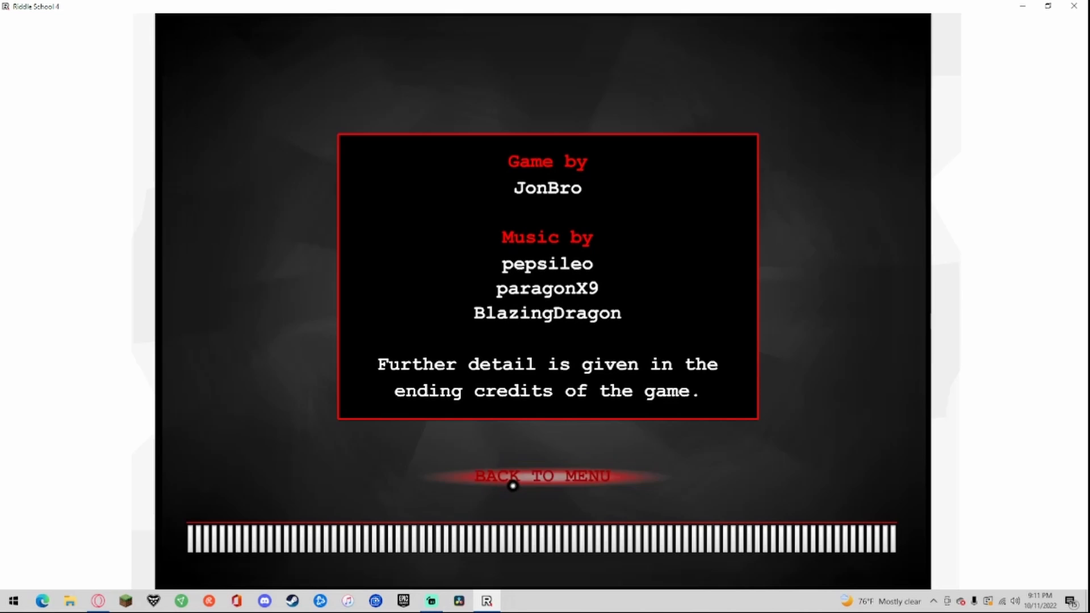
click(546, 476)
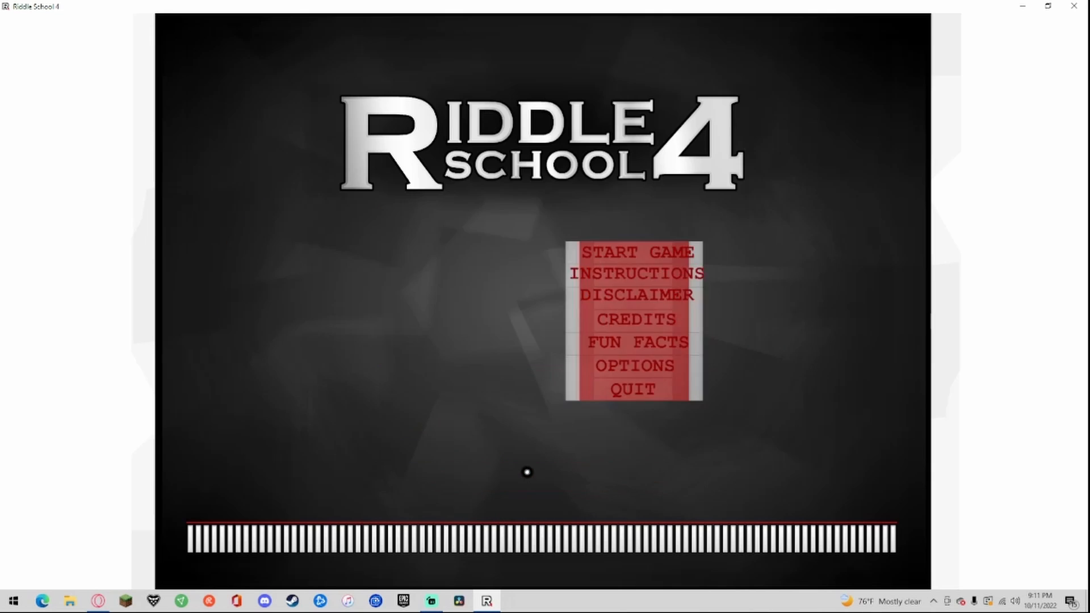
Step: Start a new game, opening in the classroom with an empty inventory
click(635, 252)
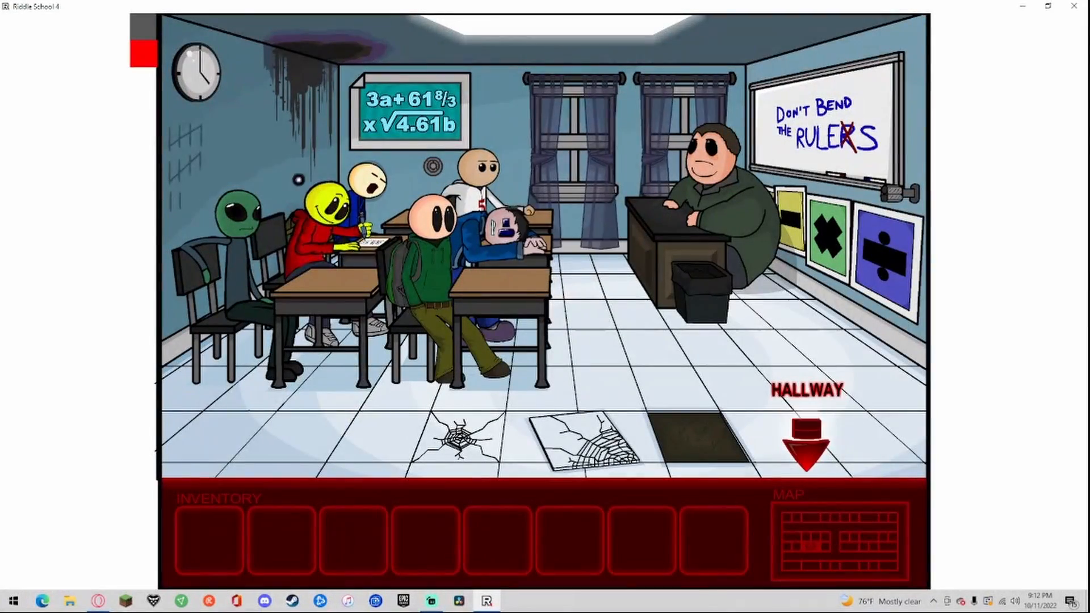
mouse_move(330, 209)
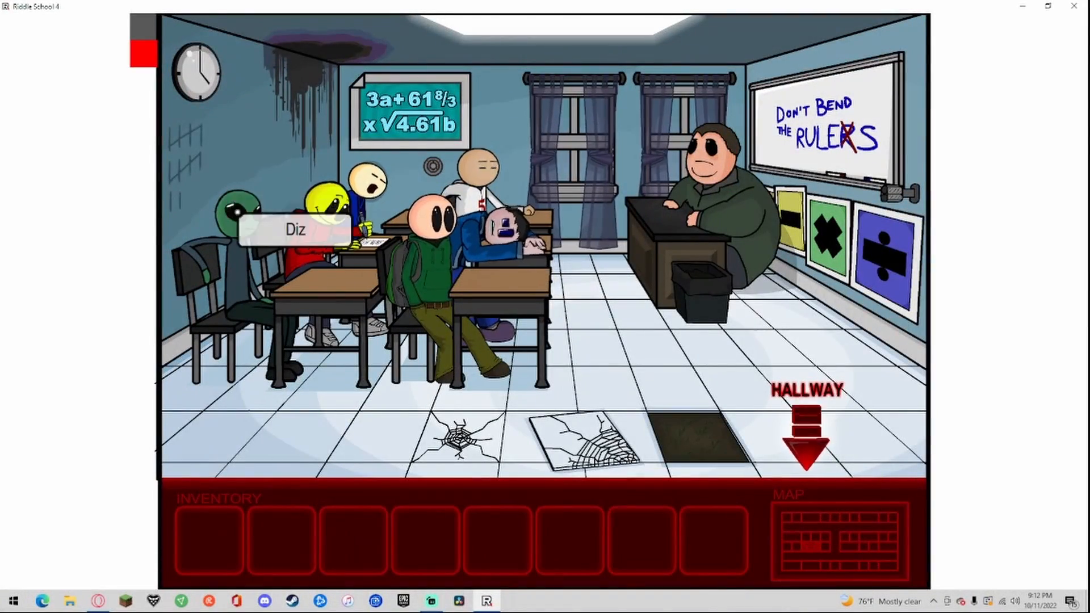
click(709, 195)
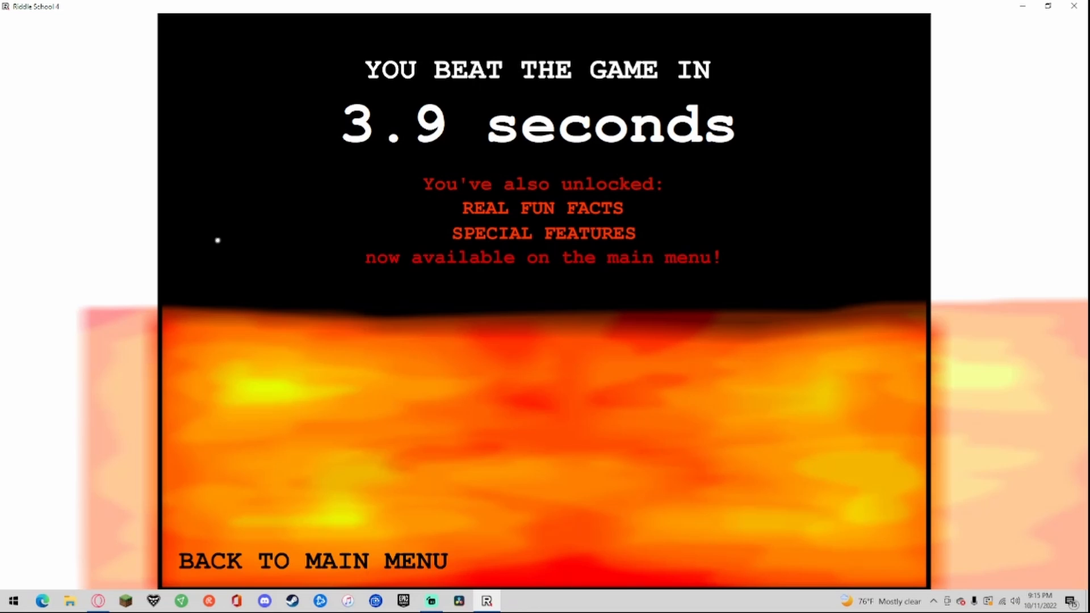
mouse_move(267, 560)
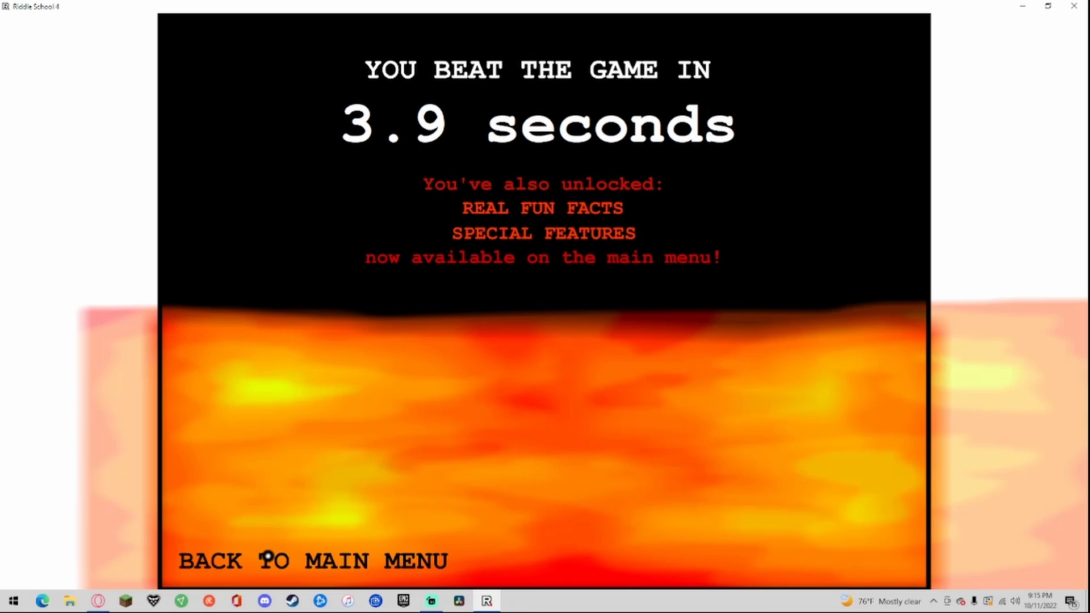
click(312, 561)
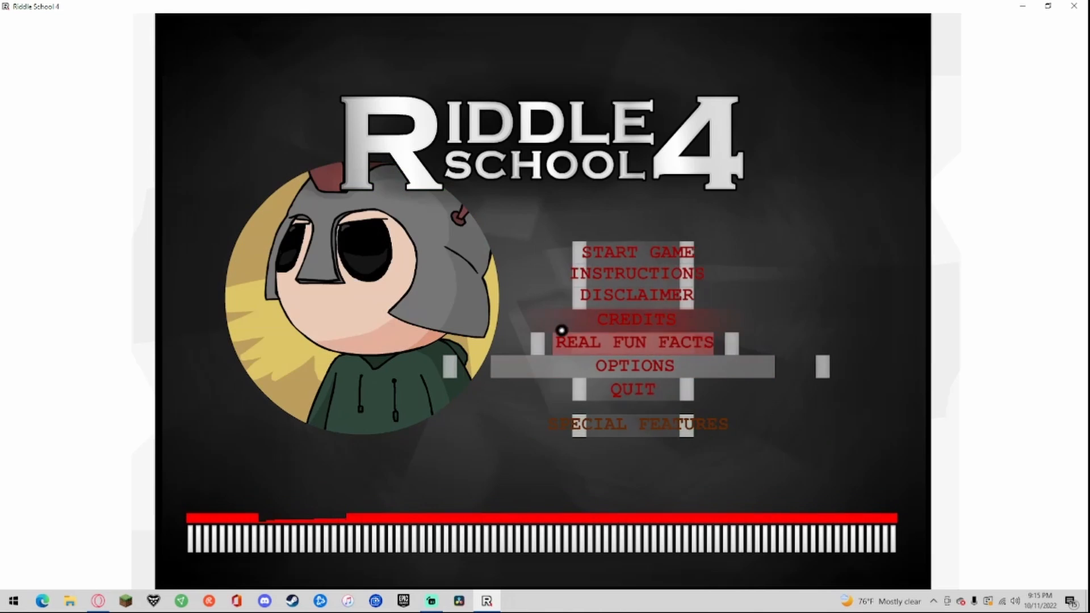
click(631, 341)
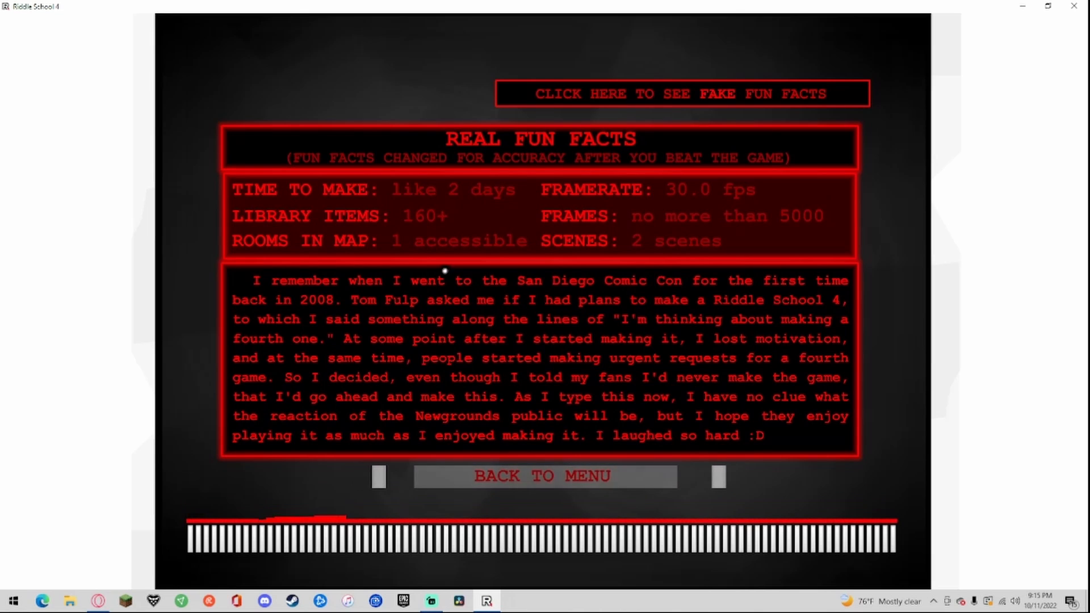
mouse_move(457, 201)
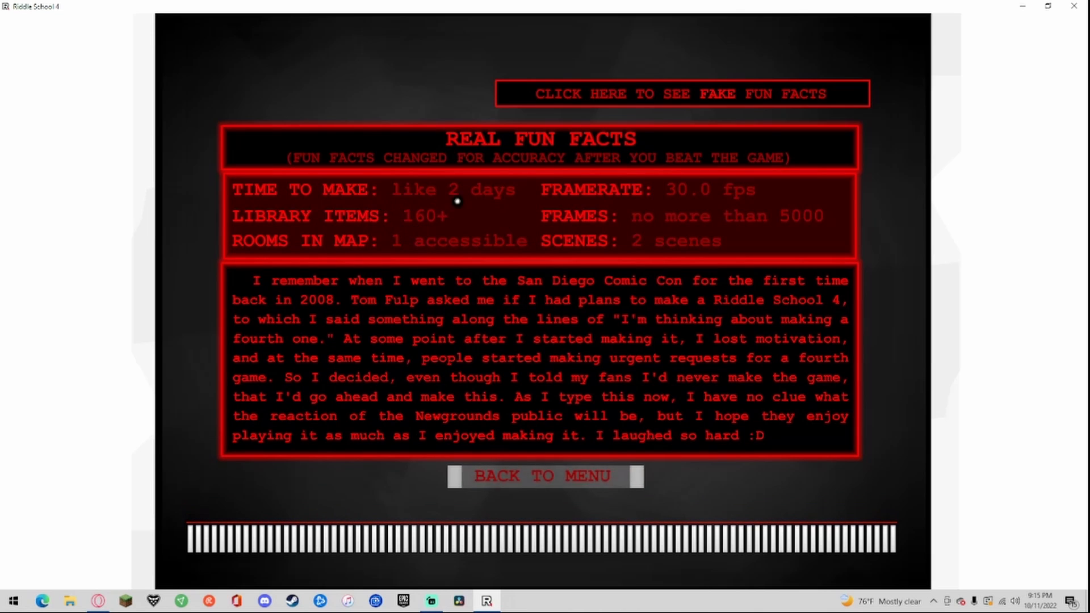
mouse_move(374, 246)
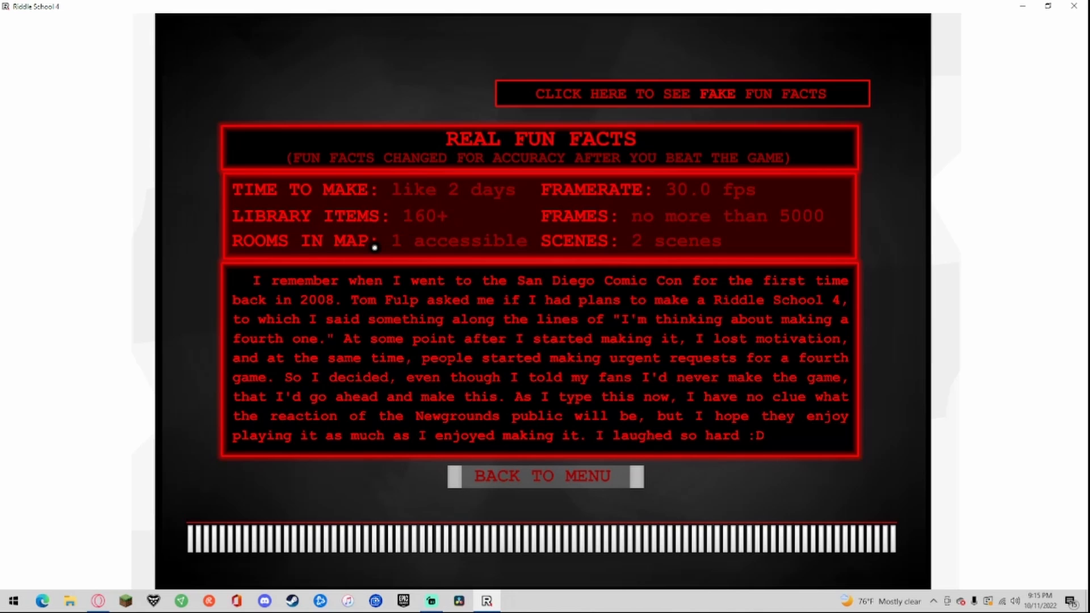
mouse_move(572, 171)
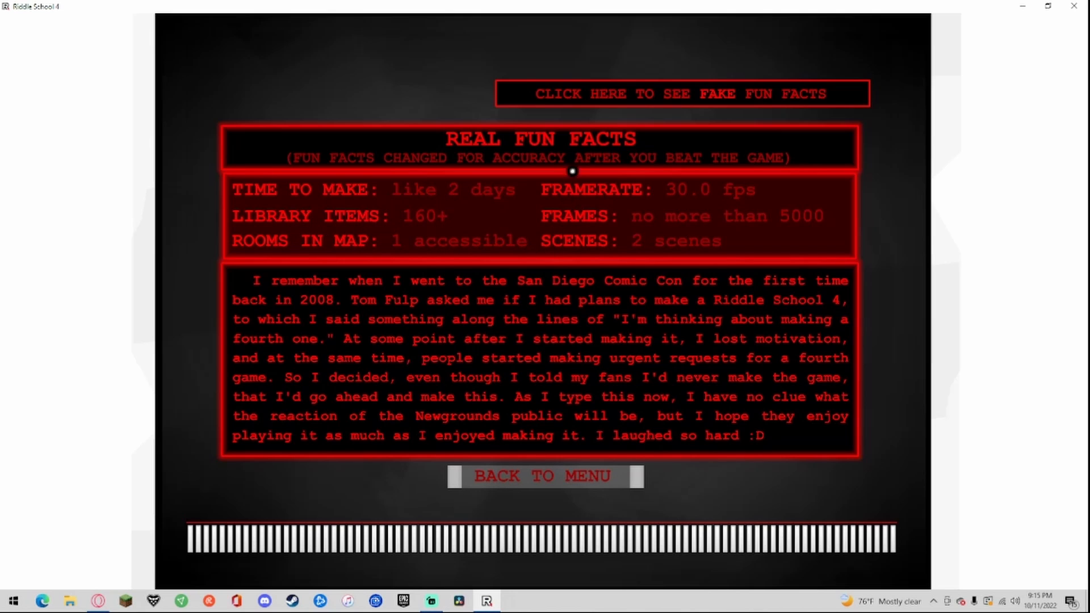
mouse_move(657, 235)
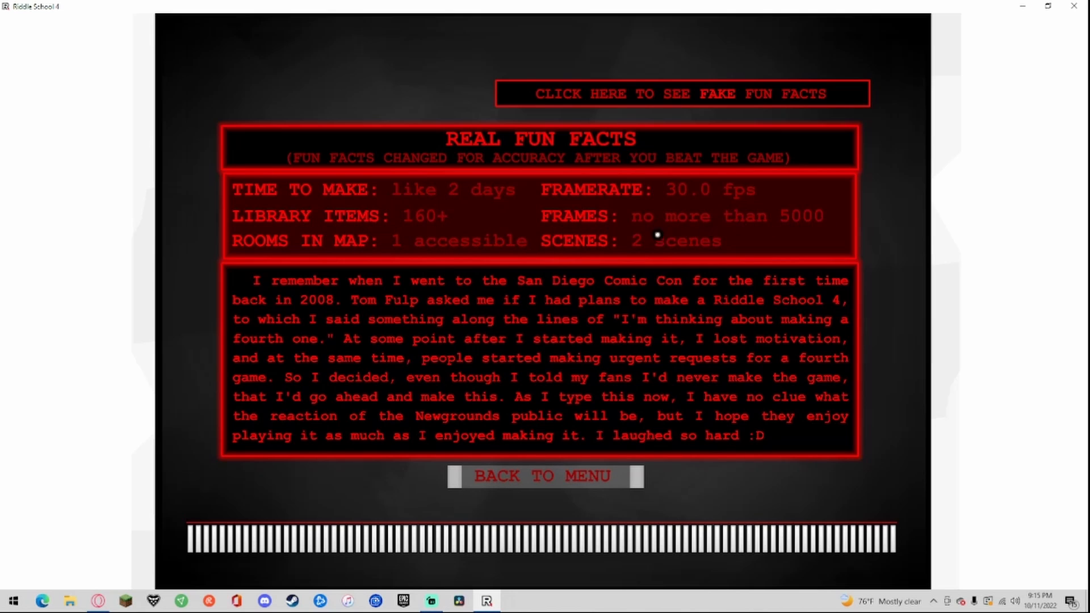
mouse_move(427, 289)
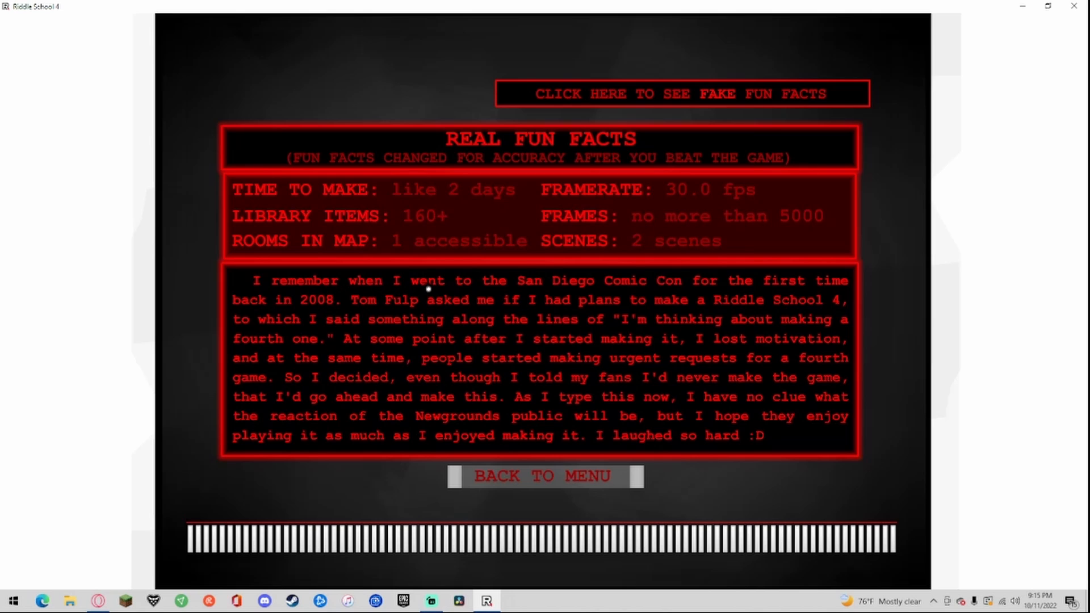
mouse_move(685, 286)
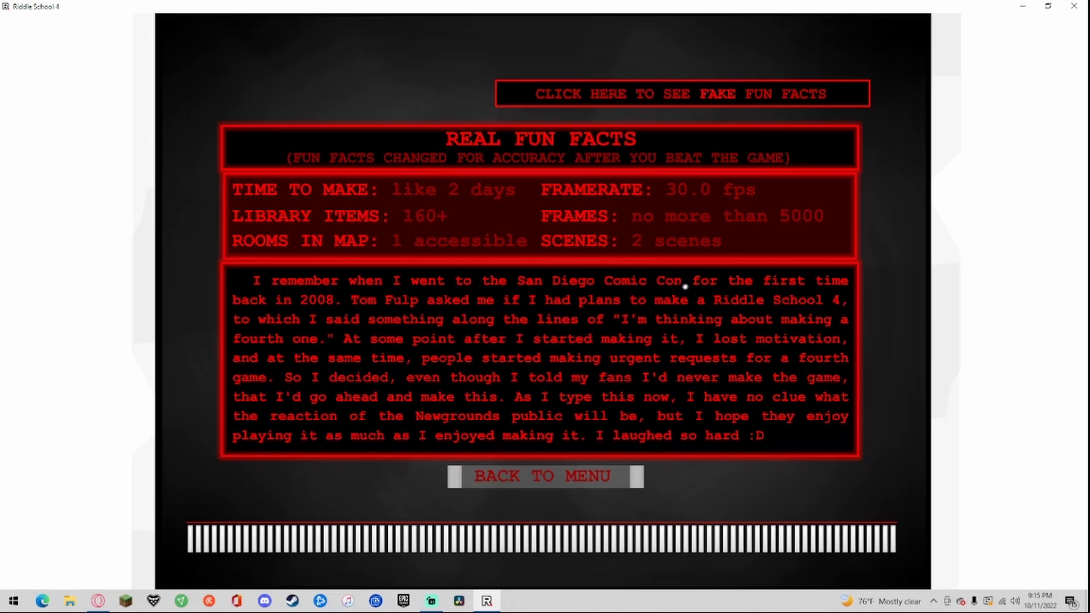
mouse_move(390, 300)
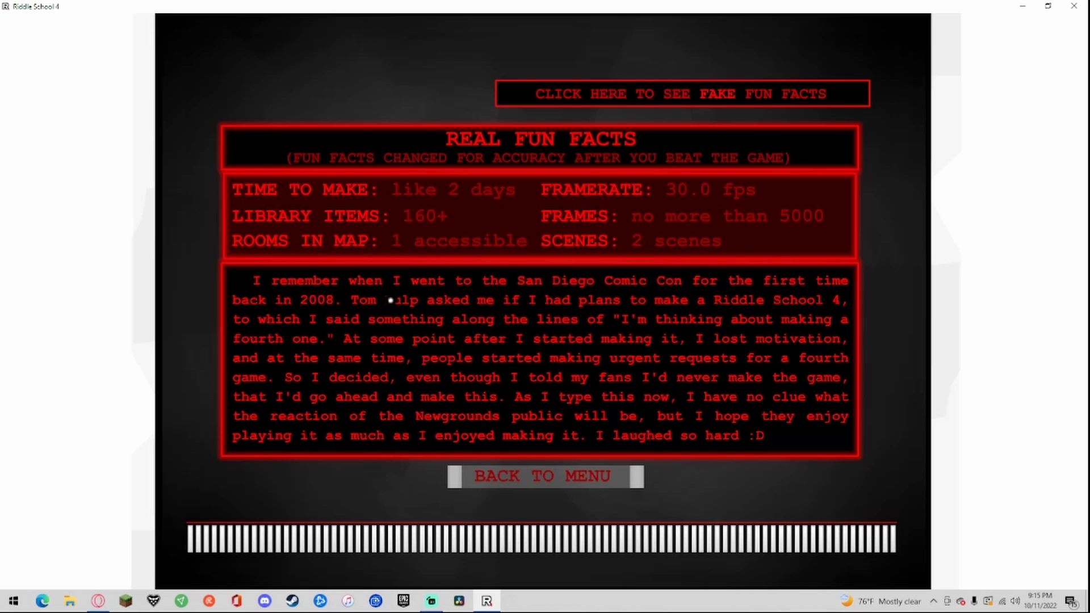
mouse_move(664, 303)
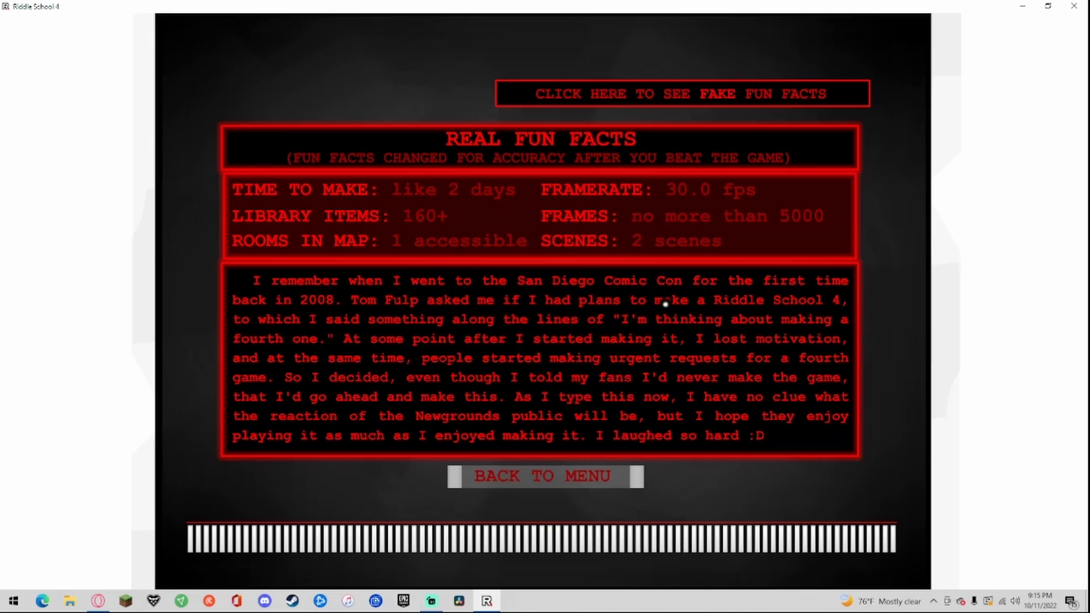
mouse_move(424, 321)
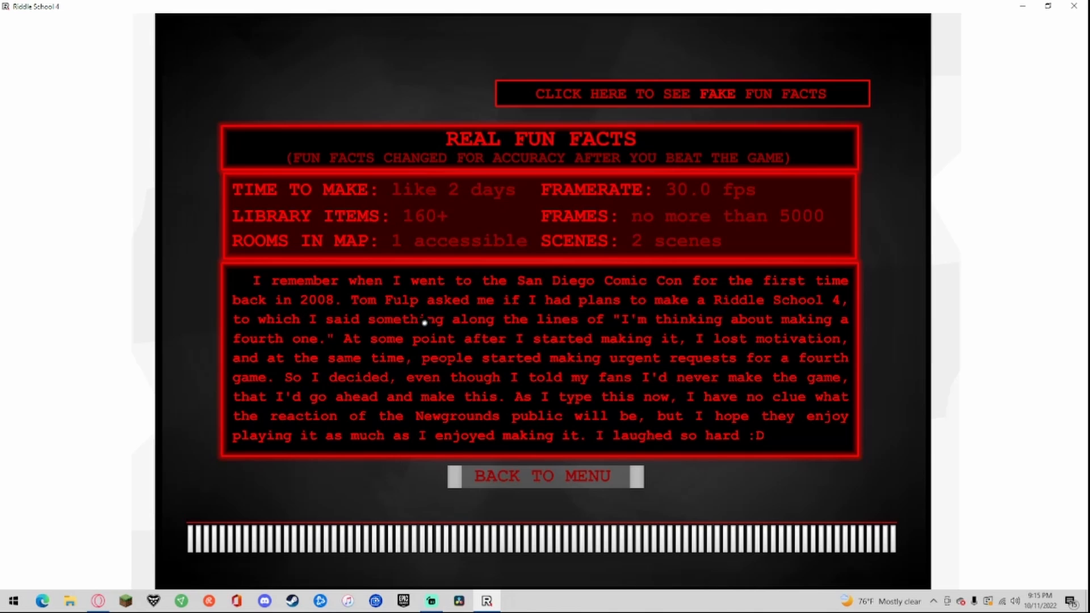
mouse_move(226, 338)
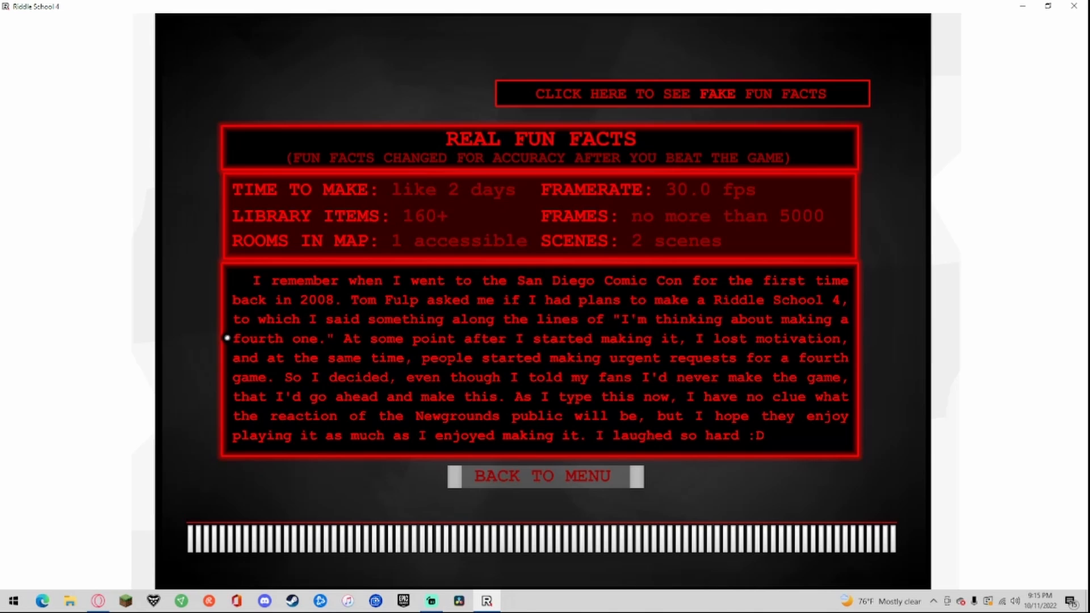
mouse_move(548, 340)
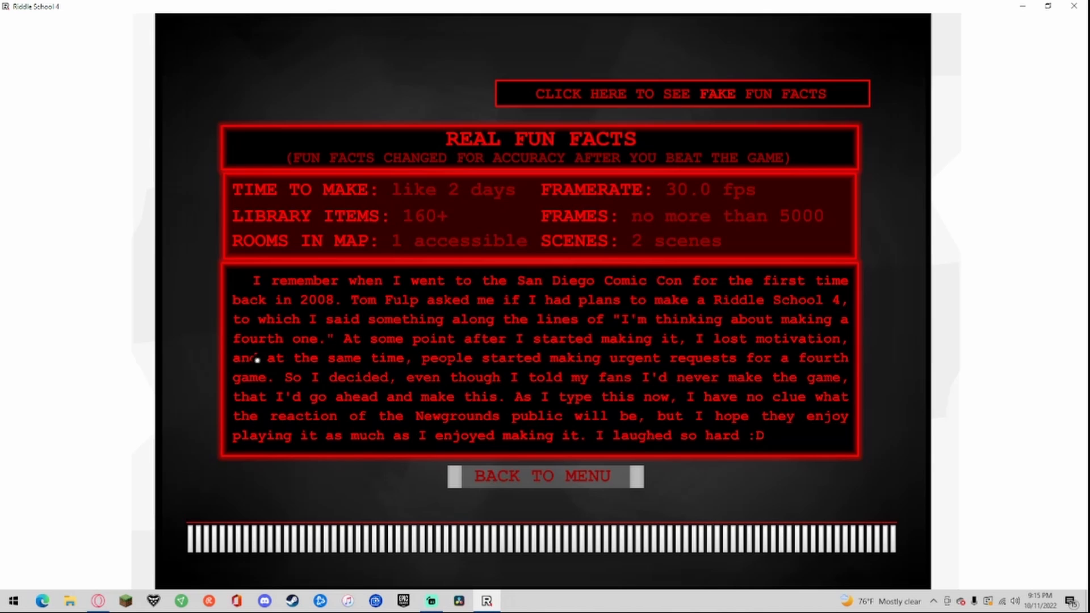
mouse_move(716, 362)
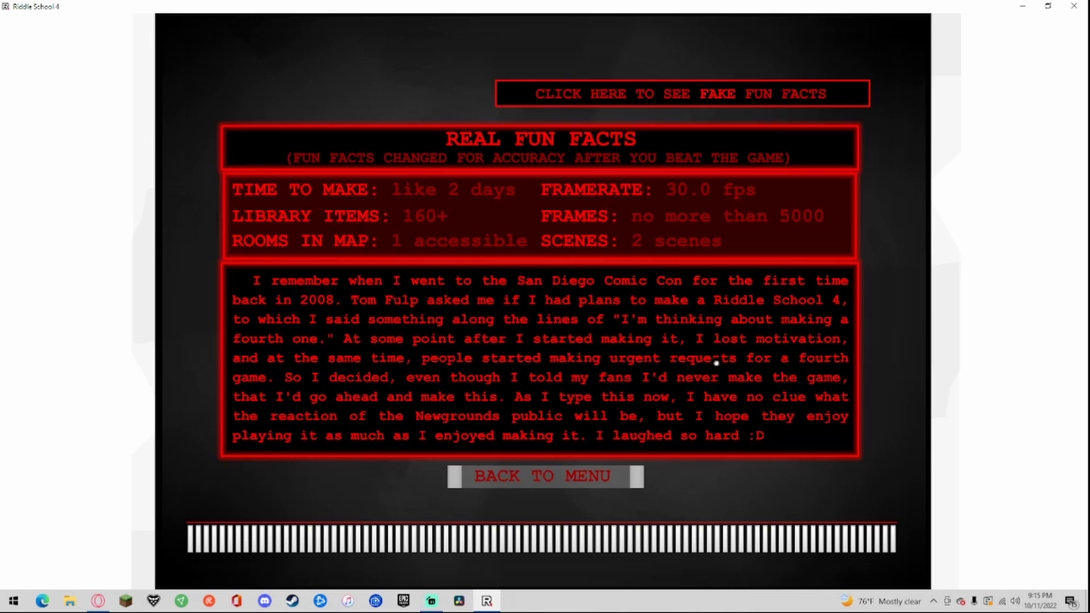
mouse_move(359, 386)
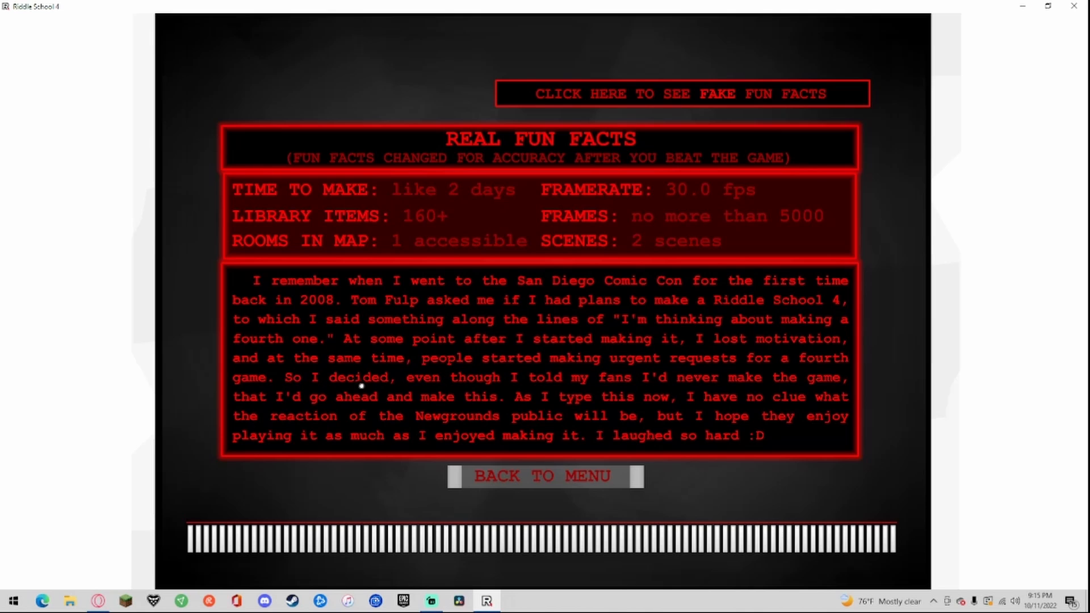
mouse_move(783, 381)
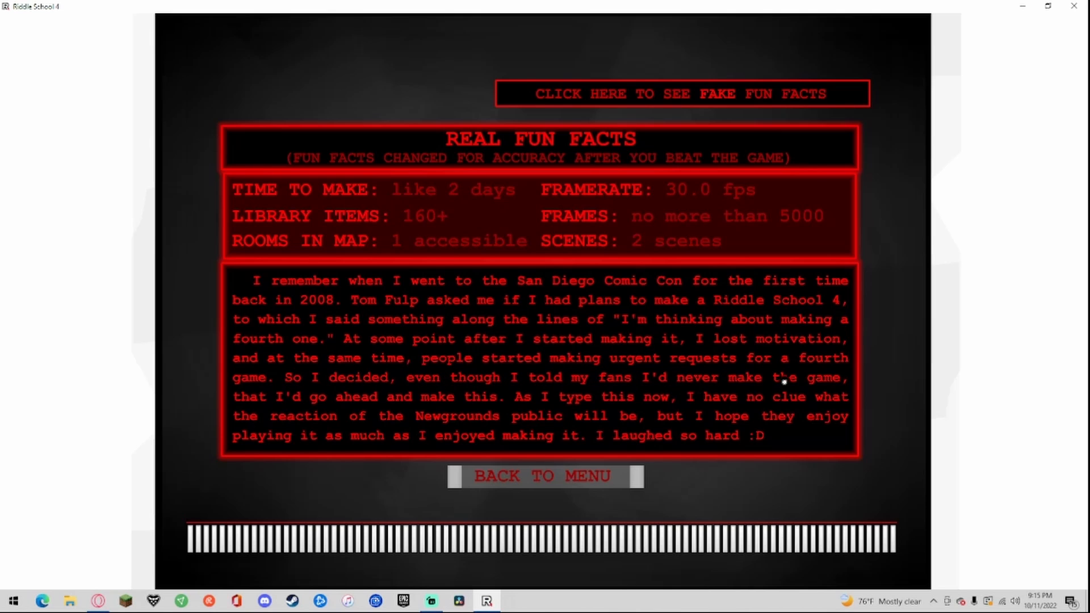
mouse_move(318, 402)
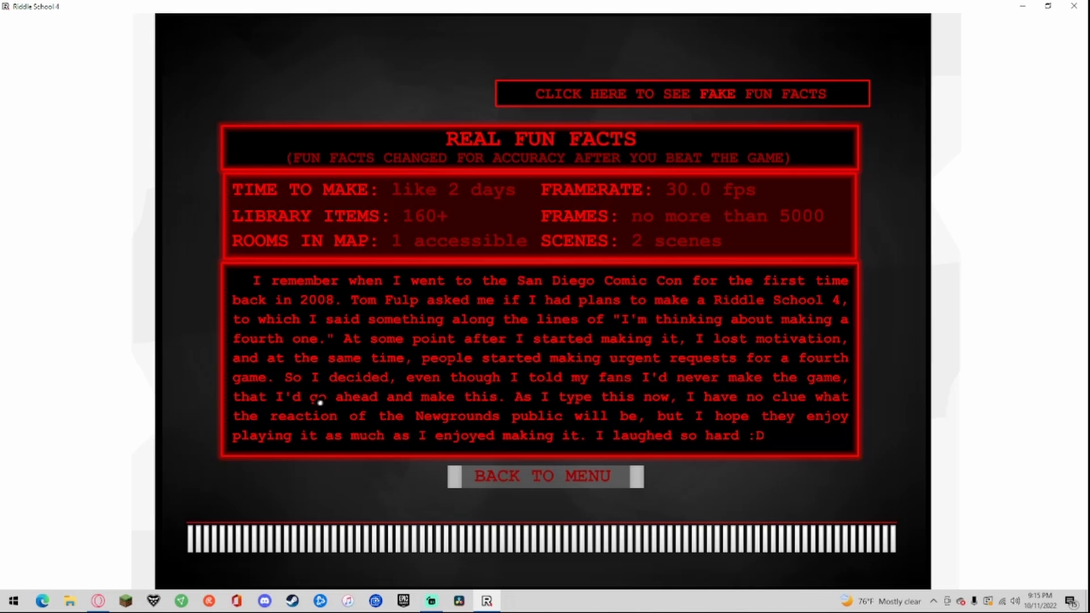
mouse_move(725, 405)
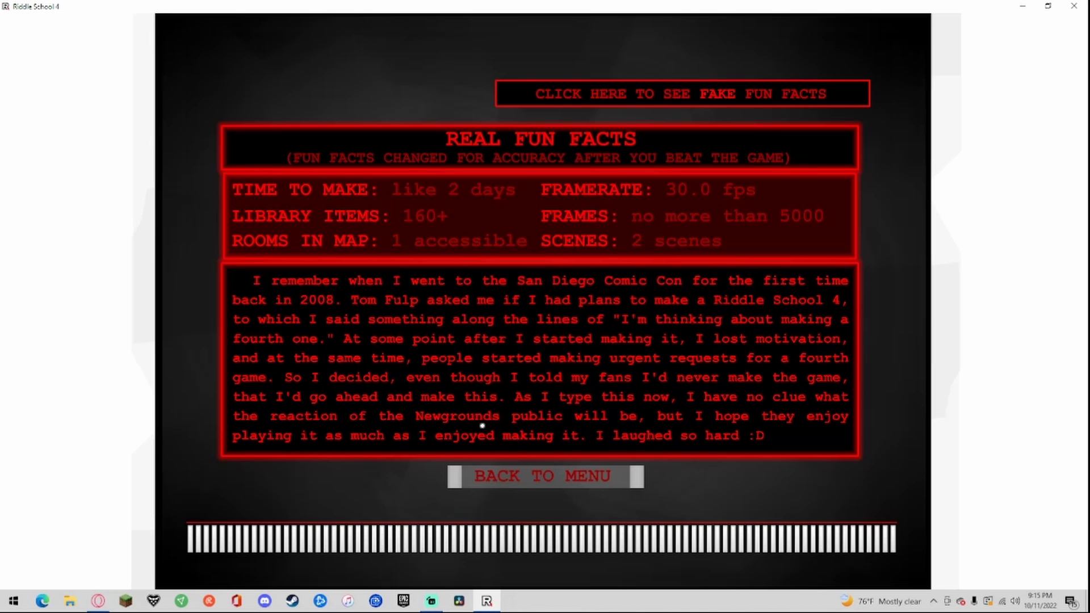
mouse_move(489, 440)
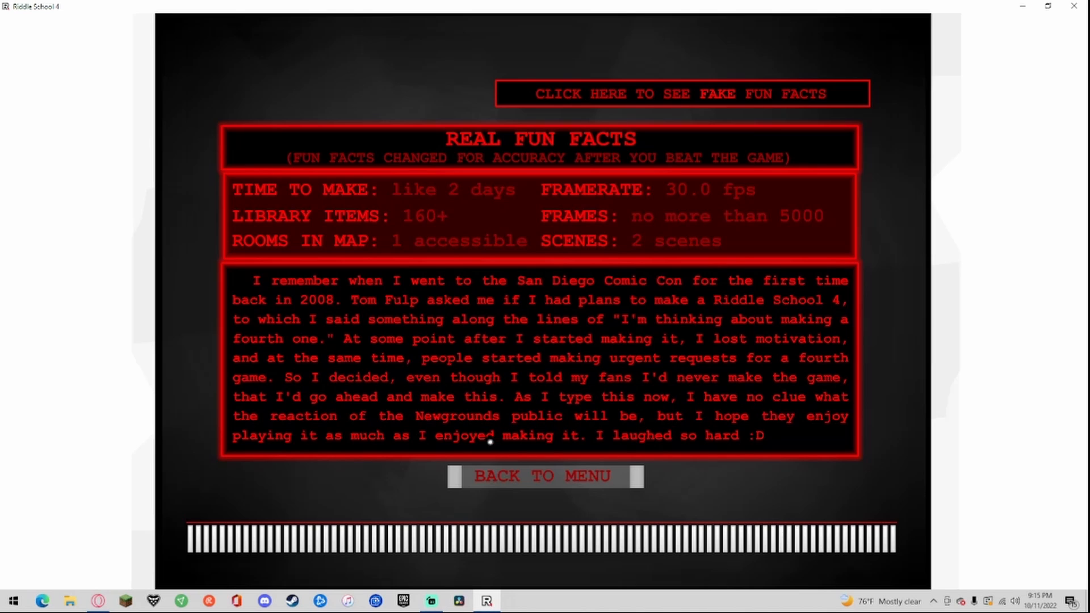
mouse_move(605, 441)
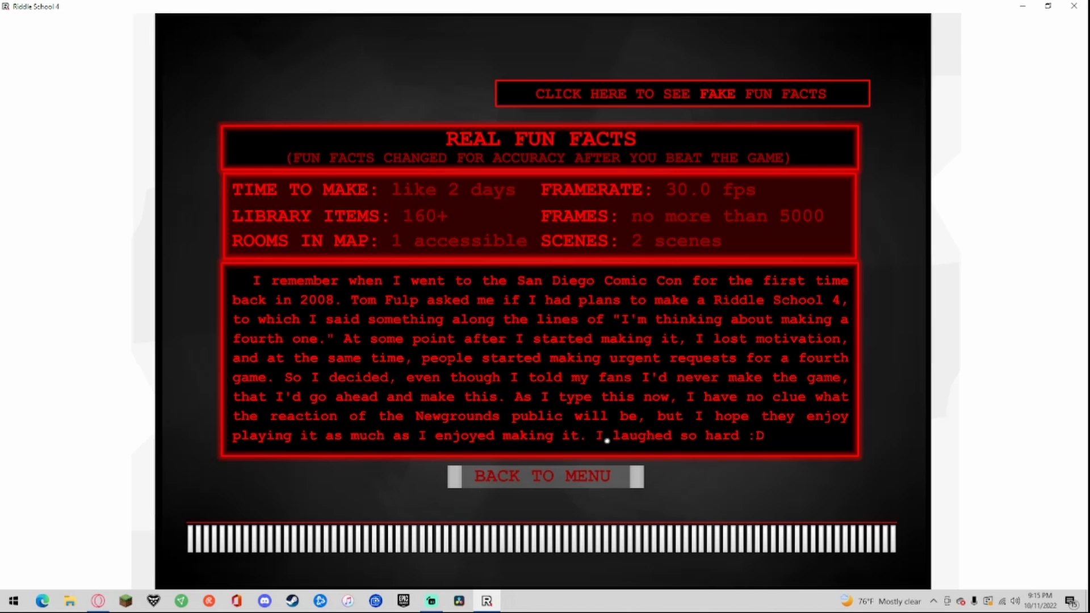
mouse_move(732, 126)
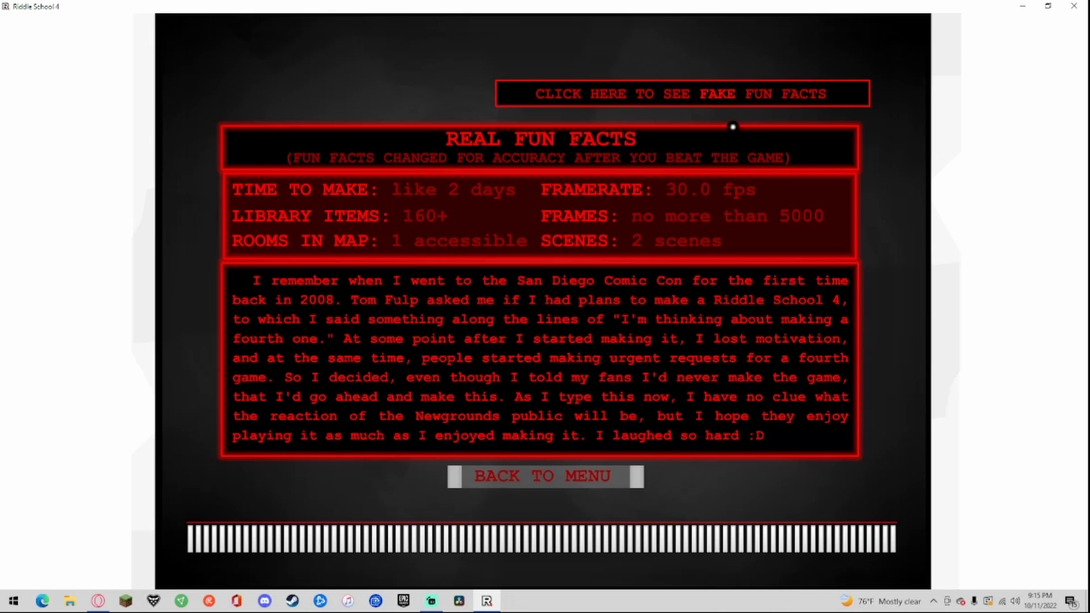
click(680, 94)
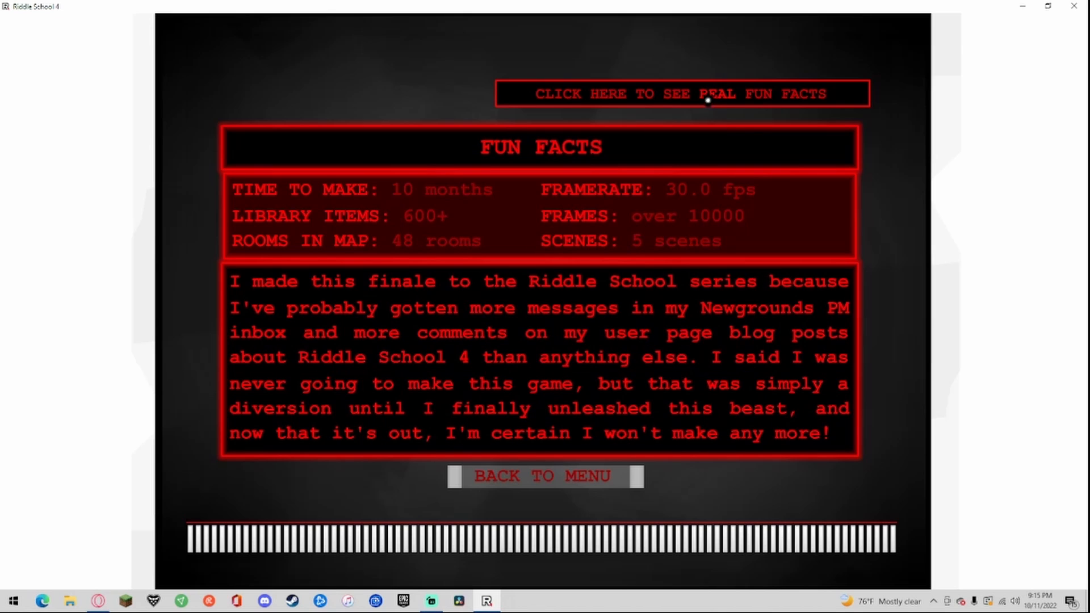
click(682, 93)
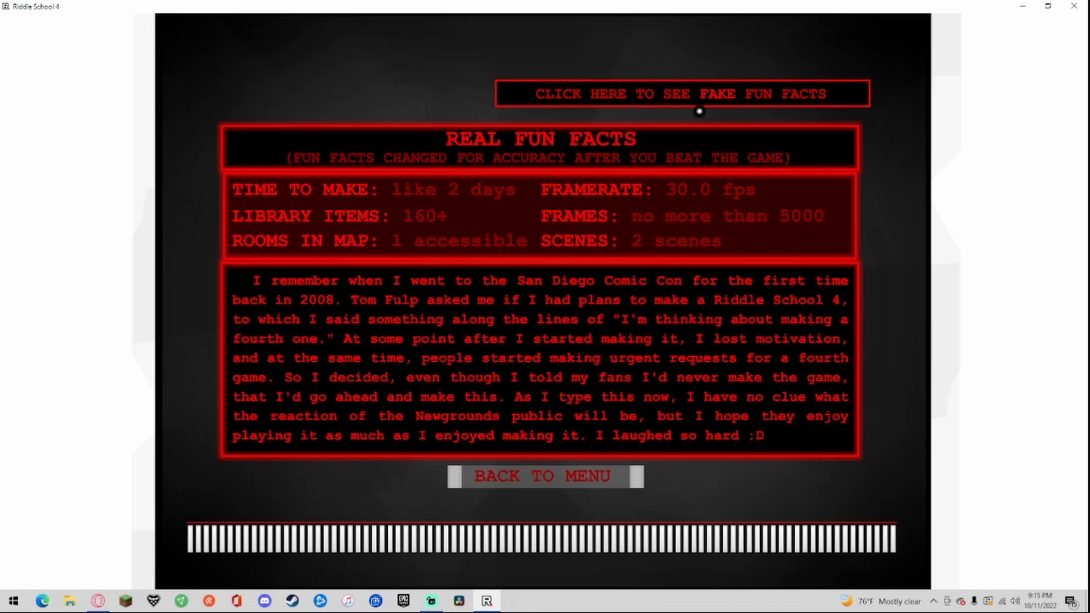
mouse_move(529, 476)
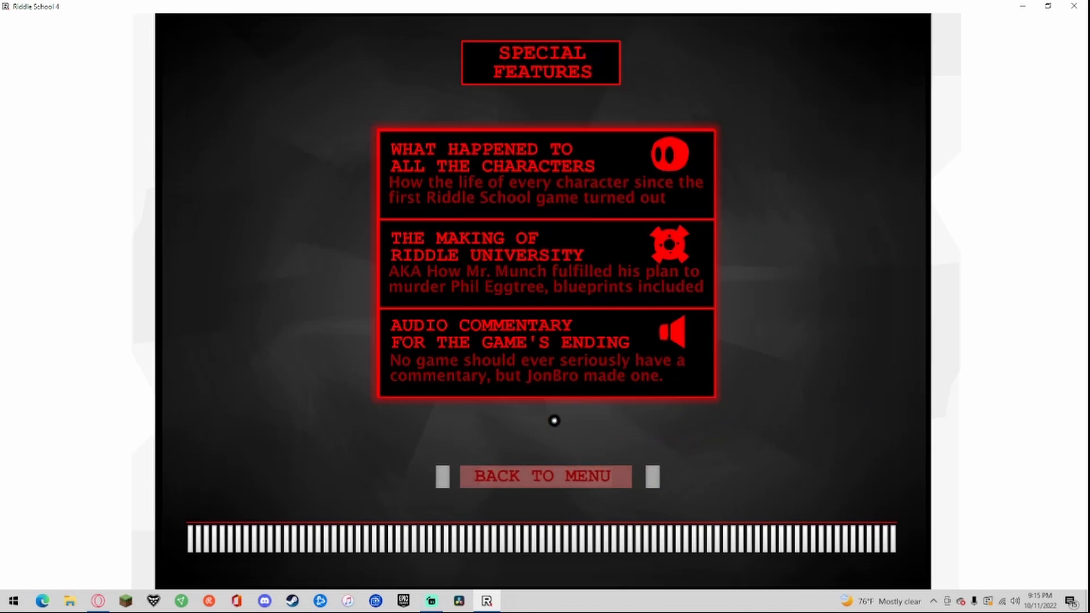
mouse_move(778, 322)
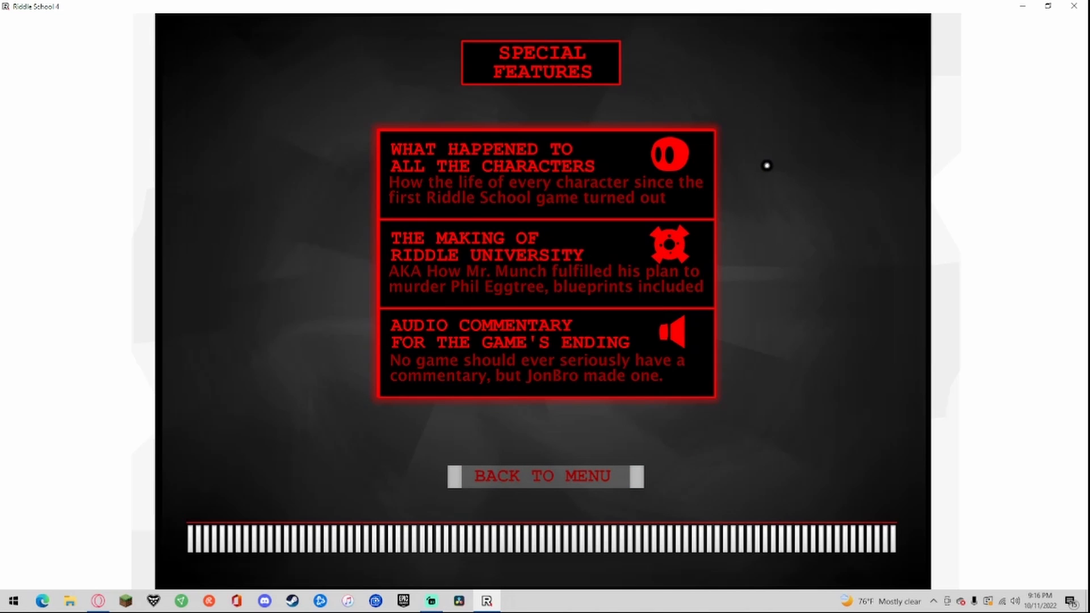
mouse_move(657, 167)
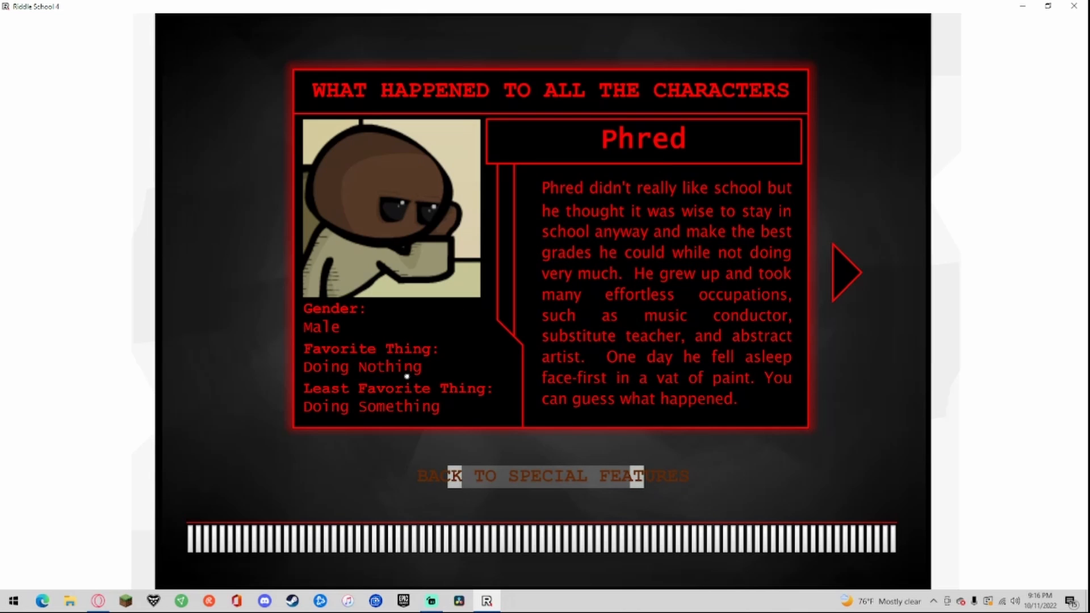
mouse_move(567, 186)
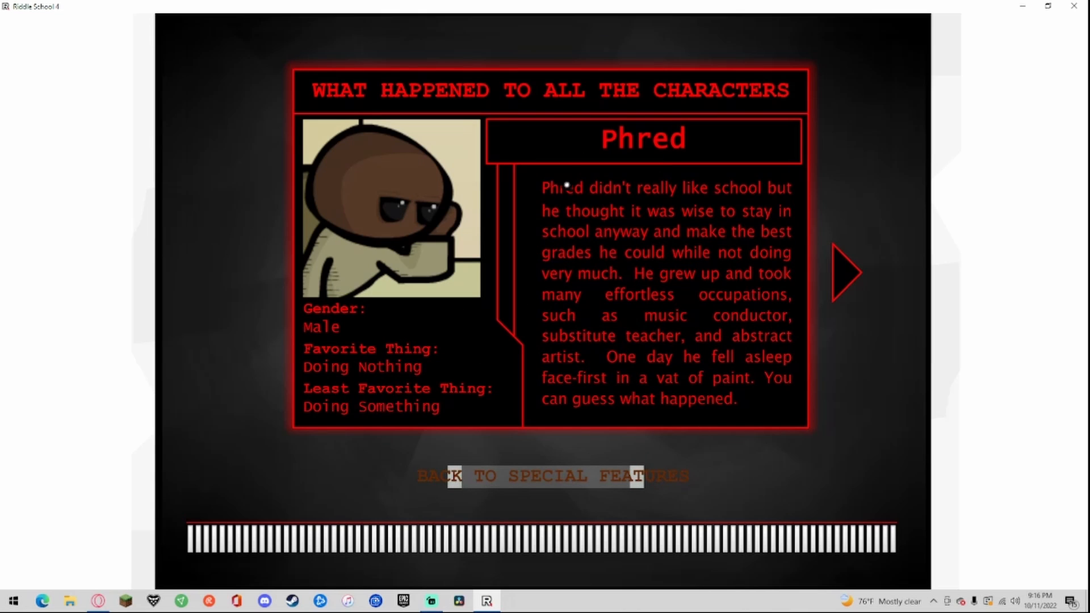
mouse_move(645, 219)
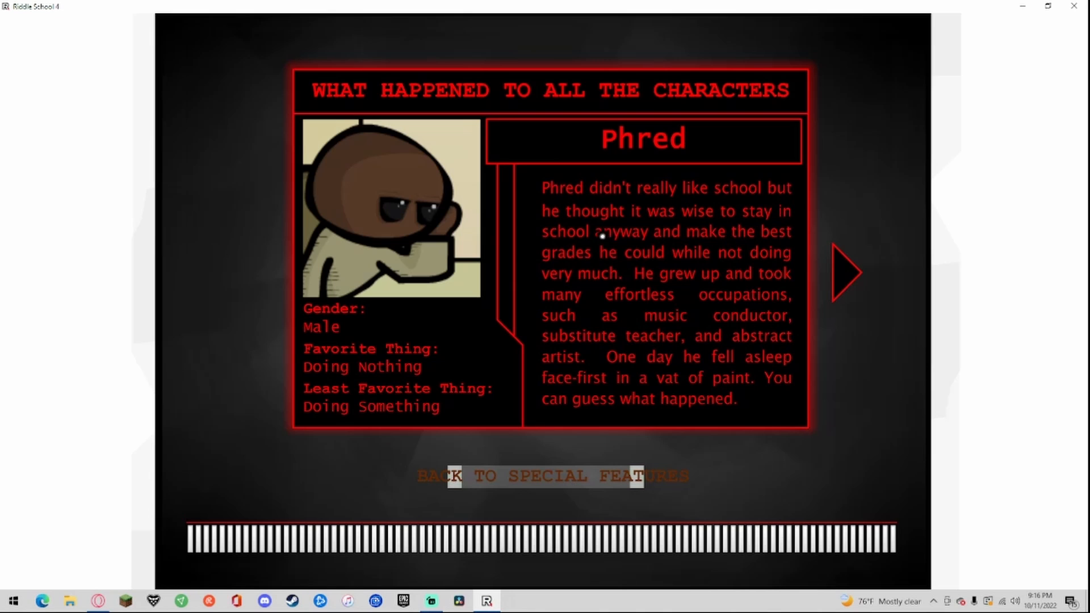
mouse_move(679, 246)
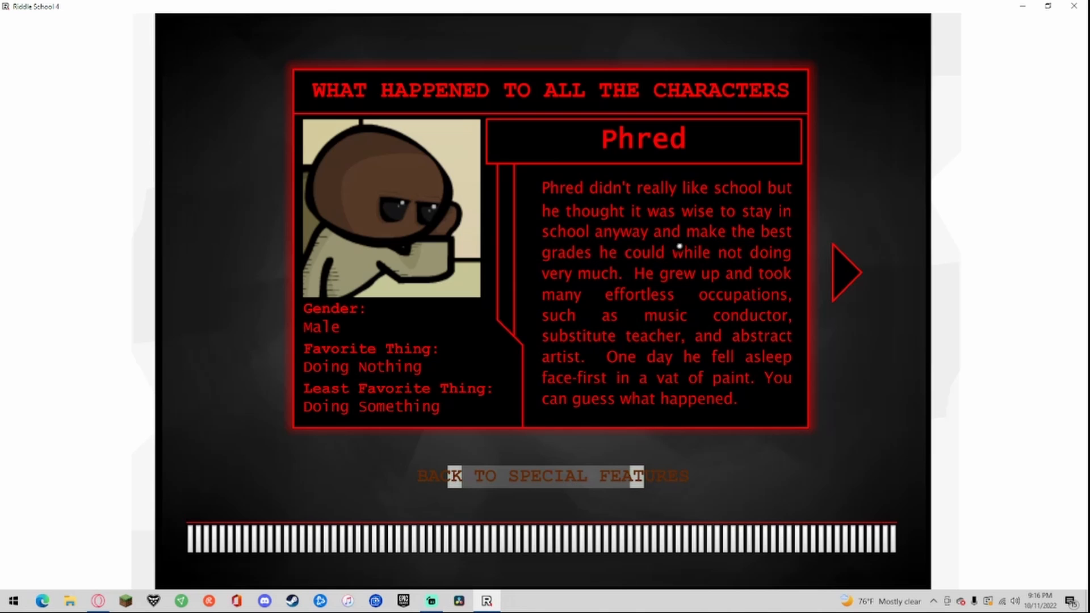
mouse_move(737, 256)
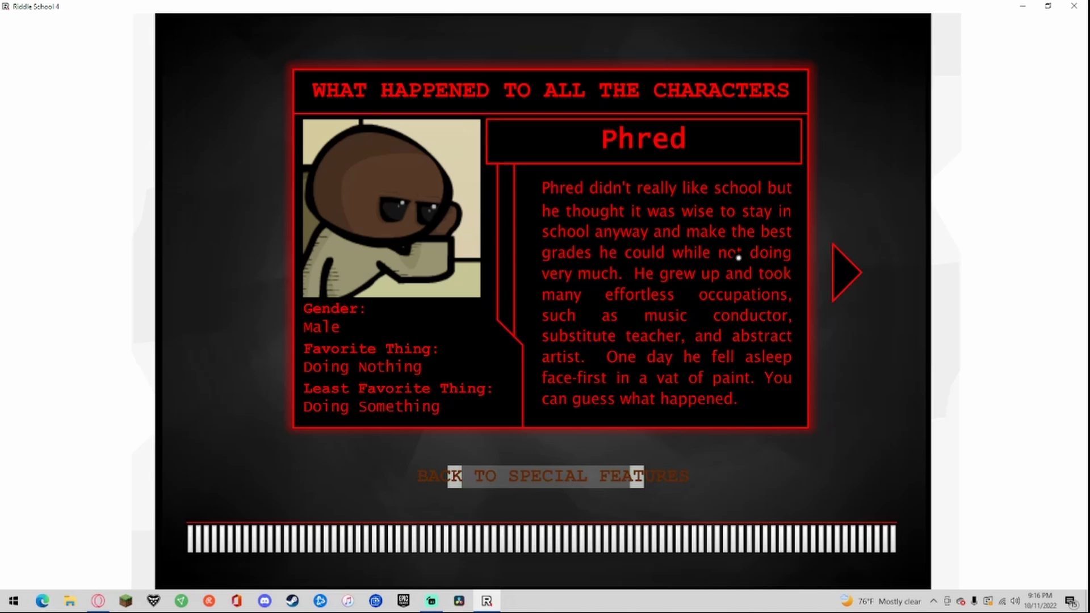
mouse_move(653, 263)
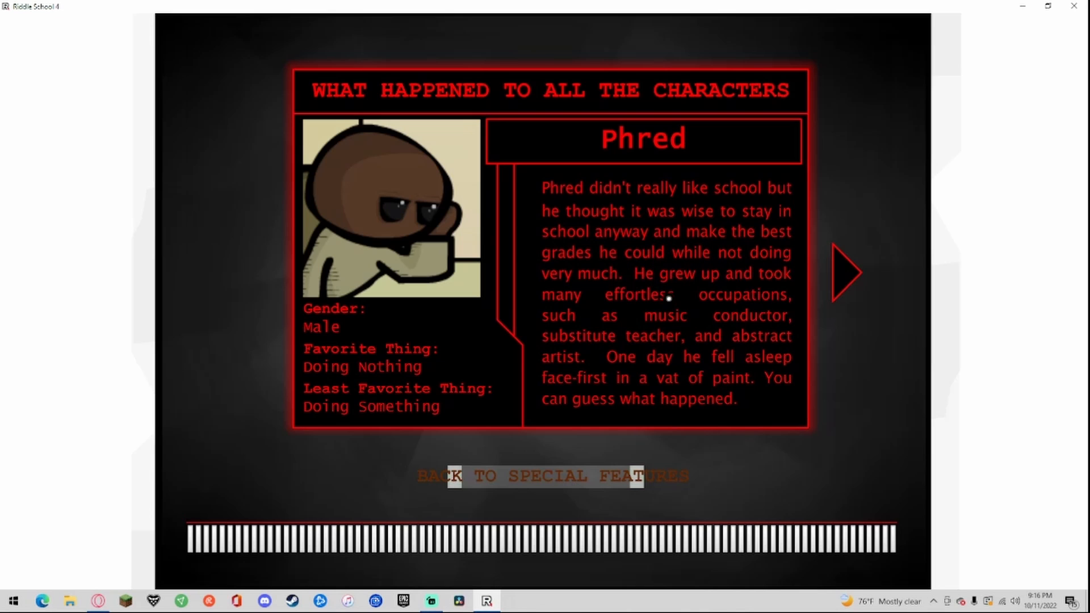
mouse_move(774, 316)
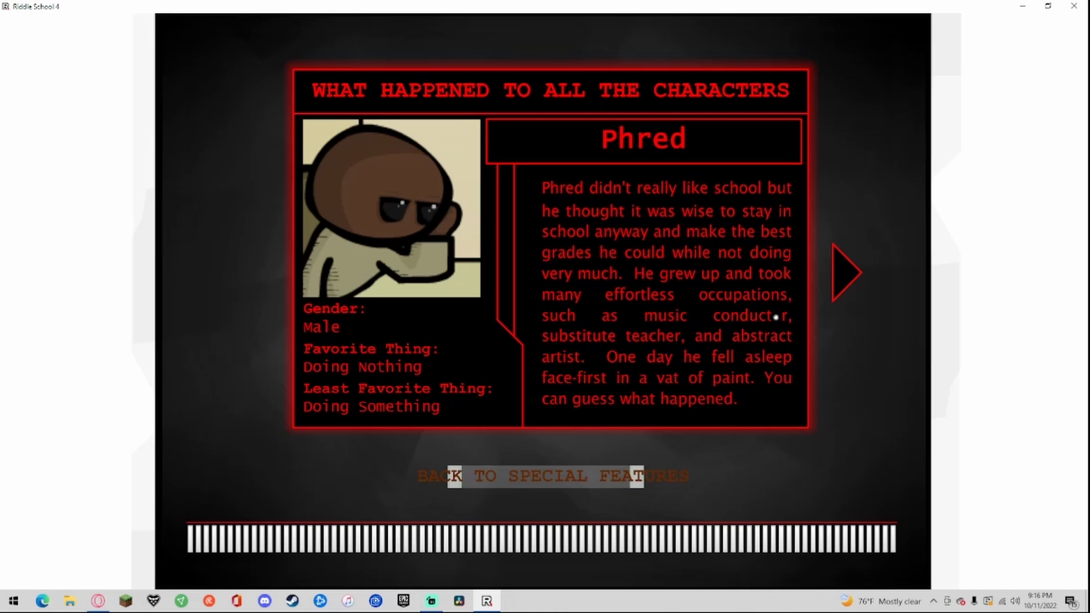
mouse_move(762, 331)
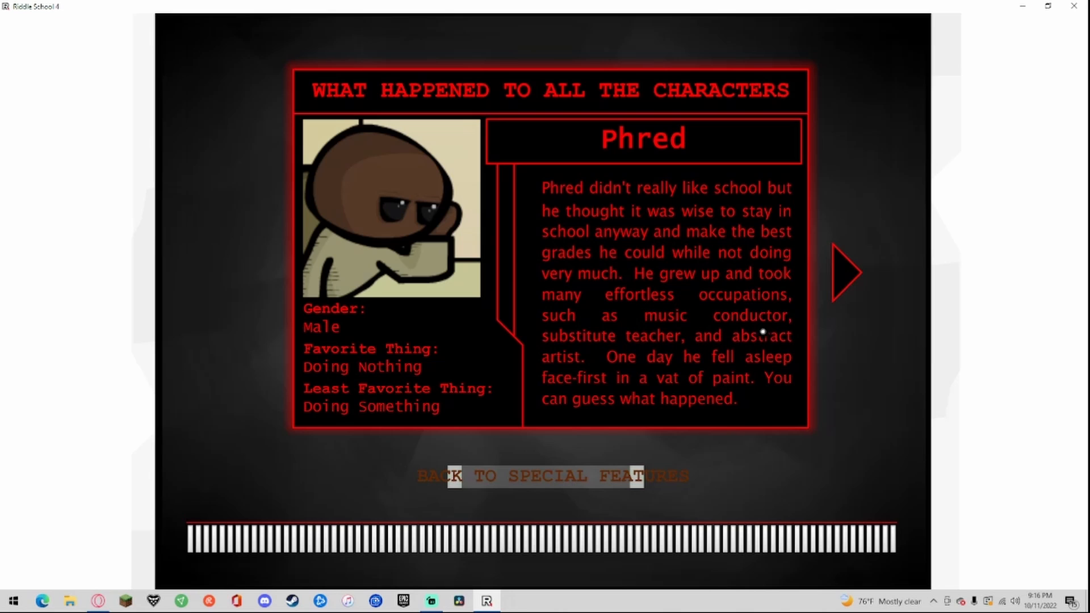
mouse_move(709, 358)
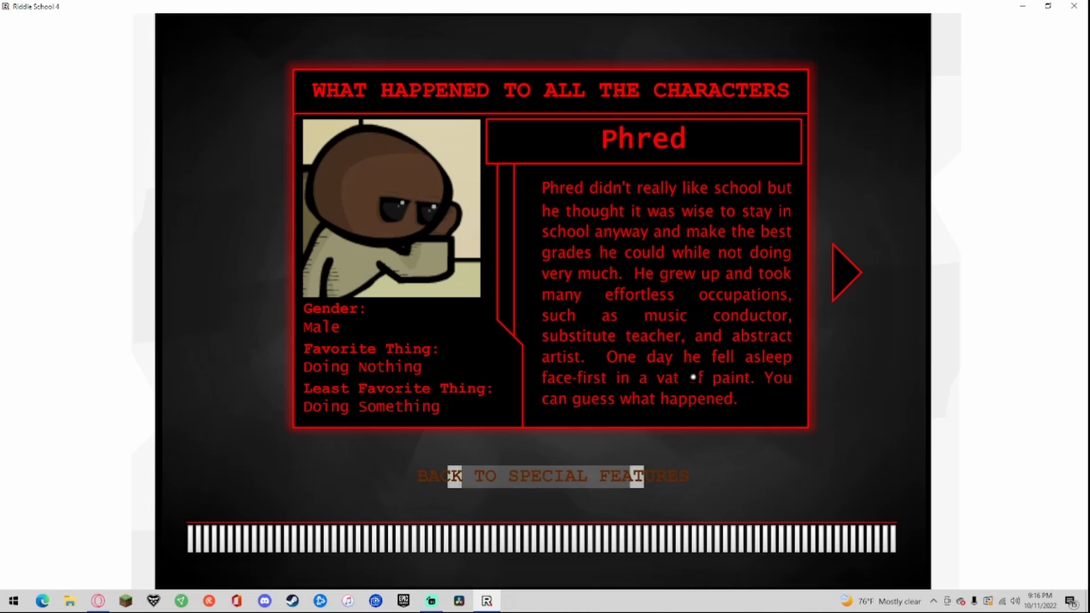
click(846, 272)
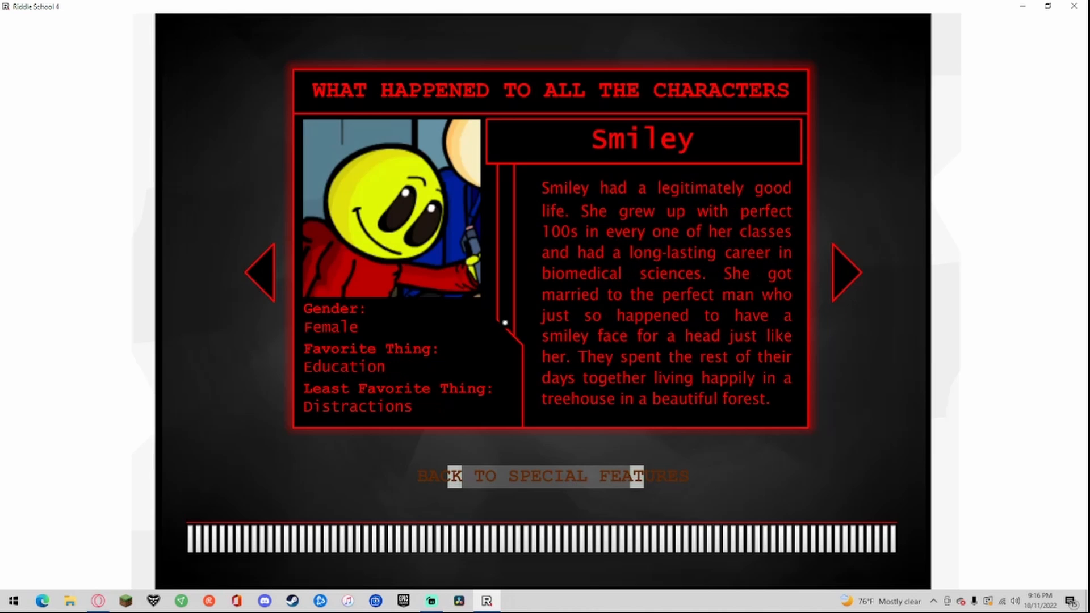
mouse_move(452, 358)
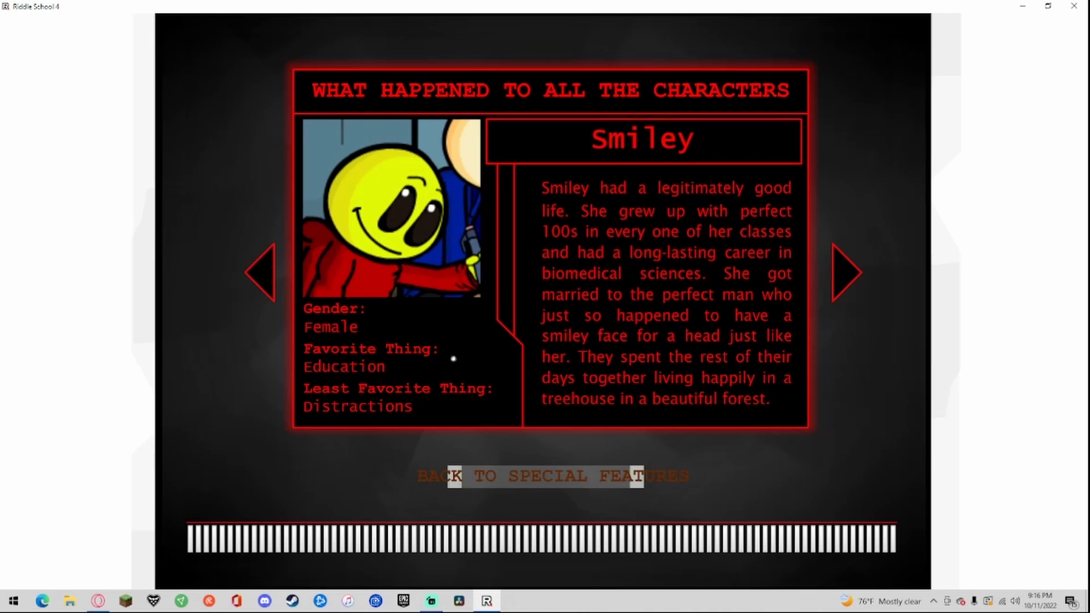
mouse_move(593, 186)
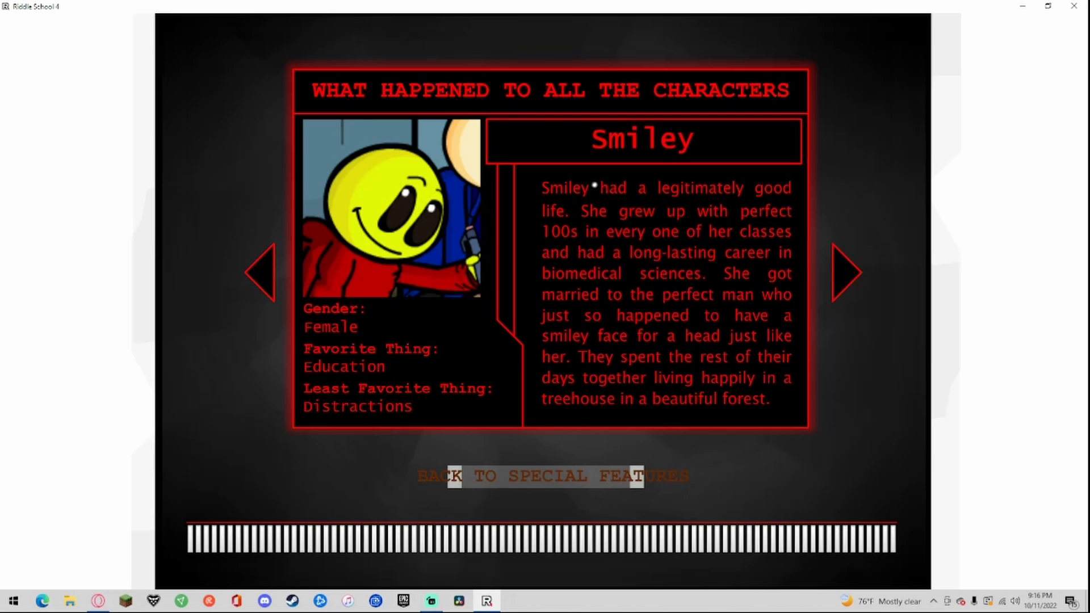
mouse_move(712, 188)
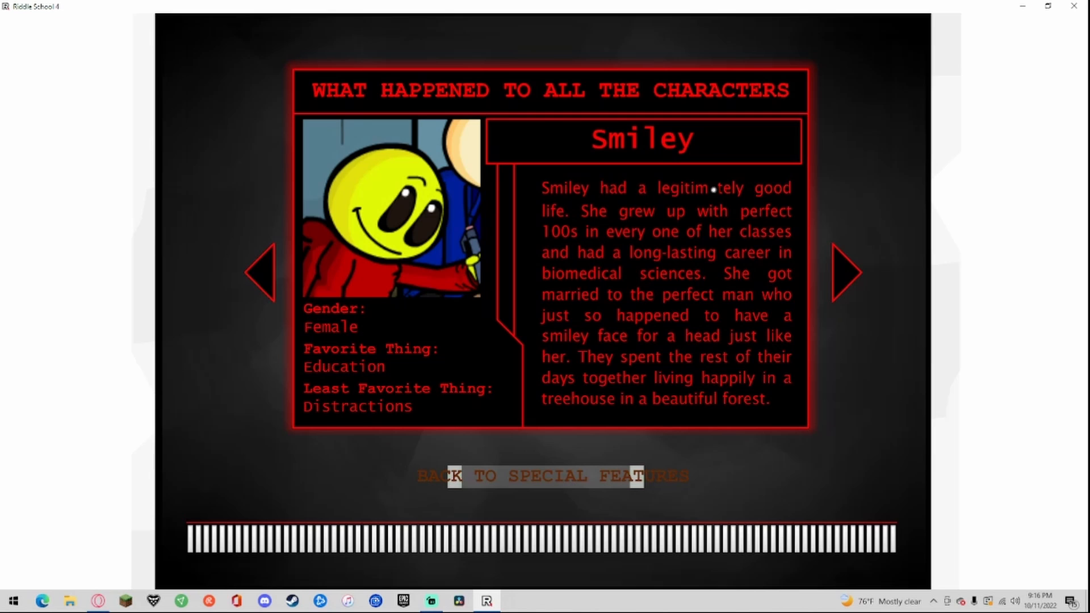
mouse_move(740, 215)
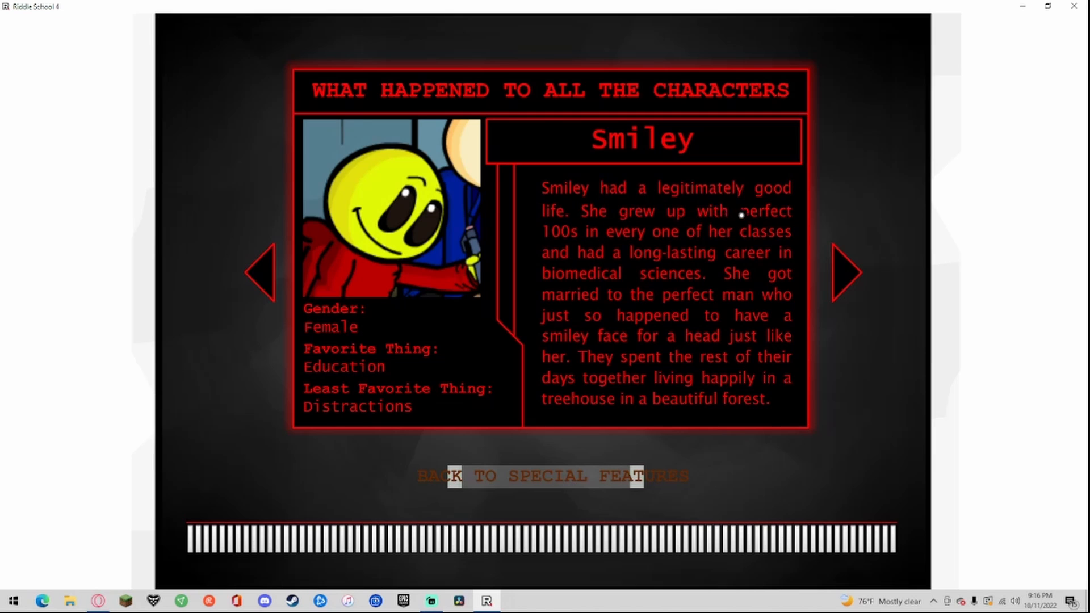
mouse_move(693, 259)
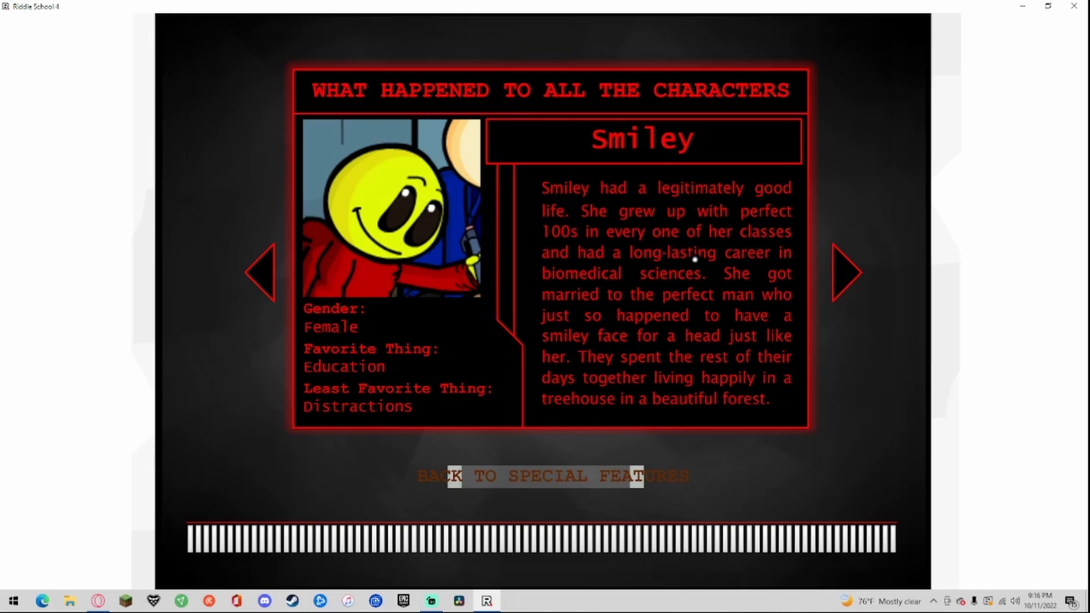
mouse_move(690, 293)
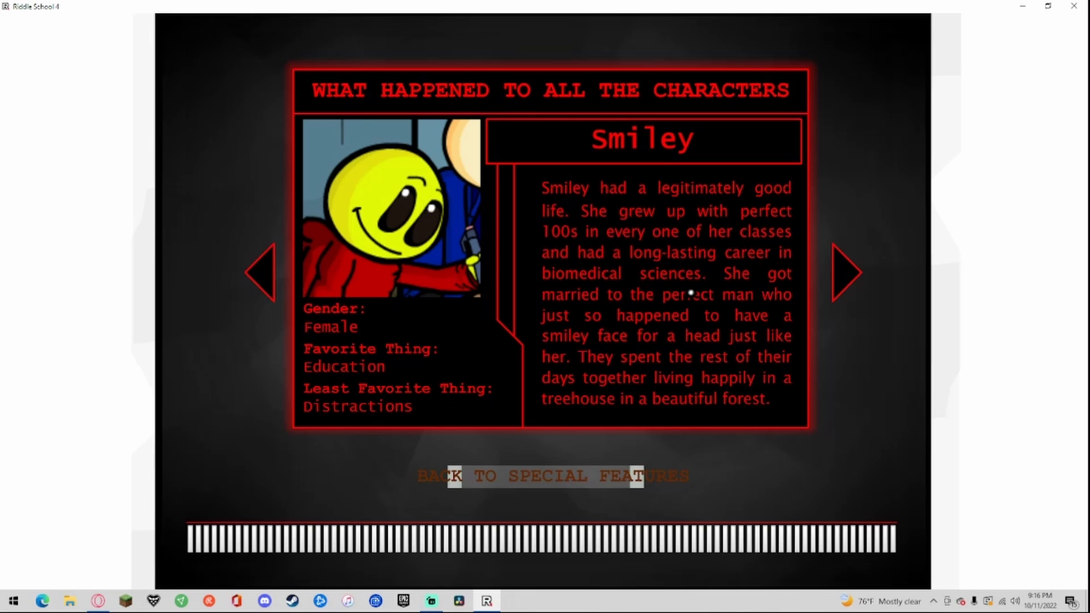
mouse_move(687, 216)
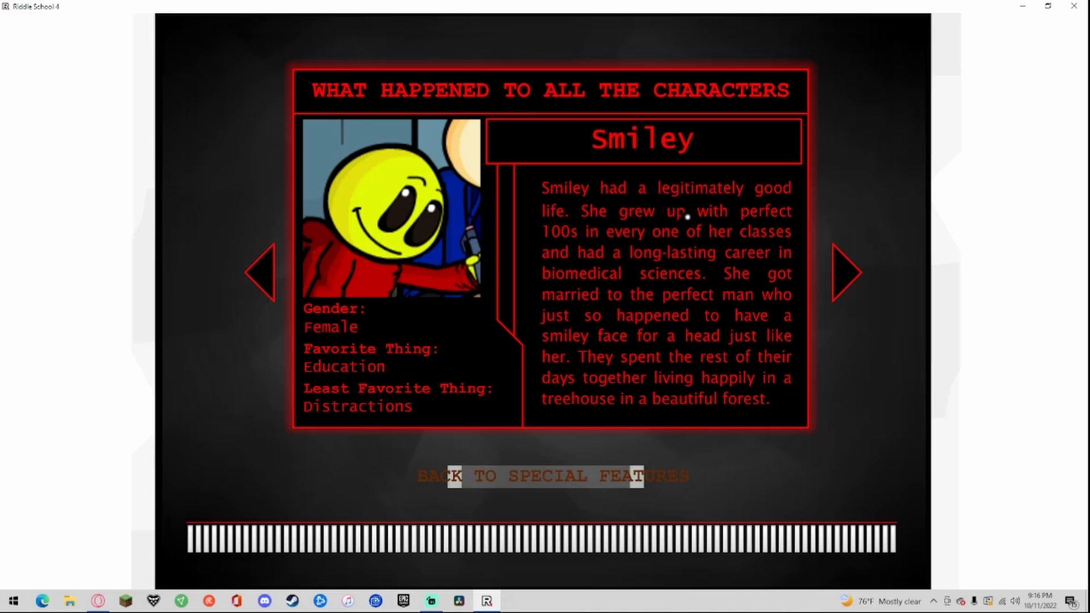
mouse_move(678, 278)
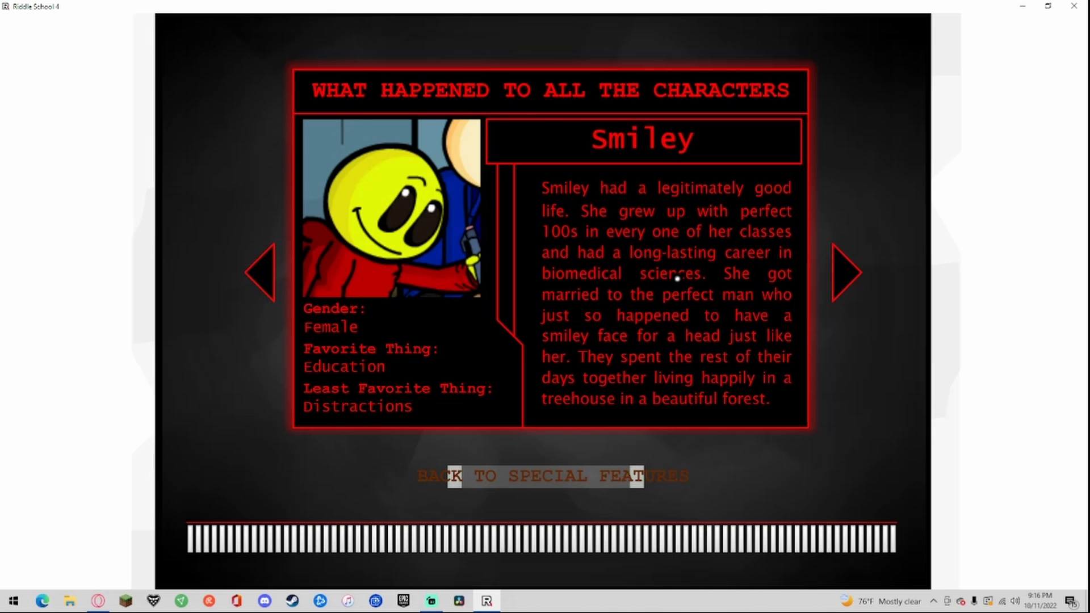
mouse_move(692, 287)
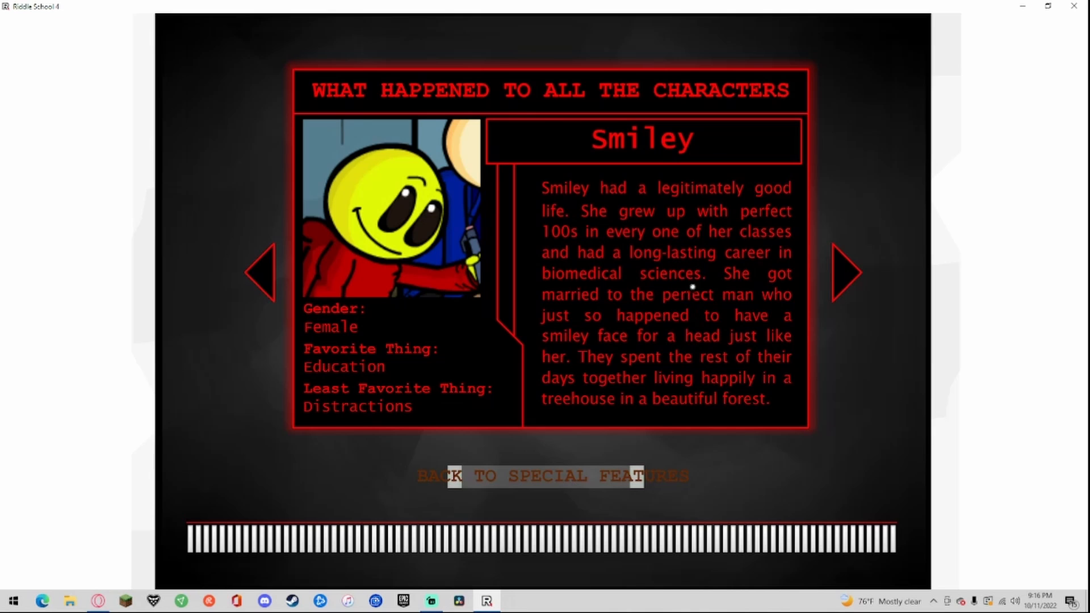
mouse_move(714, 312)
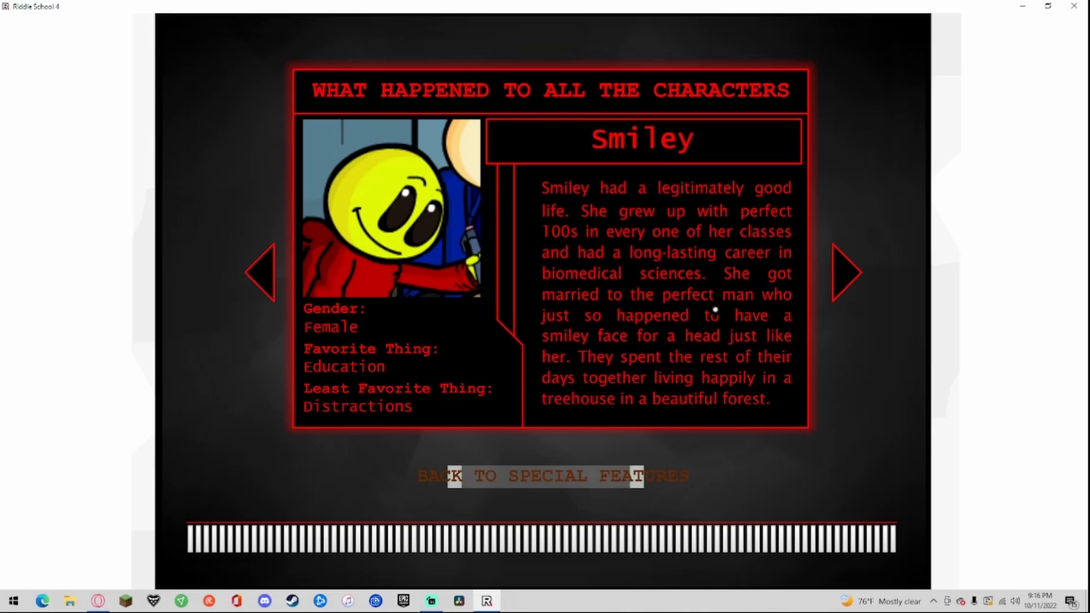
mouse_move(743, 275)
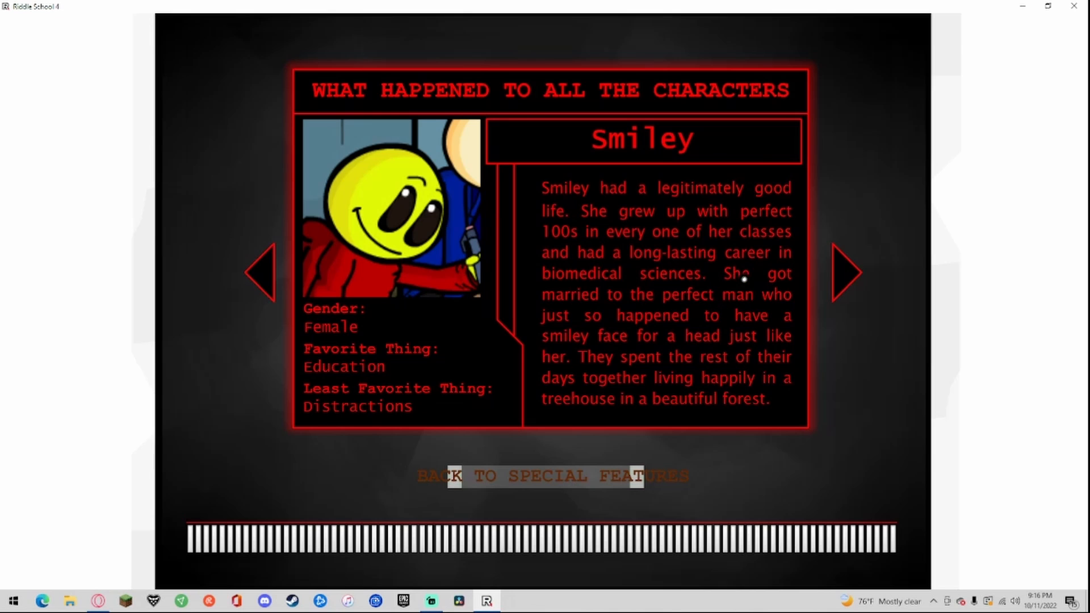
mouse_move(775, 273)
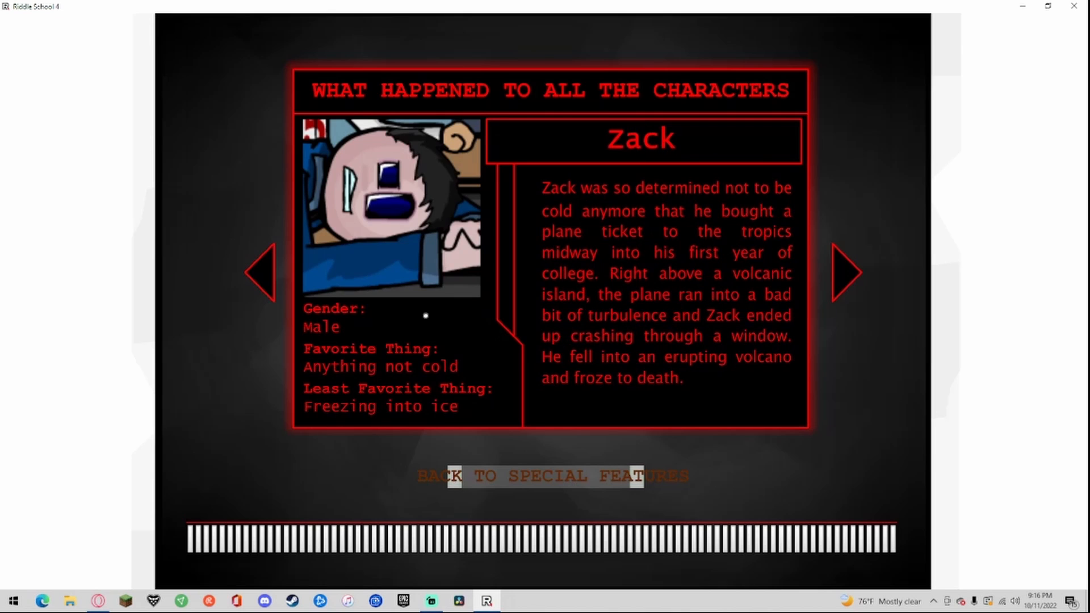
mouse_move(427, 374)
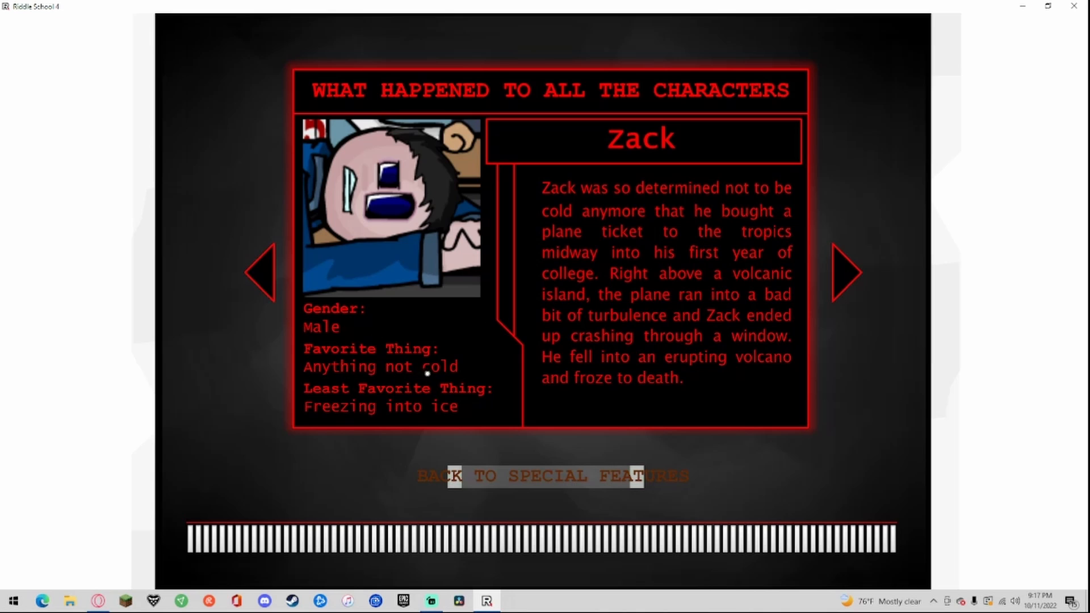
mouse_move(381, 399)
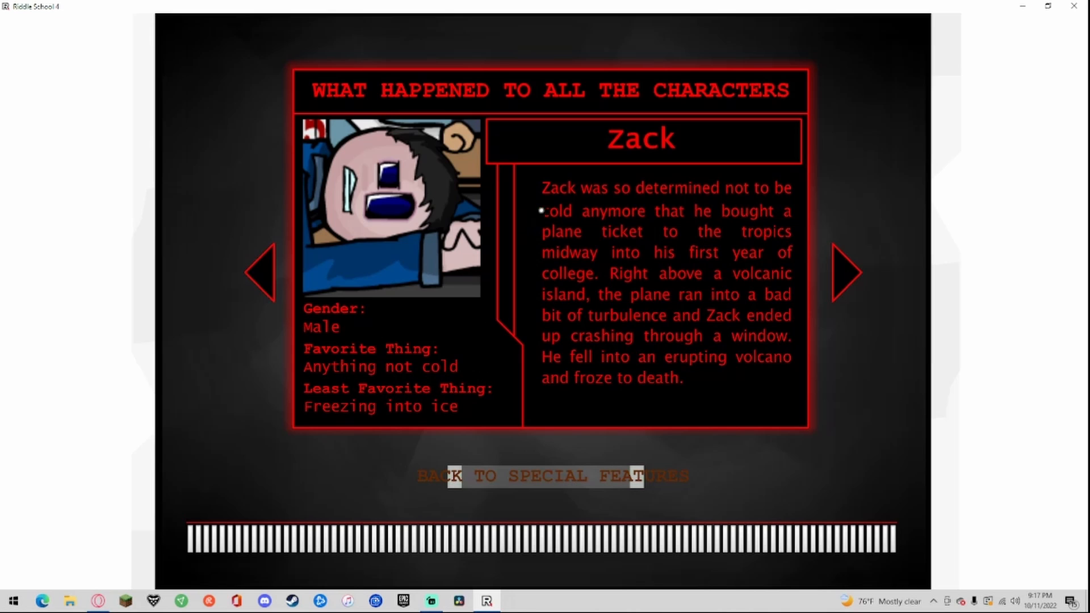
mouse_move(603, 210)
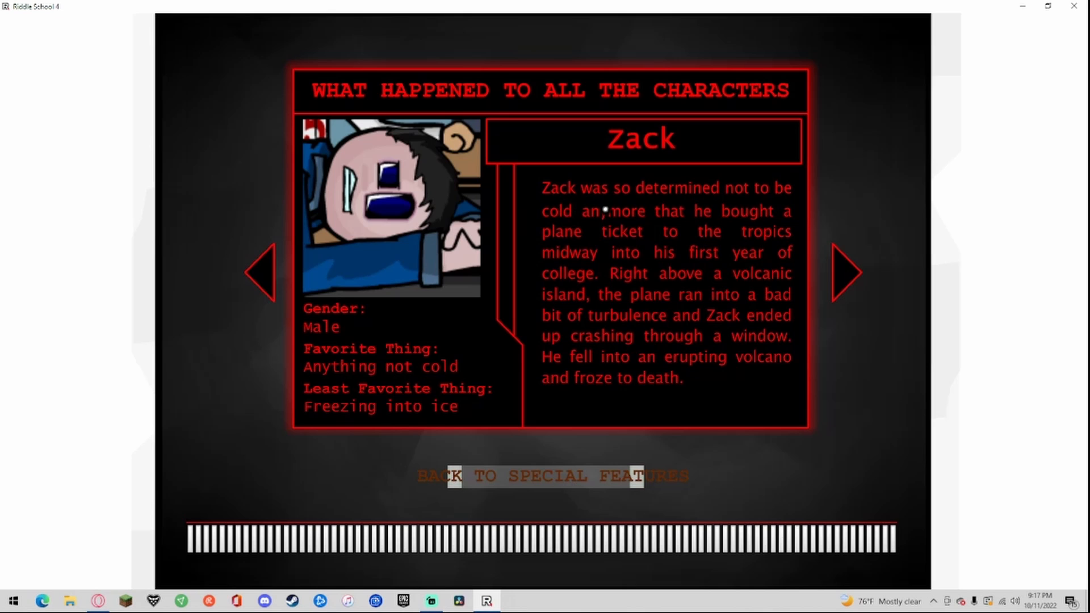
mouse_move(767, 219)
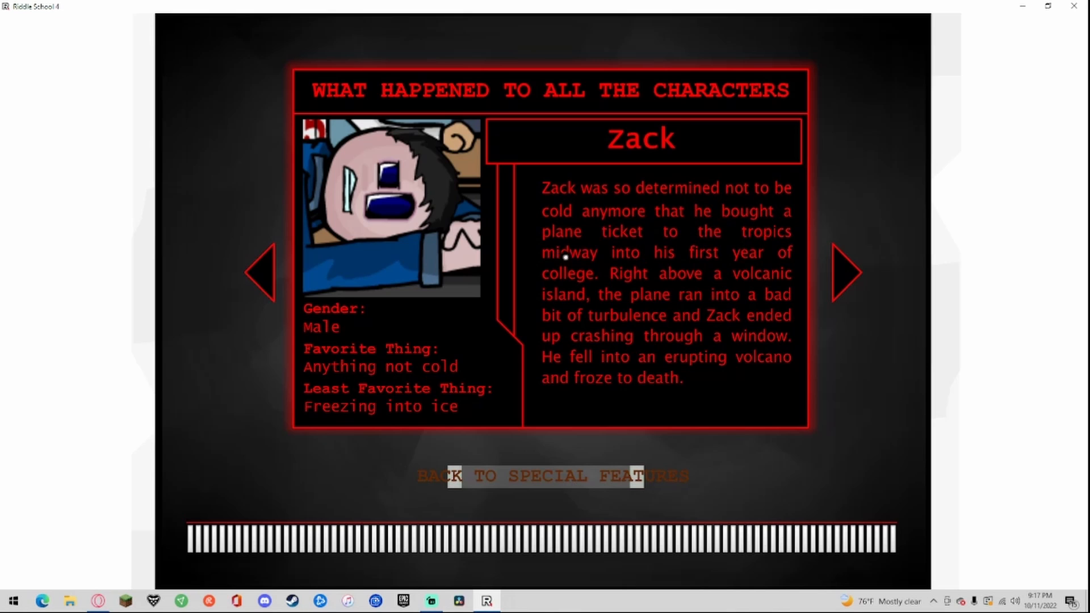
mouse_move(647, 275)
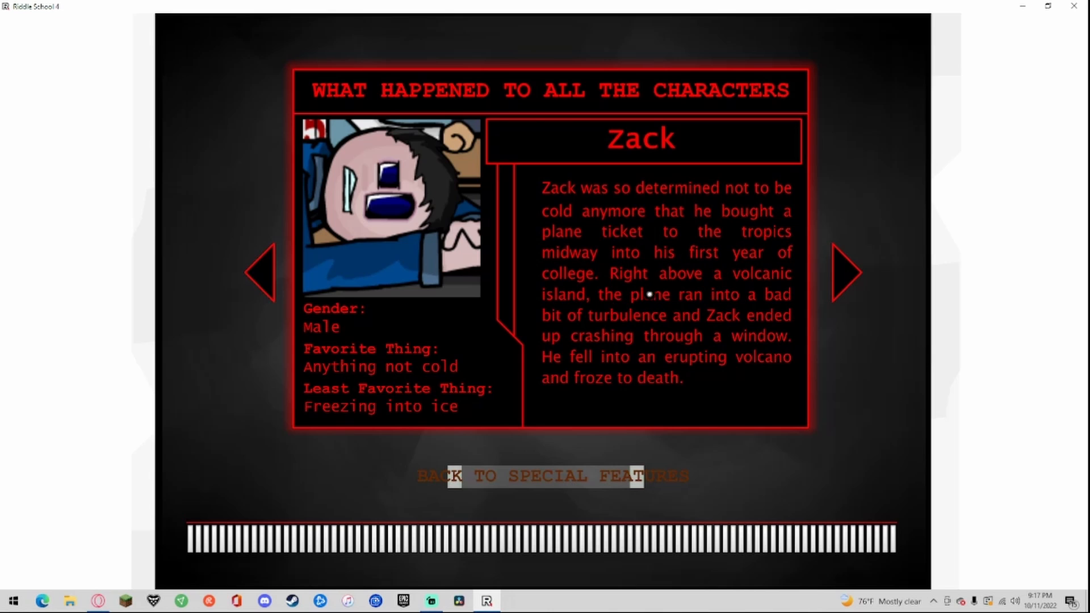
mouse_move(673, 296)
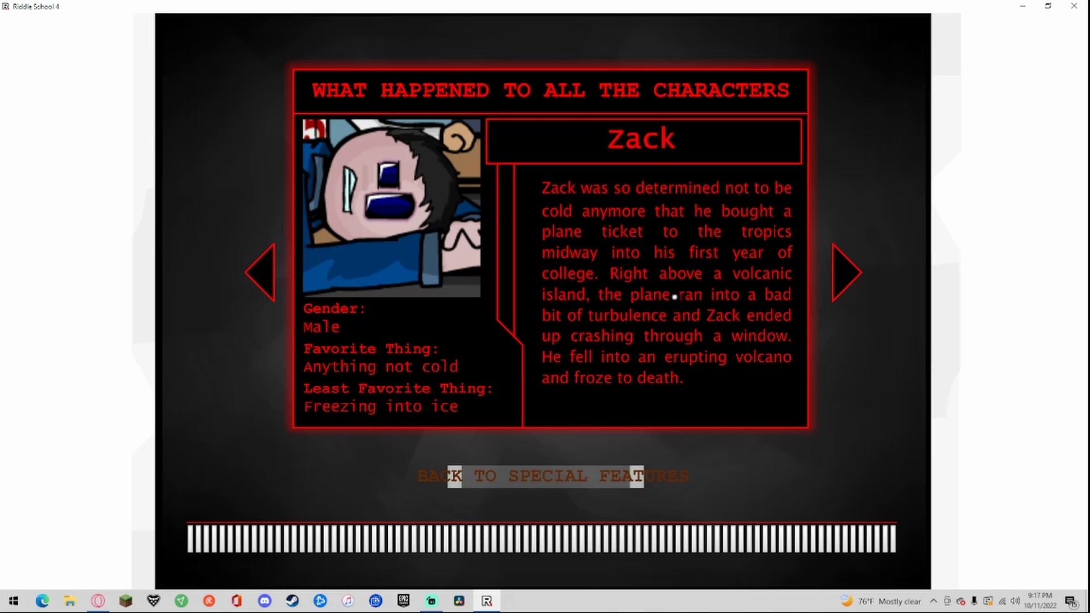
mouse_move(644, 304)
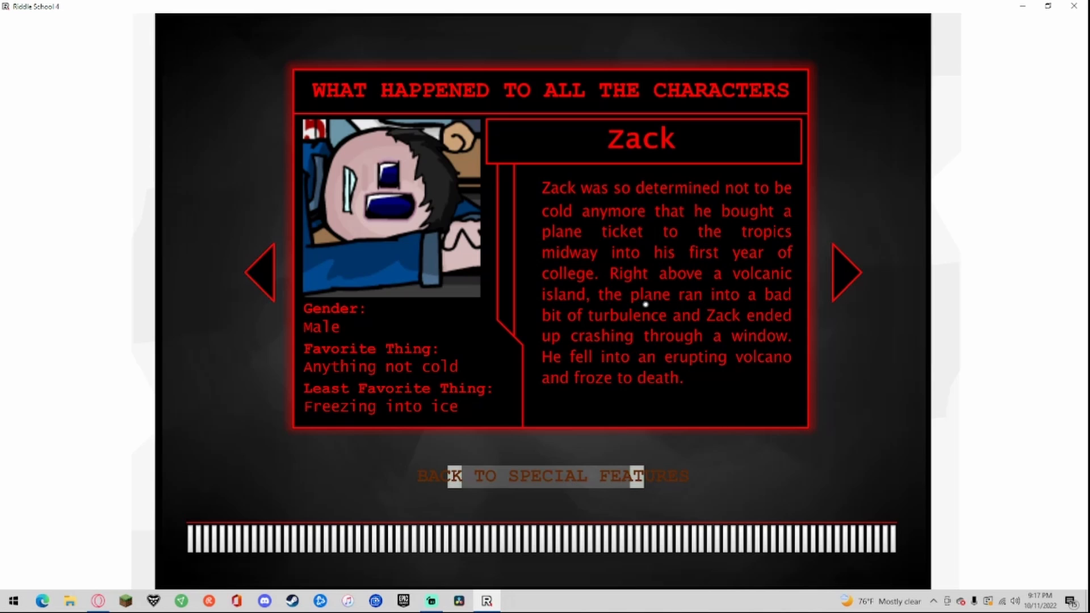
mouse_move(739, 317)
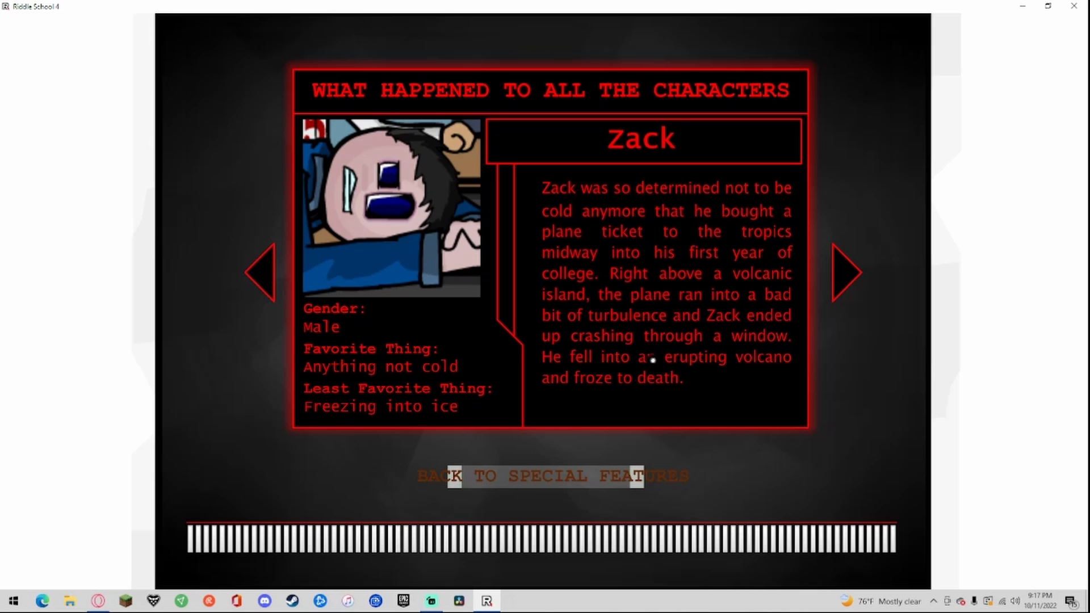
mouse_move(839, 273)
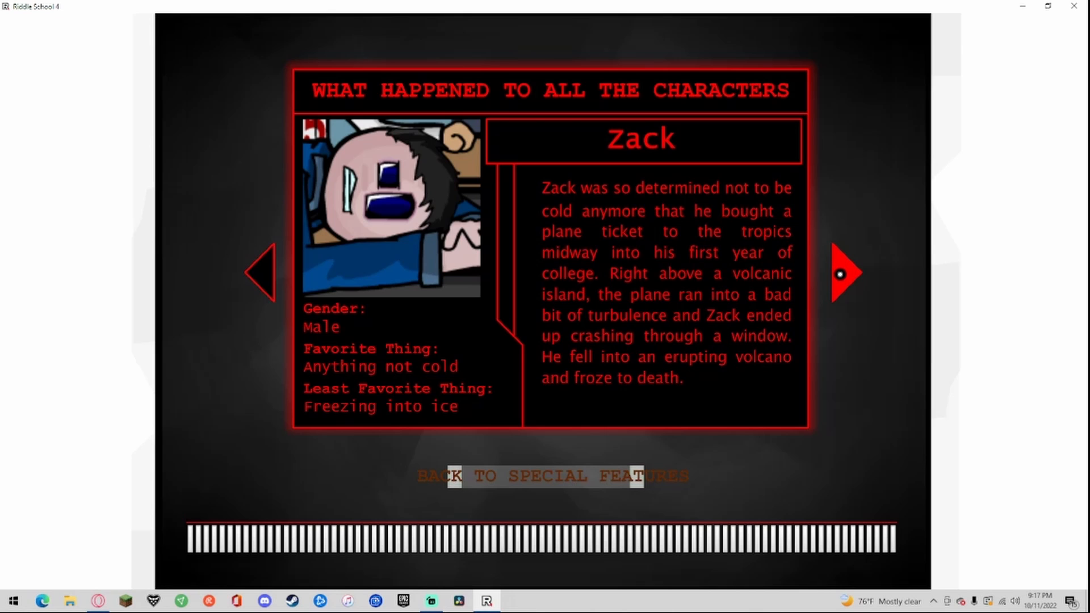
Step: Page forward from Zack's fate to Richy's fate entry
click(842, 273)
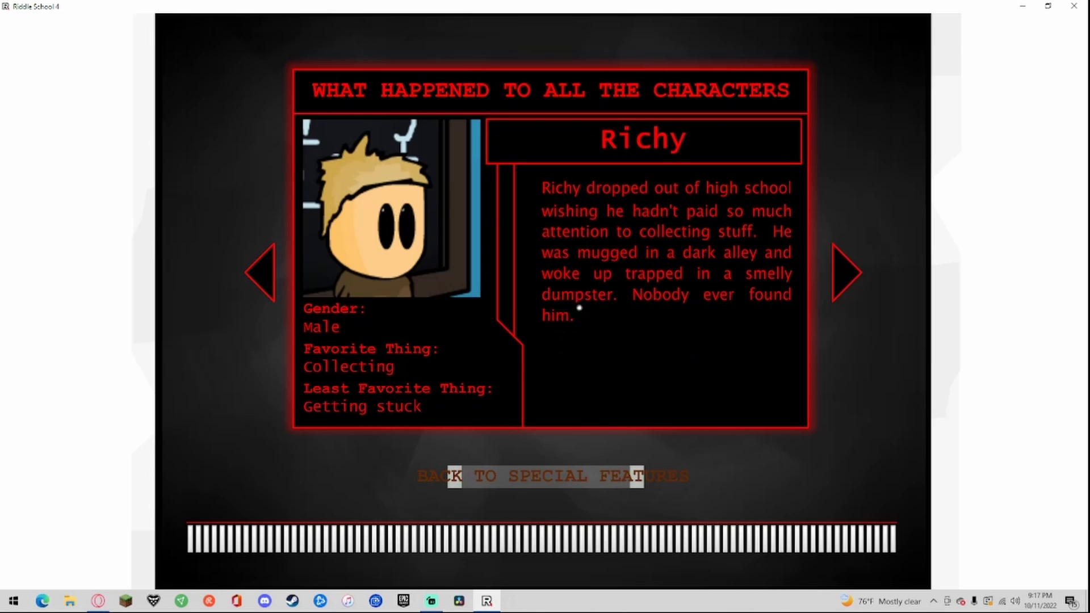
mouse_move(341, 346)
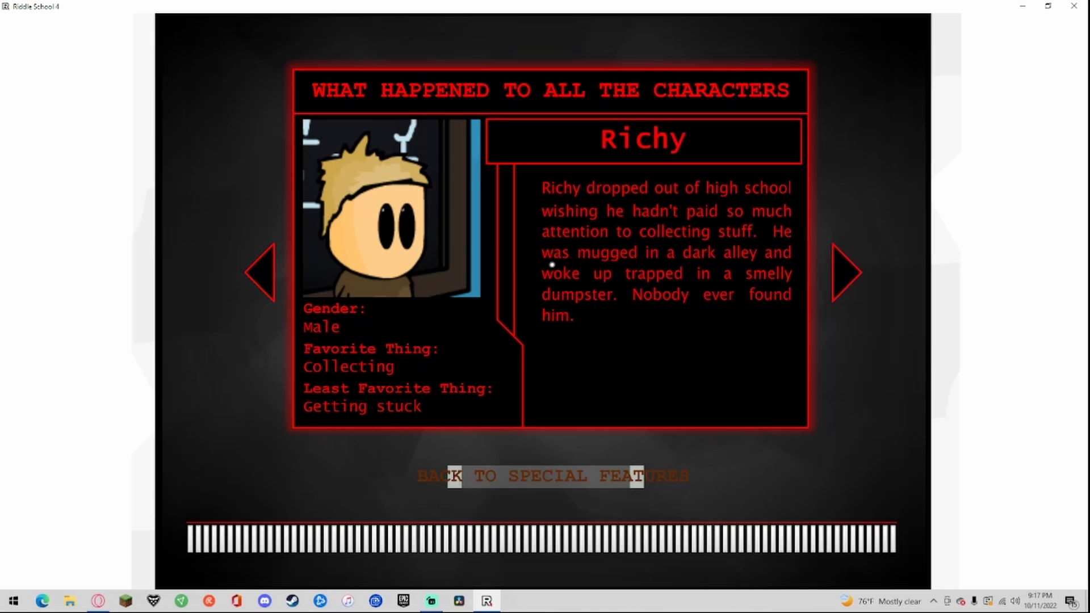
mouse_move(669, 196)
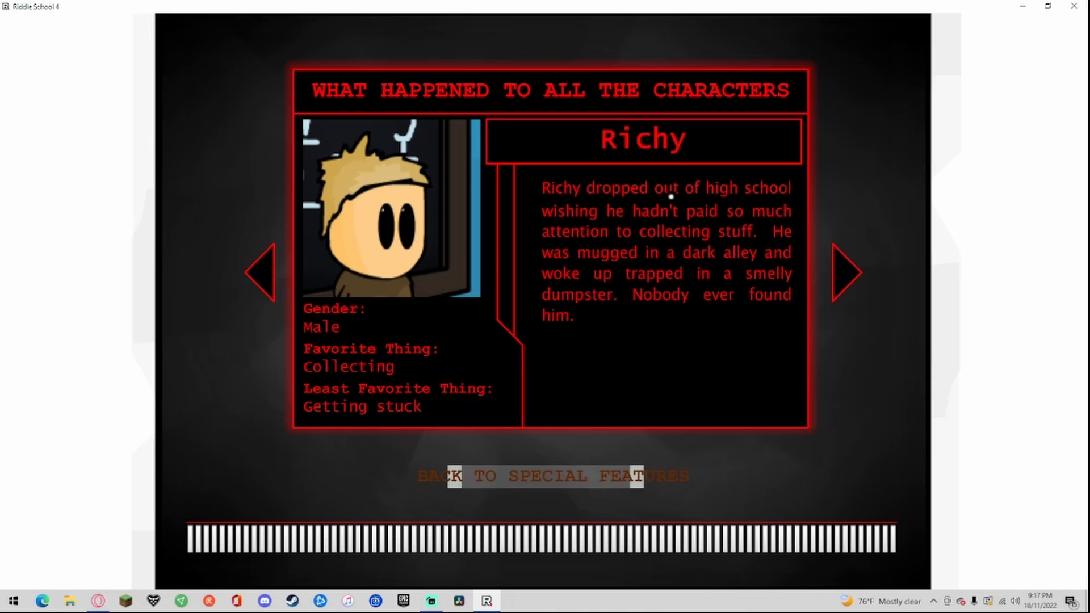
mouse_move(719, 240)
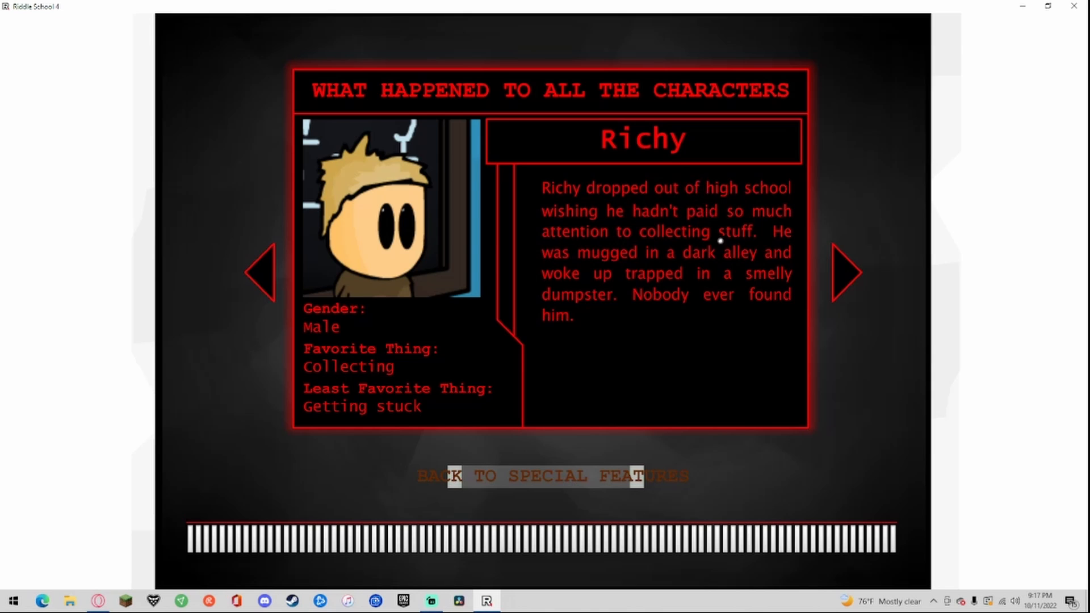
mouse_move(687, 202)
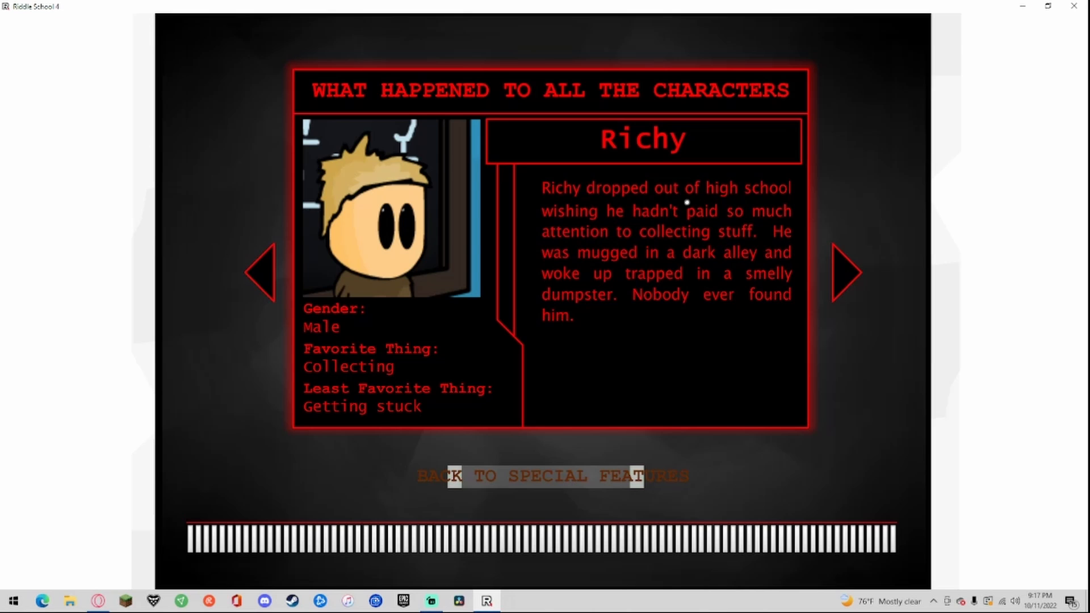
mouse_move(645, 272)
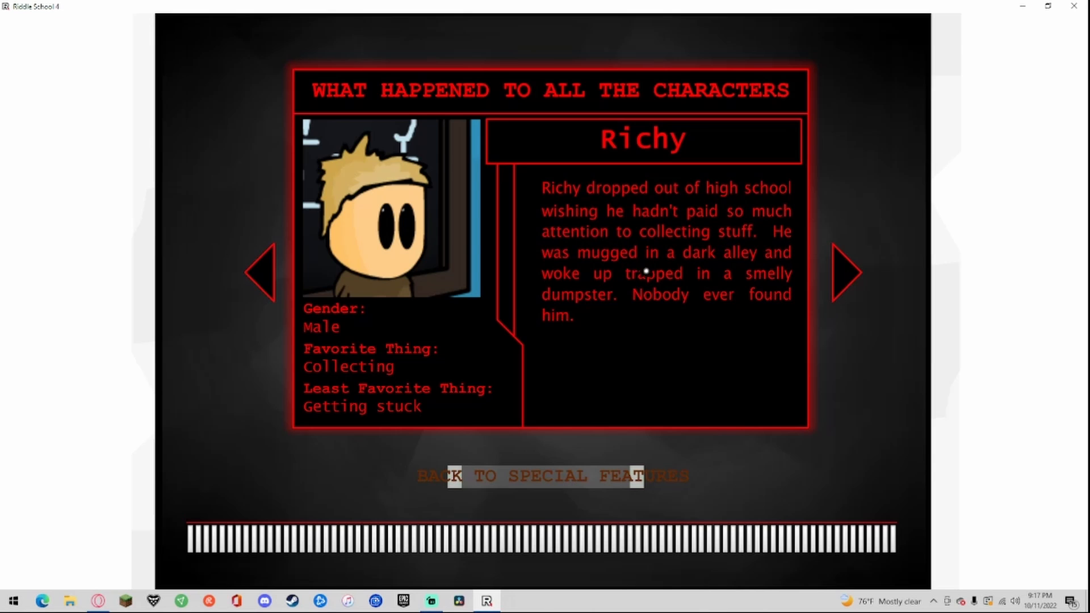
mouse_move(680, 341)
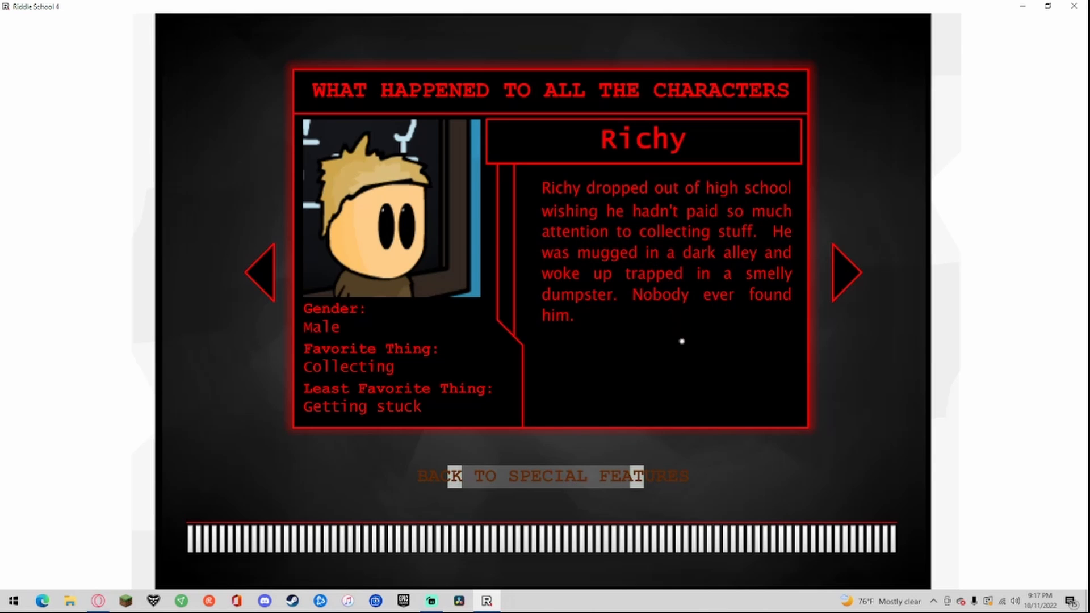
Step: Advance past Richy to 5's fate, the jailed t-shirt seller
click(848, 272)
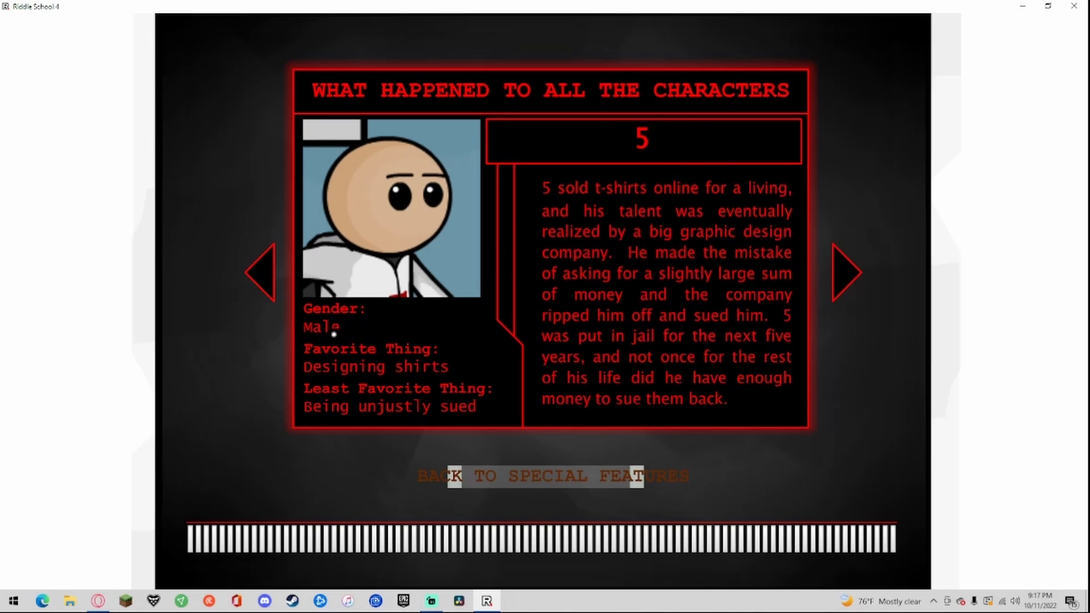
mouse_move(491, 393)
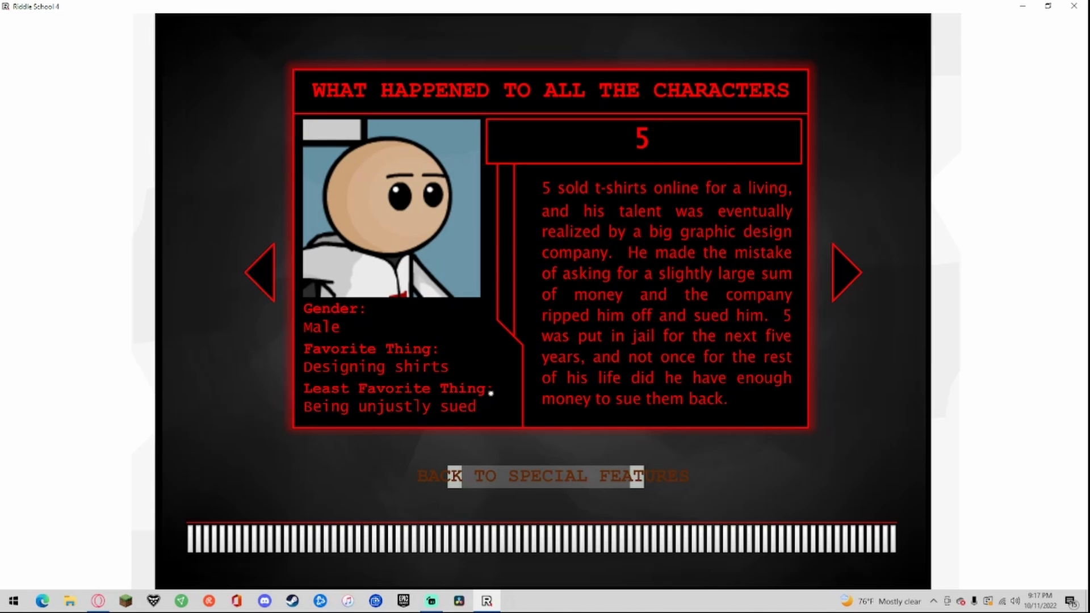
mouse_move(564, 200)
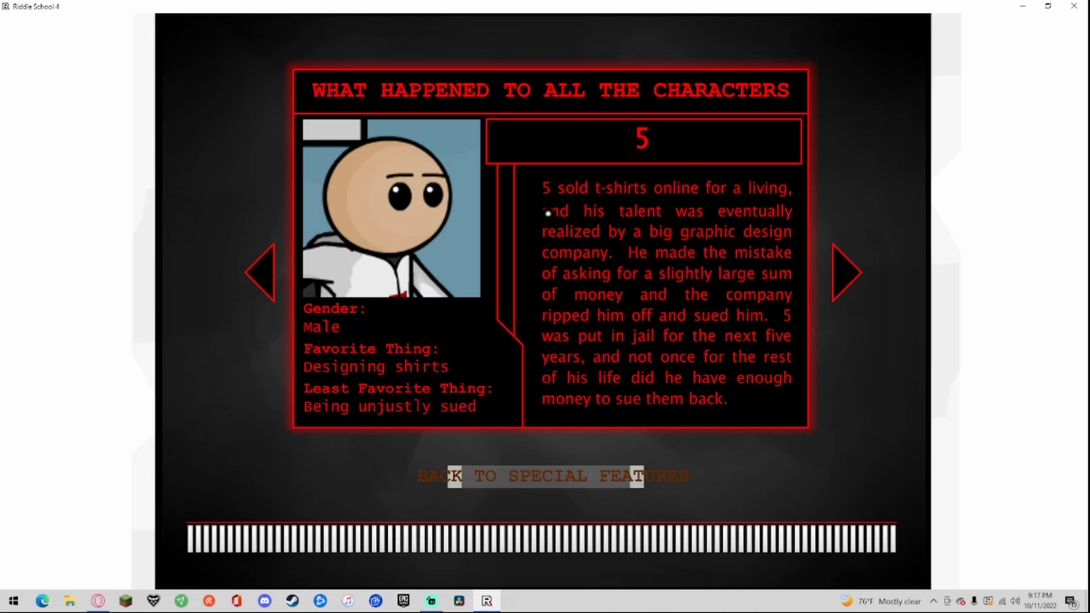
mouse_move(642, 225)
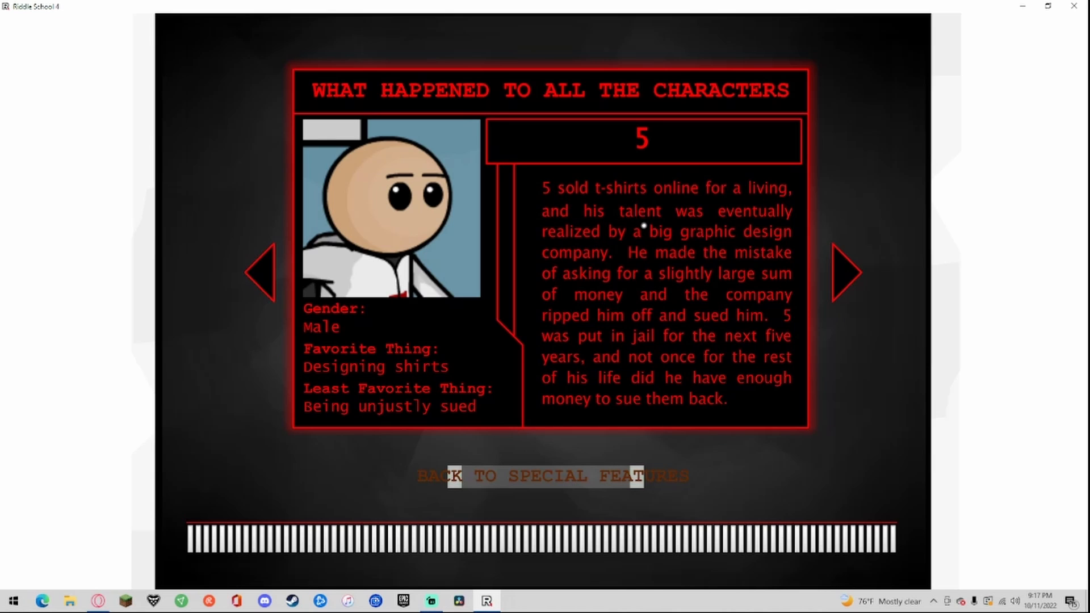
mouse_move(607, 233)
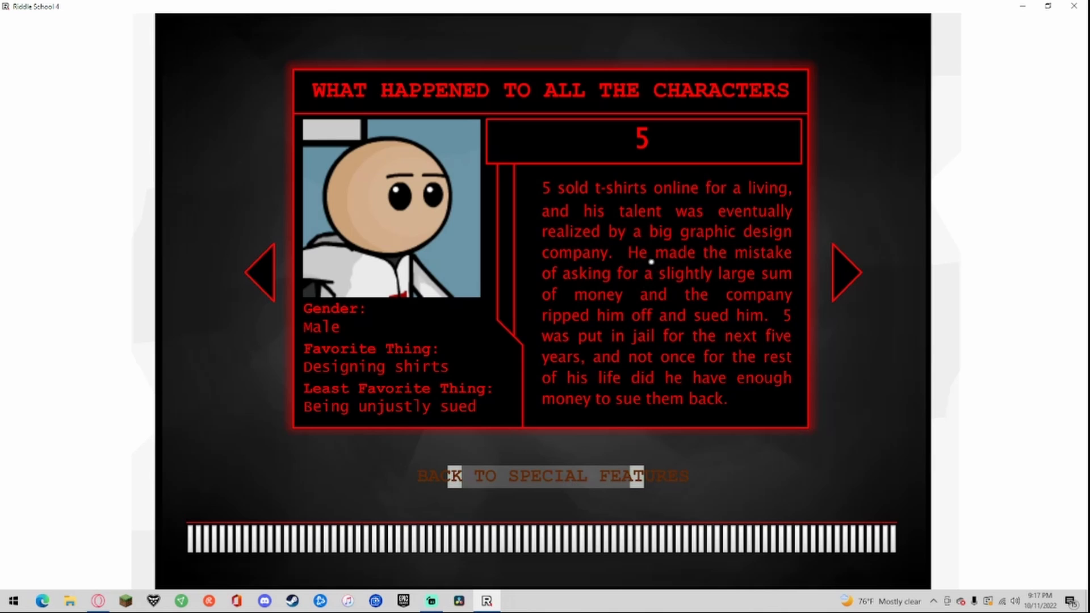
mouse_move(708, 254)
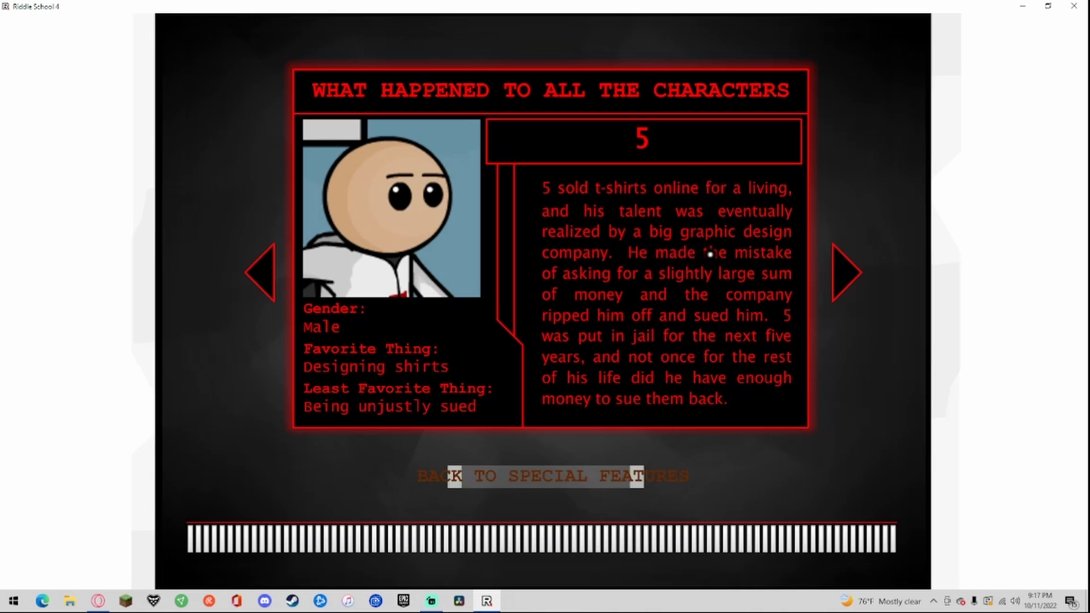
mouse_move(770, 272)
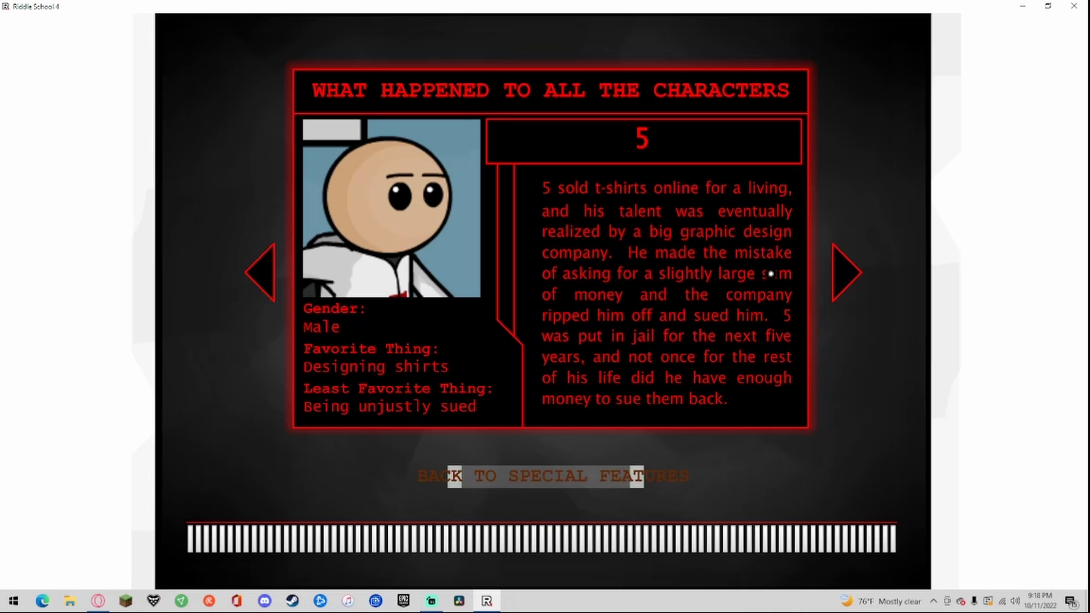
mouse_move(771, 305)
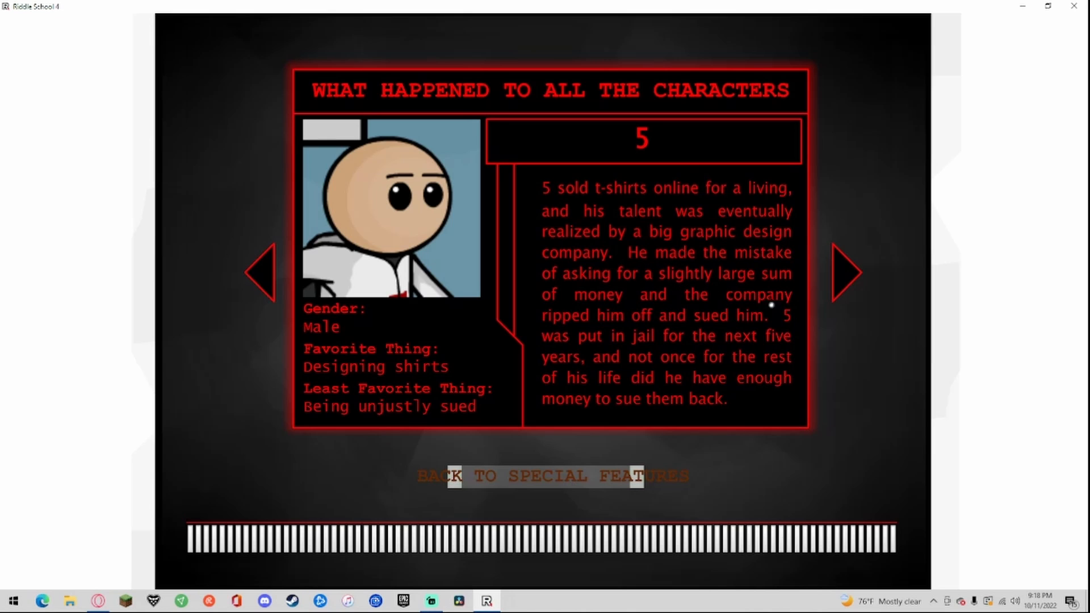
mouse_move(772, 325)
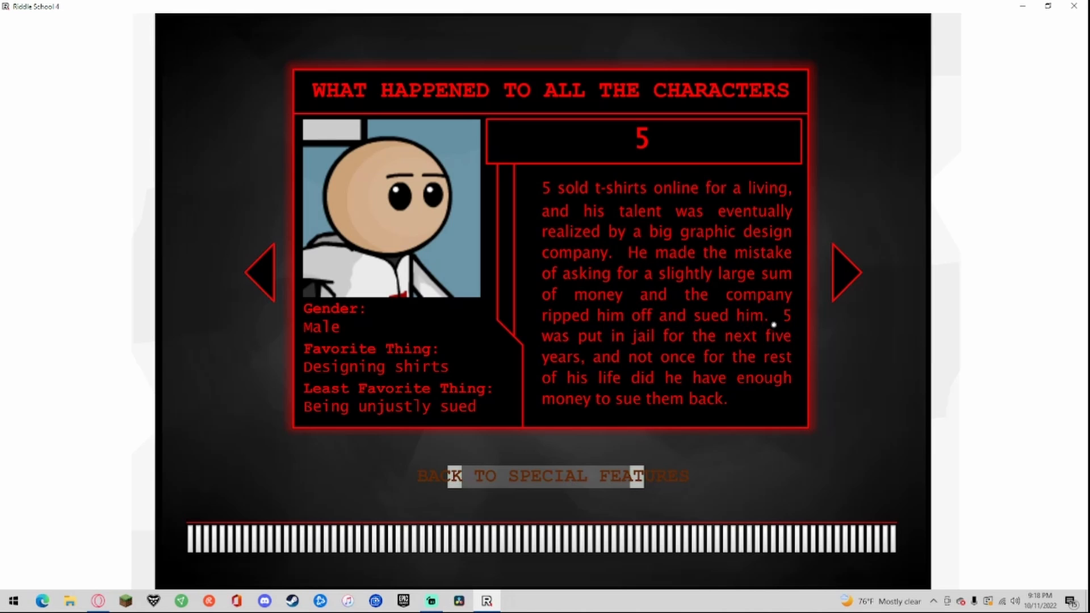
mouse_move(768, 354)
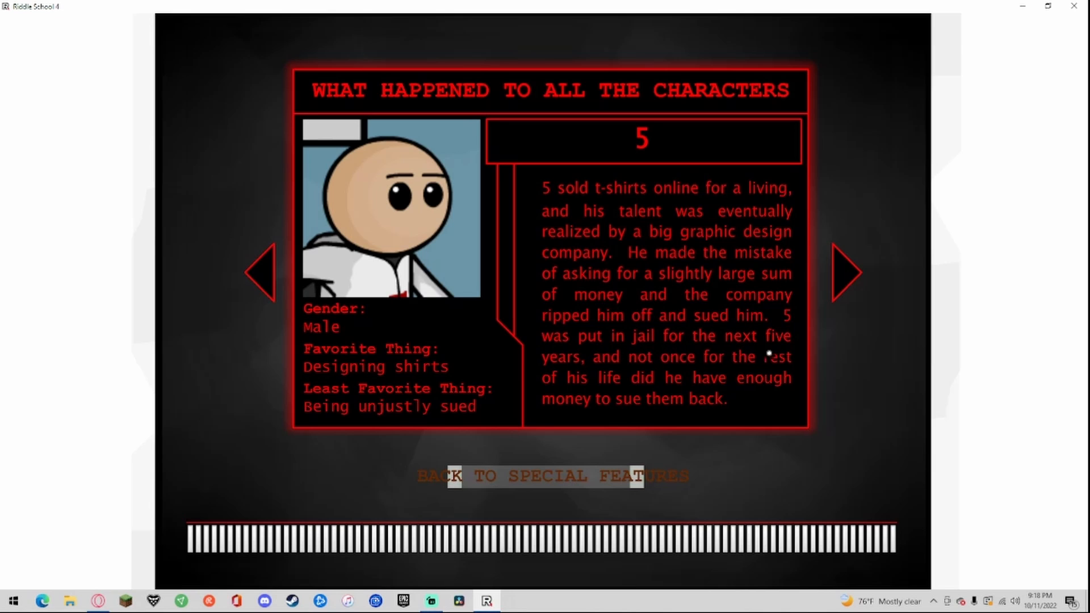
mouse_move(643, 395)
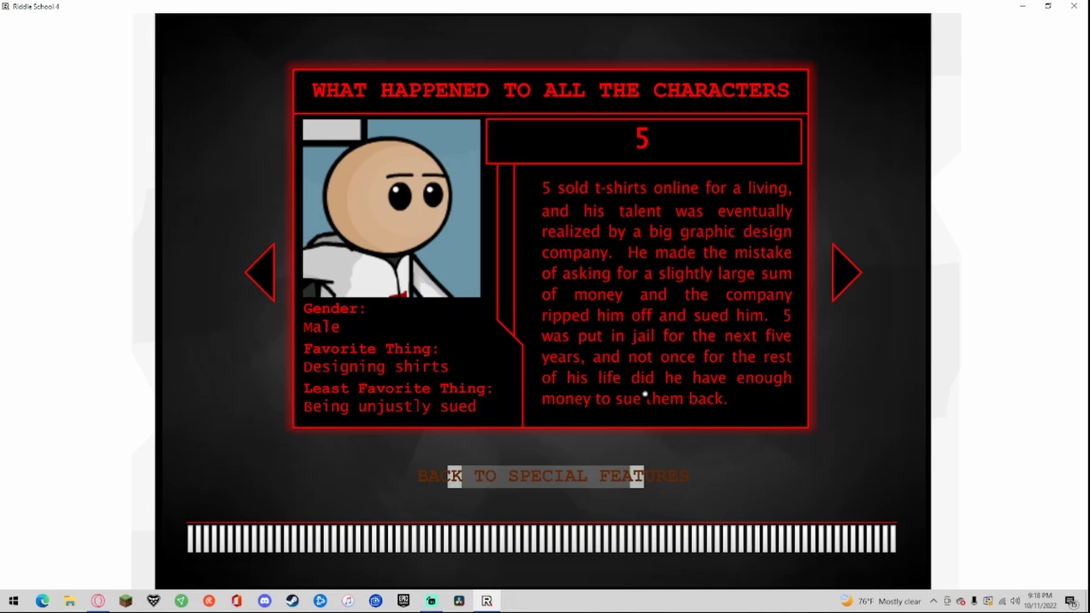
Step: Advance to 808's fate, 5's dad turned garbage boy in France
click(846, 272)
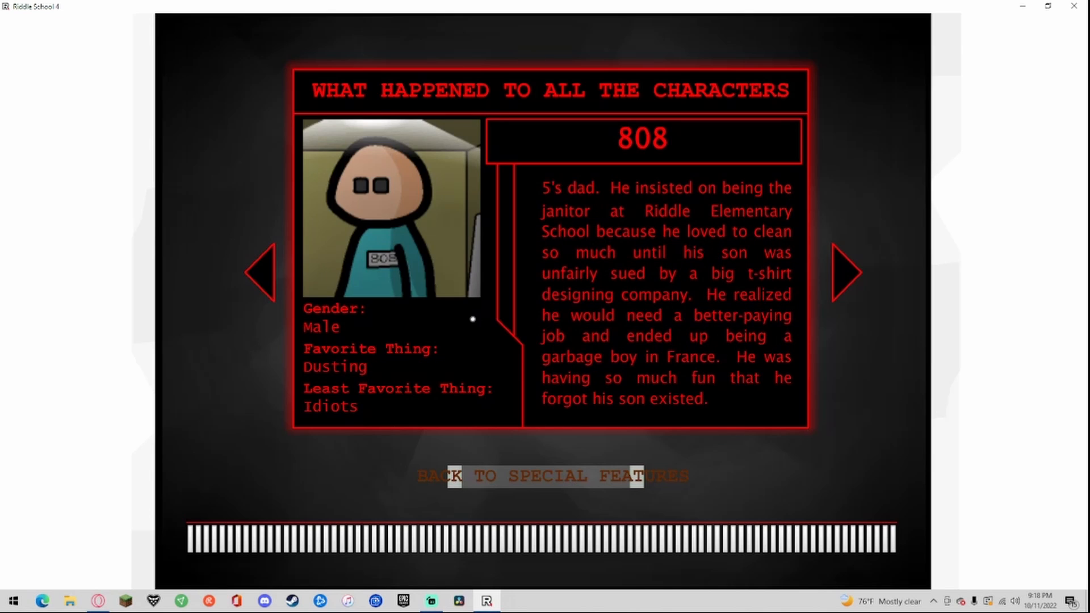
mouse_move(351, 370)
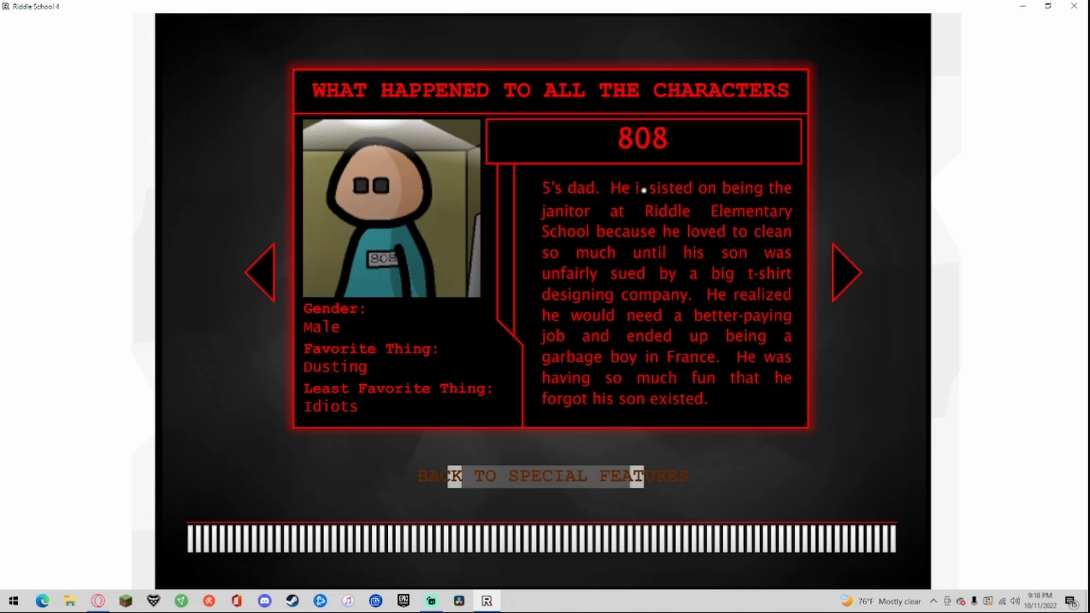
mouse_move(606, 214)
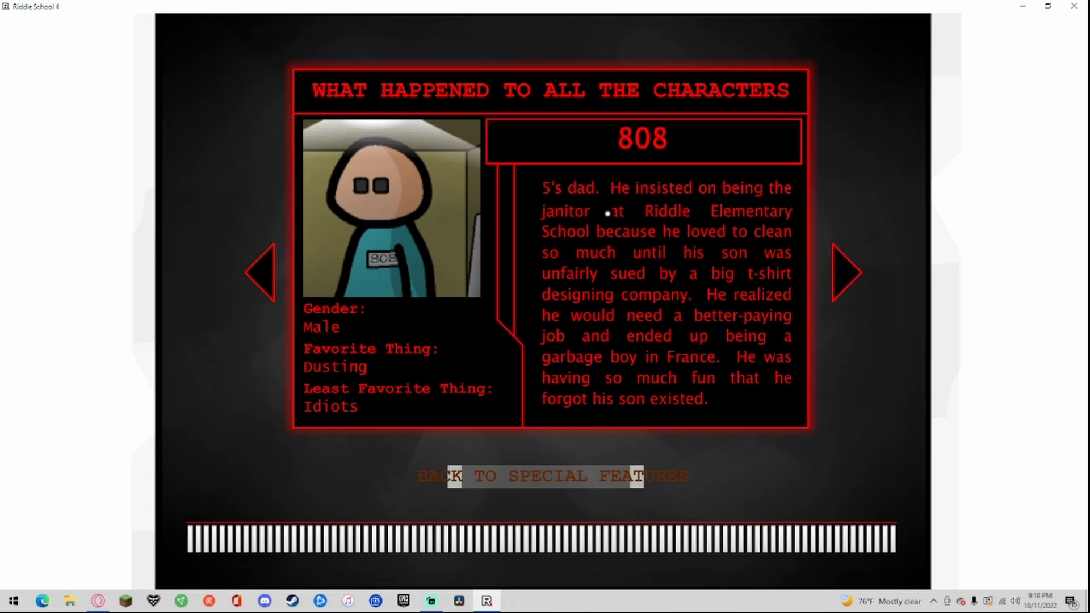
mouse_move(570, 224)
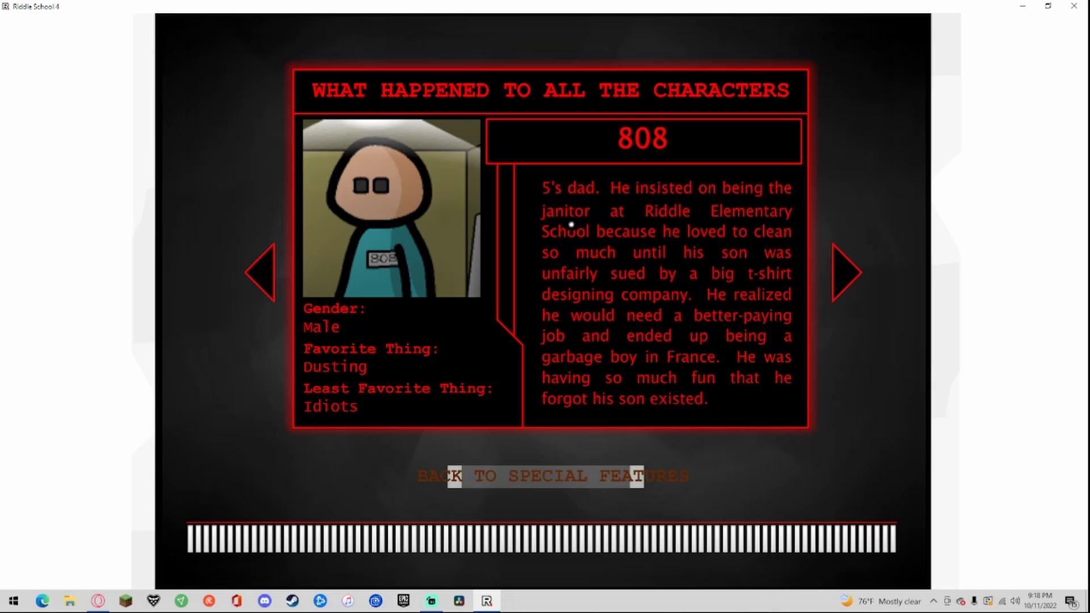
mouse_move(568, 250)
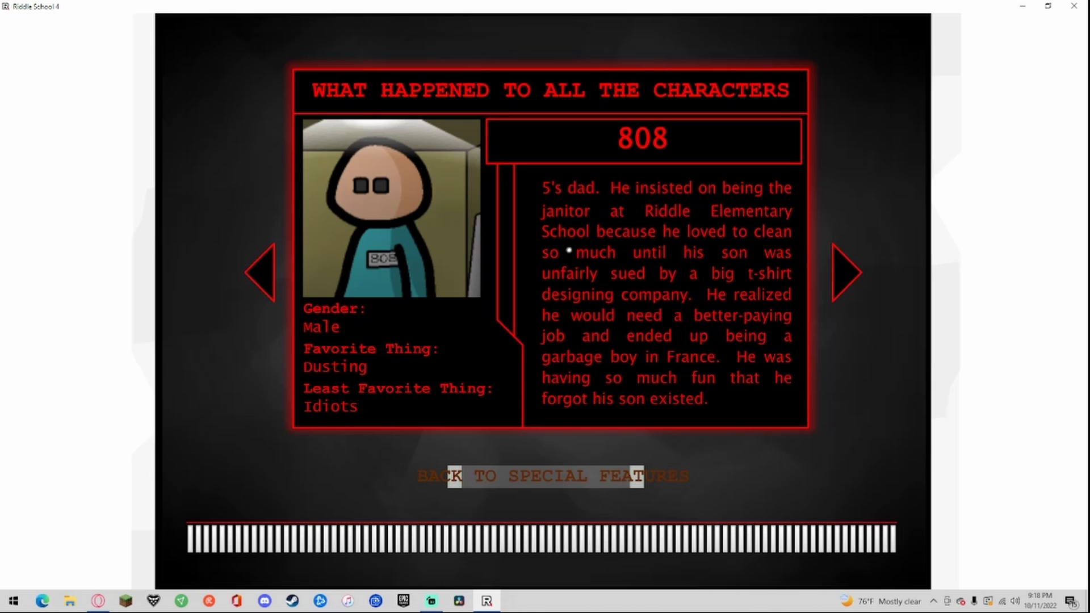
mouse_move(553, 267)
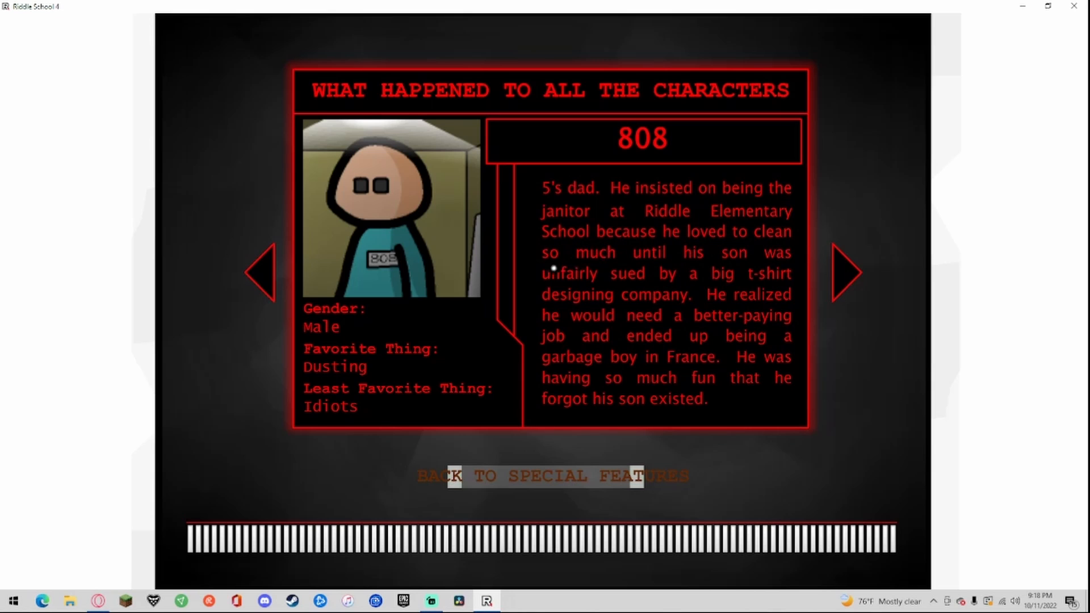
mouse_move(722, 291)
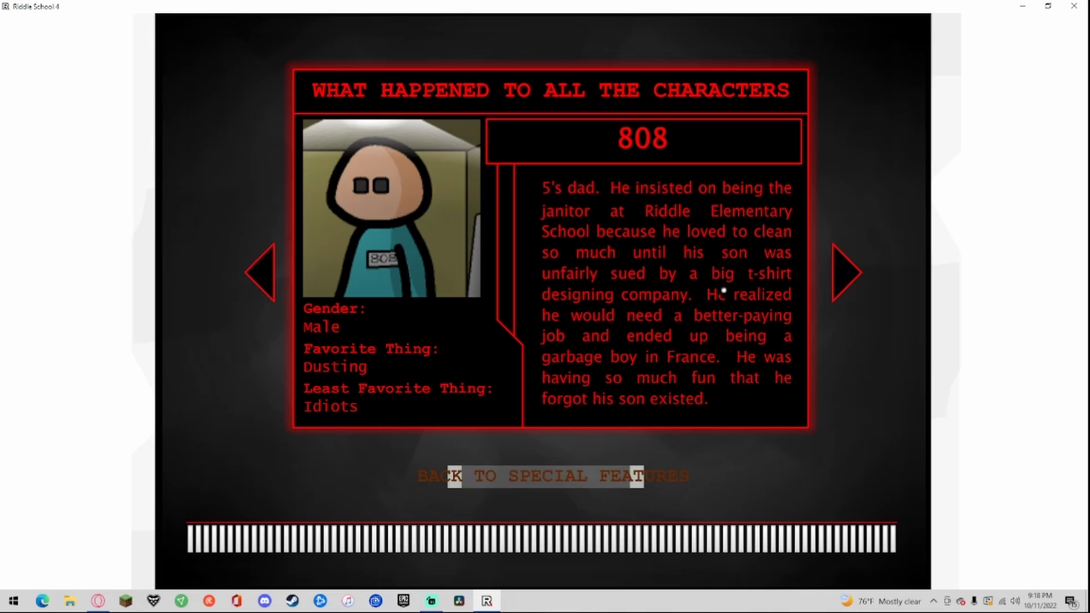
mouse_move(773, 309)
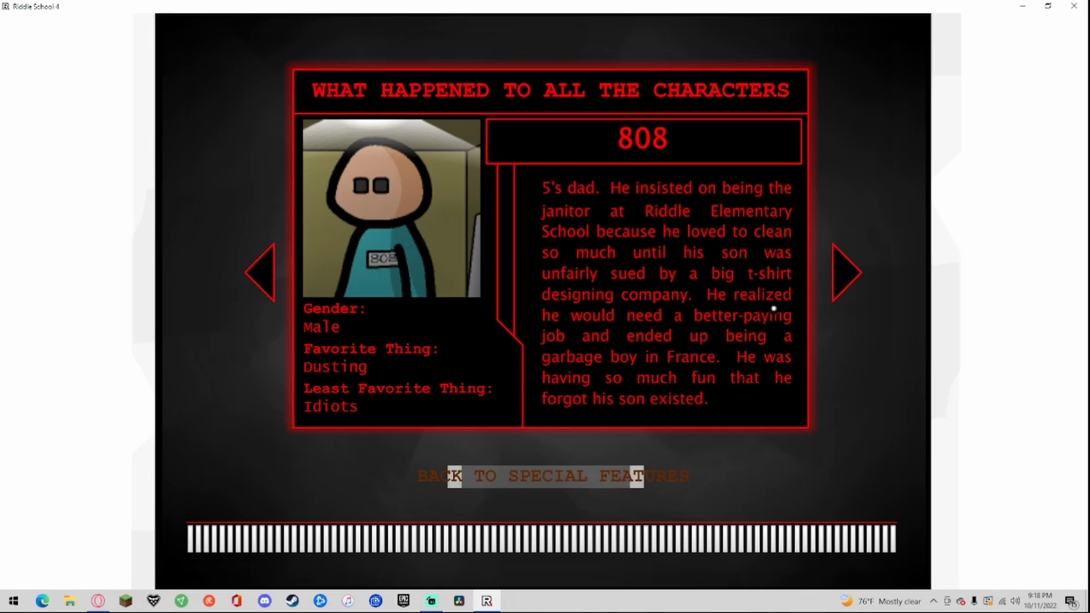
mouse_move(579, 334)
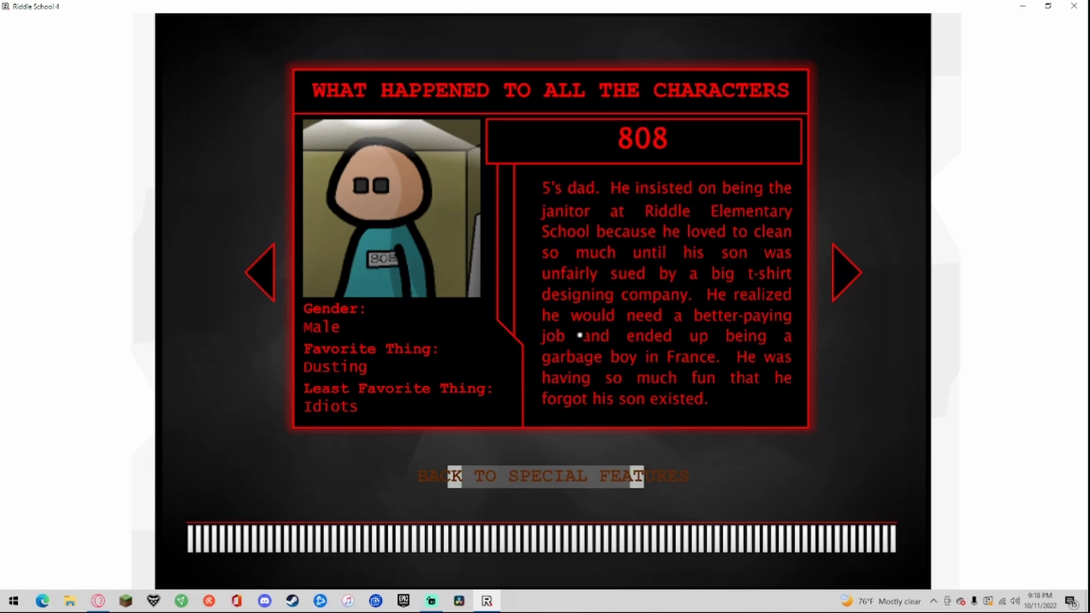
mouse_move(694, 360)
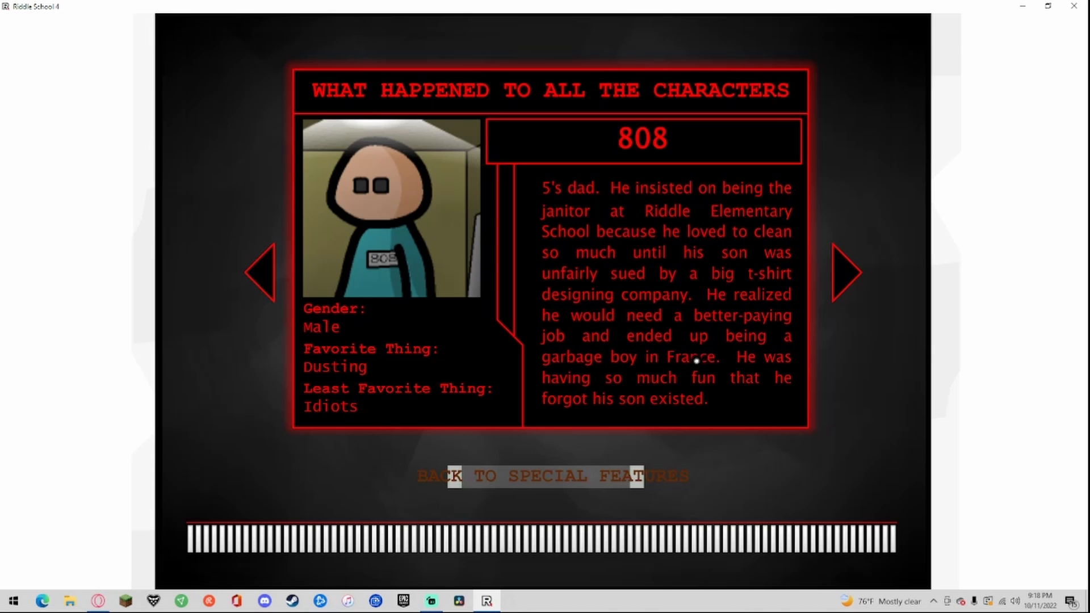
mouse_move(790, 368)
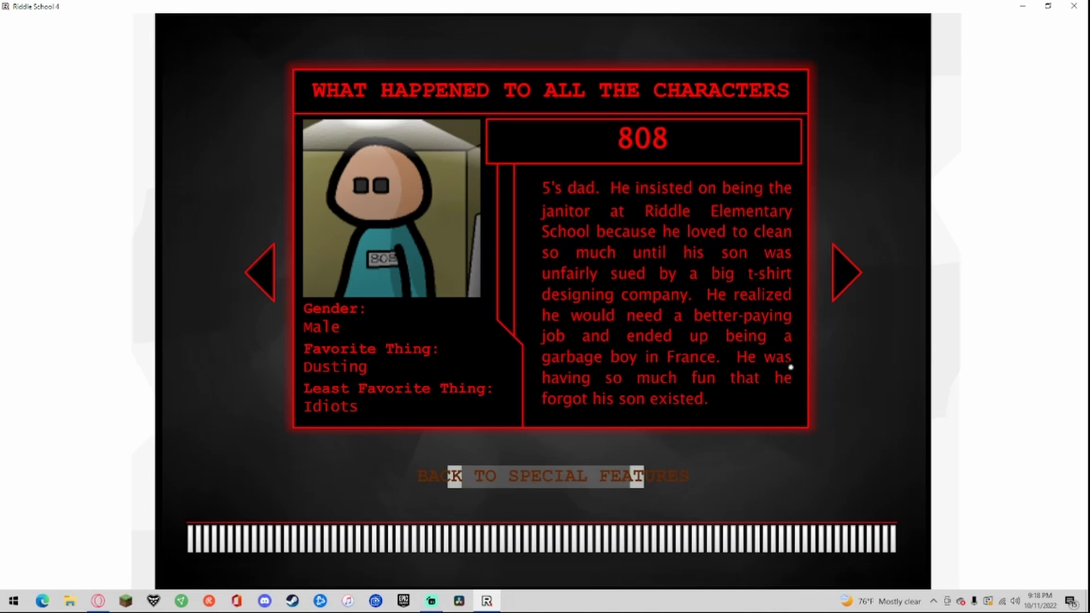
click(845, 273)
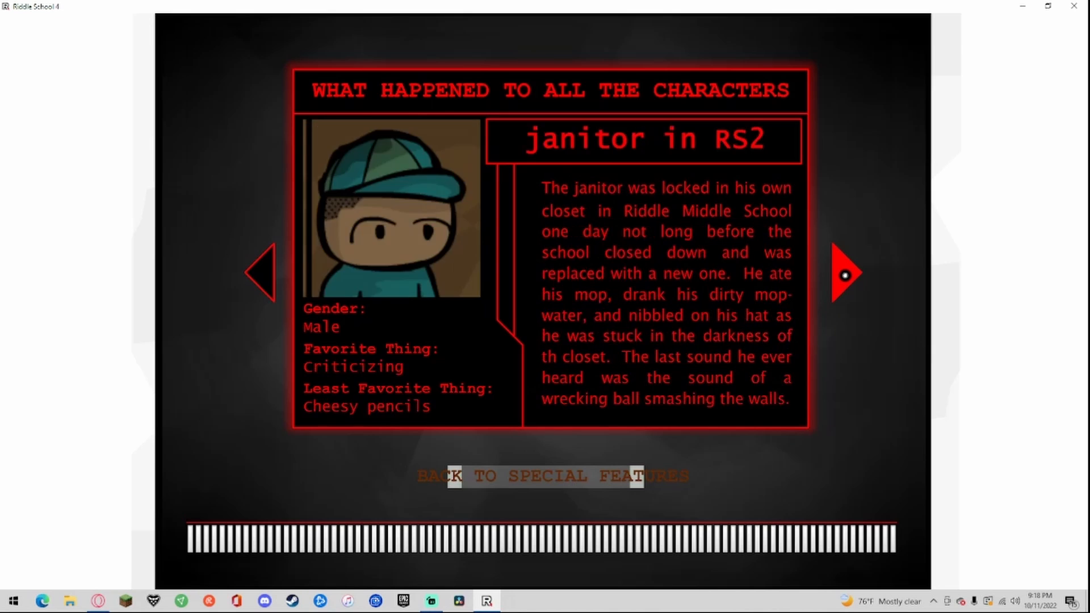
mouse_move(377, 317)
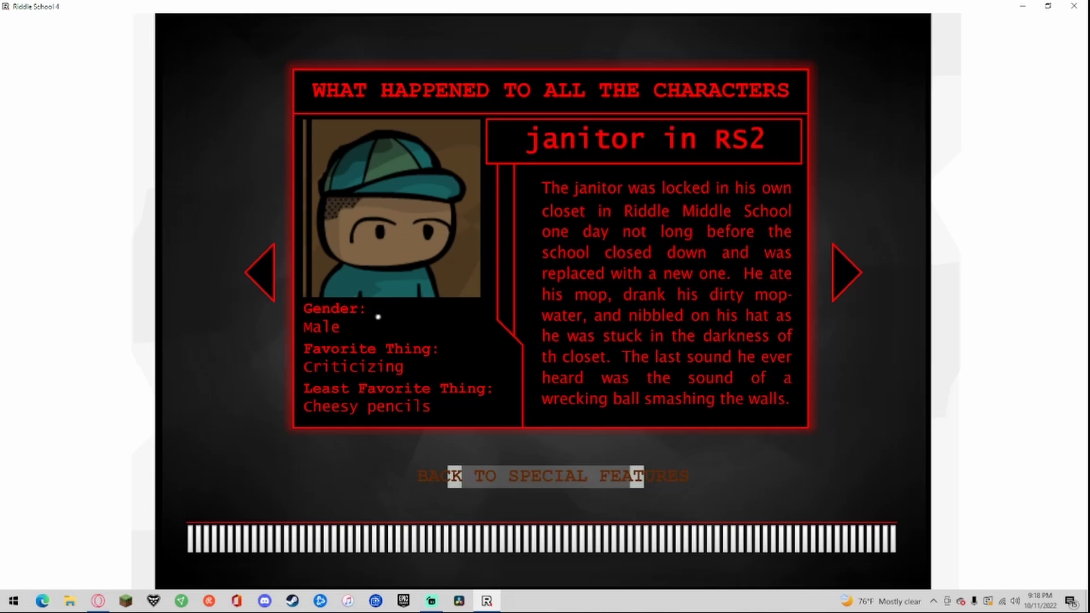
mouse_move(589, 176)
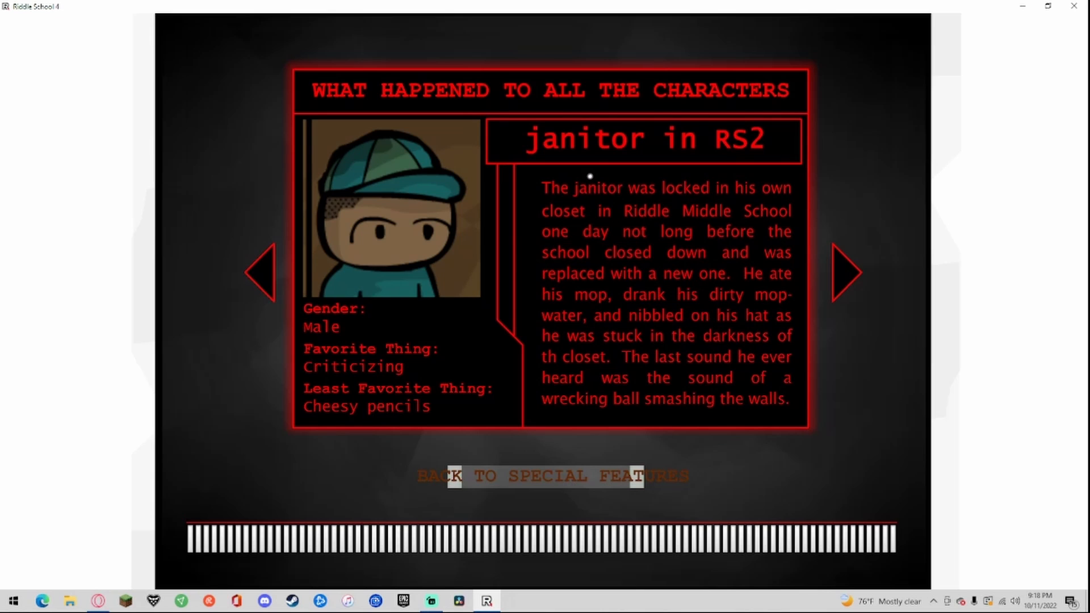
mouse_move(455, 337)
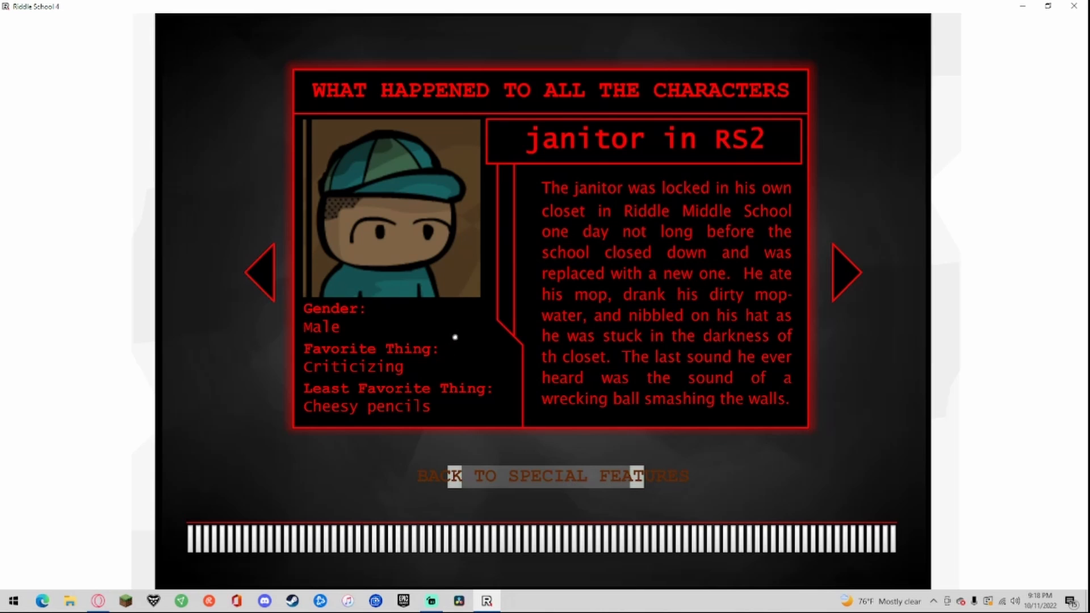
mouse_move(468, 310)
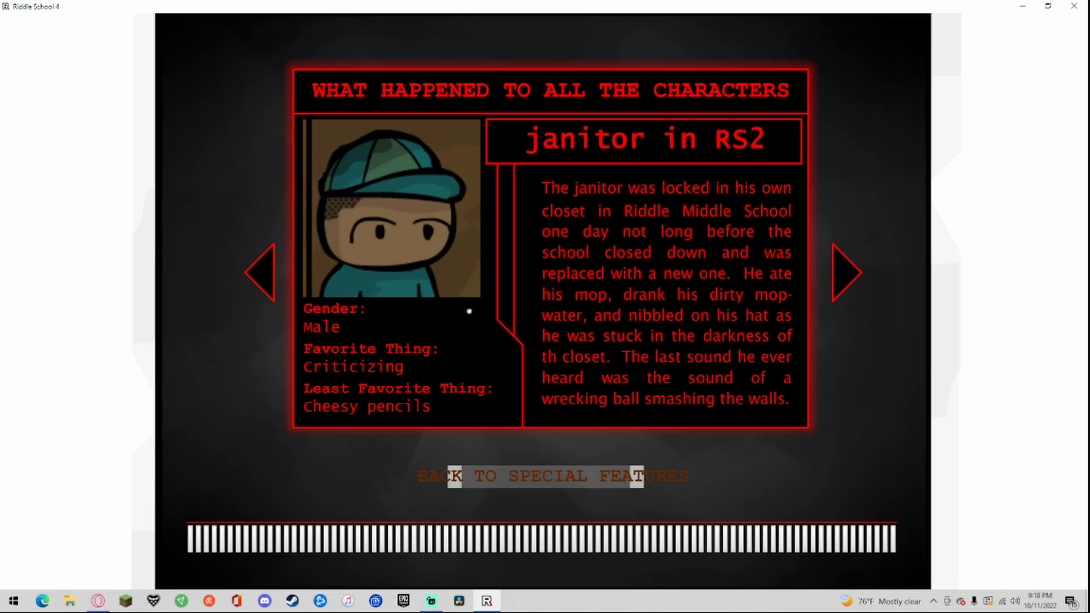
mouse_move(623, 171)
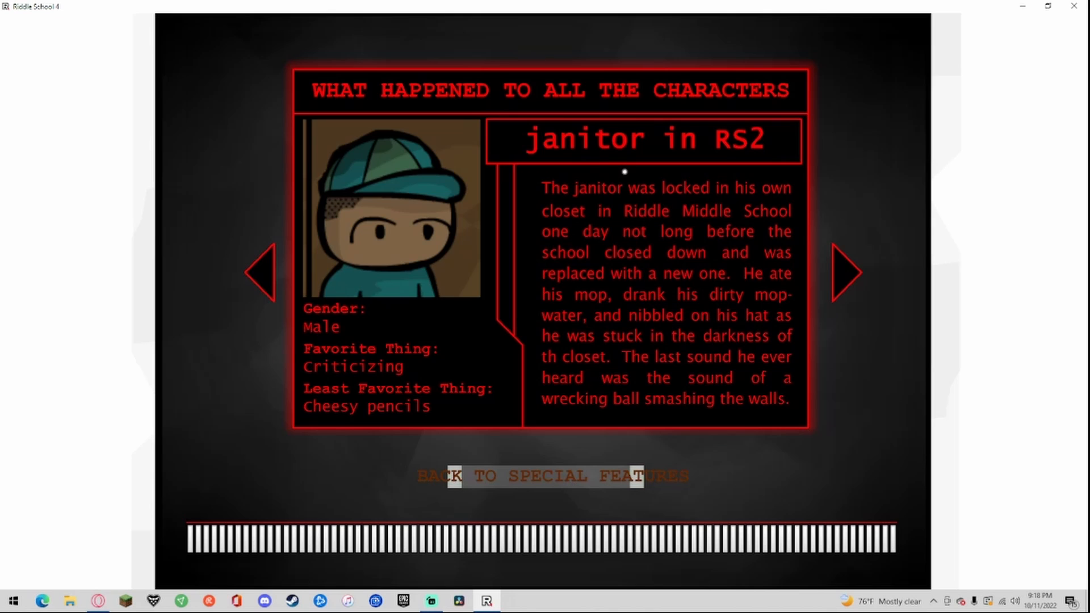
mouse_move(651, 213)
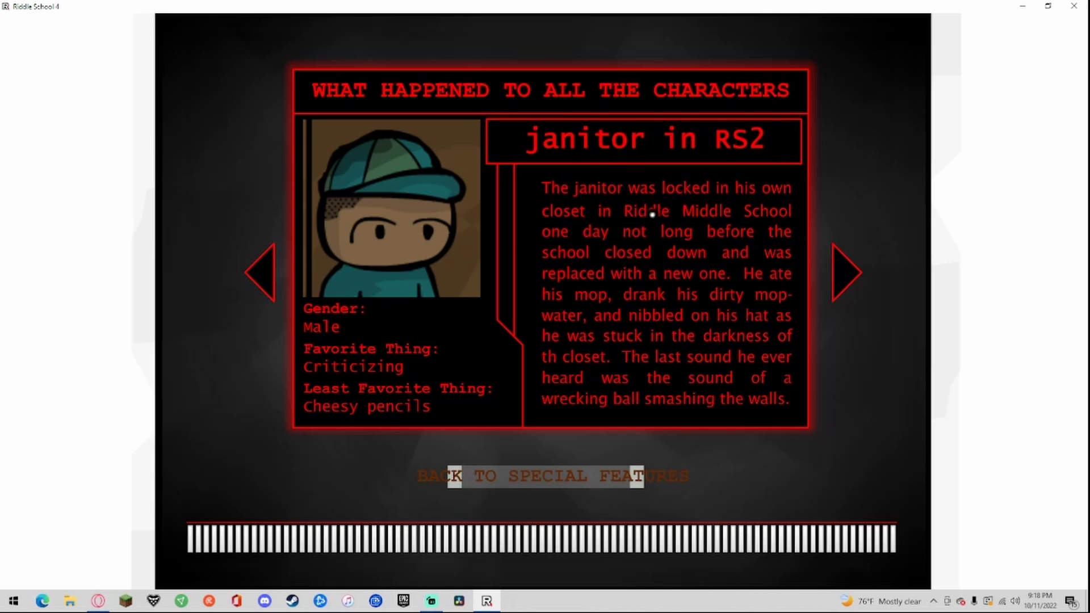
mouse_move(637, 242)
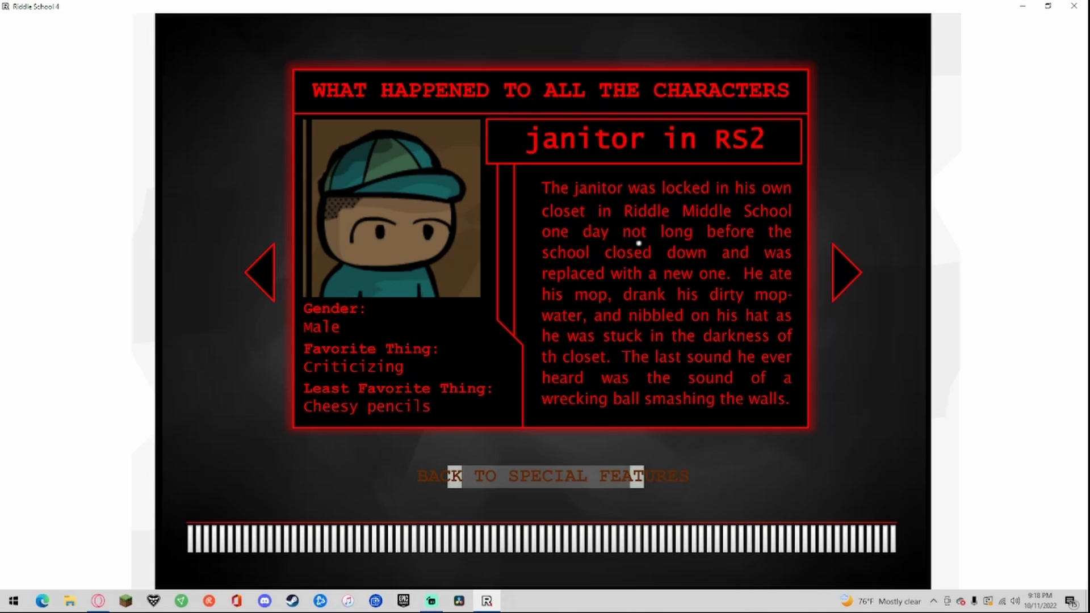
mouse_move(610, 263)
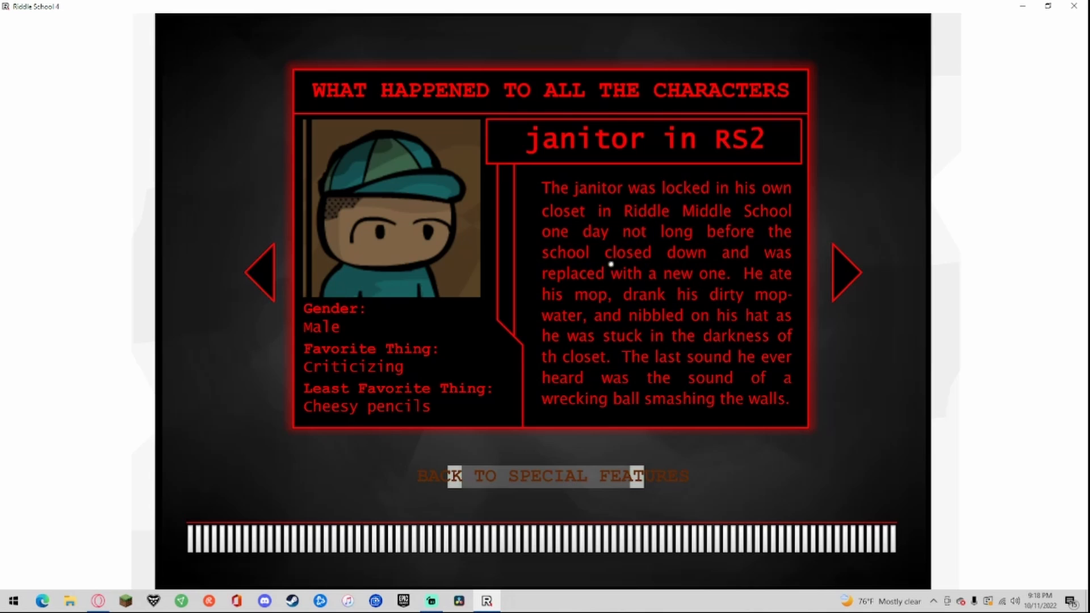
mouse_move(679, 300)
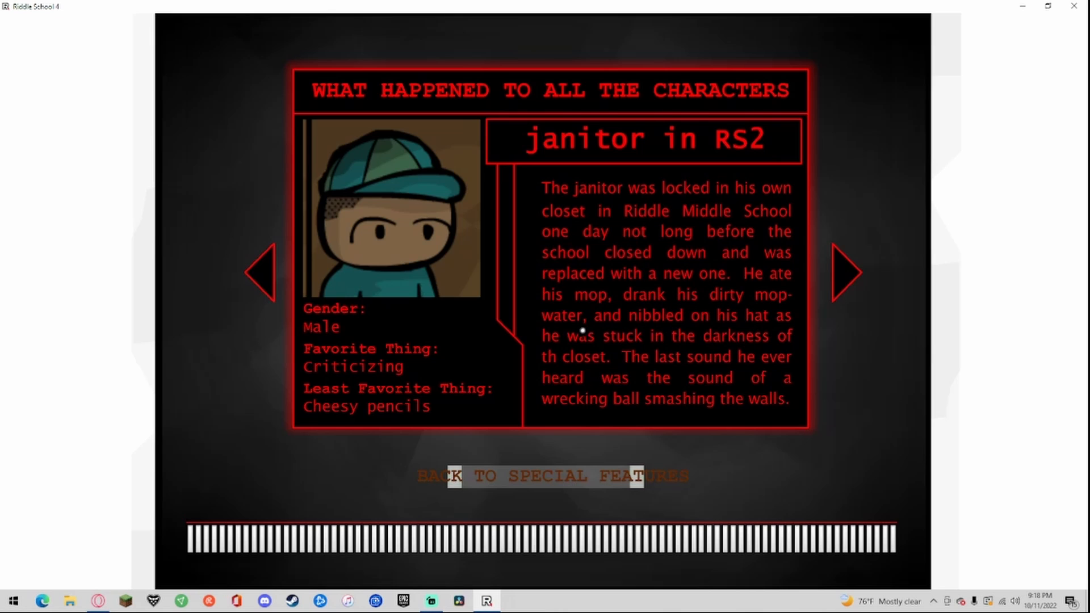
mouse_move(583, 337)
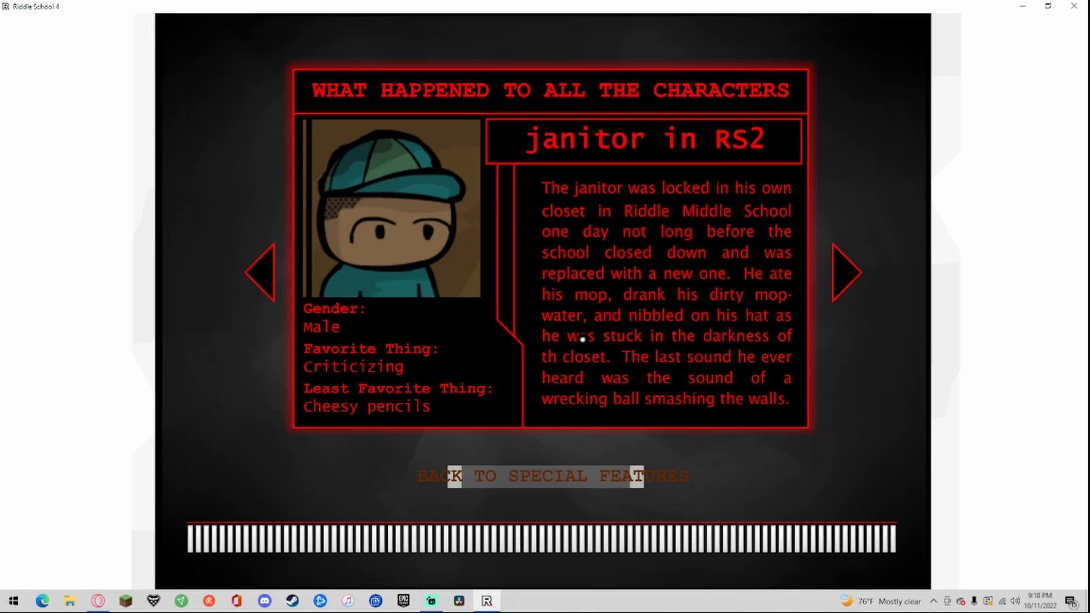
mouse_move(681, 357)
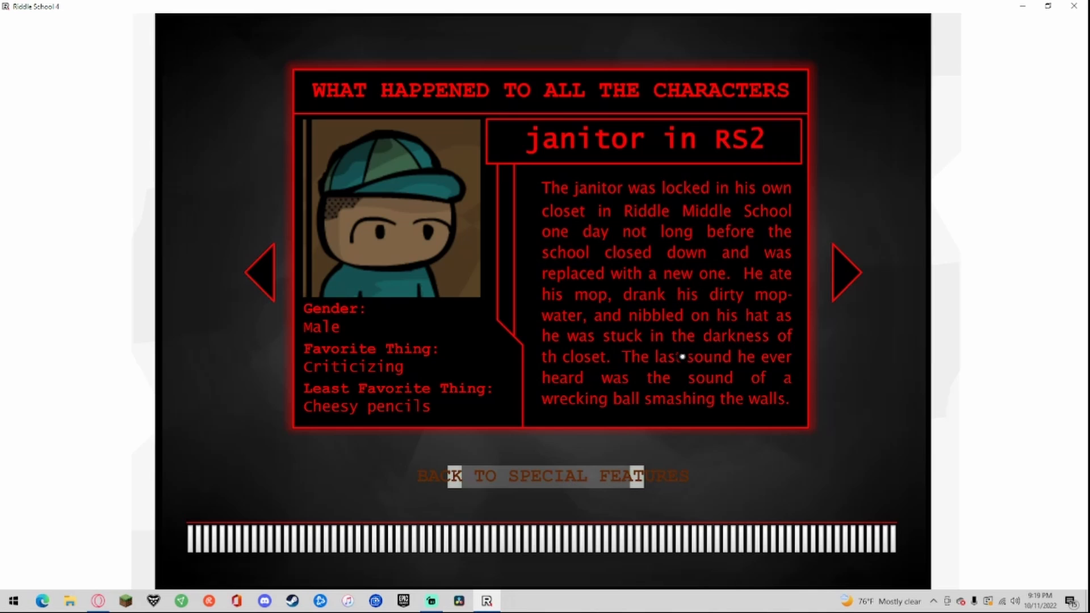
mouse_move(739, 363)
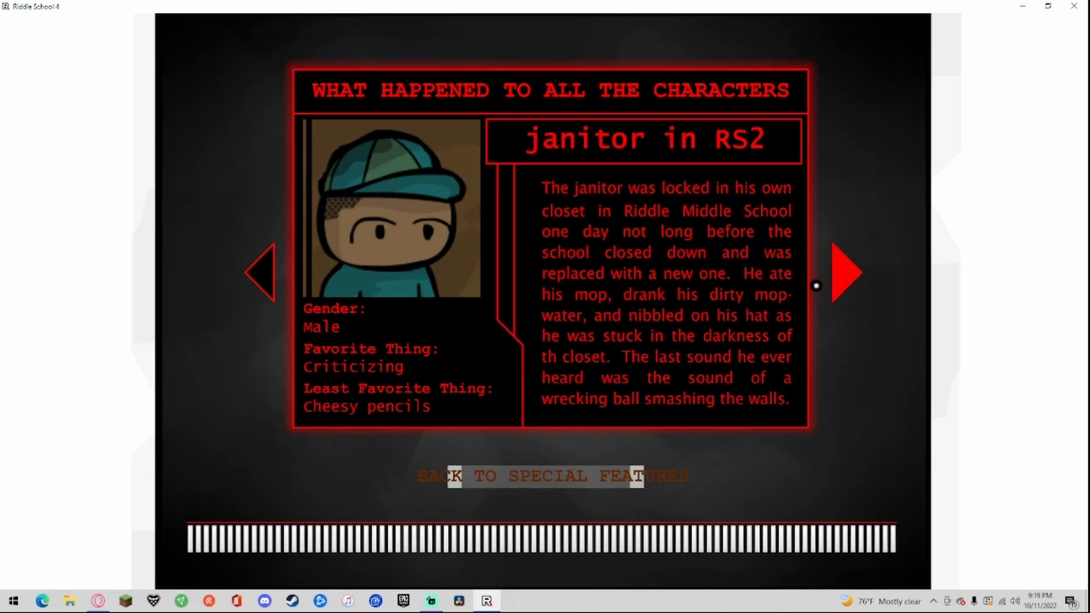
Step: Advance to the RS3 janitor's fate about his cancelled plumbing show
click(845, 273)
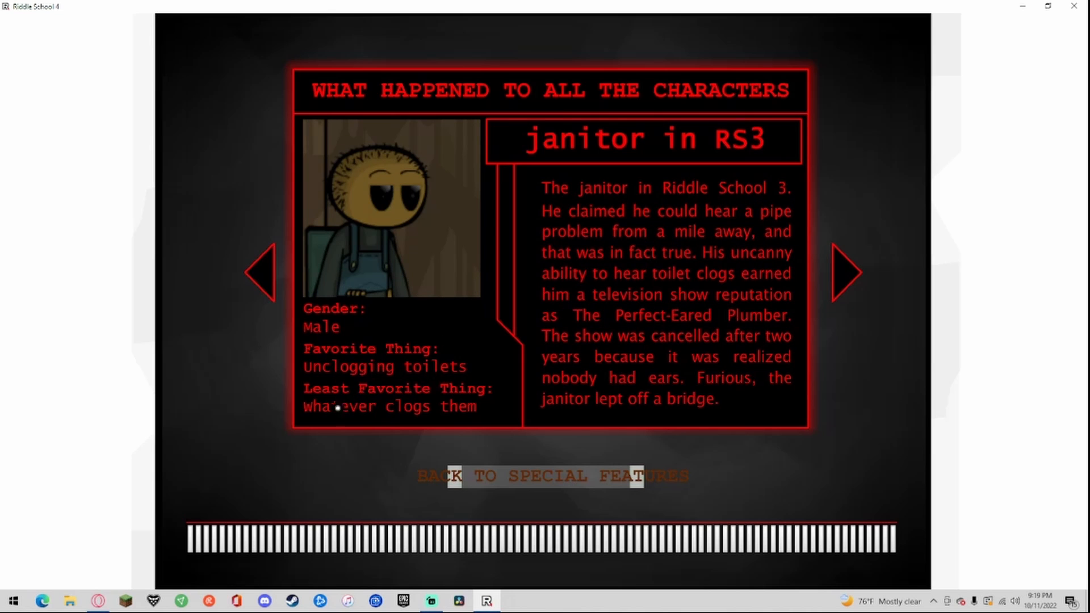
mouse_move(568, 180)
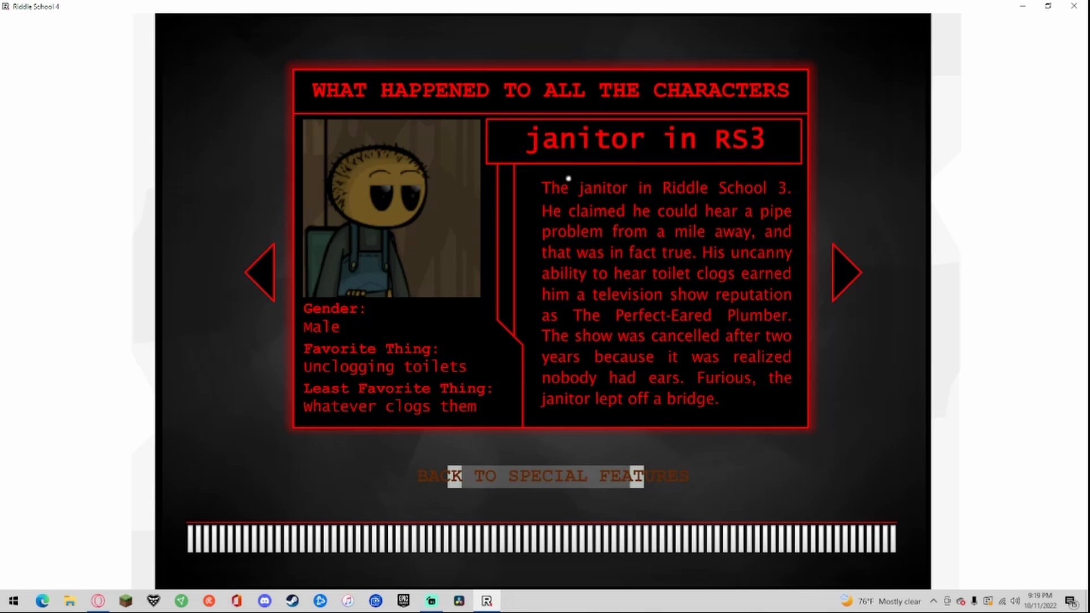
mouse_move(718, 185)
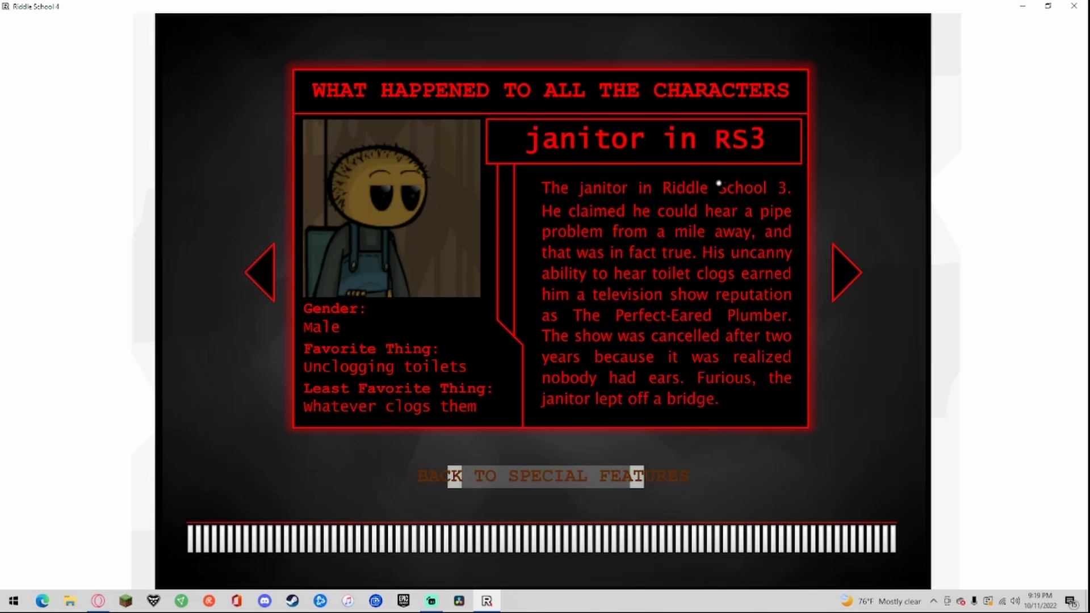
mouse_move(735, 232)
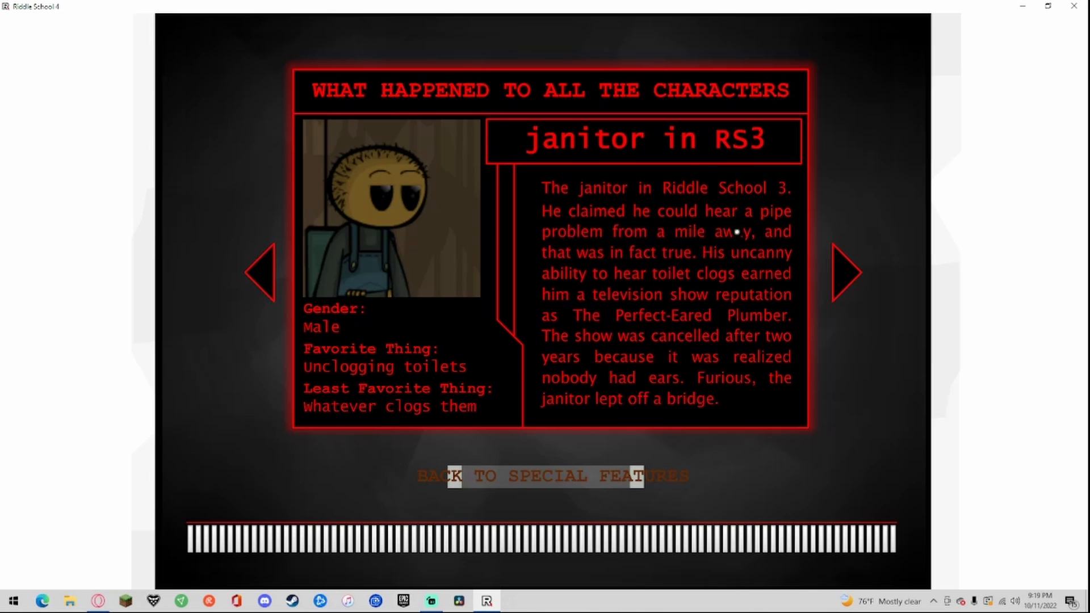
mouse_move(720, 254)
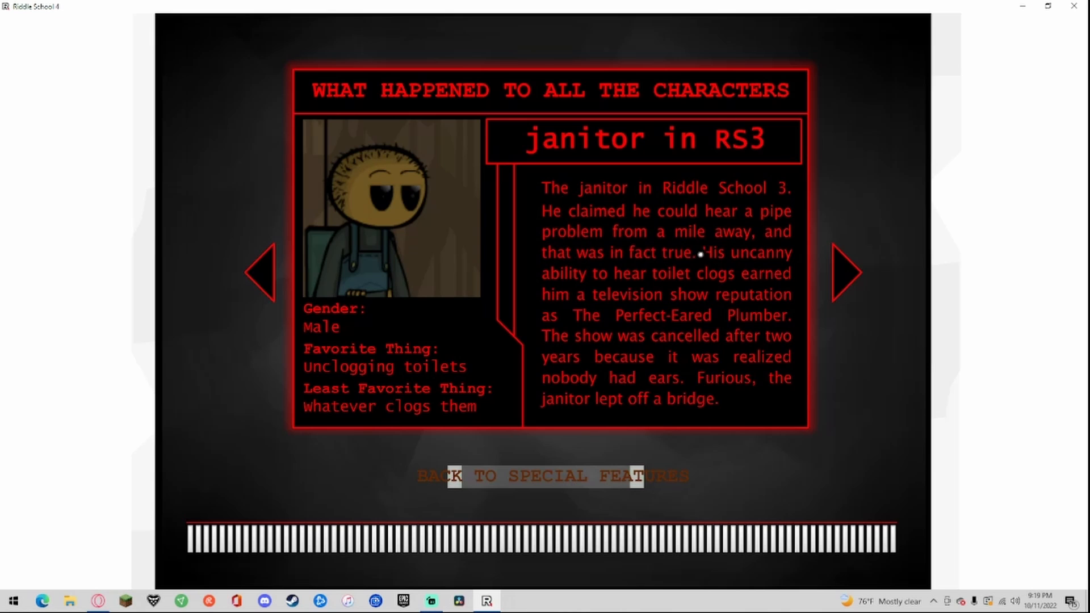
mouse_move(574, 285)
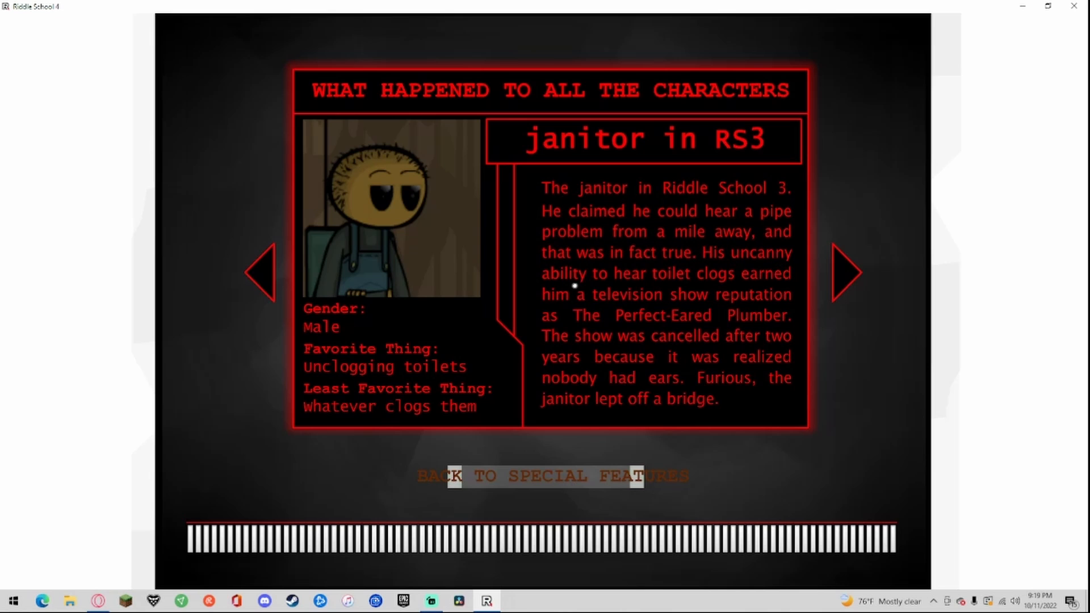
mouse_move(570, 310)
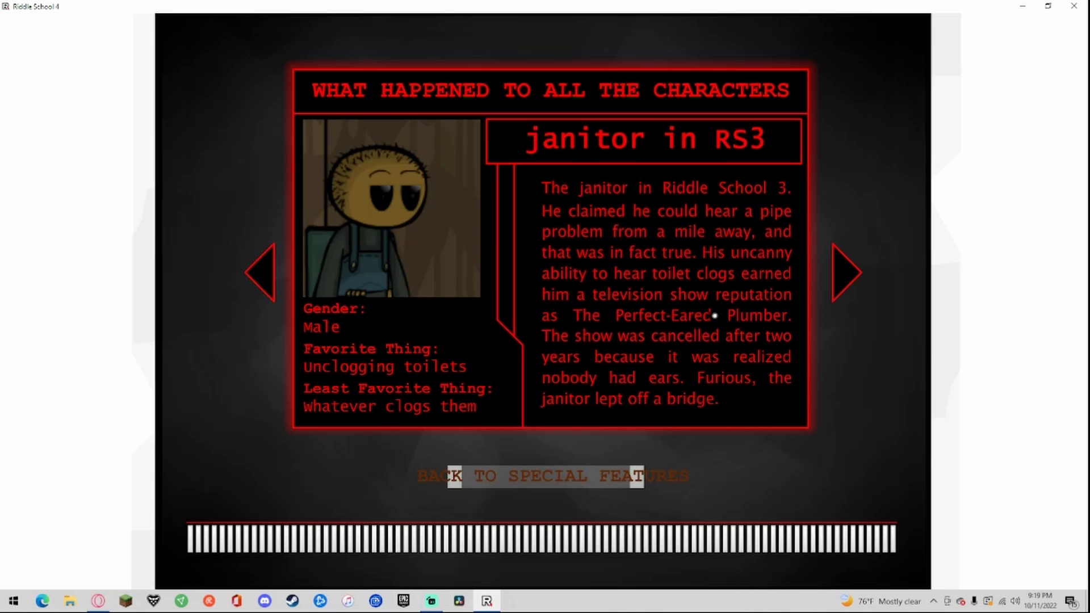
mouse_move(767, 338)
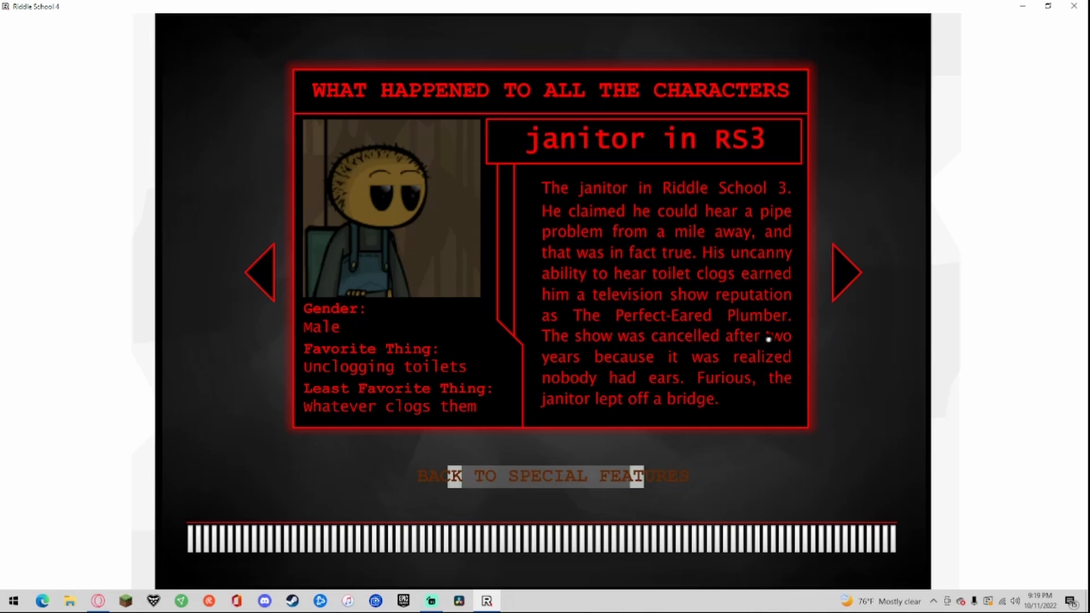
mouse_move(643, 379)
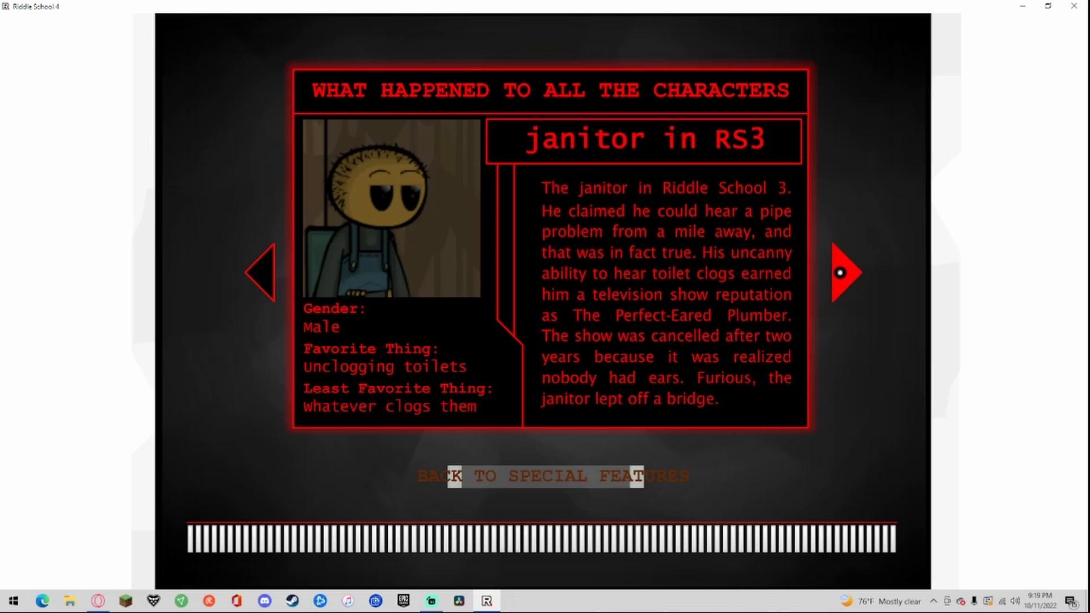
Step: Advance to Mr. Kahm's fate, vowing never to drink again
click(842, 273)
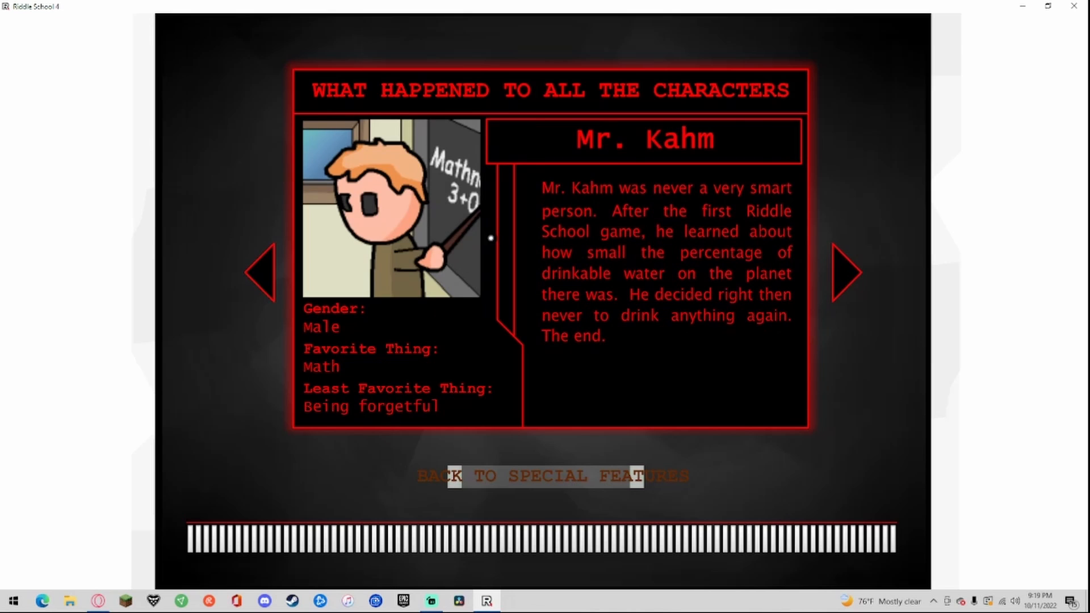
mouse_move(336, 362)
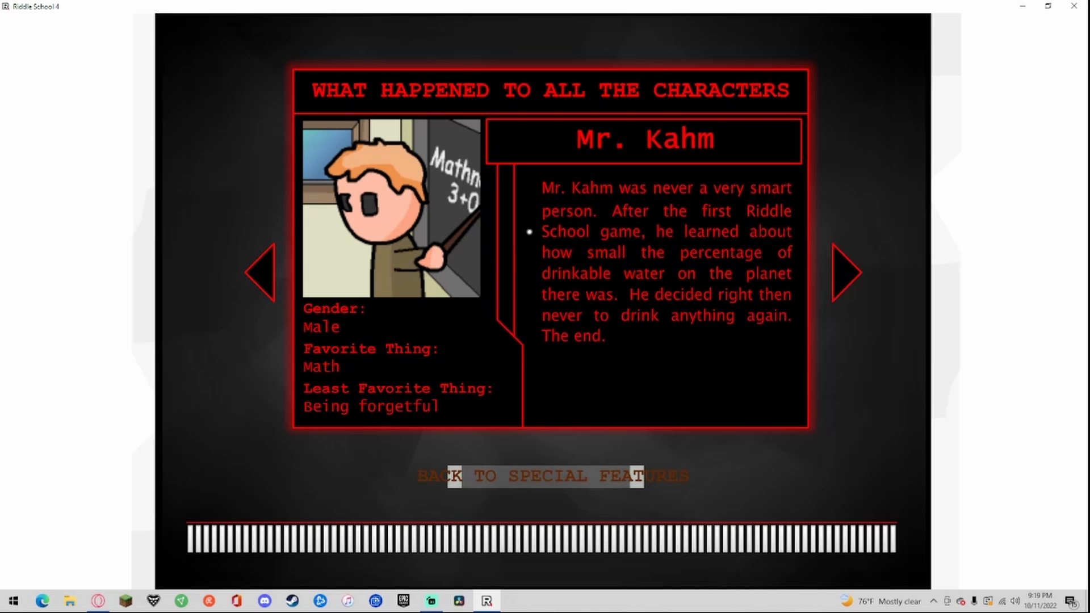
mouse_move(608, 222)
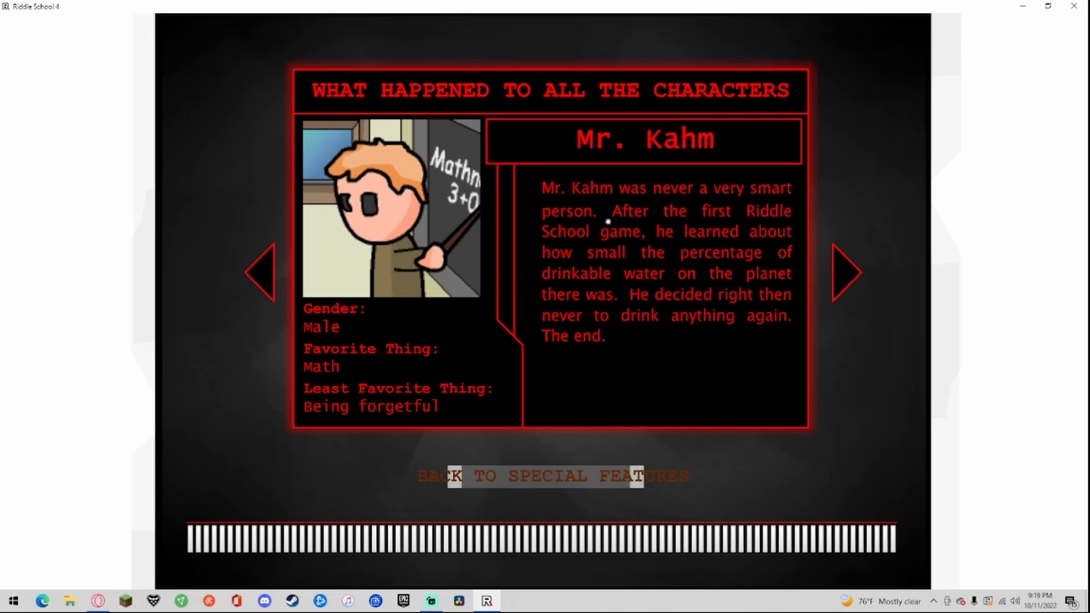
mouse_move(695, 229)
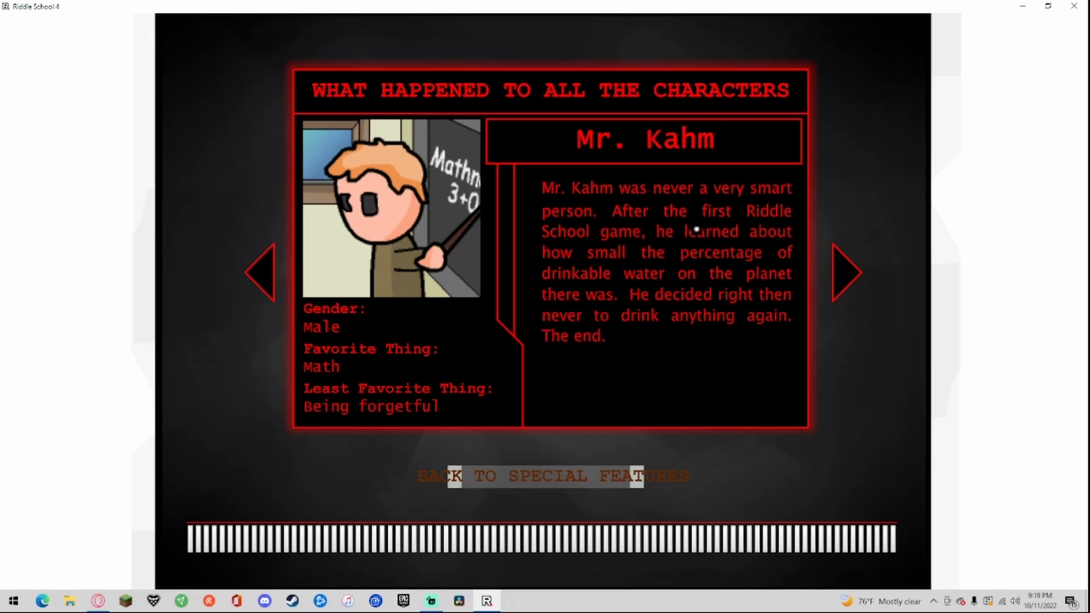
mouse_move(728, 261)
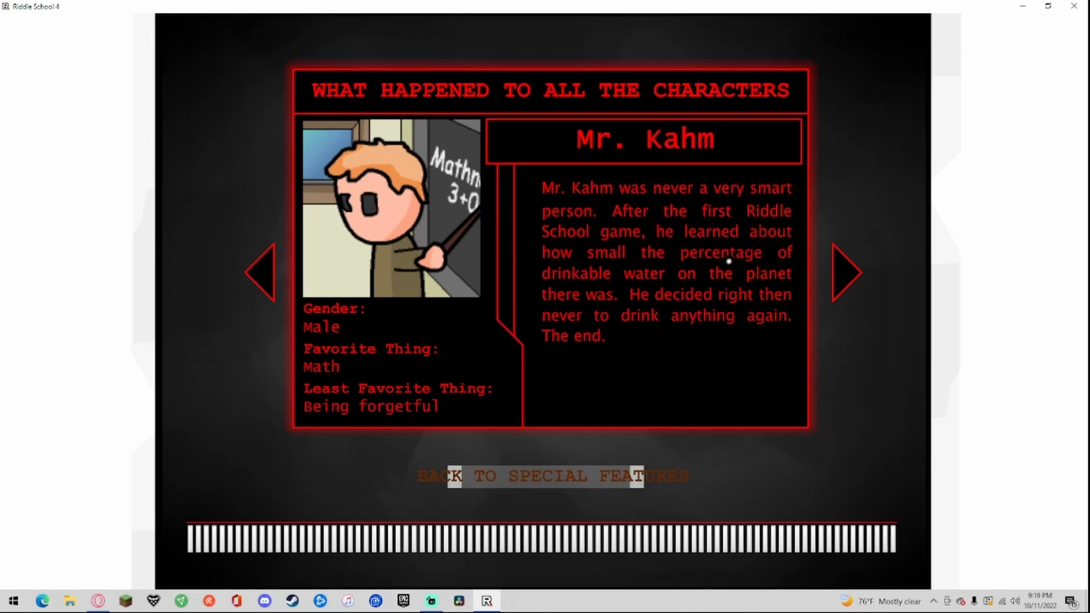
mouse_move(687, 296)
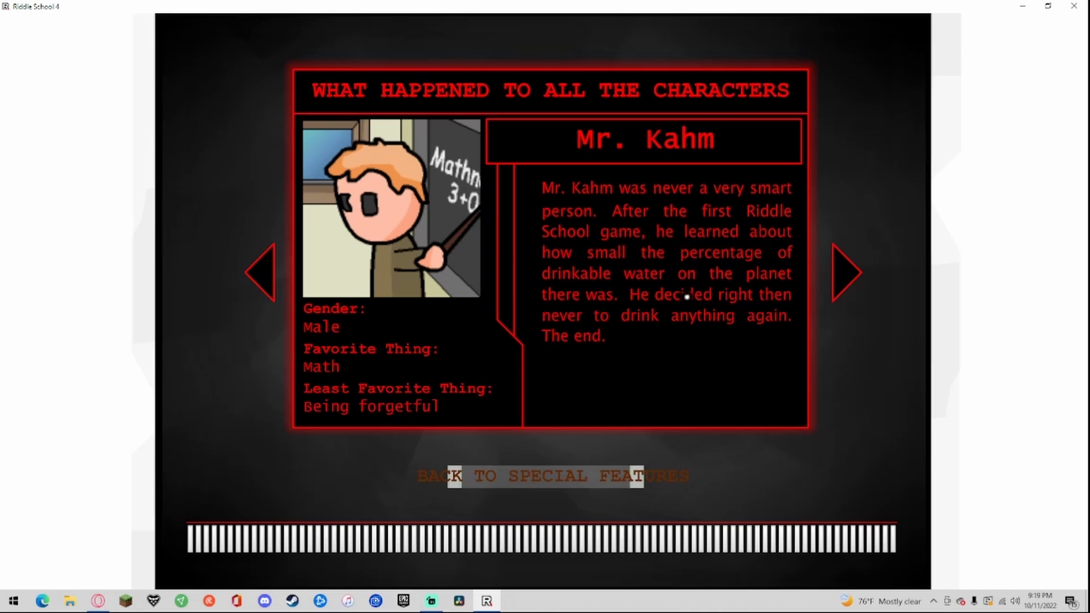
mouse_move(601, 315)
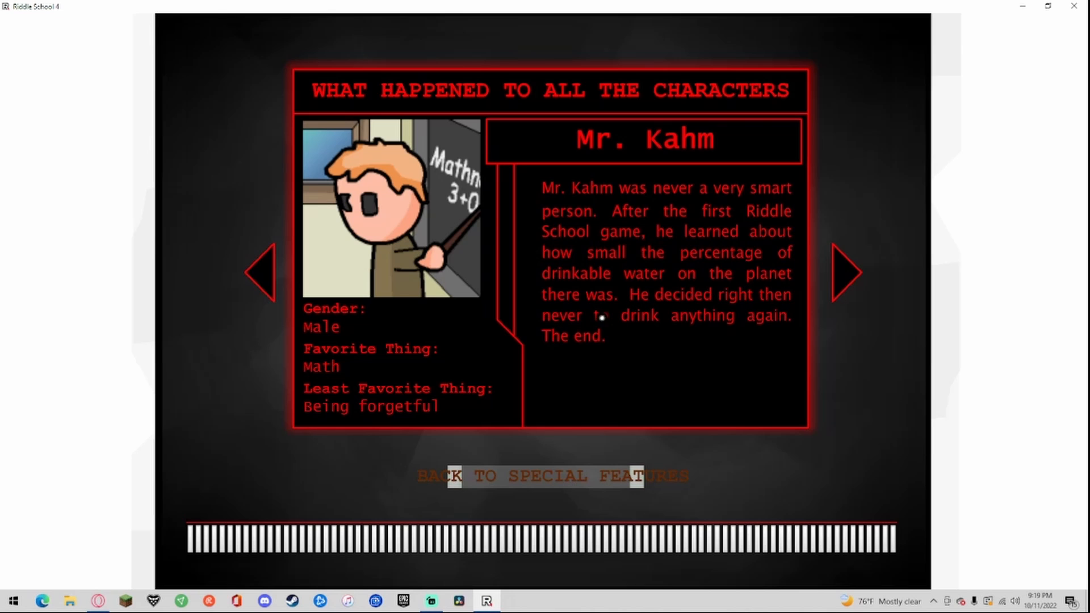
mouse_move(847, 272)
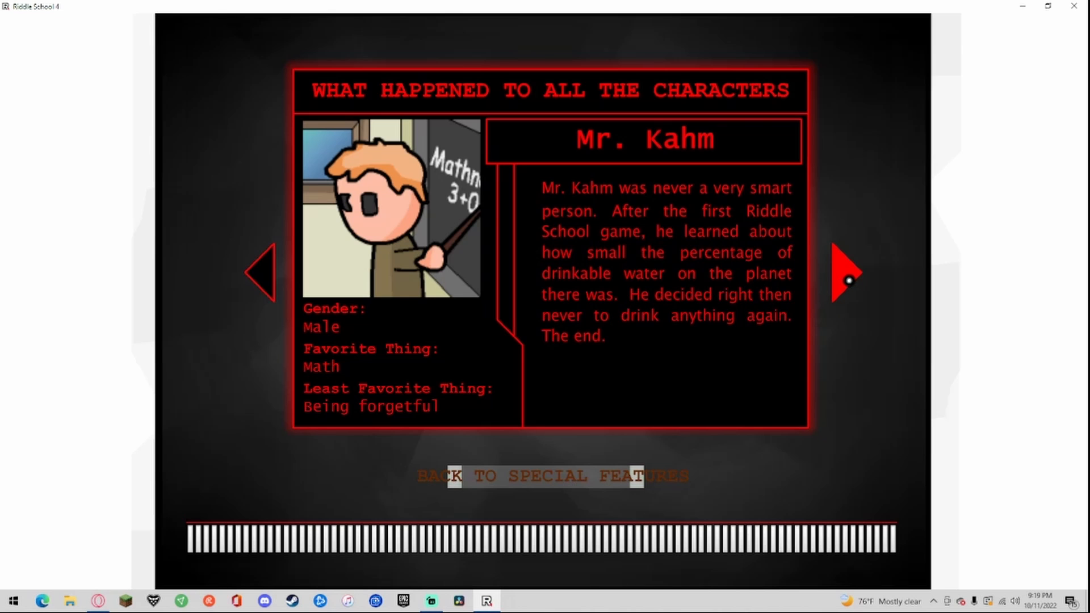
Step: Advance to Ms. Cophey's fate about drinking ocean water at the beach
click(847, 272)
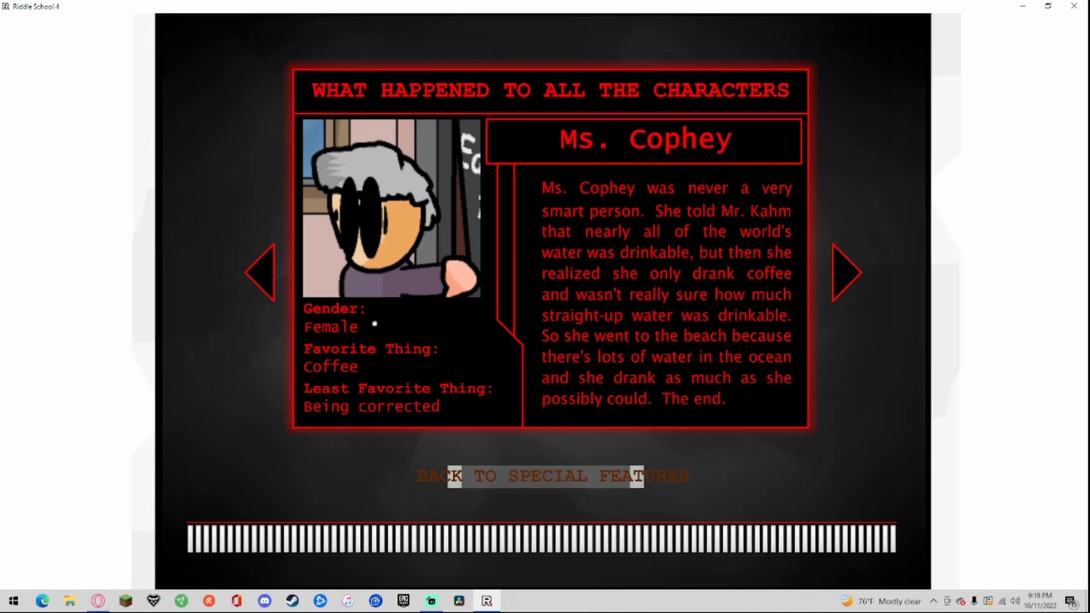
mouse_move(362, 387)
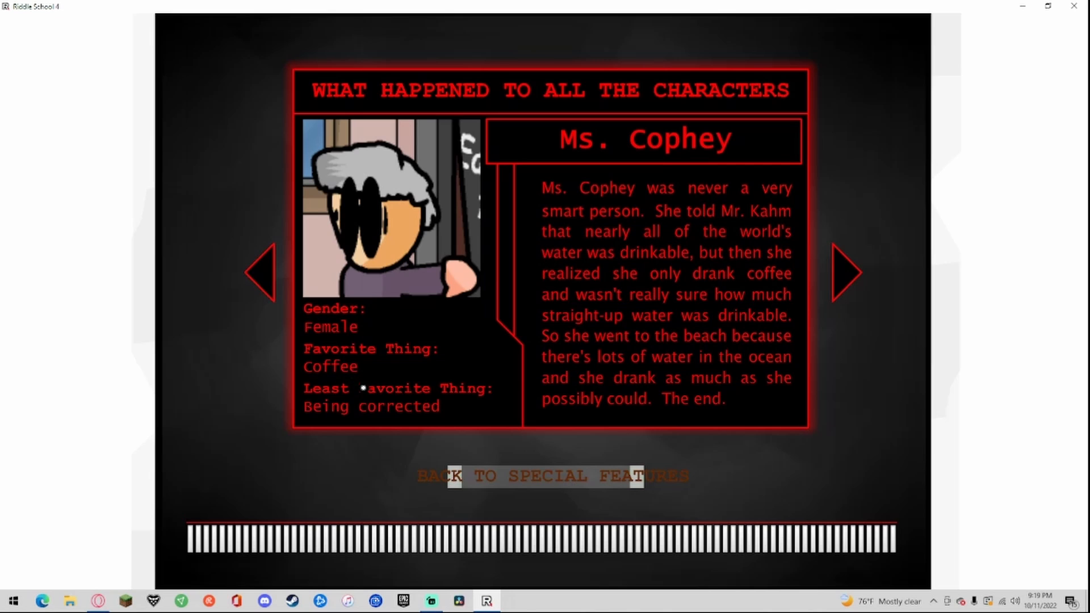
mouse_move(561, 262)
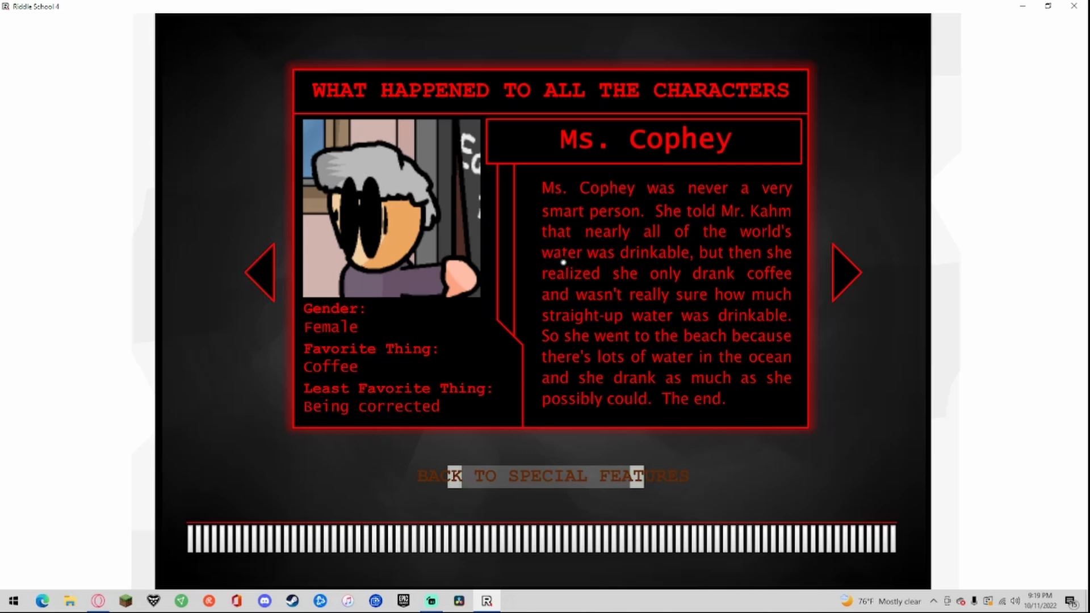
mouse_move(659, 244)
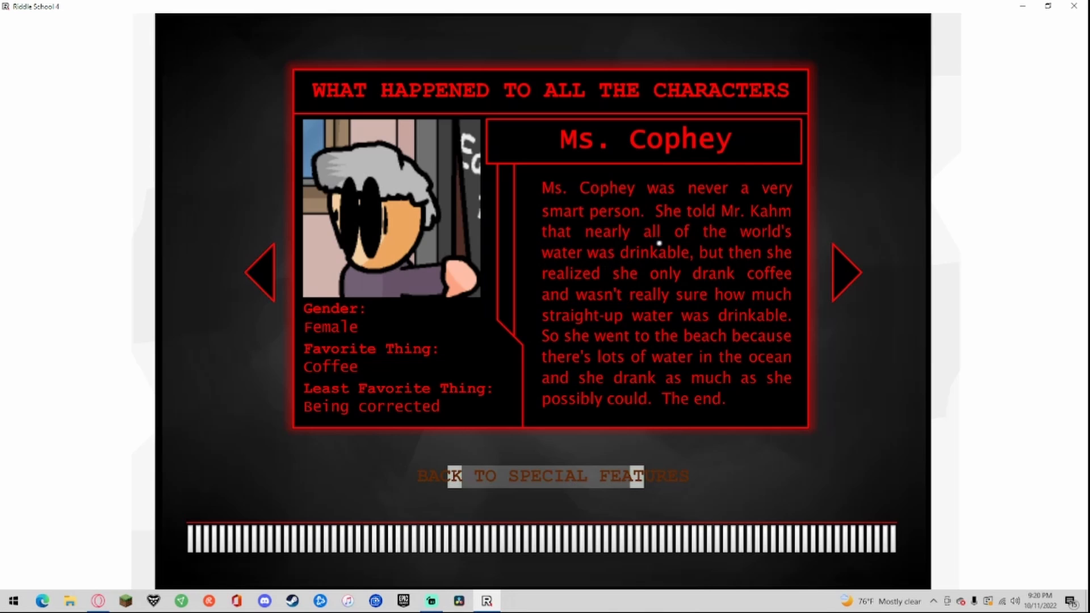
mouse_move(753, 216)
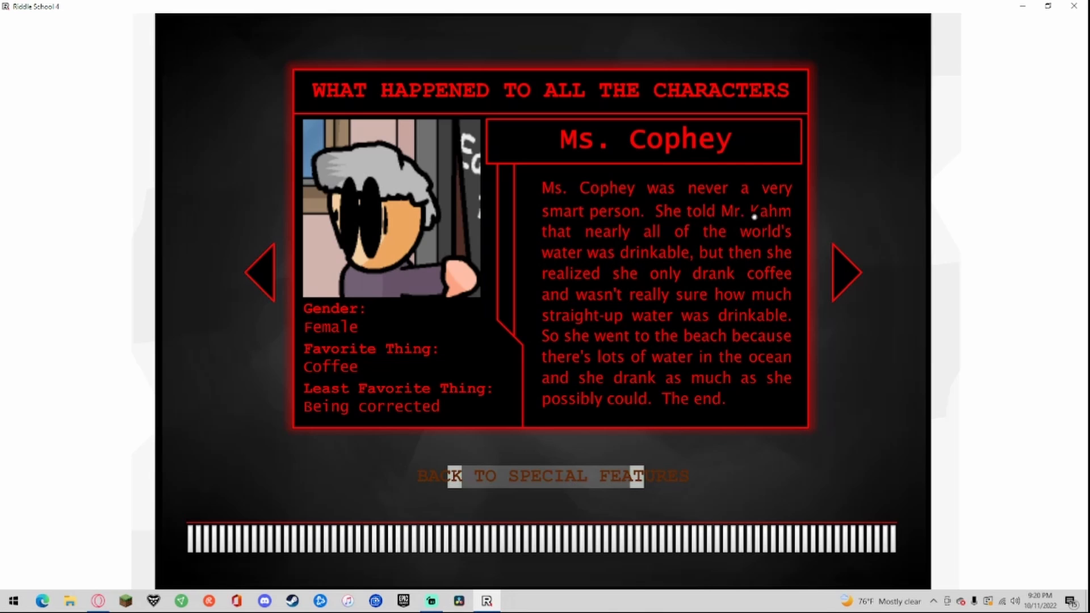
mouse_move(606, 240)
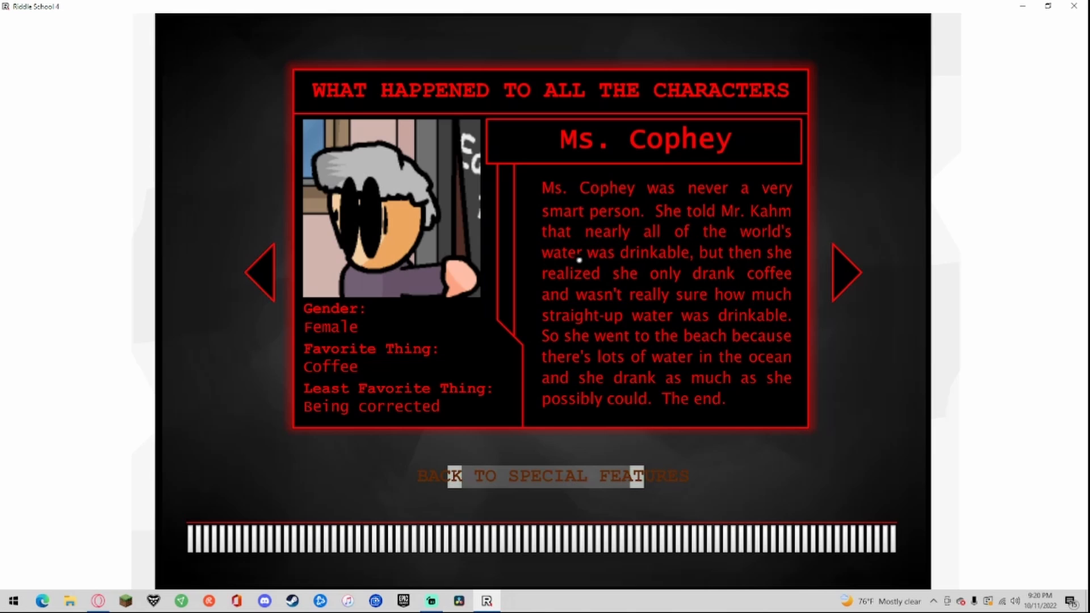
mouse_move(633, 257)
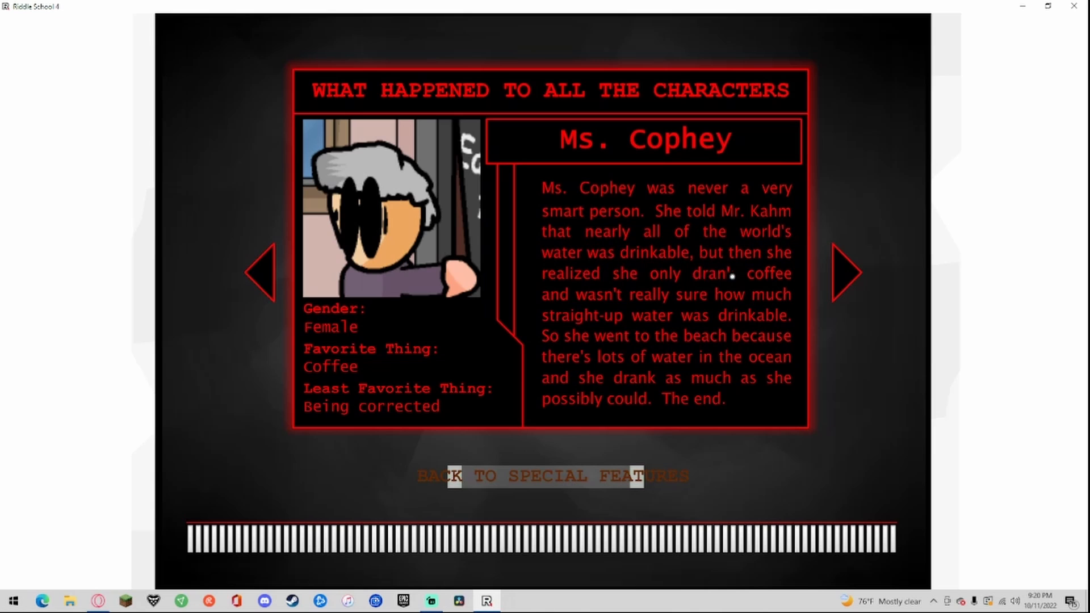
mouse_move(664, 316)
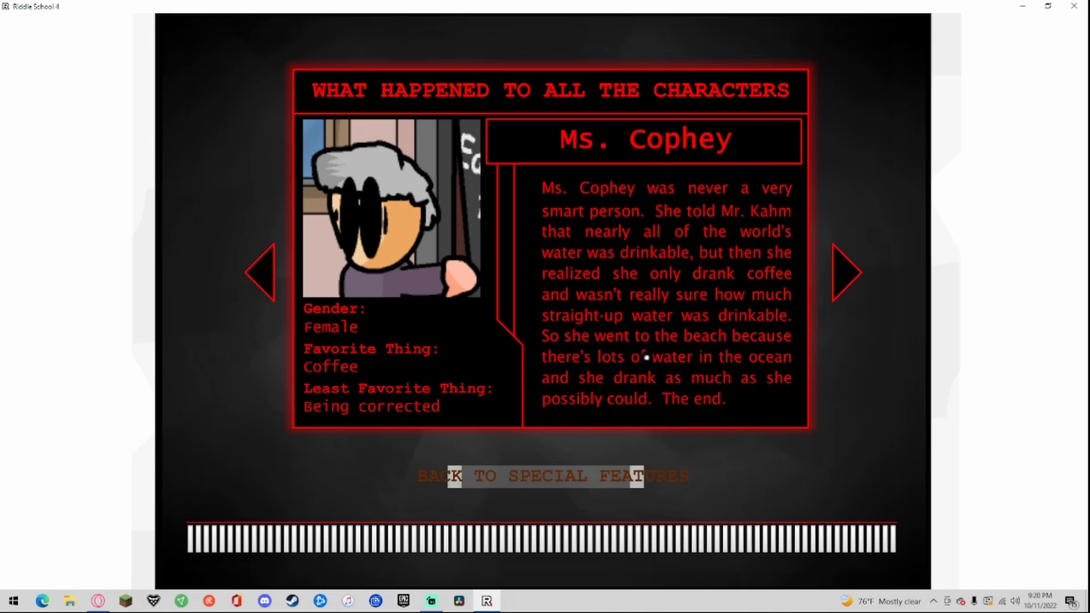
mouse_move(724, 387)
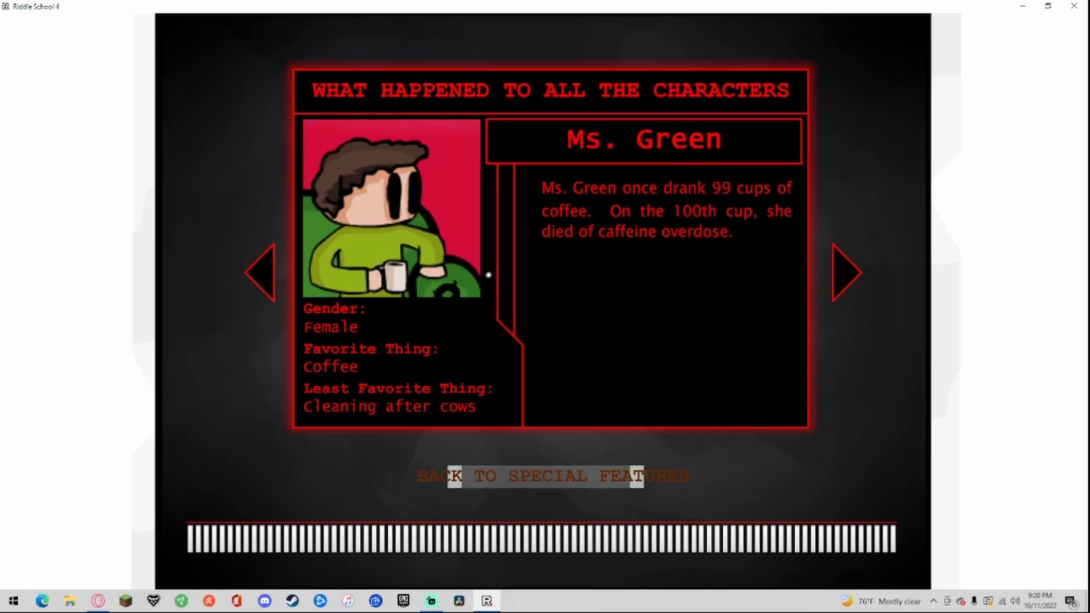
mouse_move(319, 338)
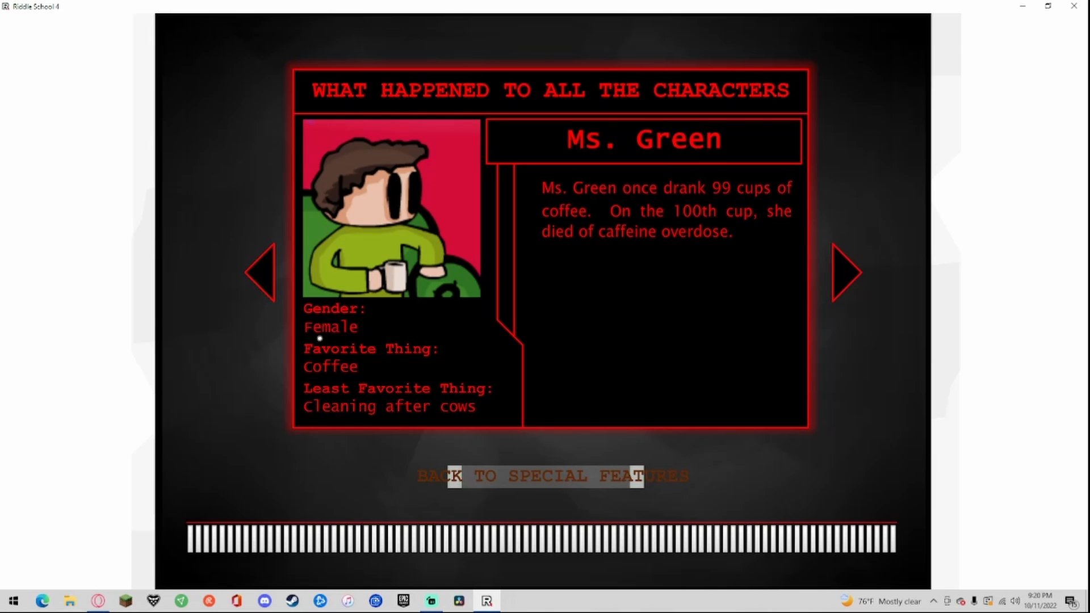
mouse_move(524, 274)
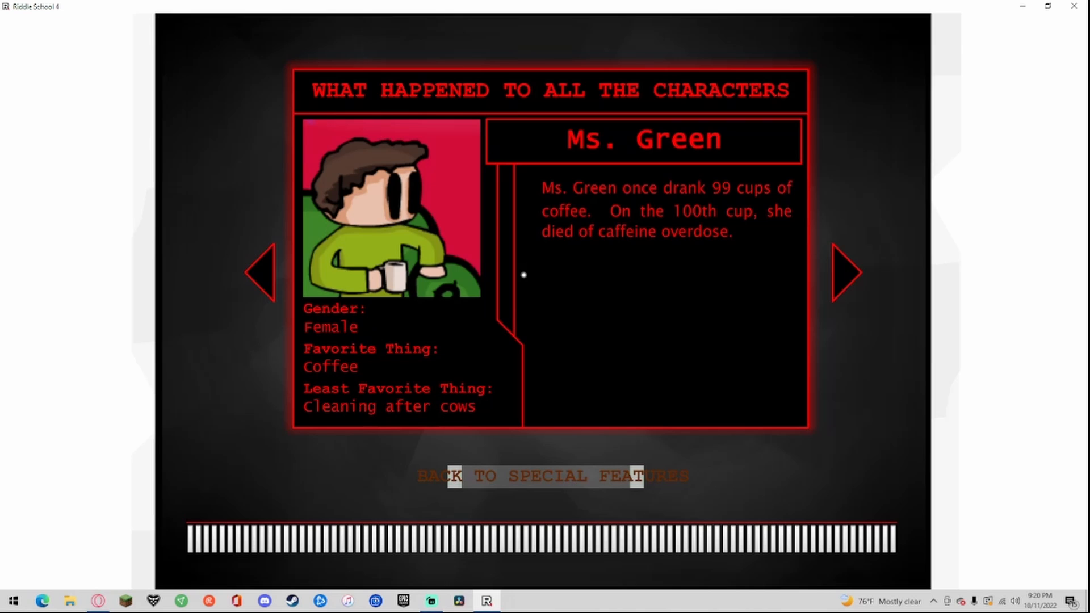
mouse_move(681, 219)
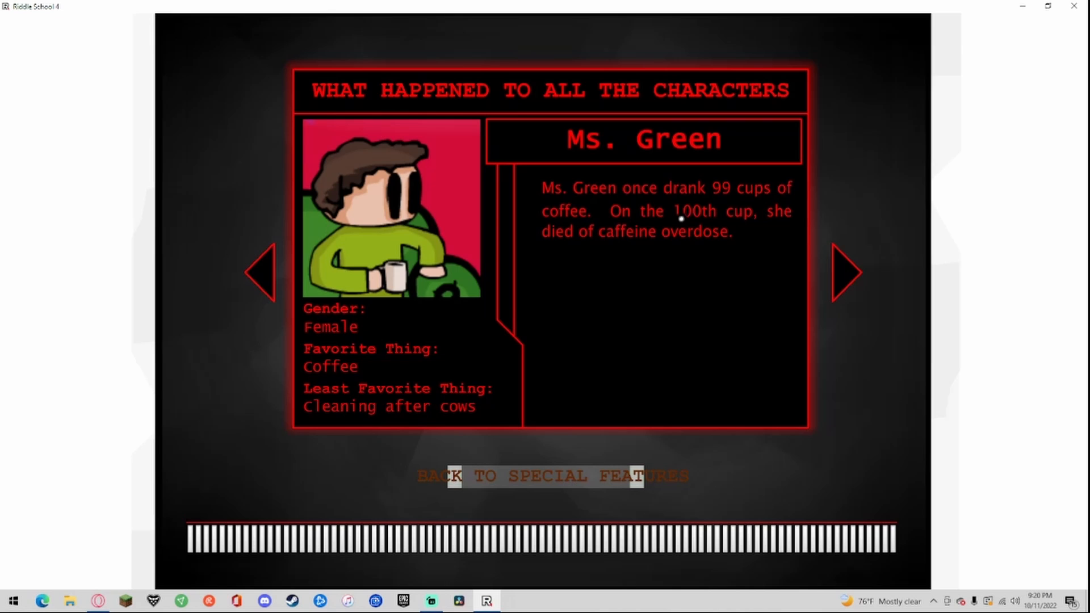
mouse_move(846, 277)
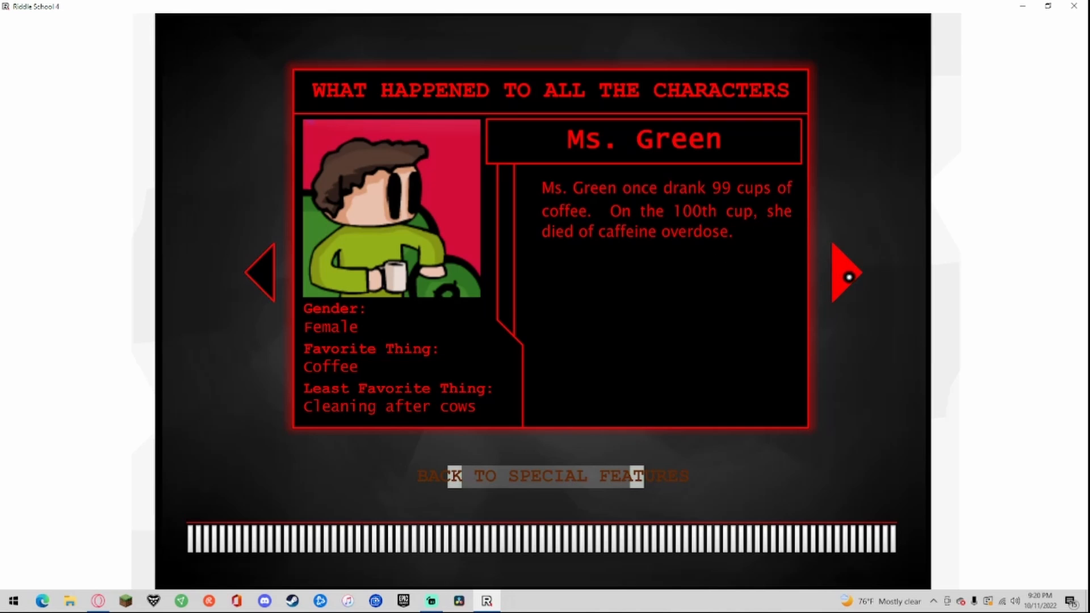
Step: Advance from Ms. Green's fate to the RS1 teacher's fate page
click(844, 273)
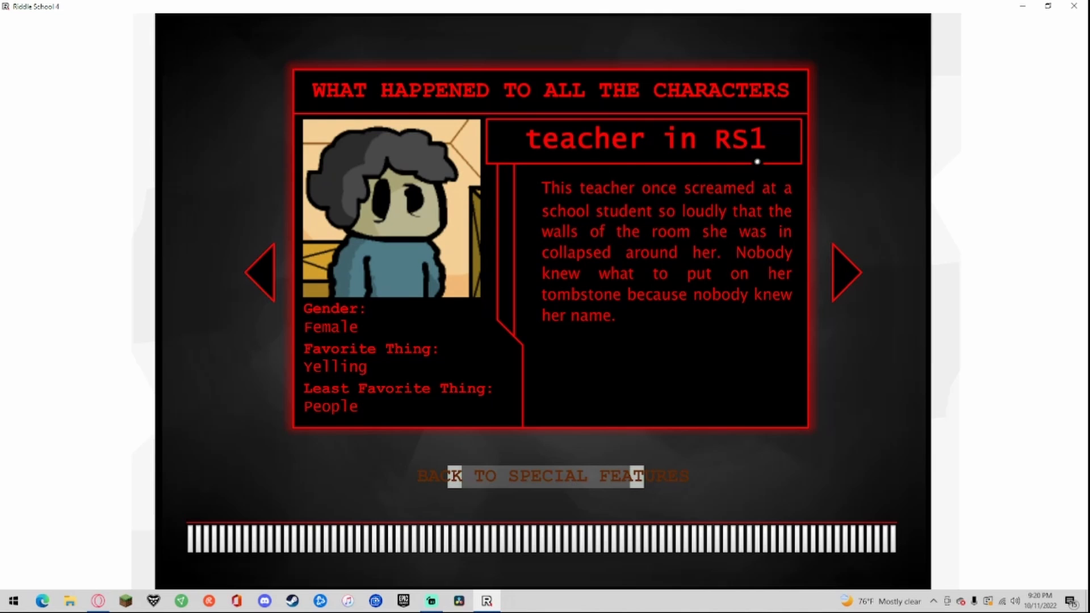
mouse_move(344, 330)
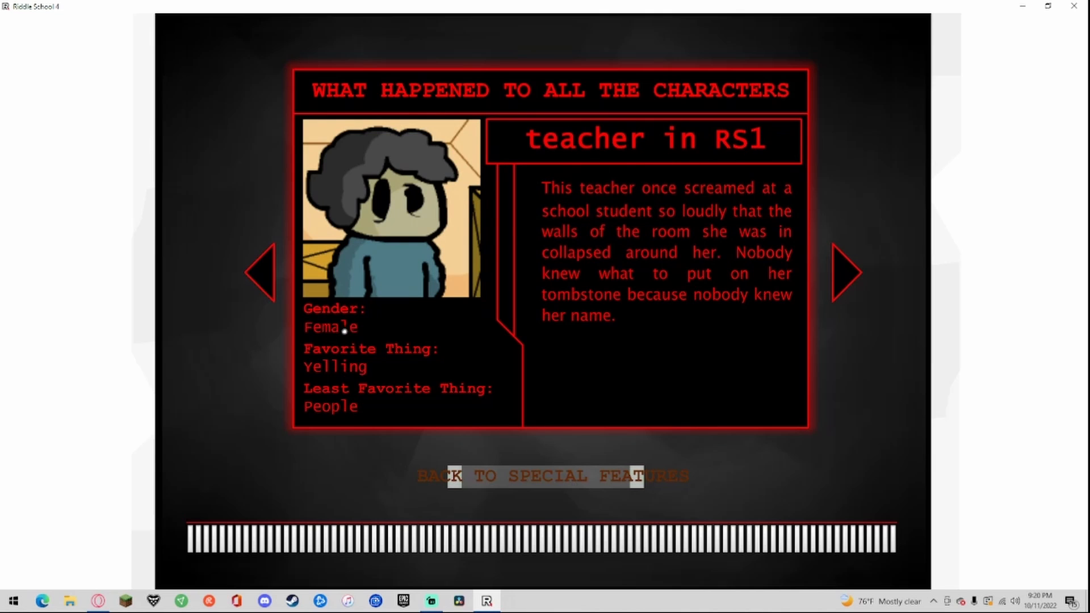
mouse_move(386, 405)
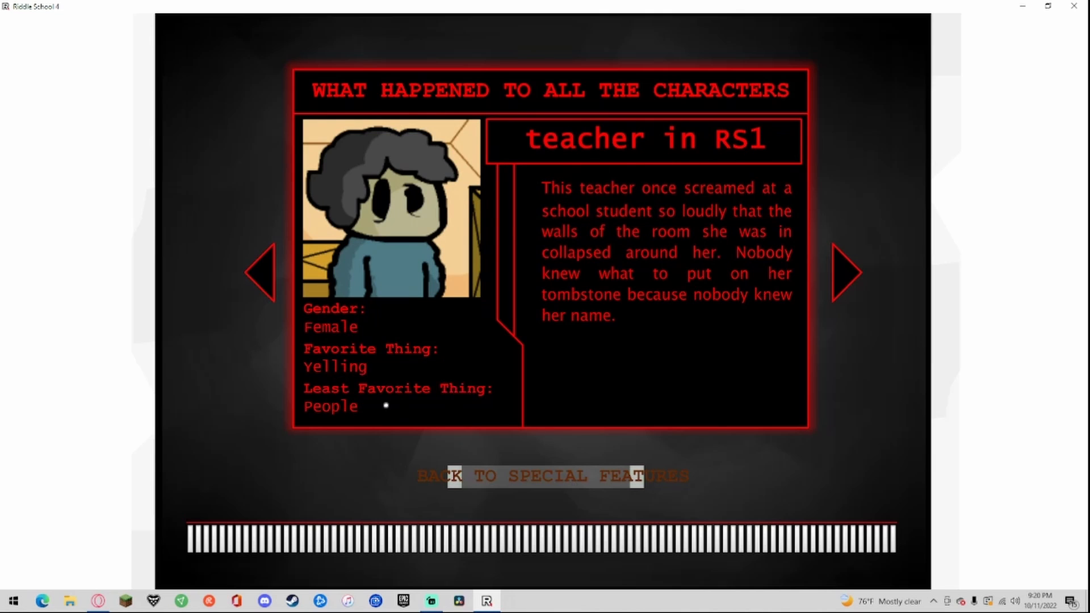
mouse_move(739, 199)
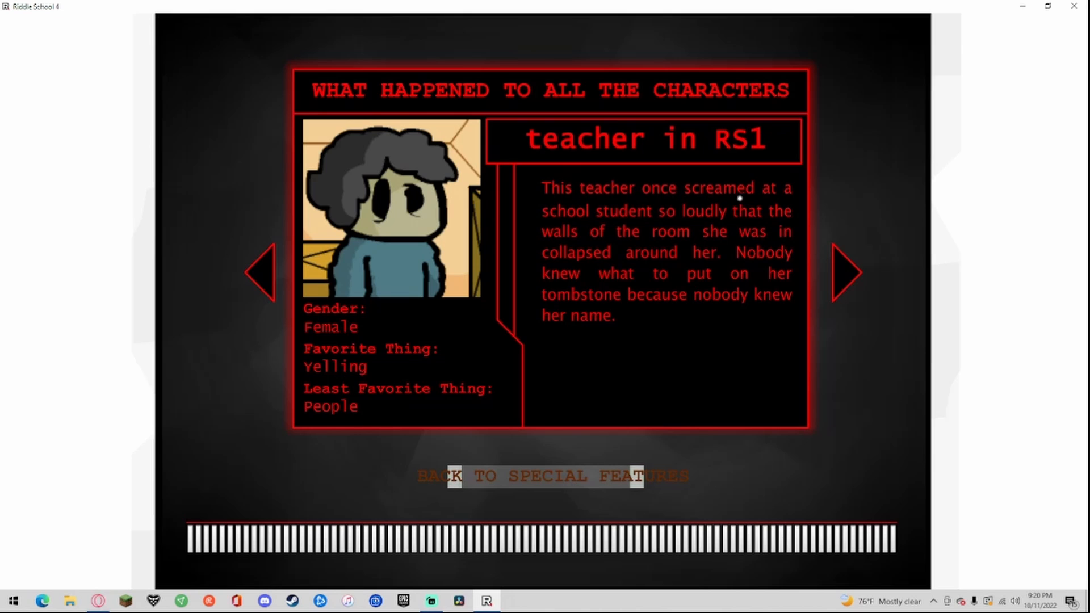
mouse_move(610, 238)
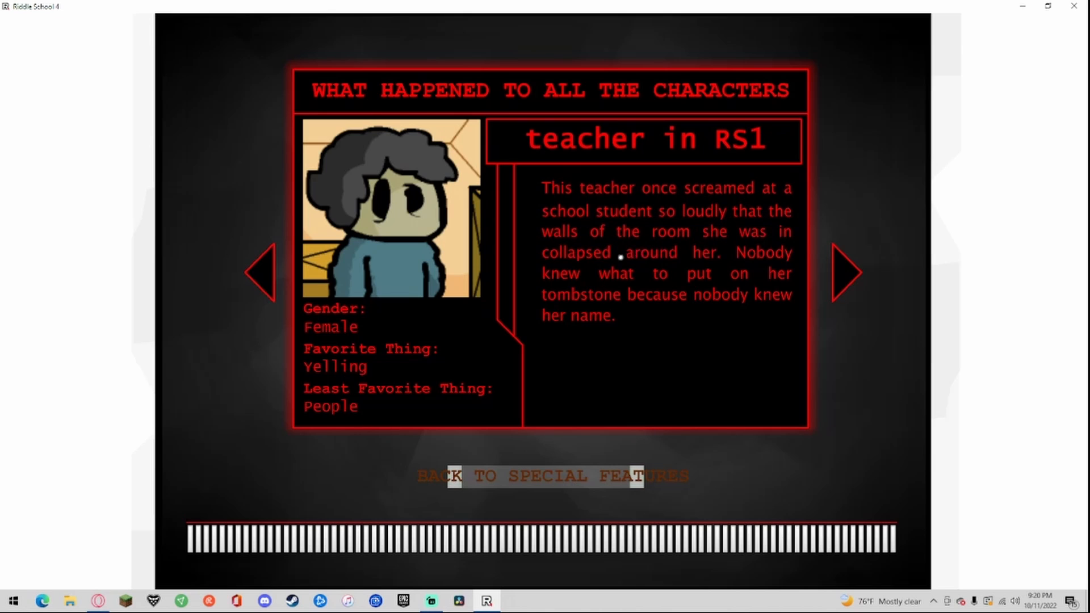
mouse_move(691, 273)
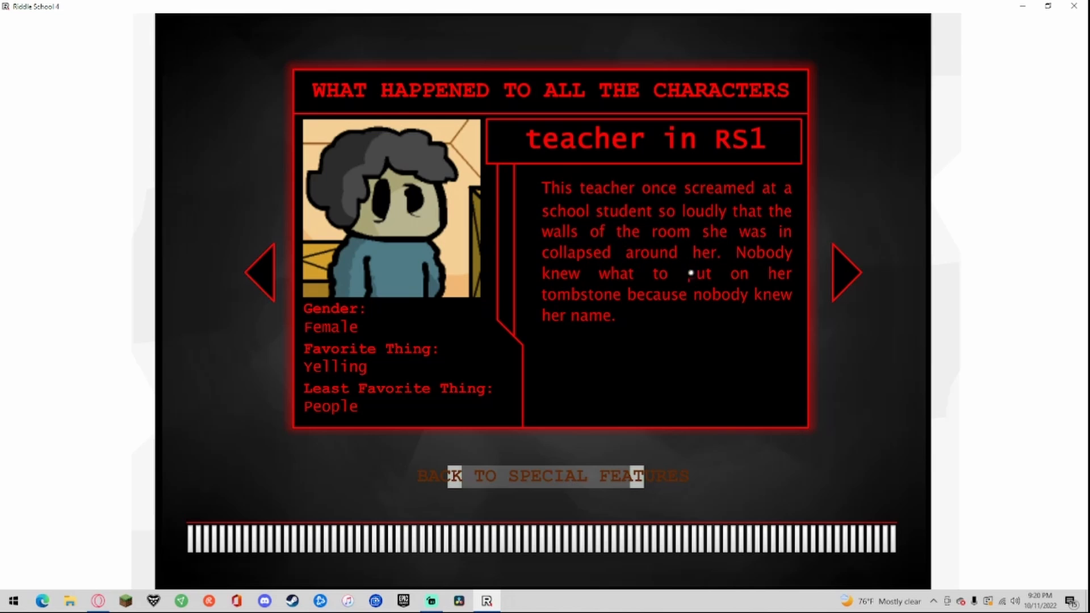
mouse_move(574, 322)
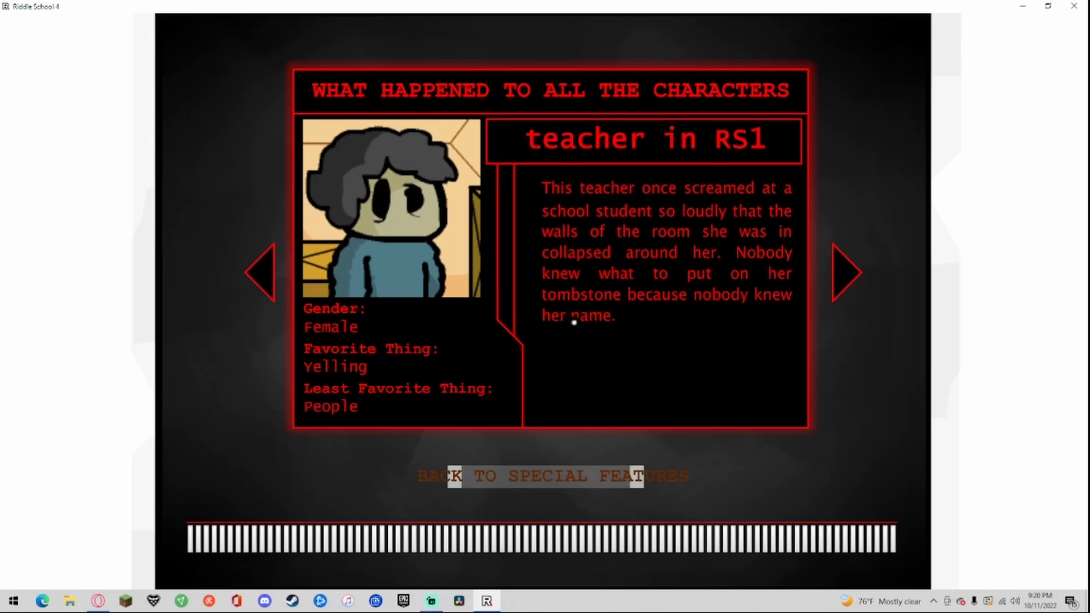
Step: Advance from the RS1 teacher's entry to Mr. O. Boe's fate page
click(846, 272)
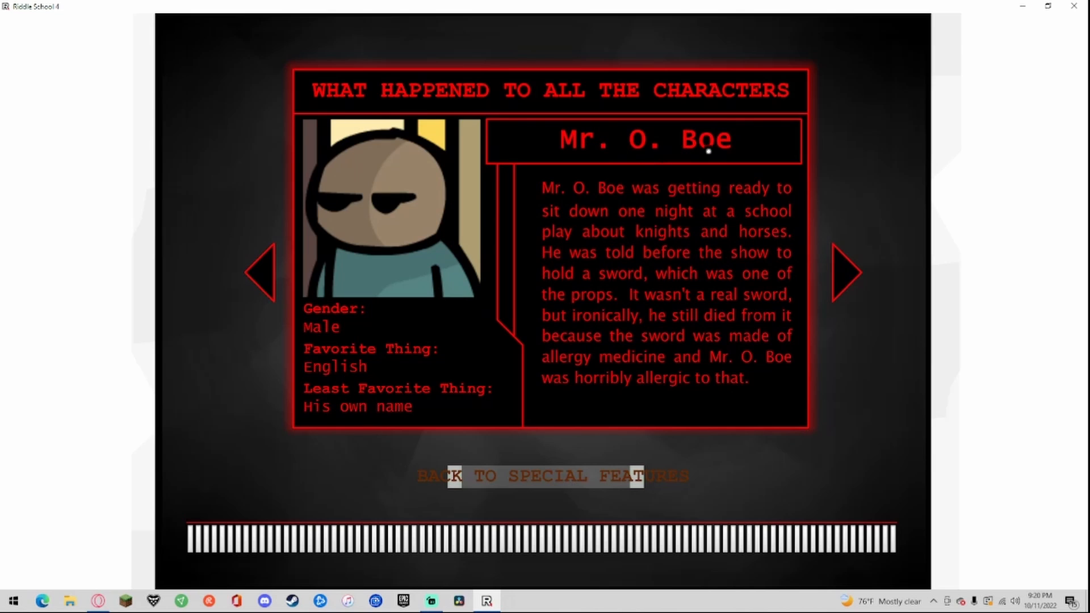
mouse_move(353, 375)
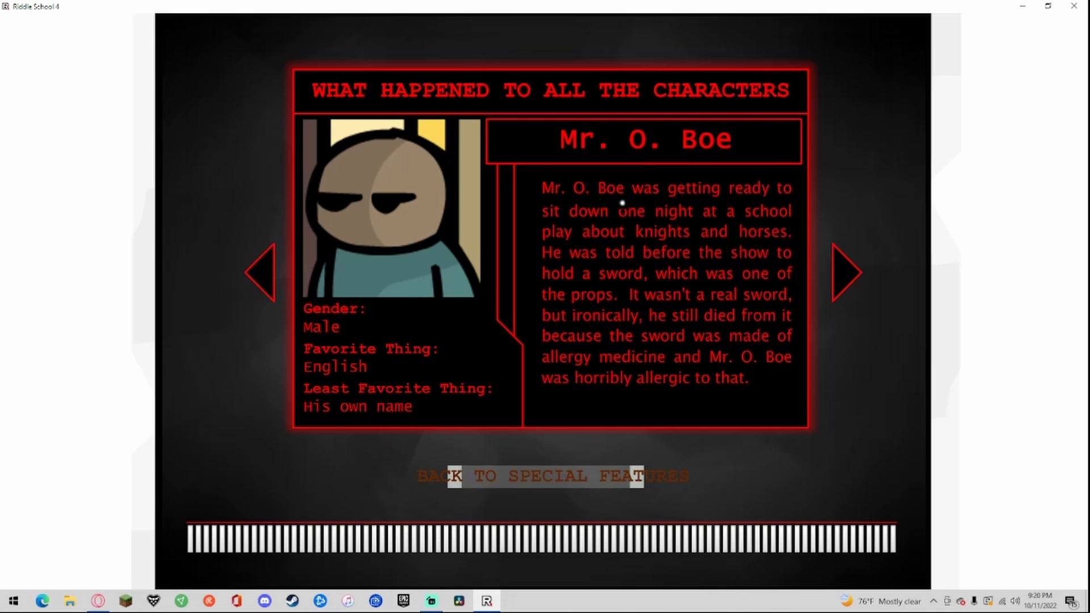
mouse_move(745, 223)
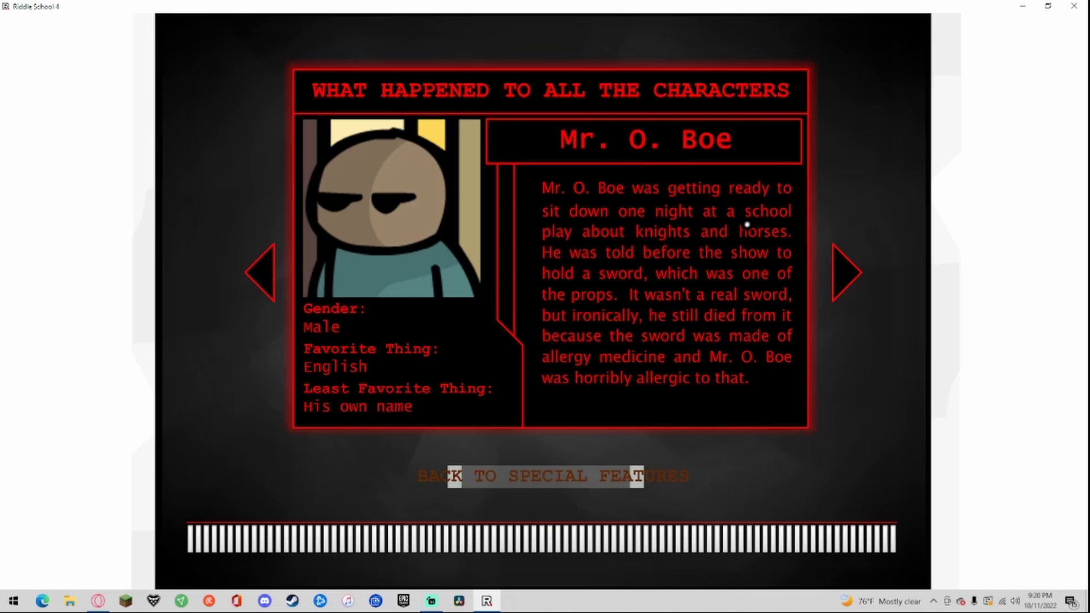
mouse_move(773, 216)
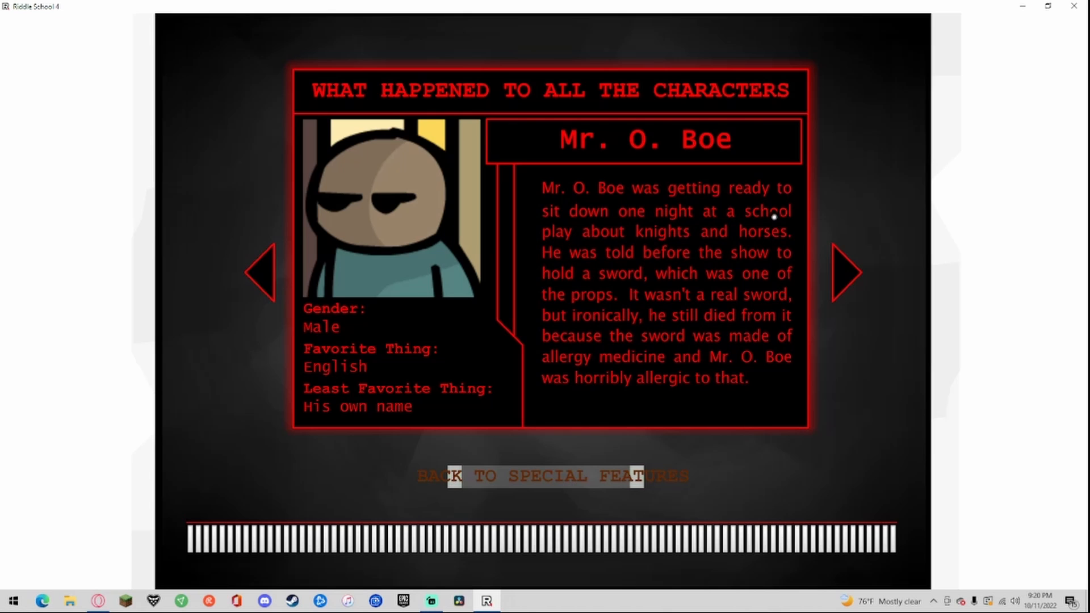
mouse_move(549, 251)
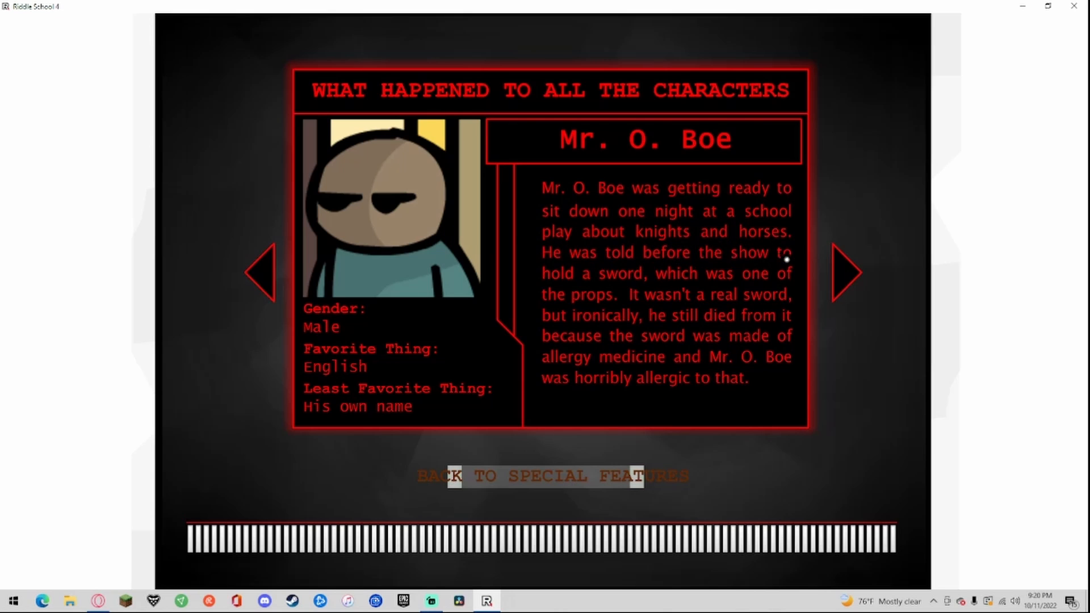
mouse_move(577, 278)
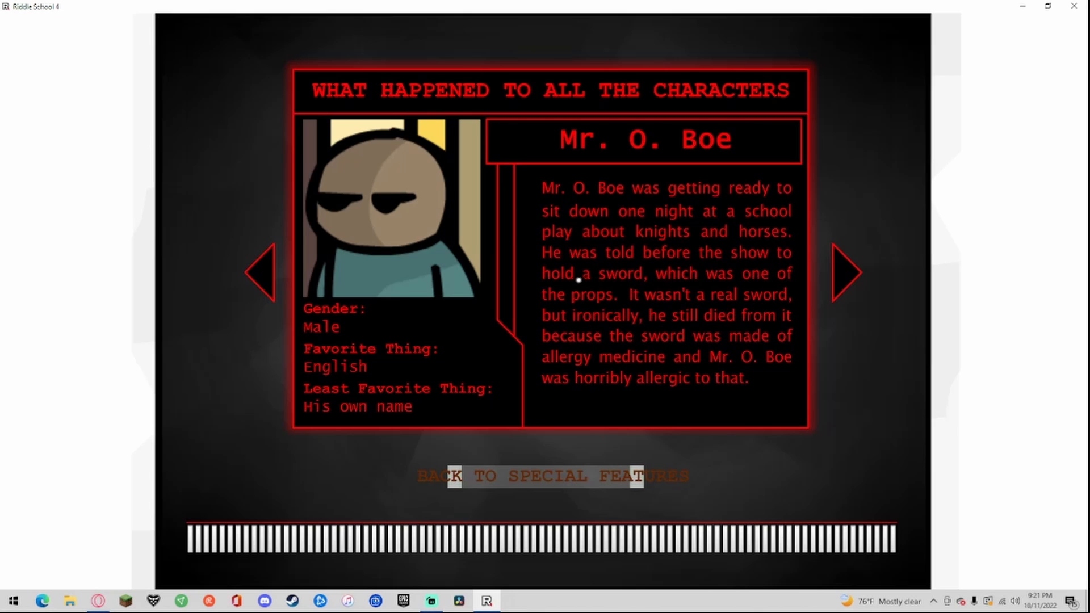
mouse_move(650, 295)
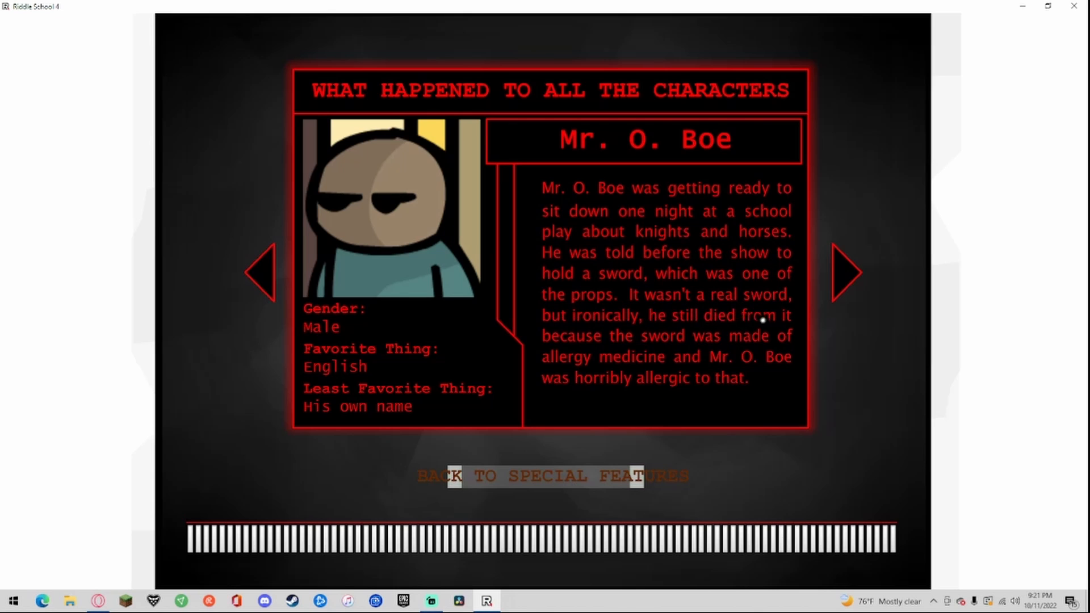
mouse_move(571, 365)
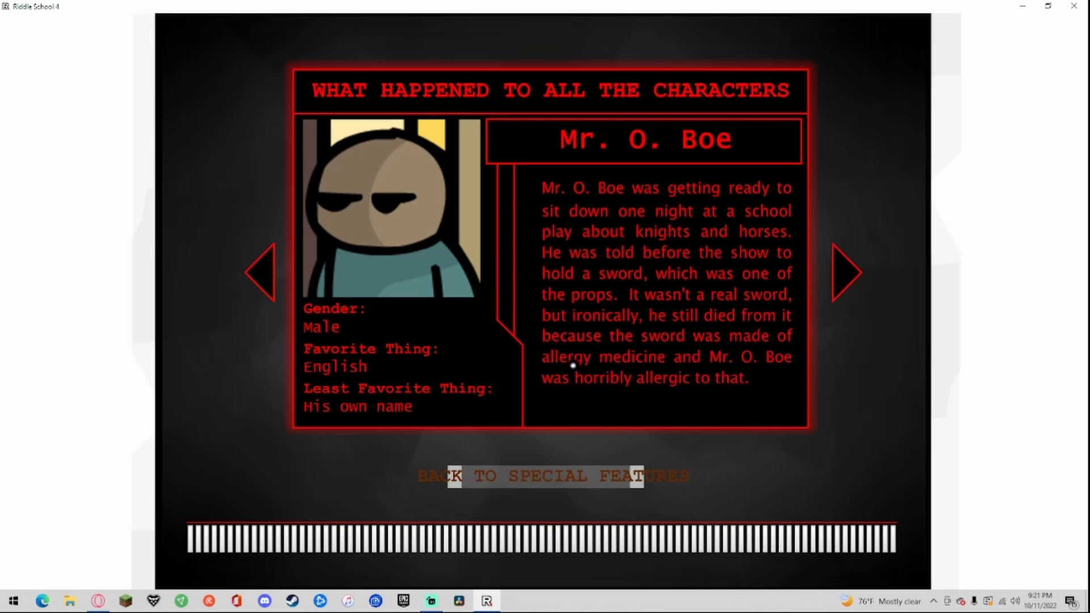
mouse_move(694, 351)
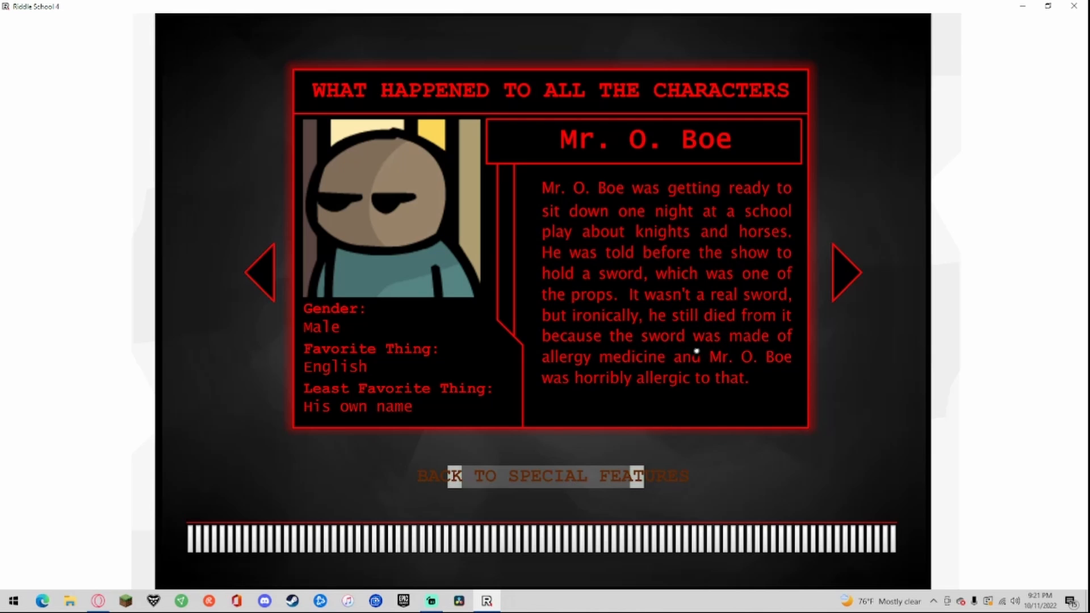
Step: Page past Greg Sleep's fate to reach Mrs. Sleep's entry
click(846, 272)
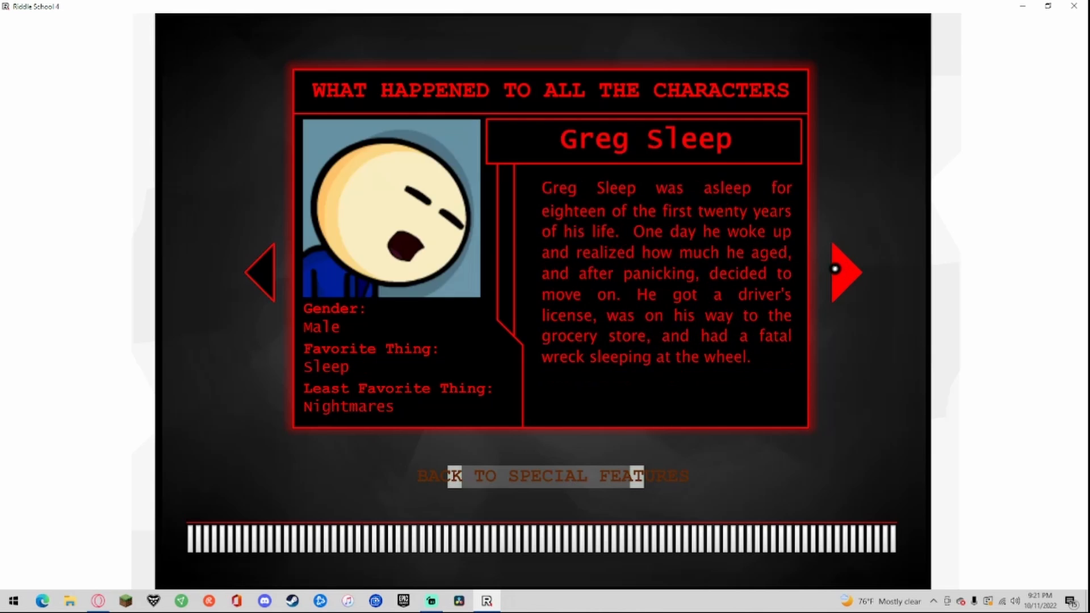
mouse_move(330, 329)
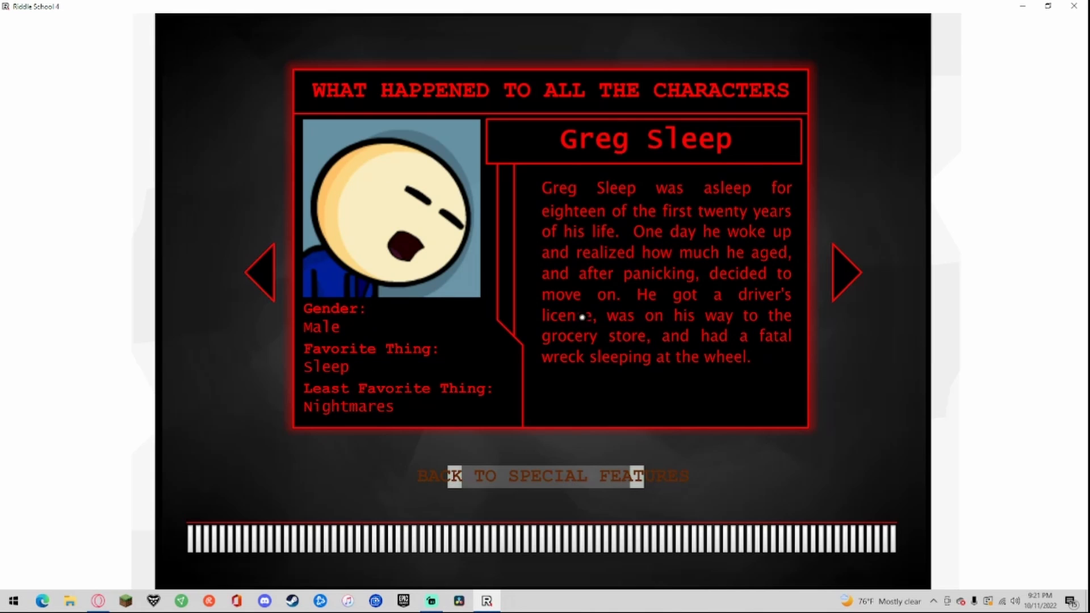
mouse_move(777, 198)
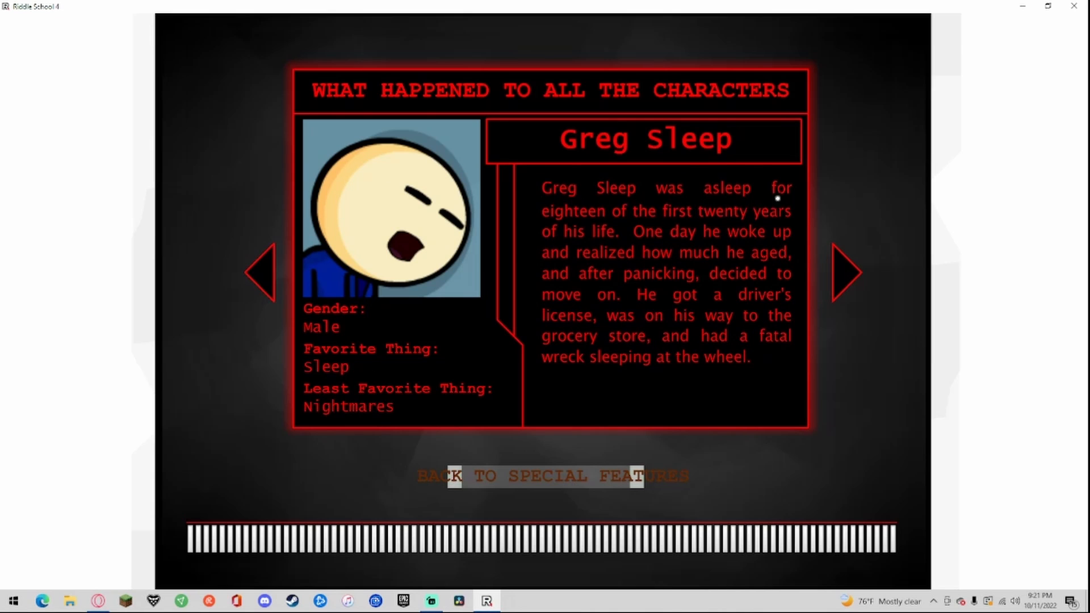
mouse_move(634, 202)
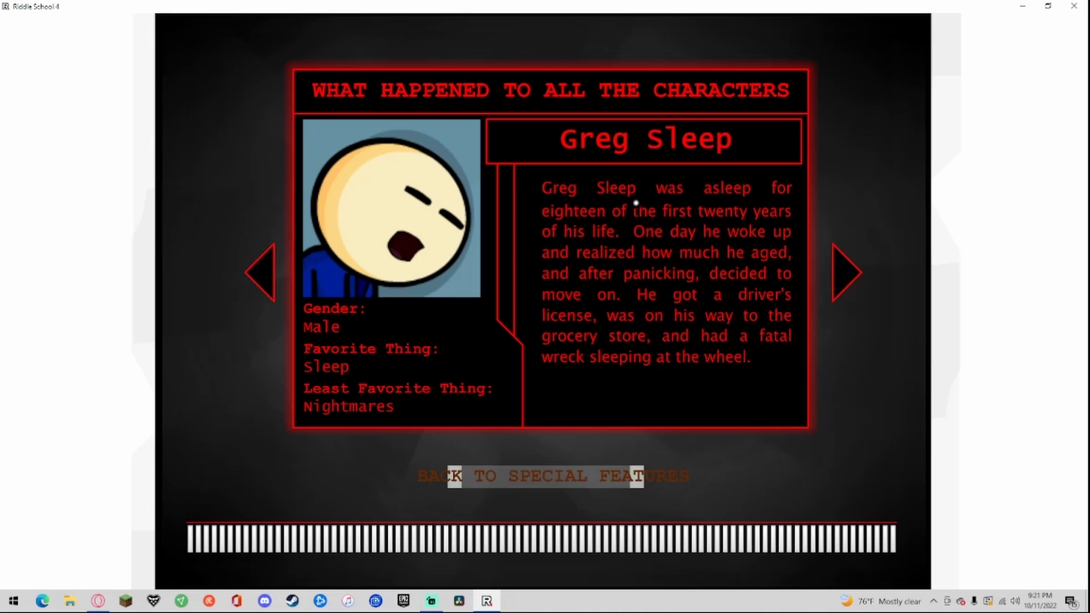
mouse_move(793, 248)
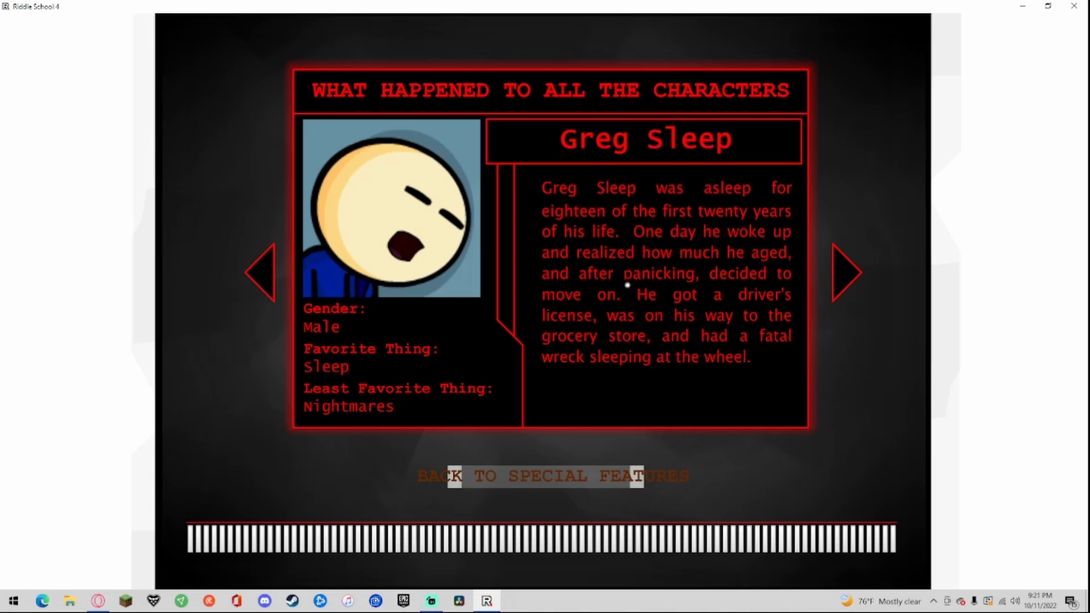
mouse_move(758, 300)
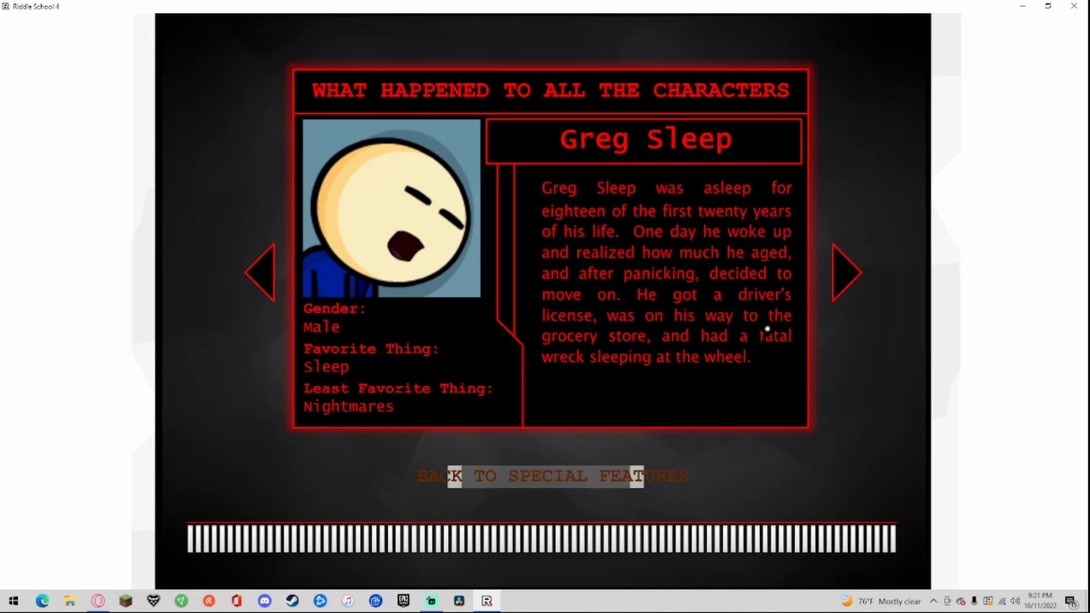
mouse_move(846, 281)
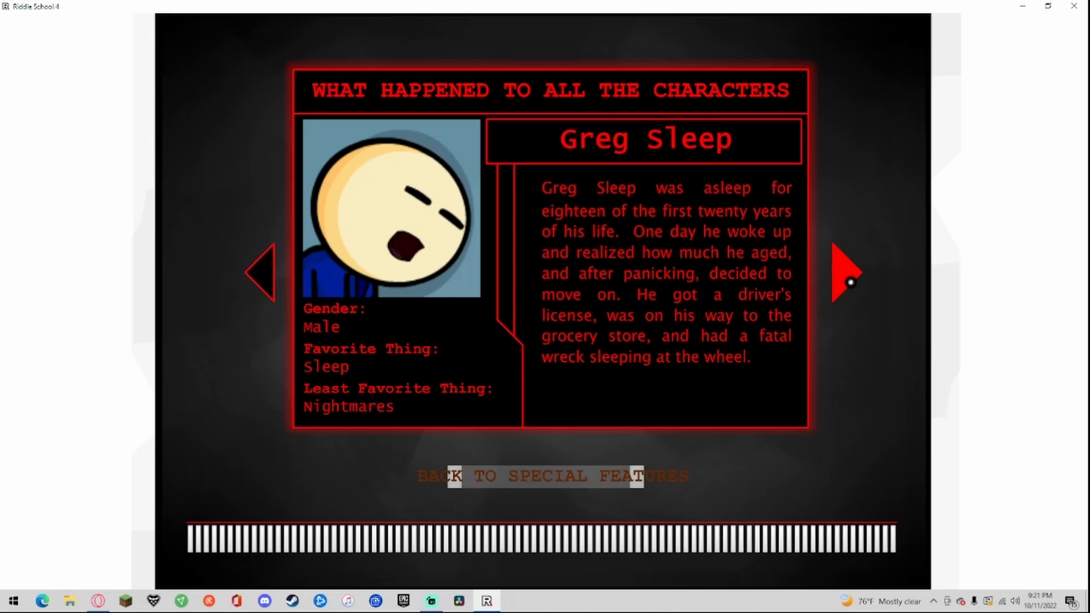
mouse_move(823, 286)
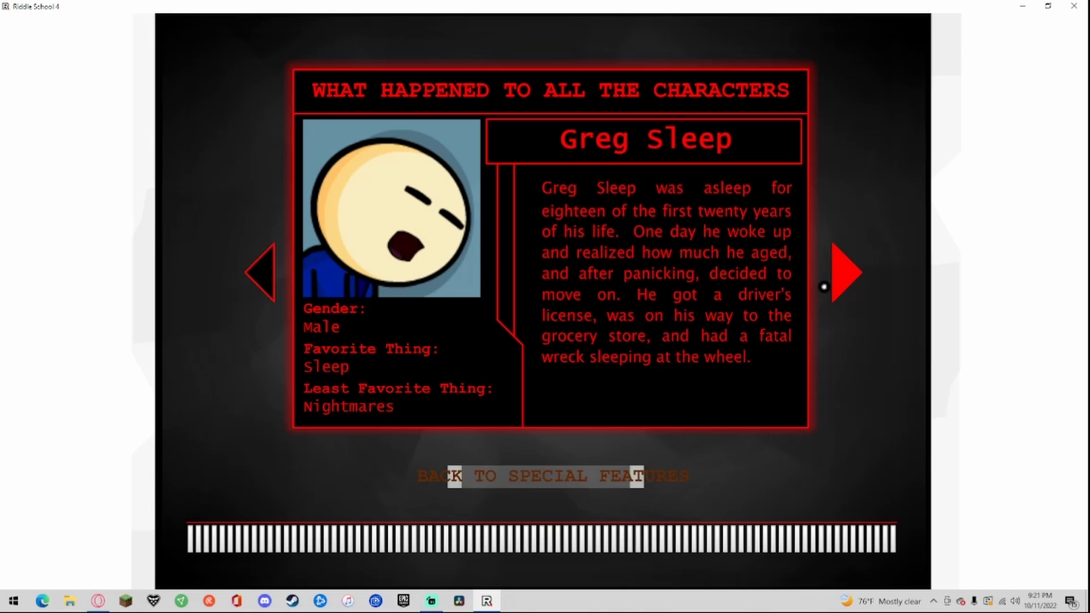
click(843, 273)
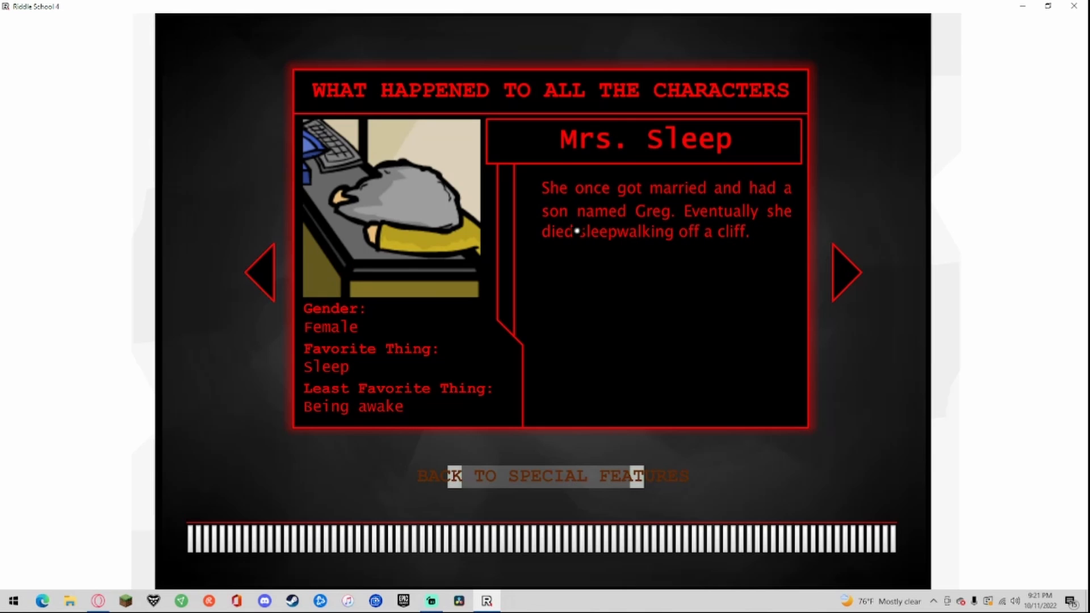
mouse_move(332, 393)
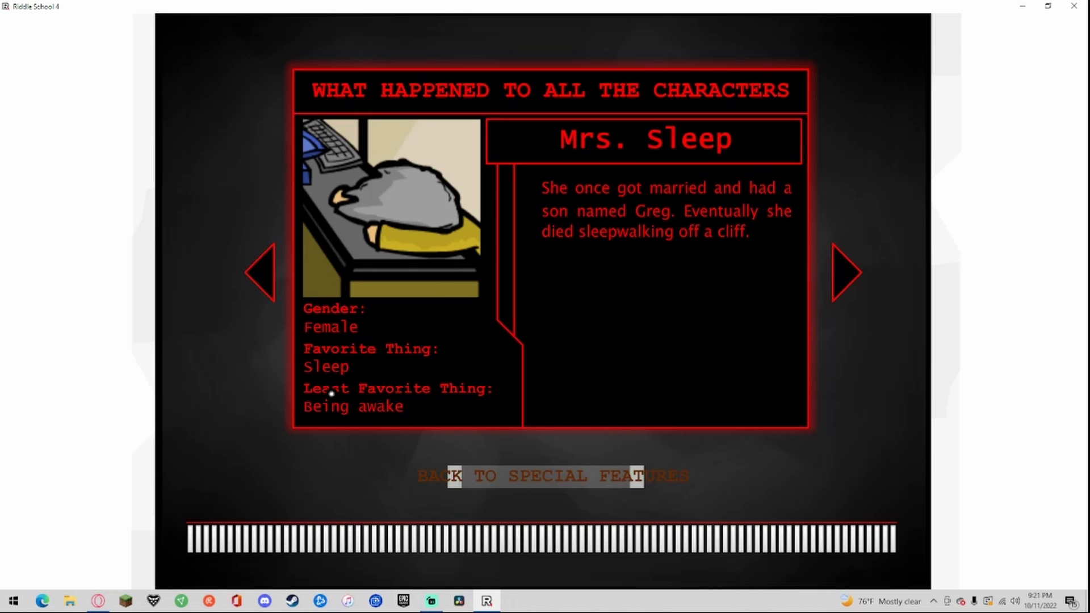
mouse_move(755, 199)
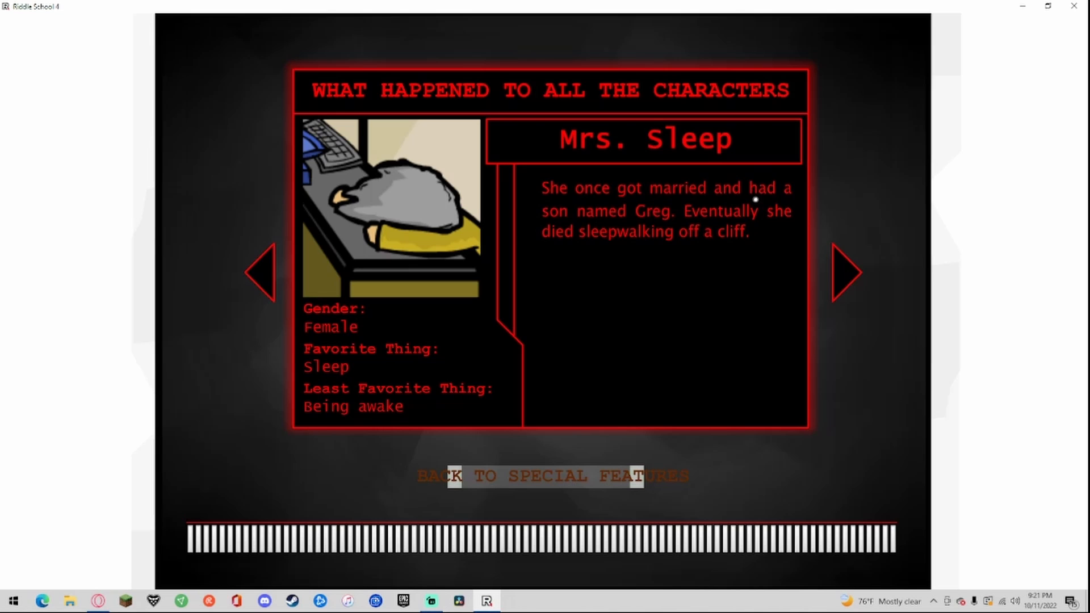
mouse_move(582, 239)
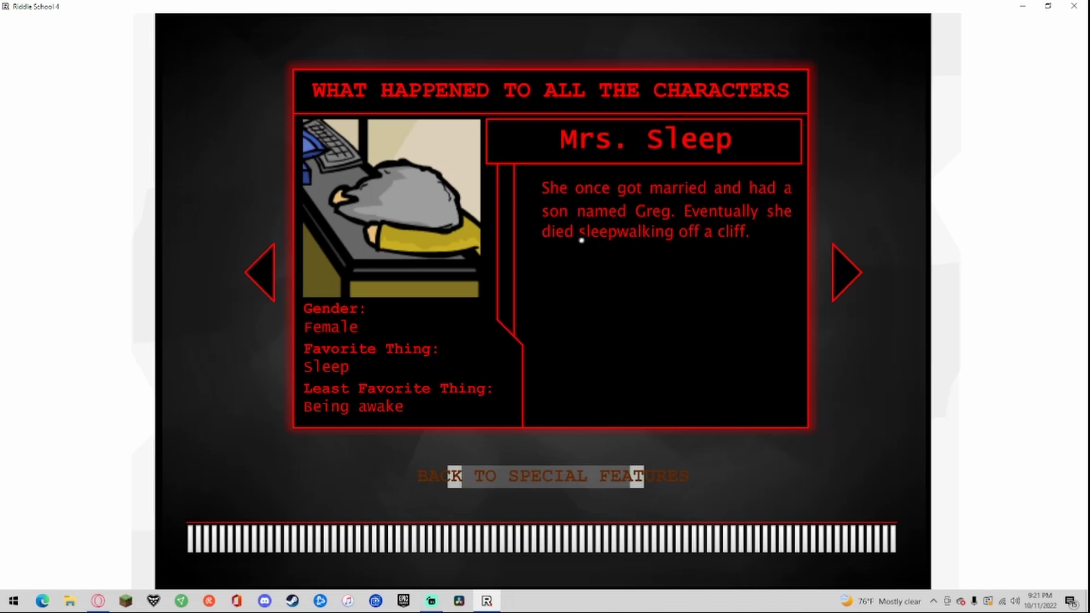
Step: Page through Mr. Sum, Mr. Soggy, Mr. Read and Mrs. Flask to Ms. Count
click(845, 272)
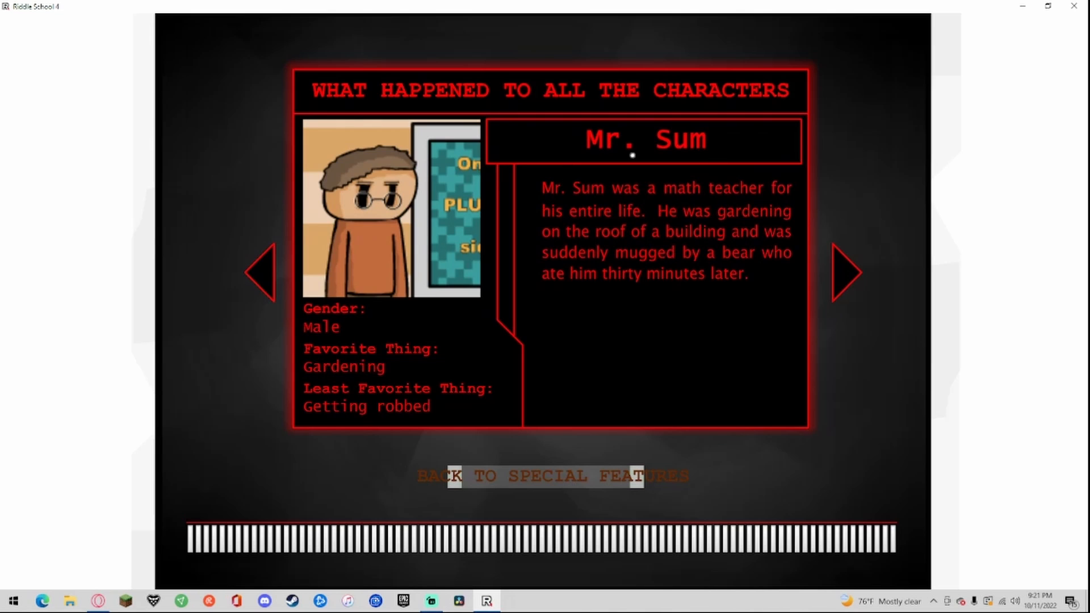
mouse_move(272, 399)
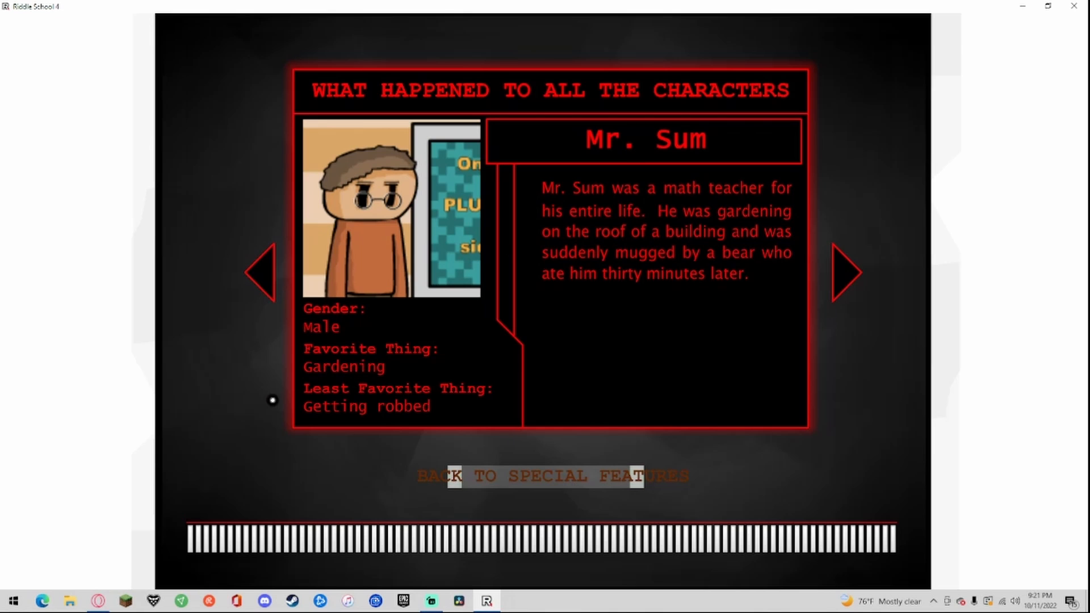
mouse_move(739, 202)
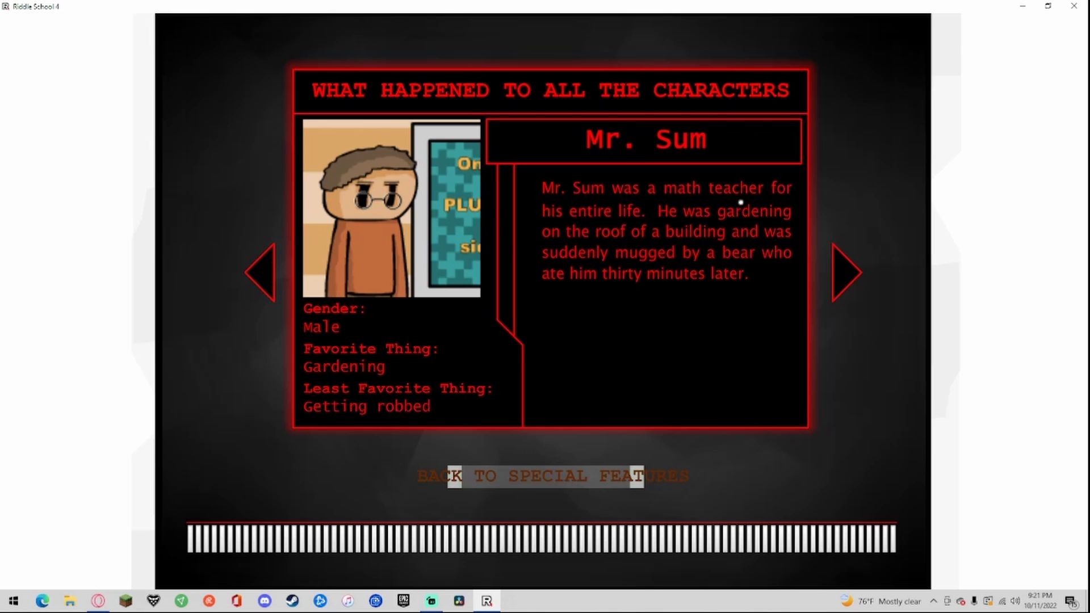
mouse_move(567, 239)
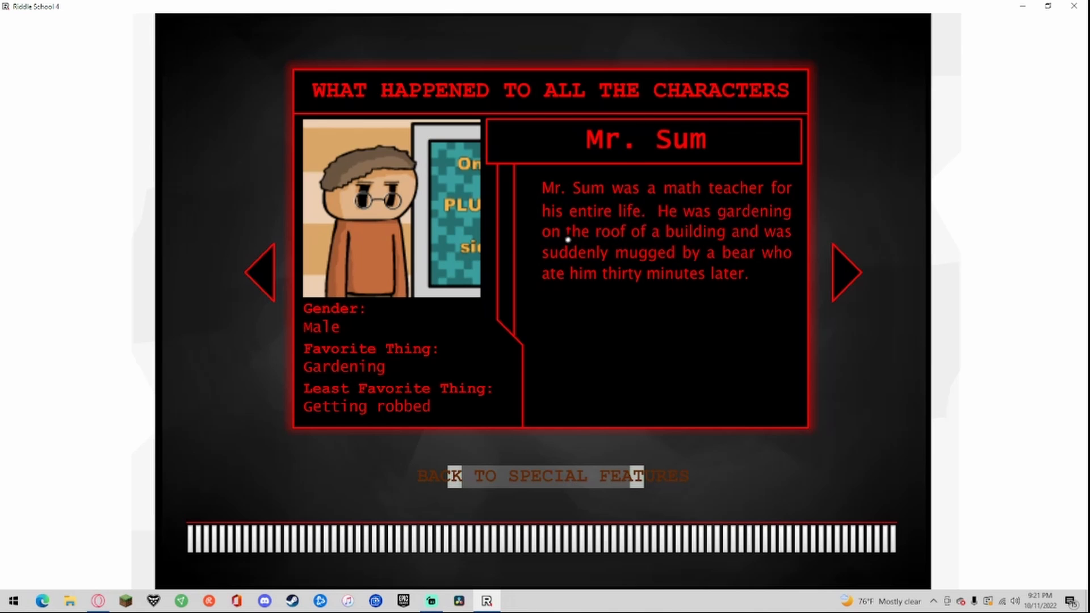
mouse_move(629, 236)
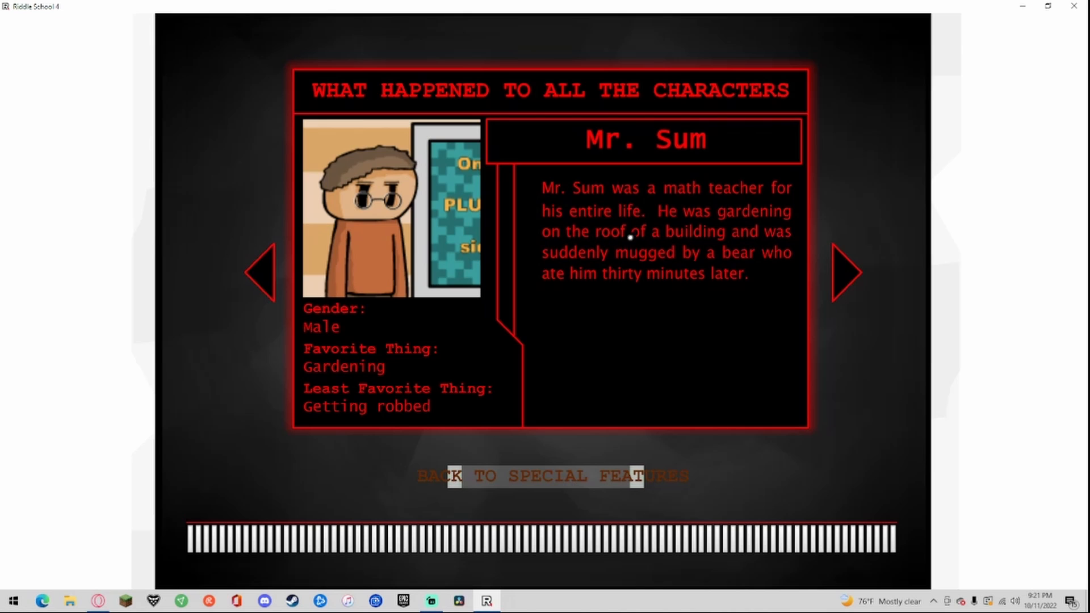
mouse_move(697, 261)
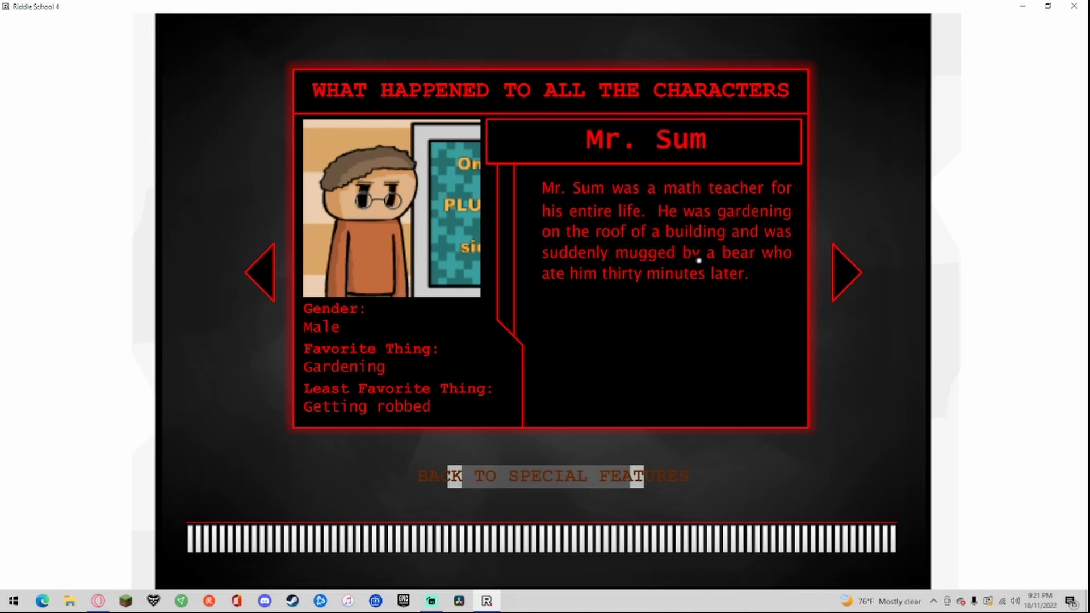
mouse_move(841, 273)
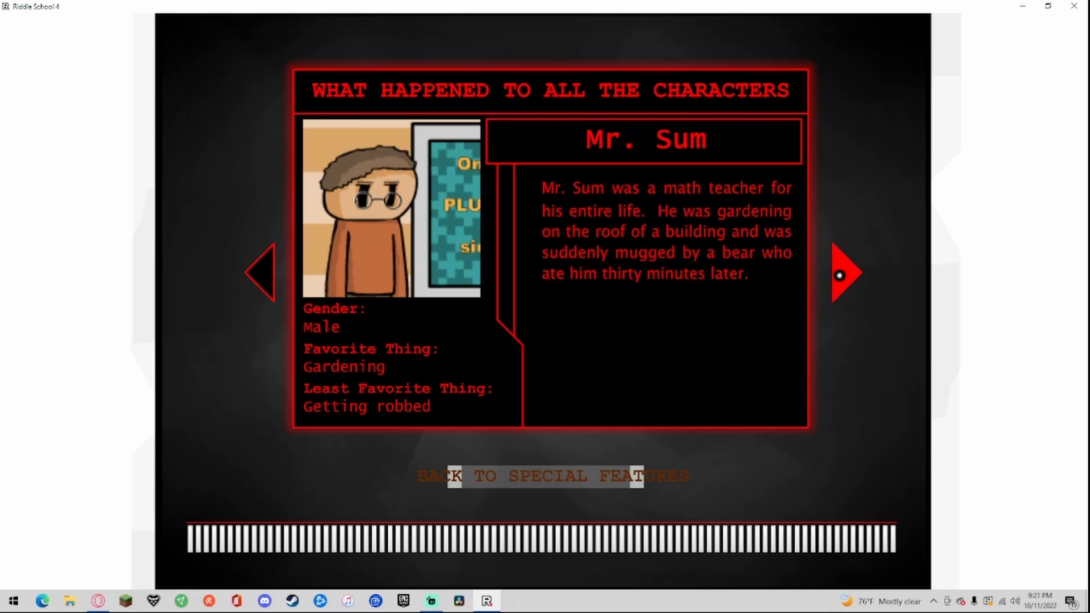
click(844, 273)
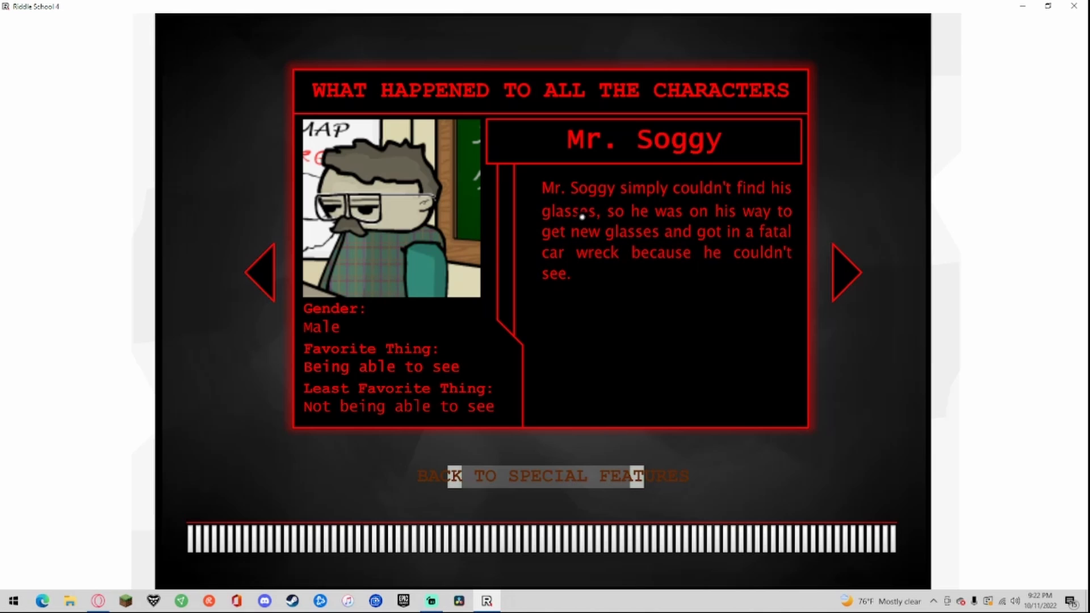
mouse_move(634, 229)
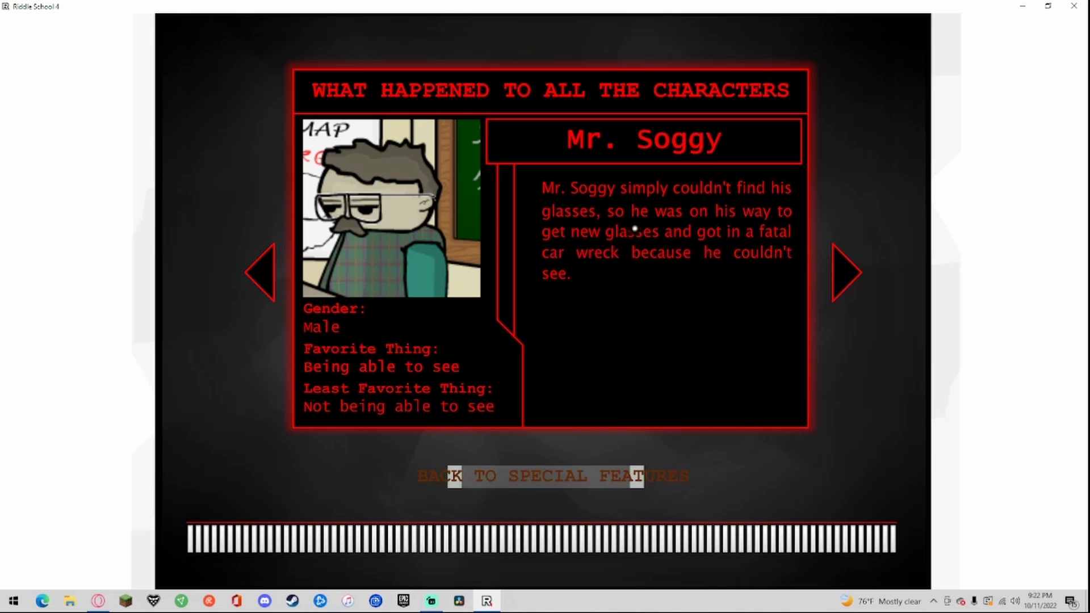
mouse_move(622, 254)
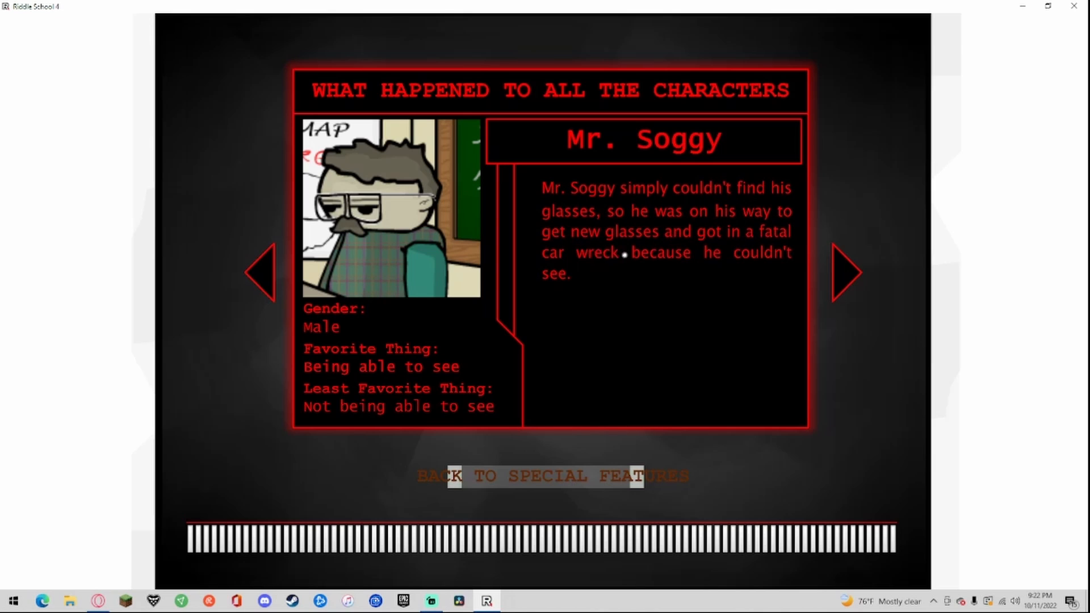
click(846, 273)
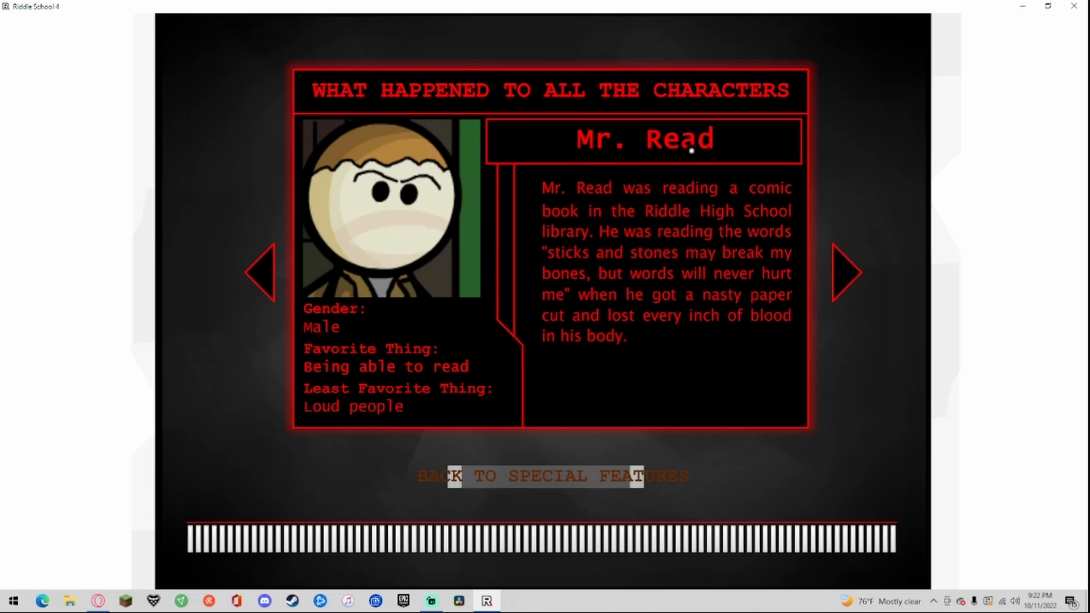
mouse_move(340, 365)
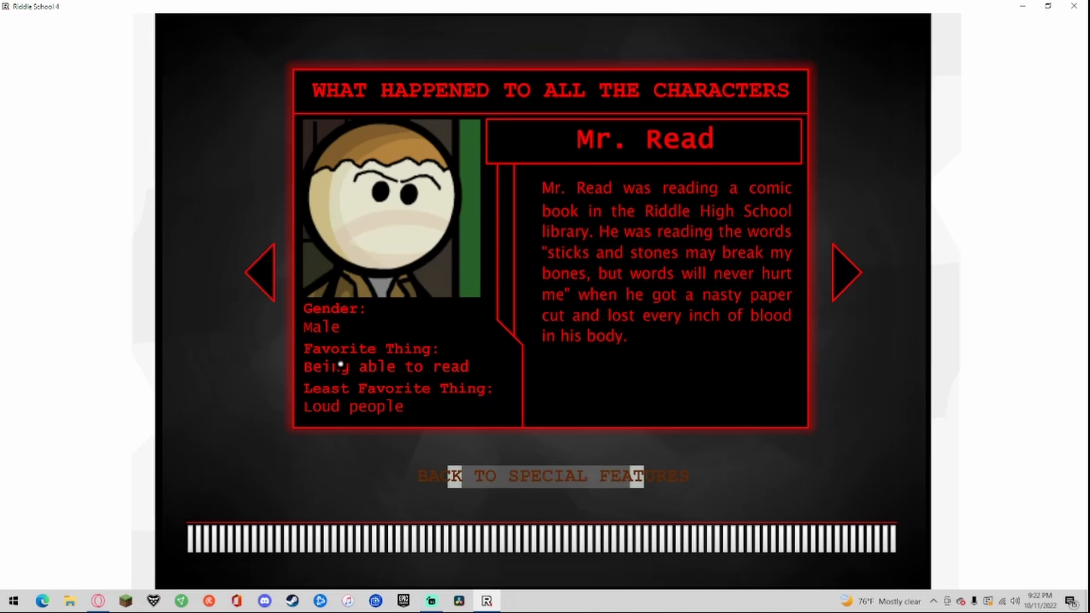
mouse_move(610, 197)
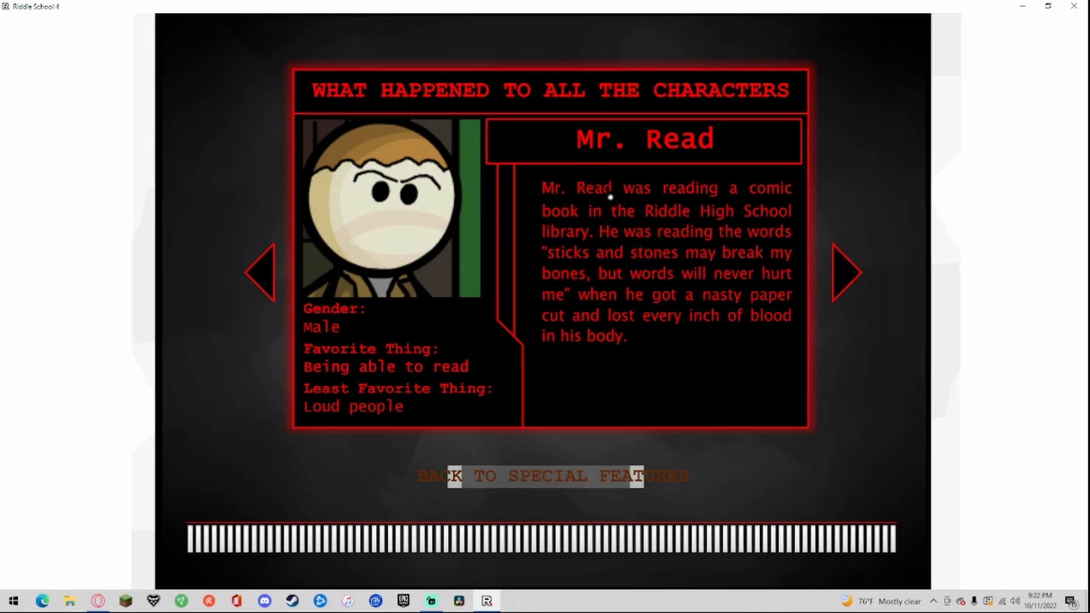
mouse_move(736, 221)
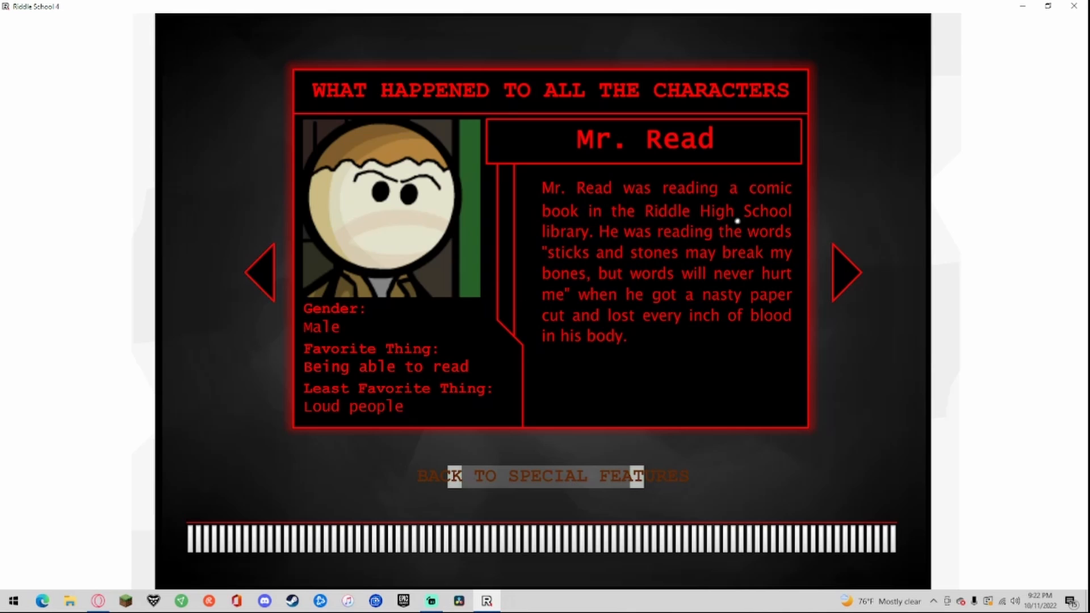
mouse_move(617, 233)
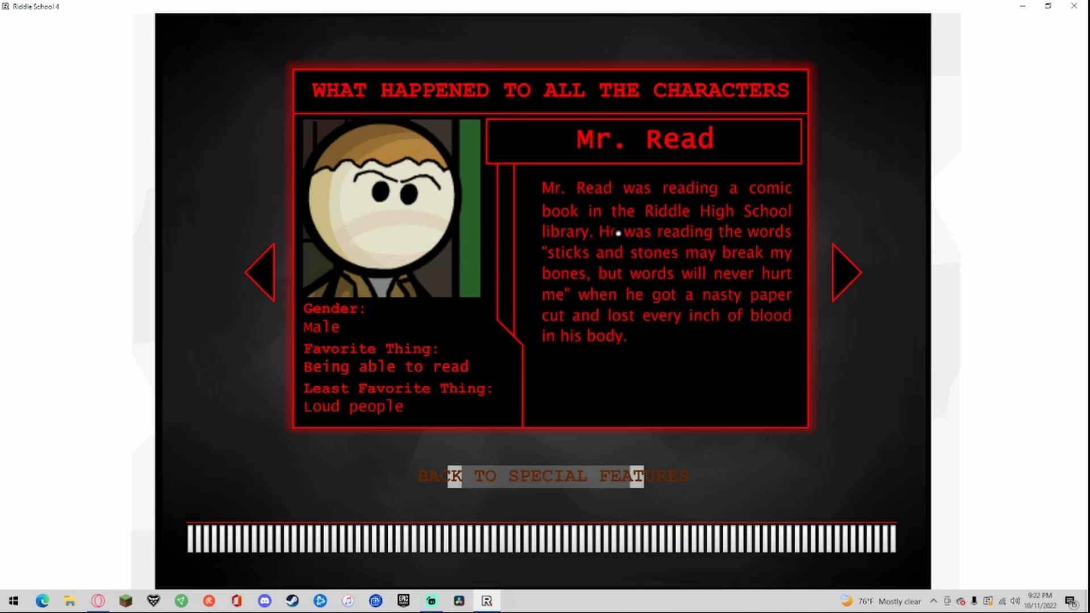
mouse_move(677, 258)
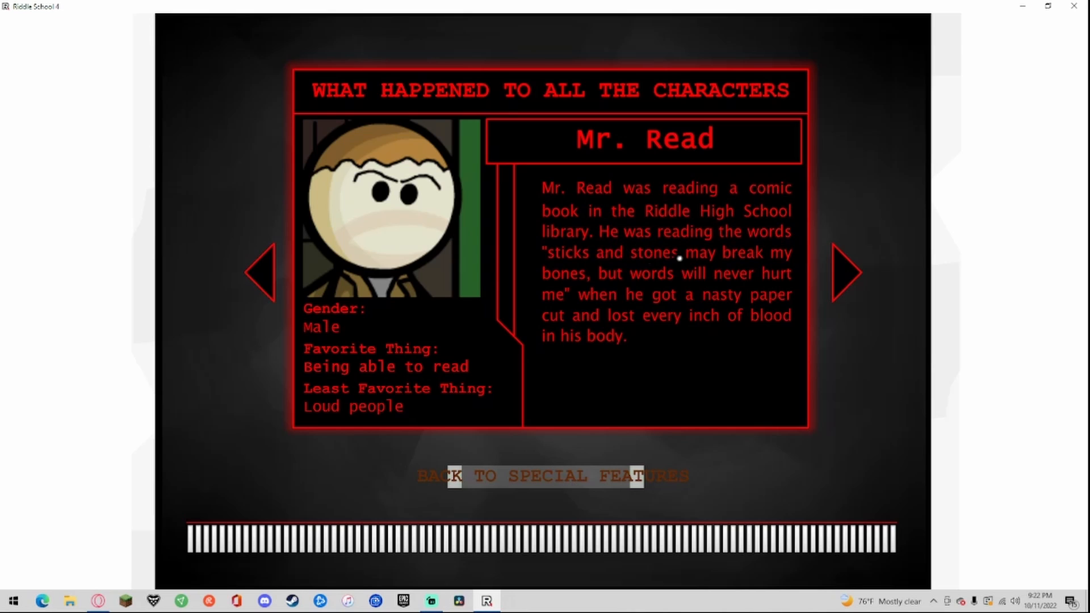
mouse_move(604, 294)
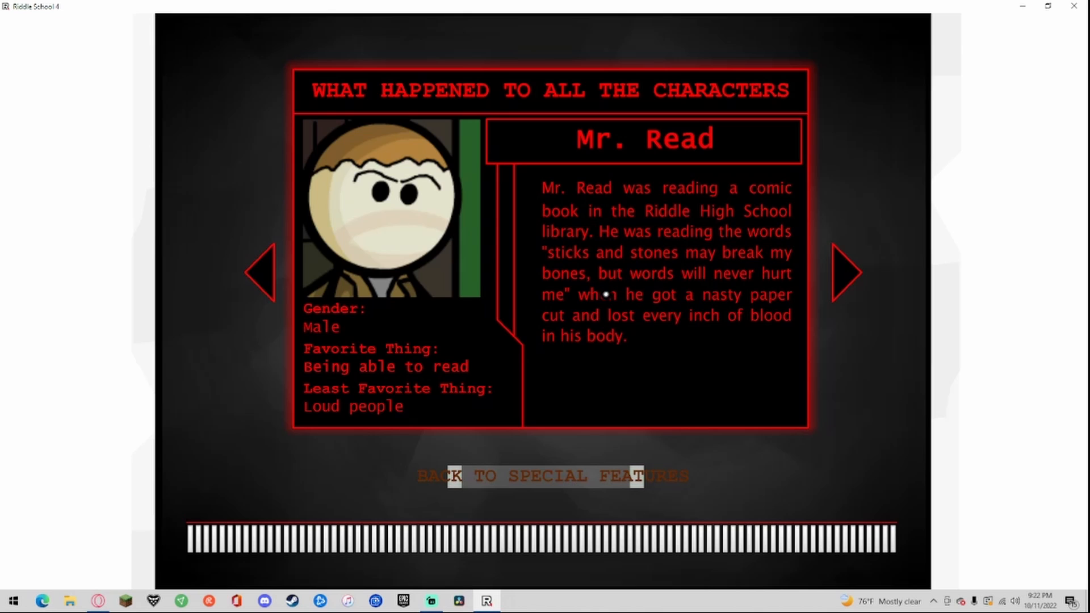
mouse_move(623, 315)
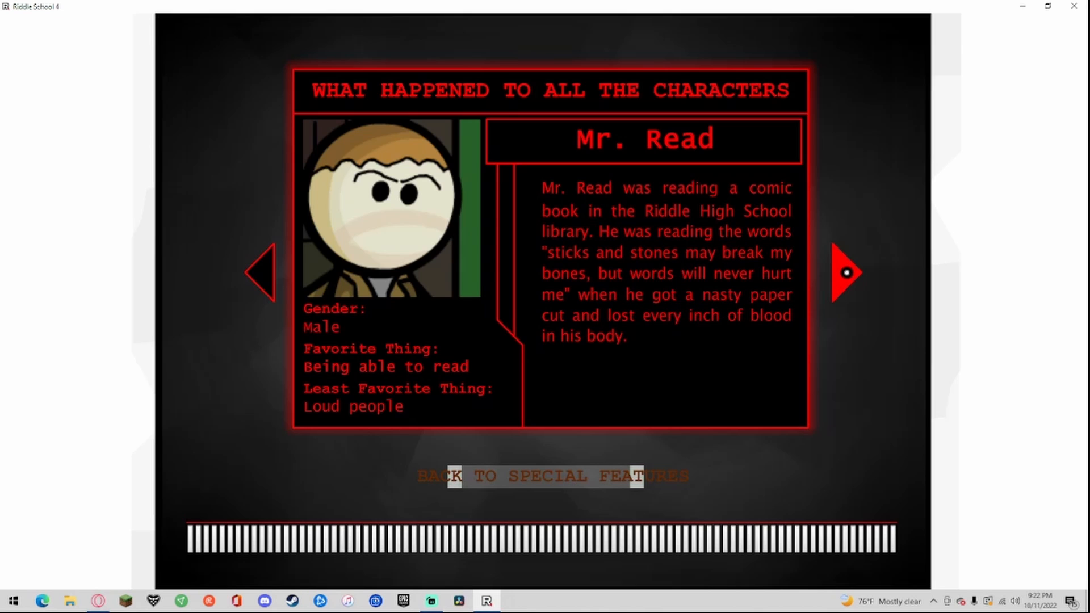
click(846, 272)
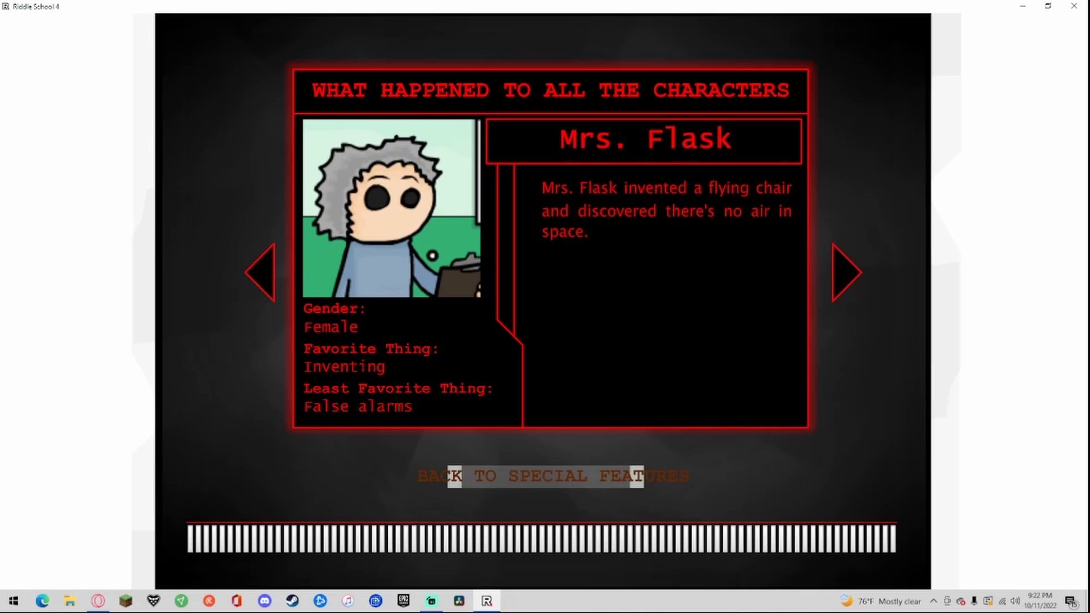
mouse_move(392, 374)
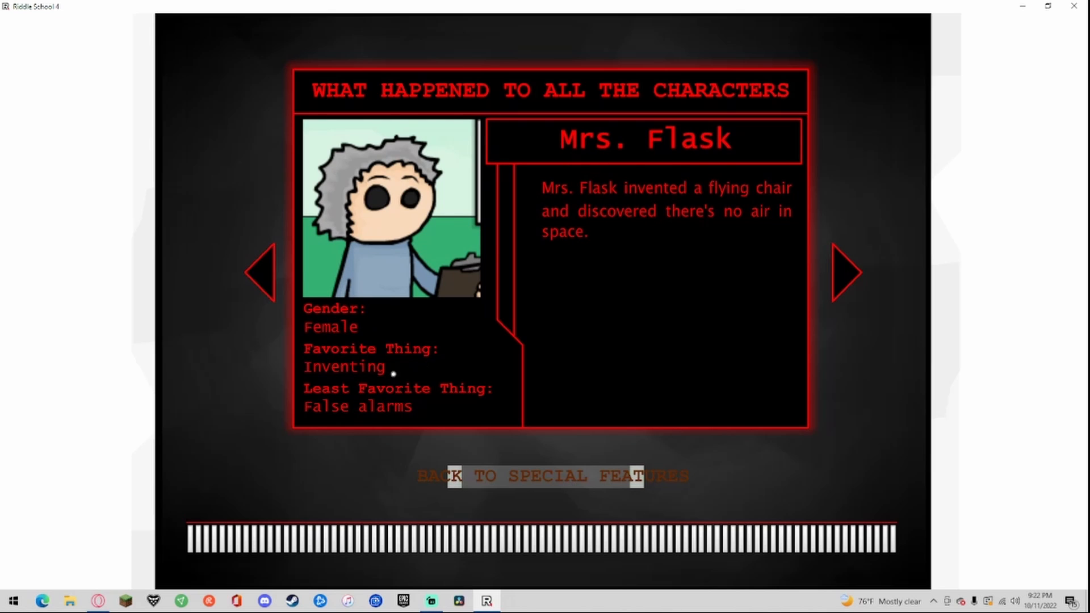
mouse_move(575, 201)
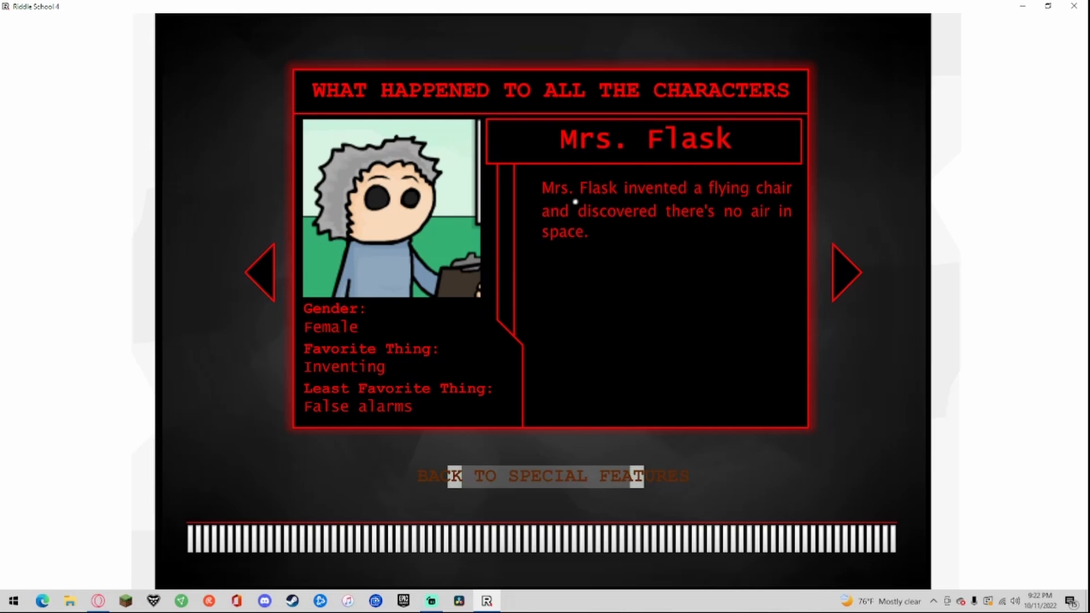
mouse_move(768, 242)
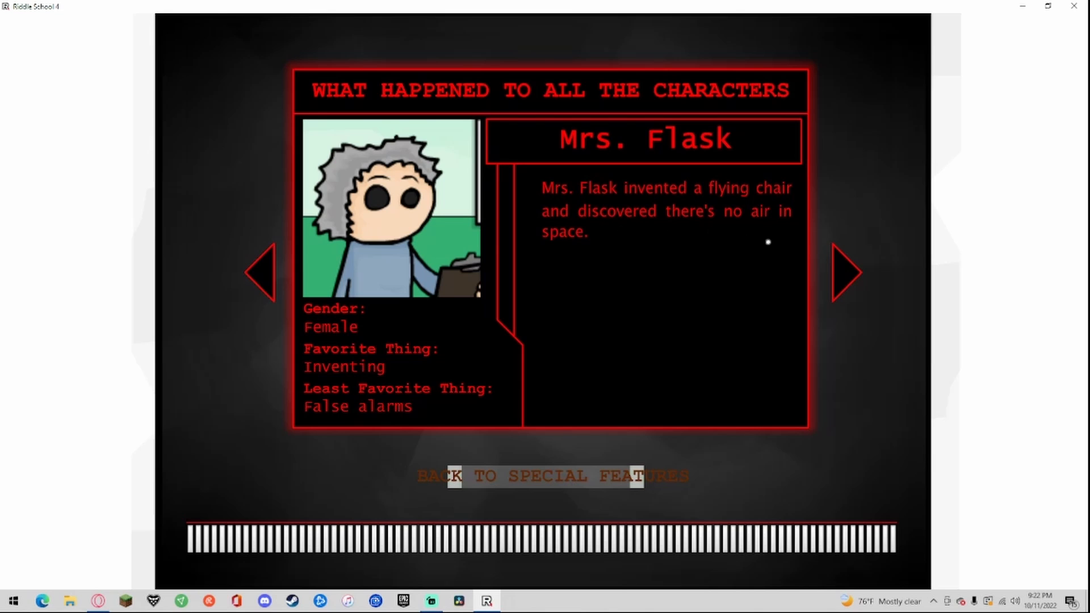
click(845, 272)
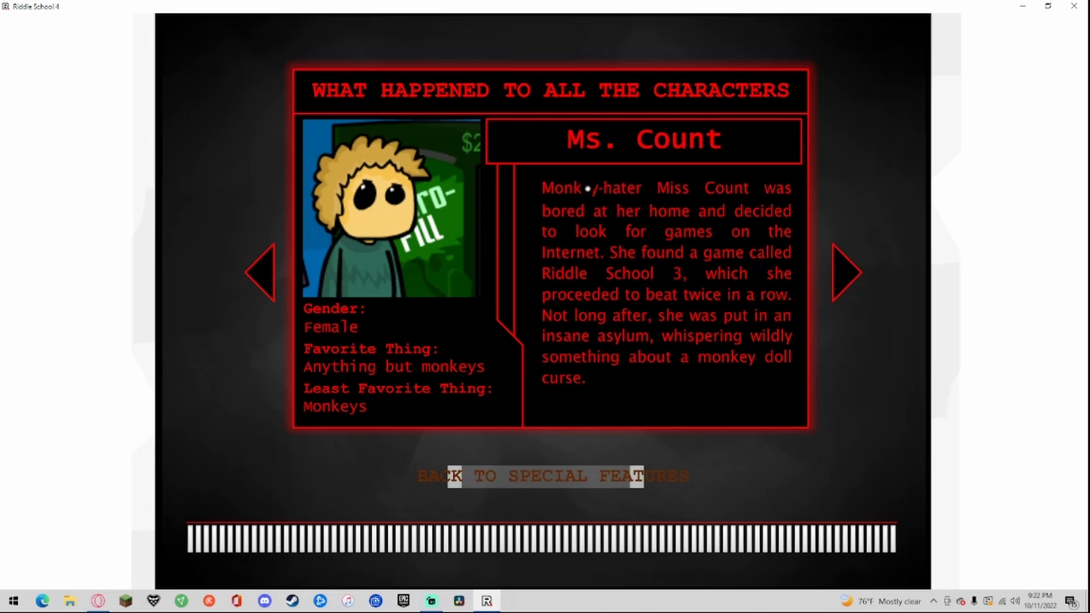
mouse_move(326, 357)
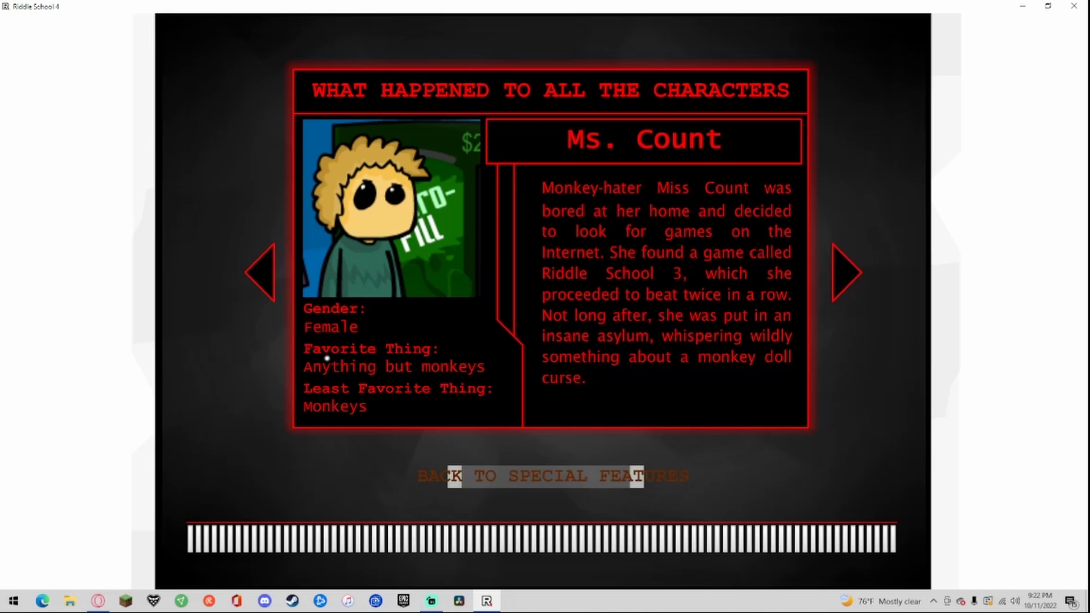
mouse_move(395, 380)
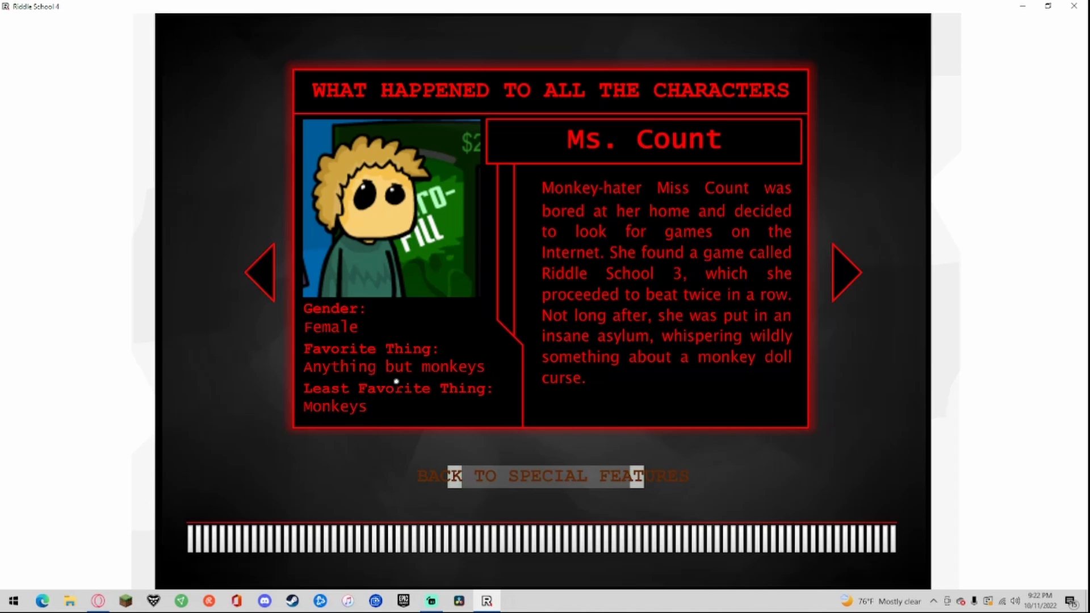
mouse_move(756, 200)
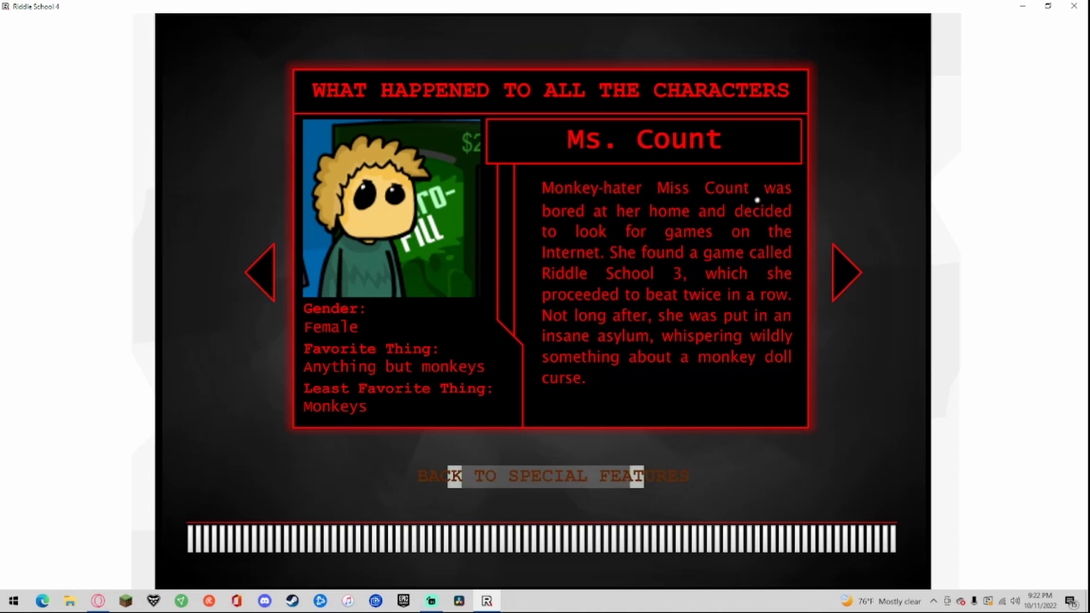
mouse_move(740, 221)
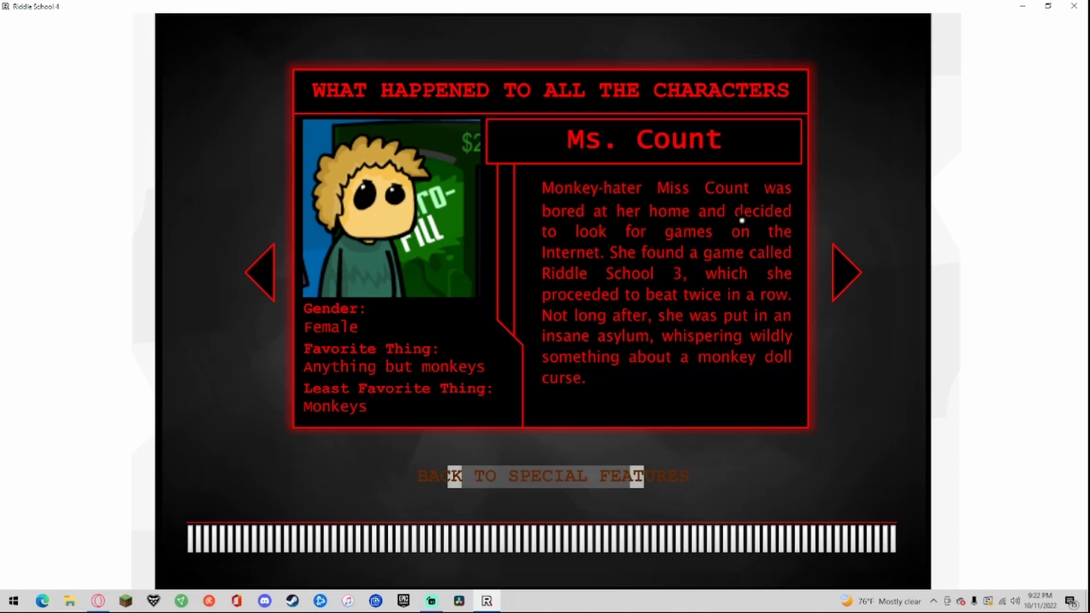
mouse_move(688, 254)
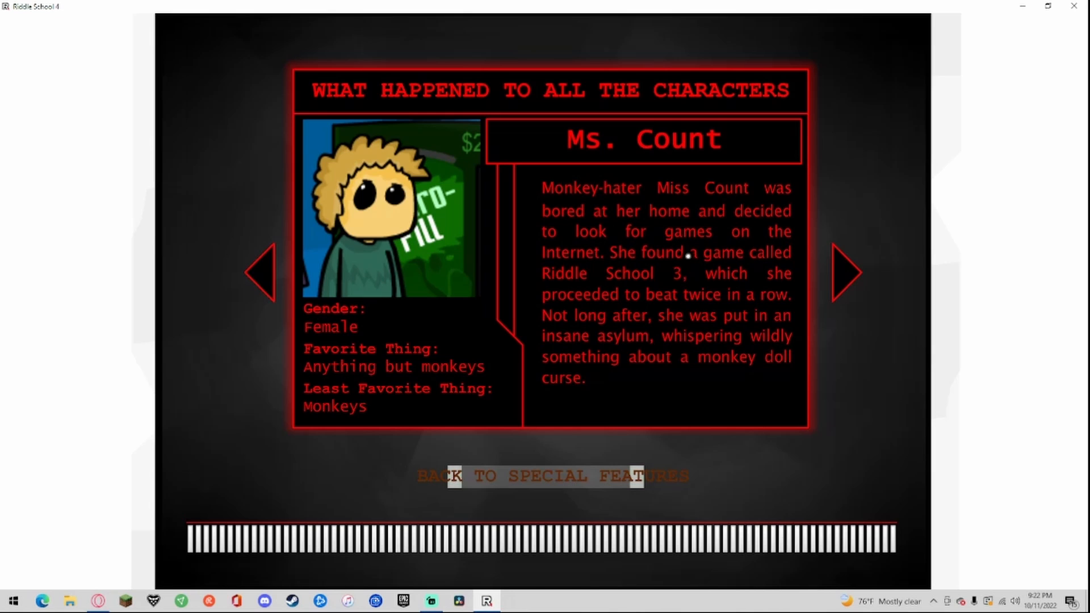
mouse_move(601, 303)
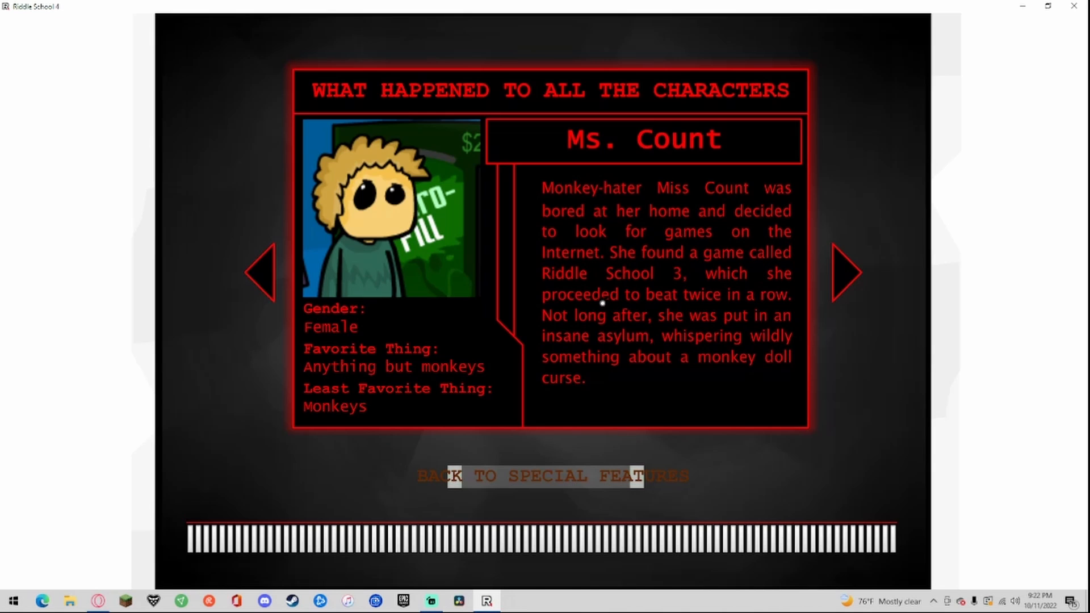
mouse_move(759, 299)
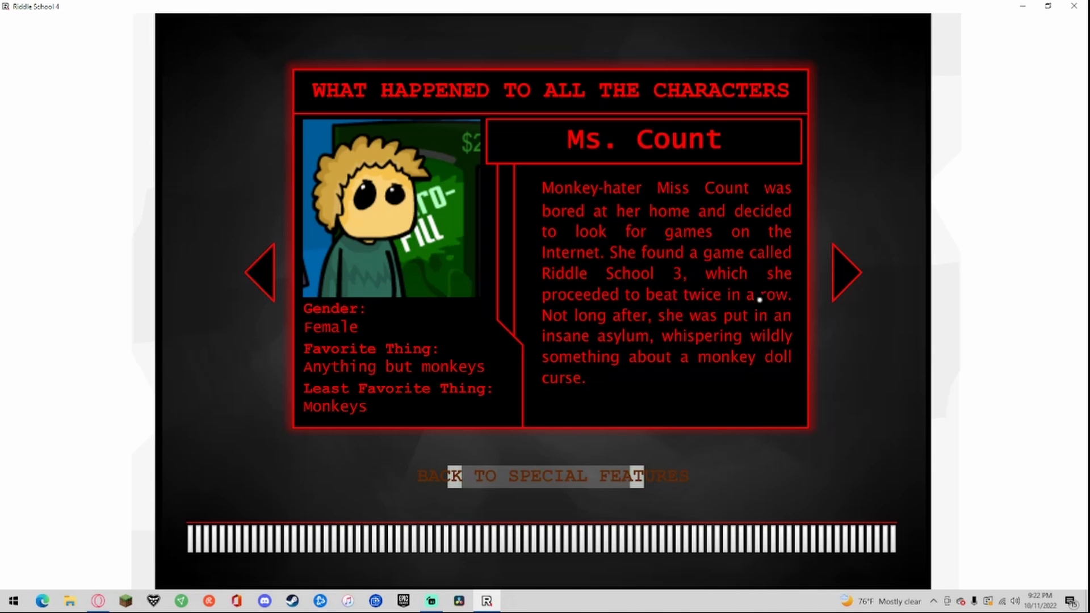
mouse_move(765, 316)
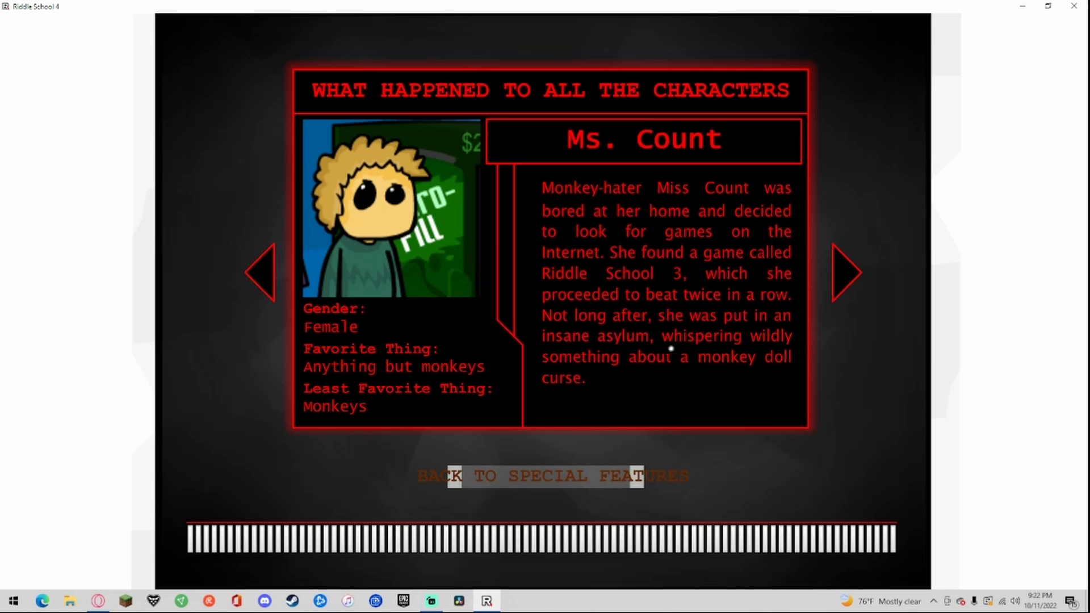
mouse_move(833, 286)
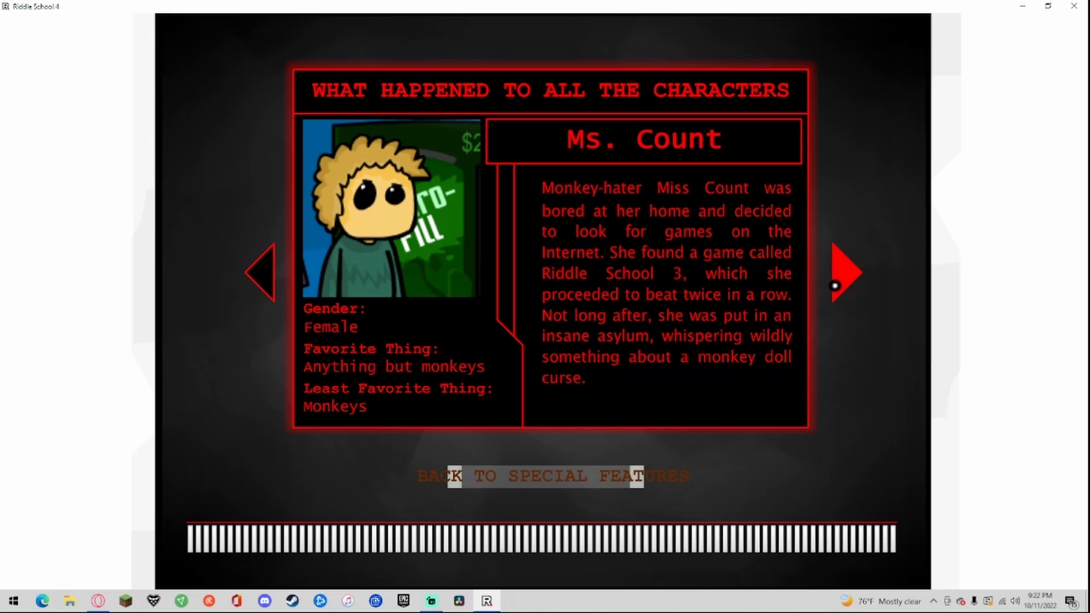
Step: Page past Mrs. Oddverb's fate to reach Mrs. Mooses's bank-robbery entry
click(845, 273)
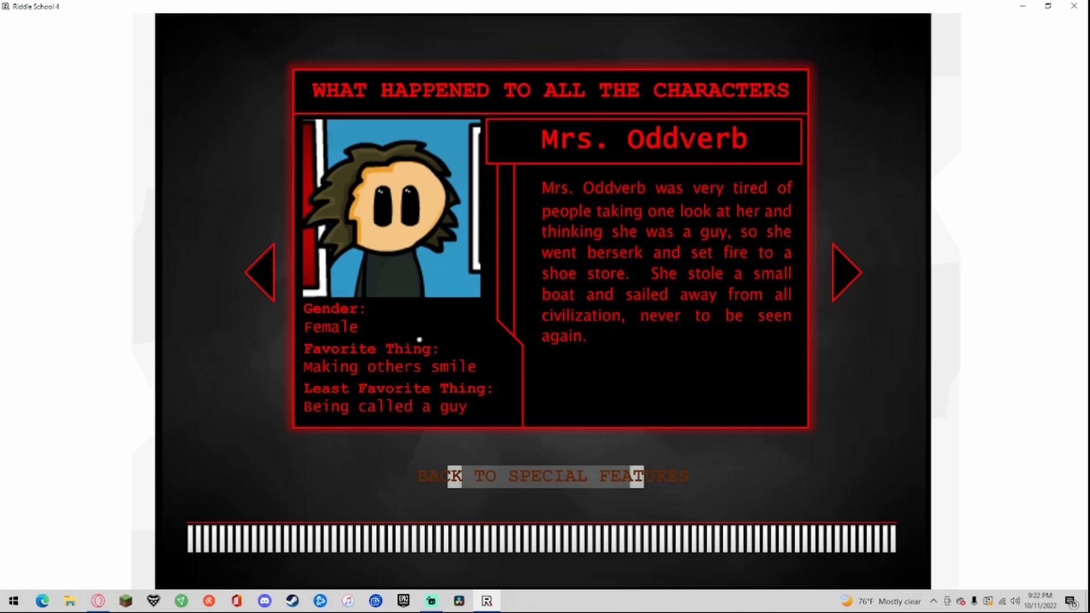
mouse_move(328, 351)
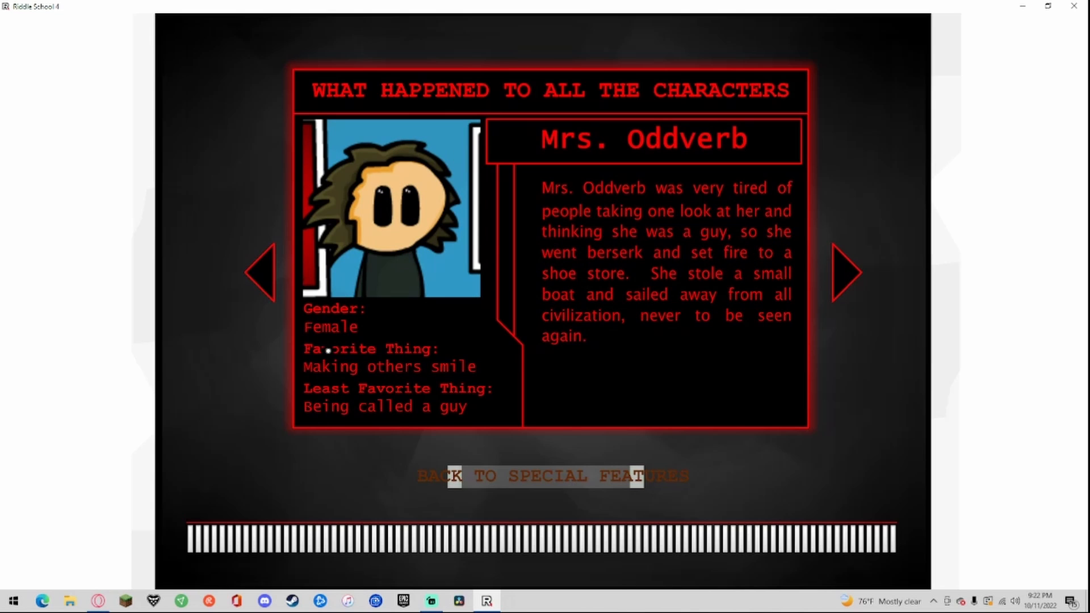
mouse_move(418, 403)
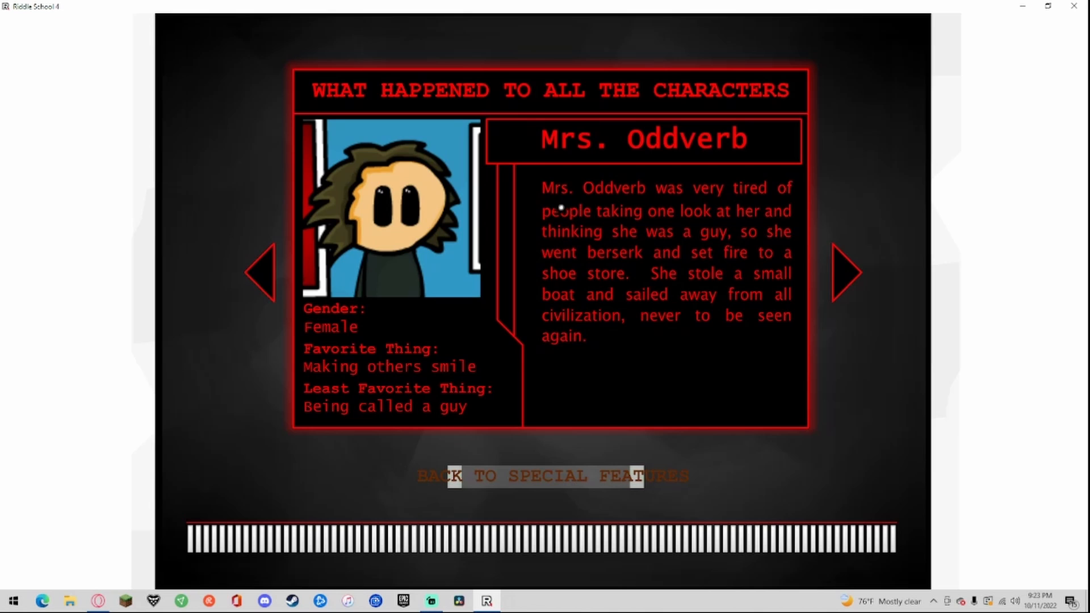
mouse_move(612, 227)
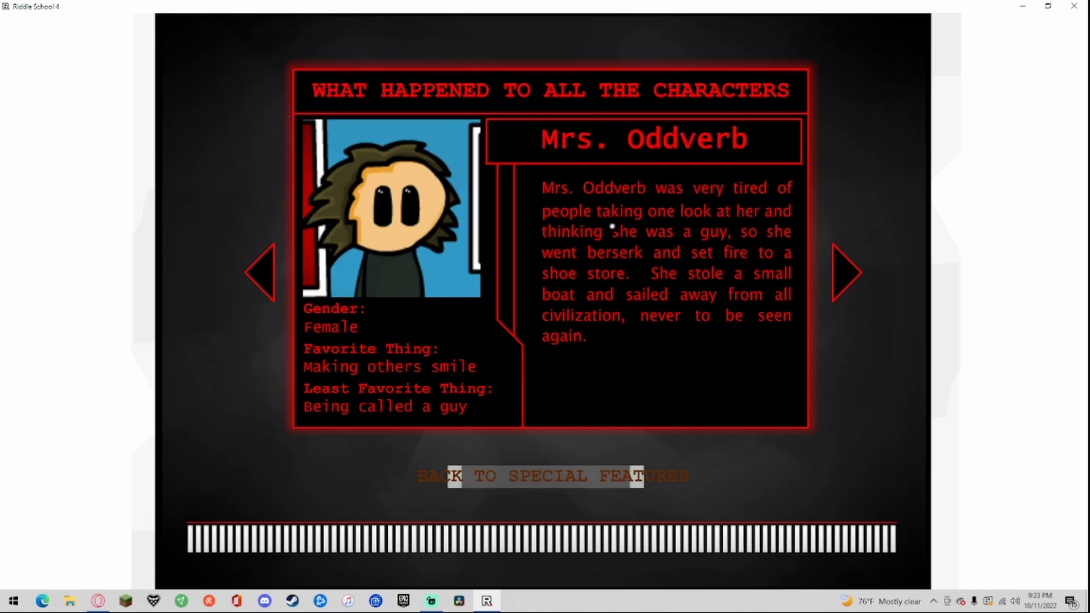
mouse_move(709, 225)
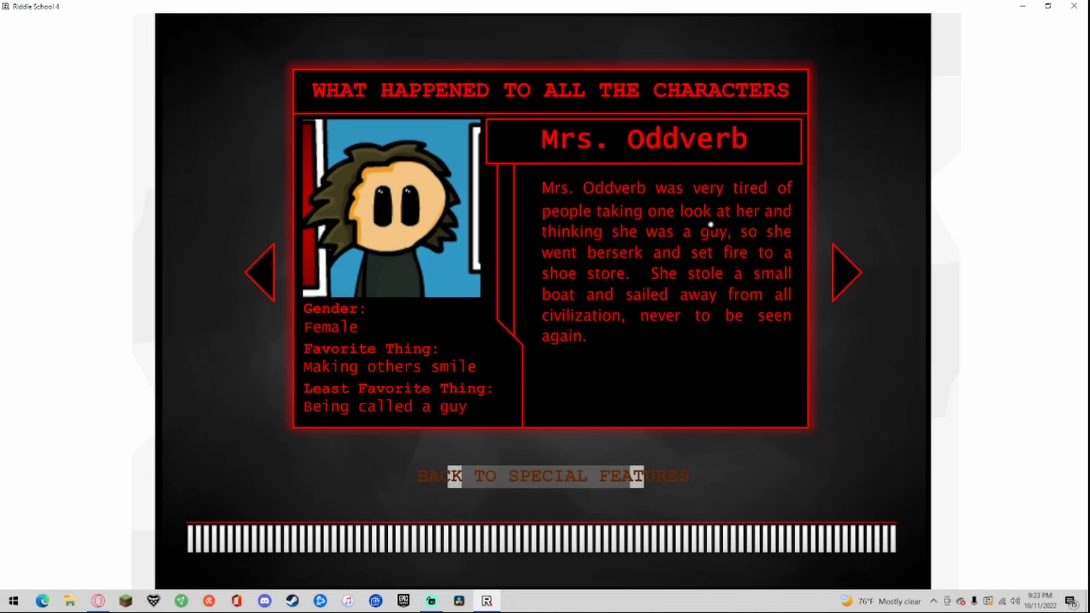
mouse_move(551, 234)
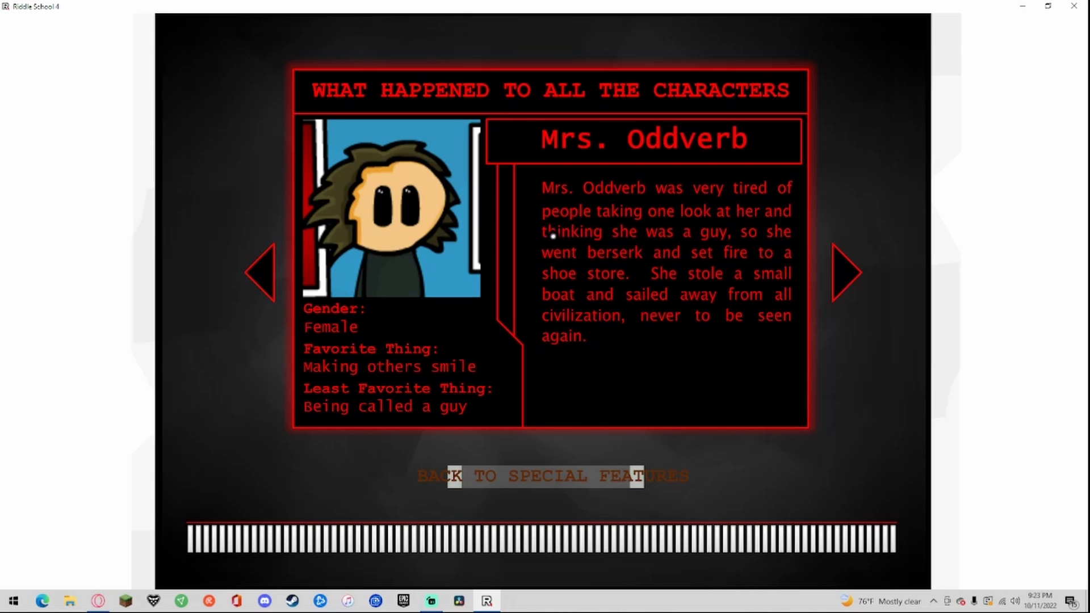
mouse_move(525, 261)
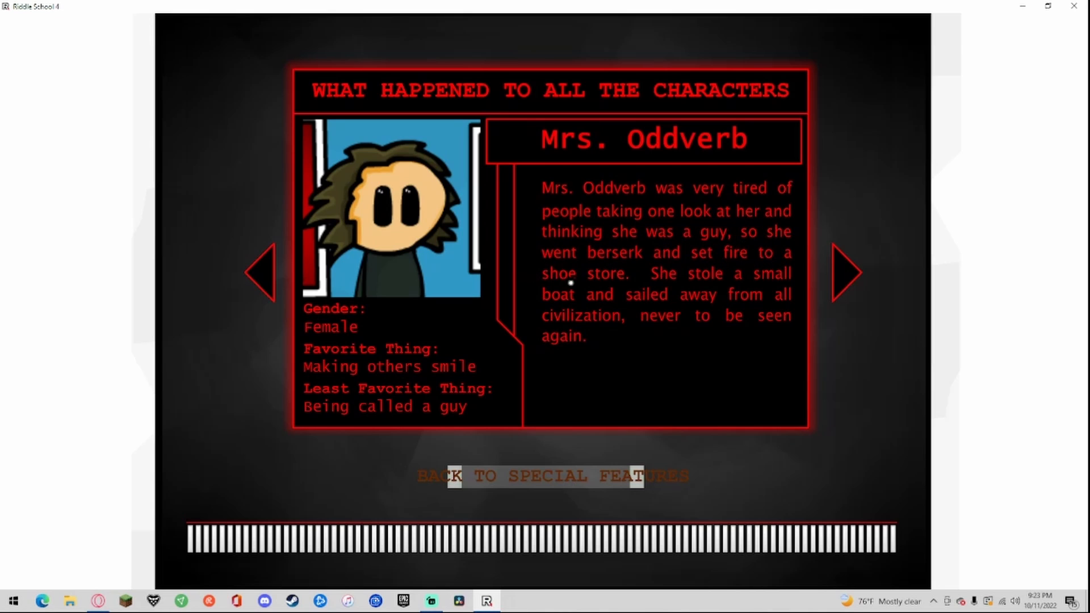
mouse_move(610, 307)
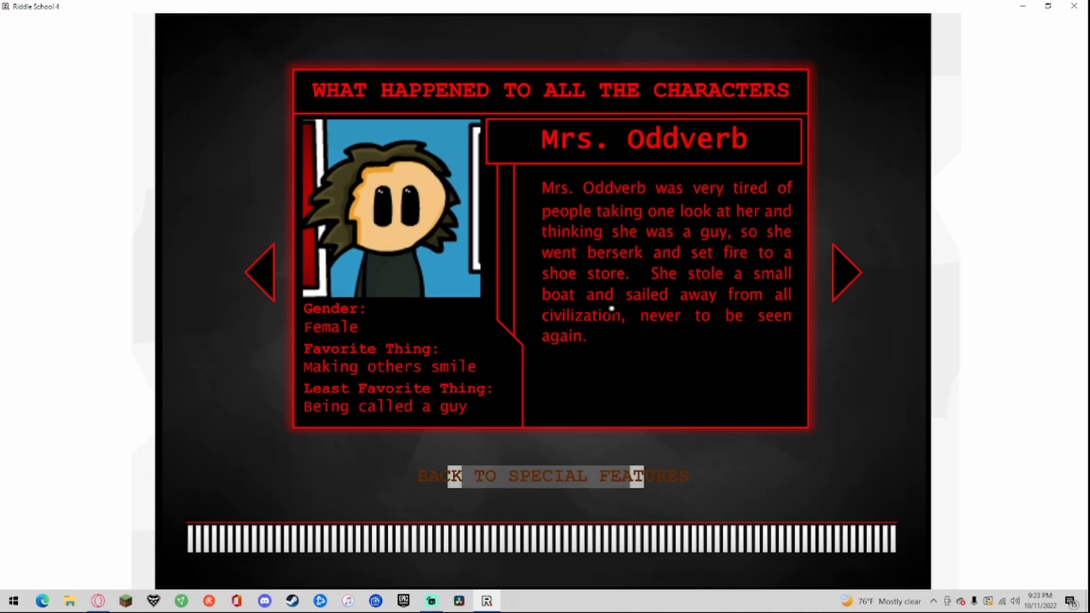
mouse_move(657, 328)
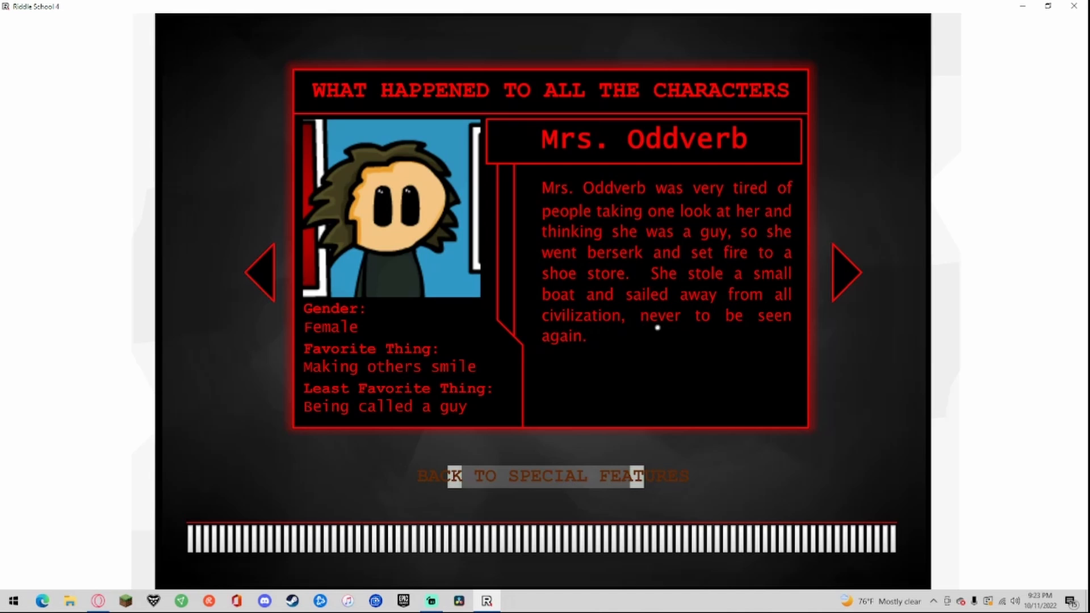
mouse_move(752, 314)
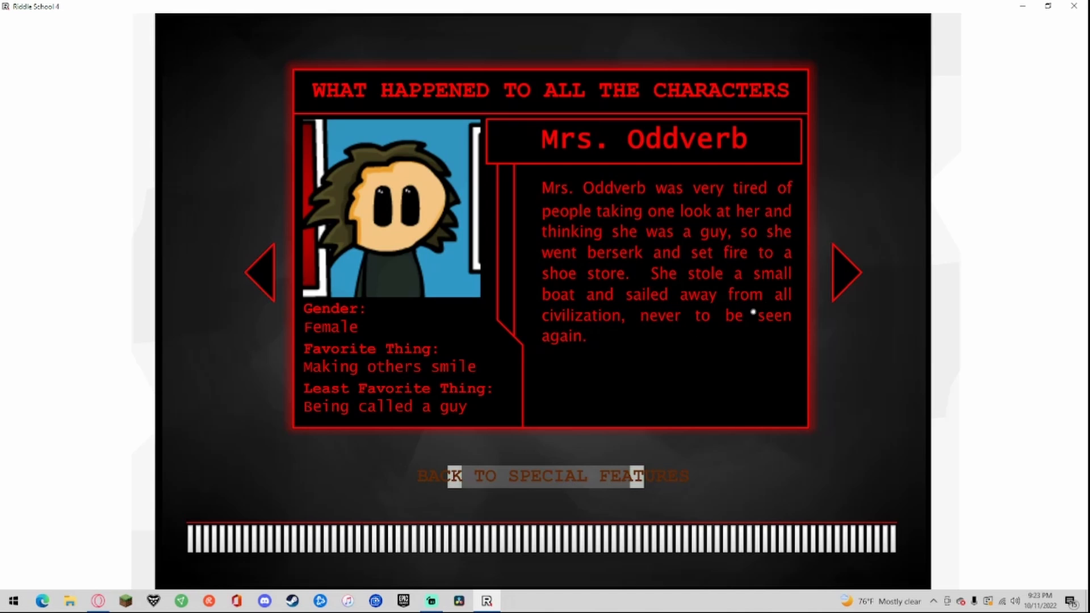
click(846, 272)
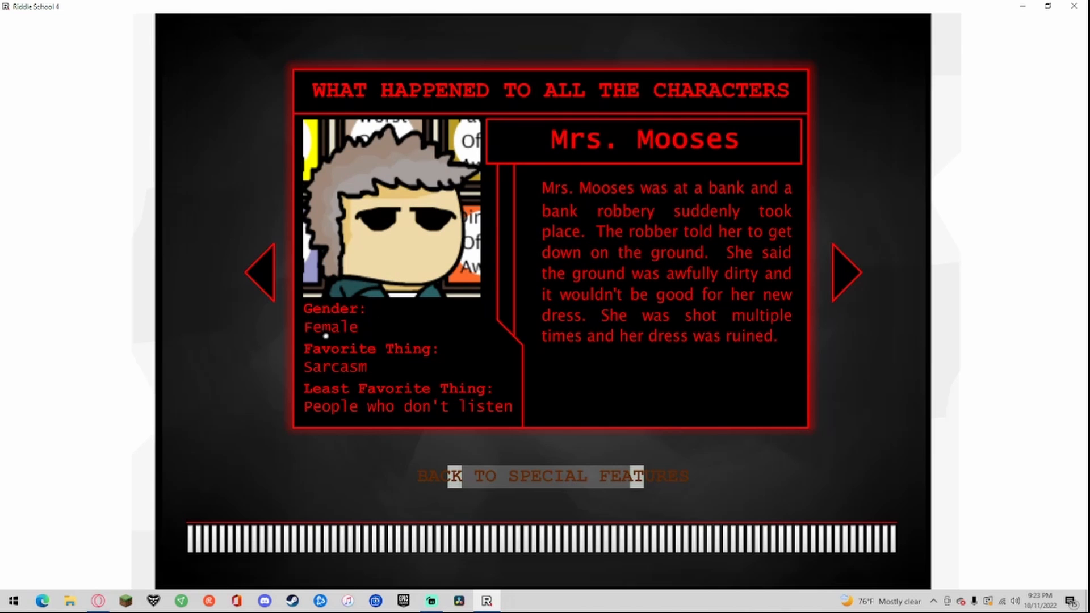
mouse_move(580, 374)
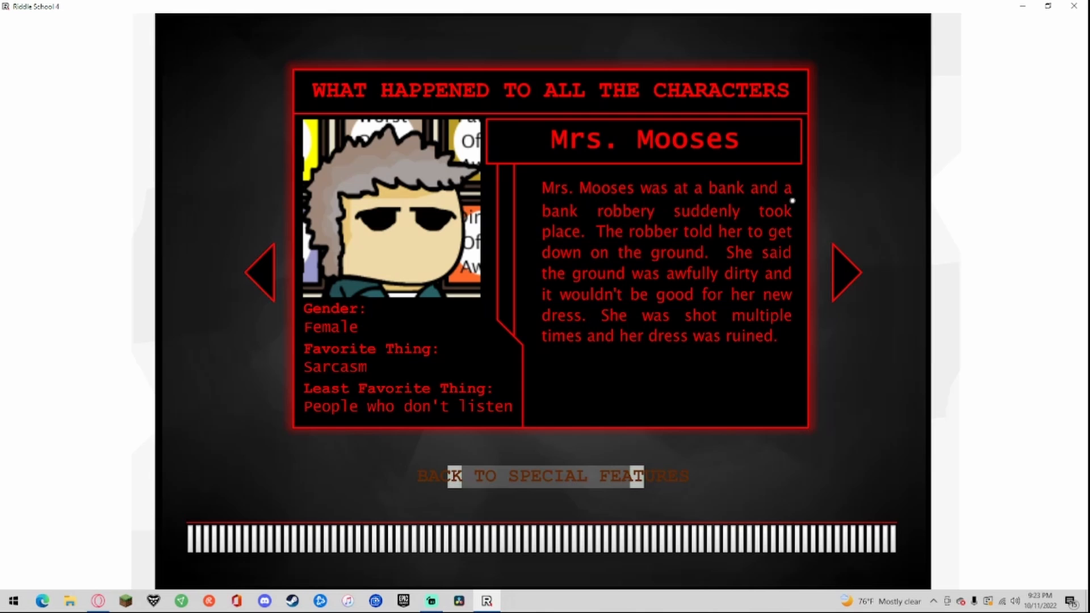
mouse_move(669, 202)
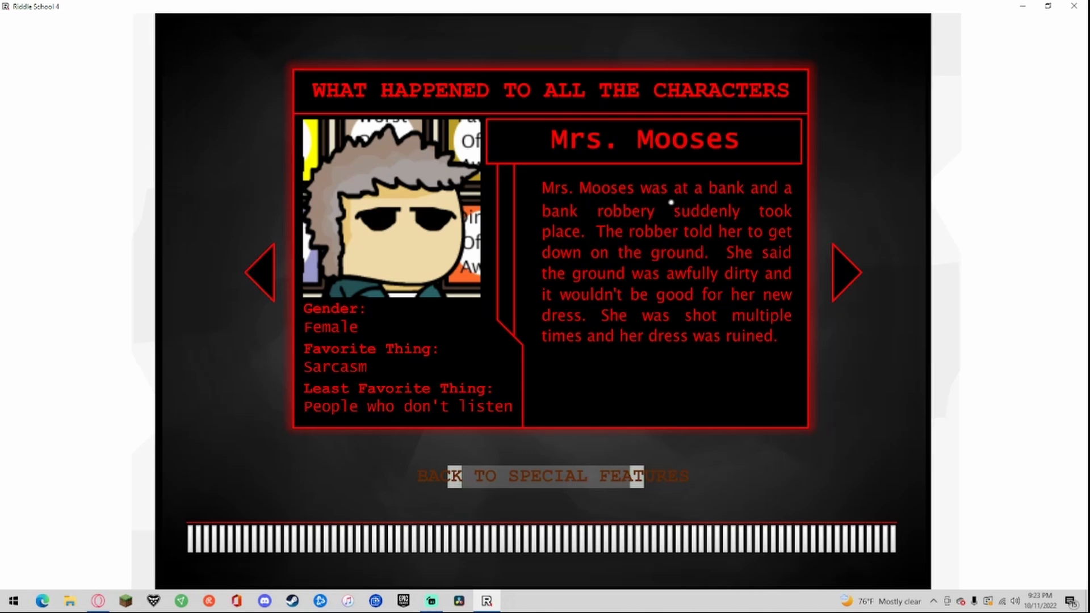
mouse_move(711, 252)
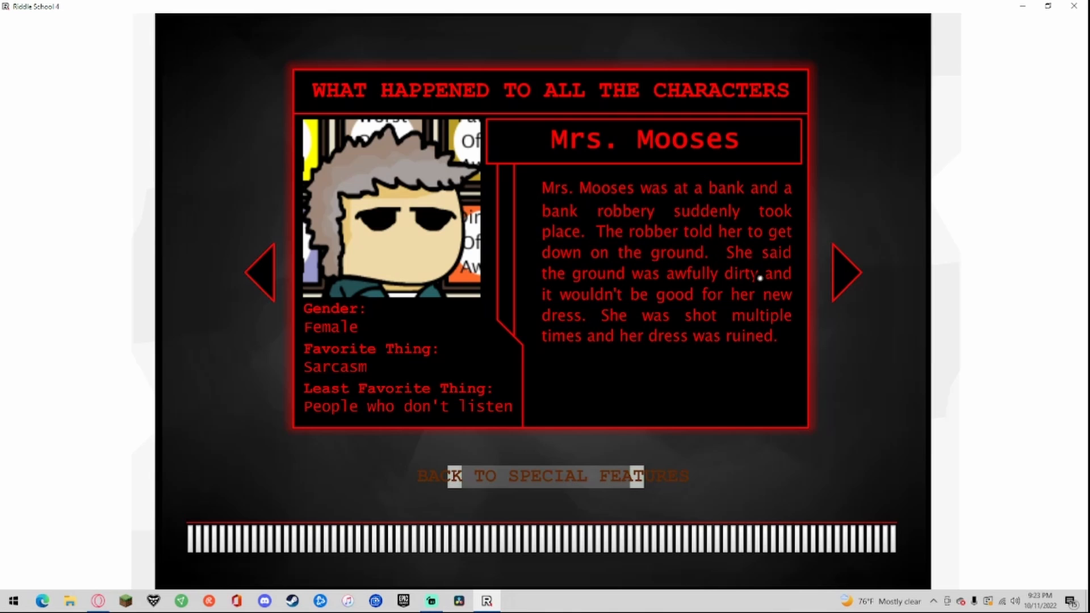
mouse_move(771, 281)
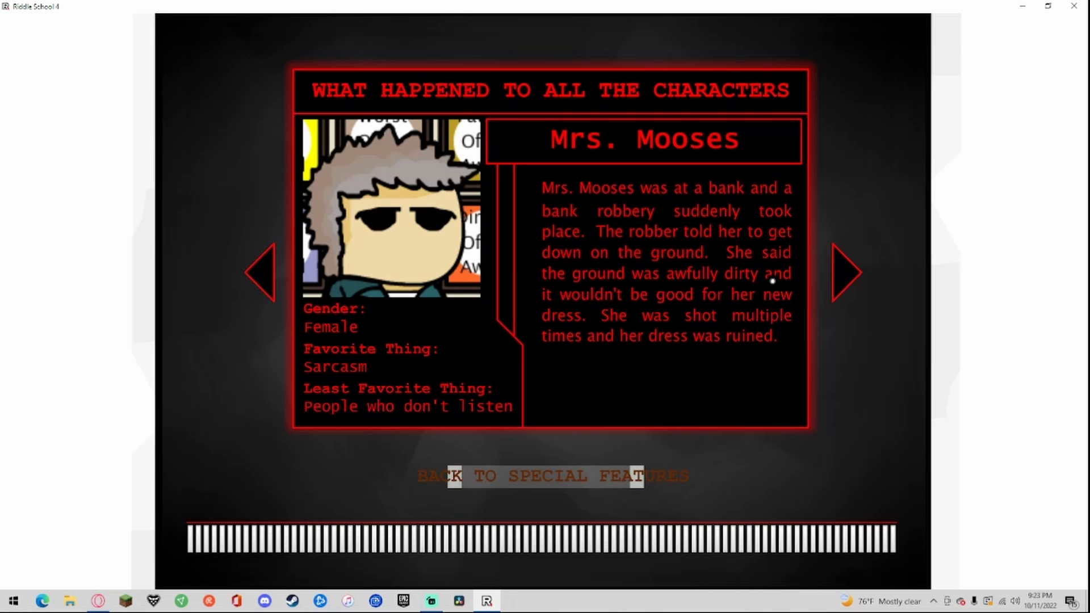
Step: Page past Mr. Cwesschyn's prison entry to reach Mr. Mister's fate
click(846, 273)
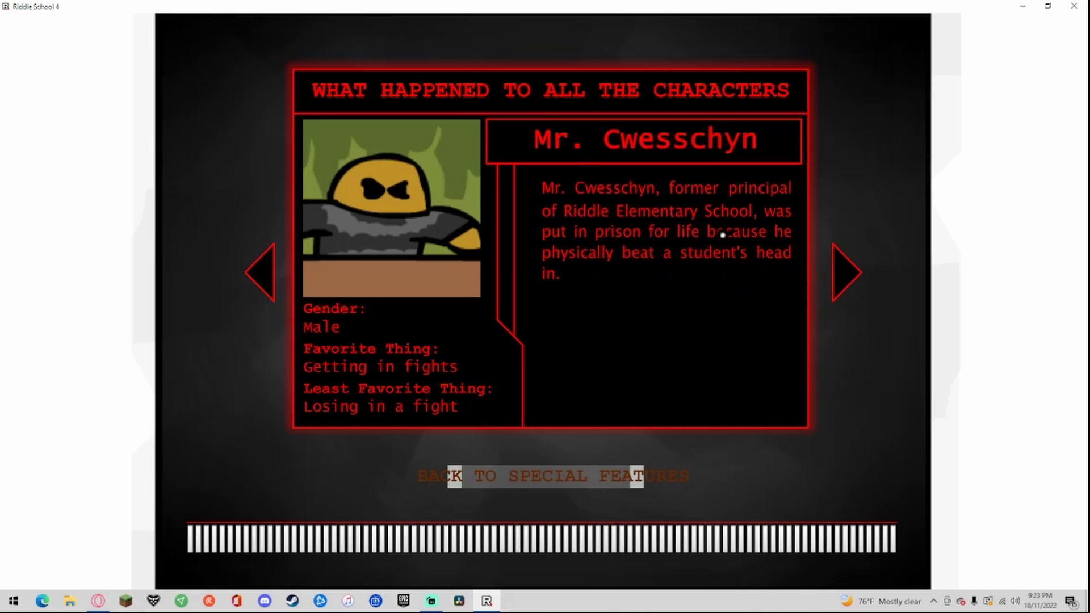
mouse_move(591, 161)
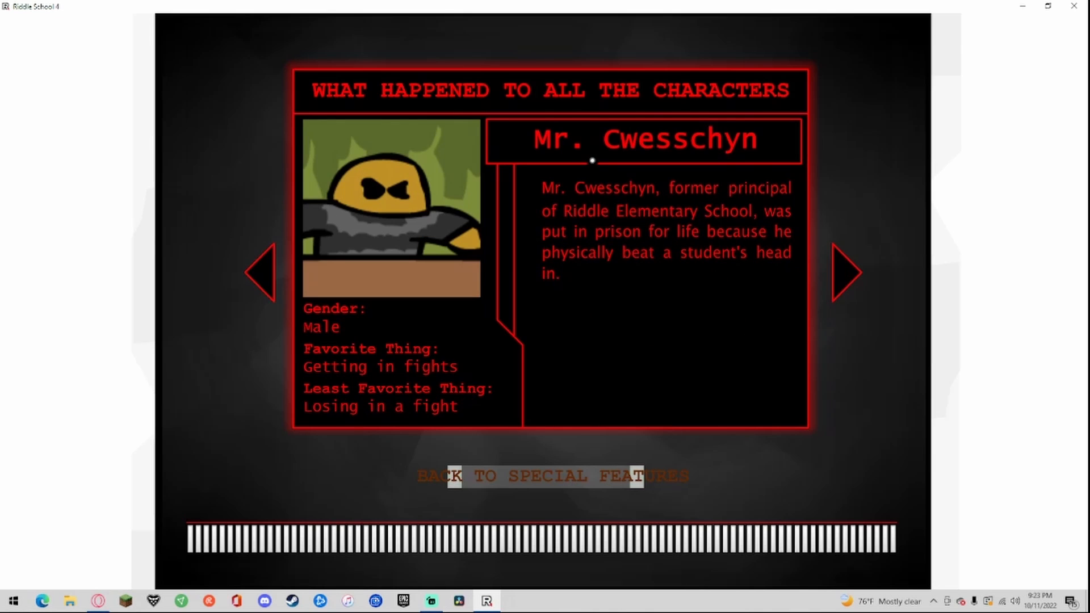
mouse_move(365, 387)
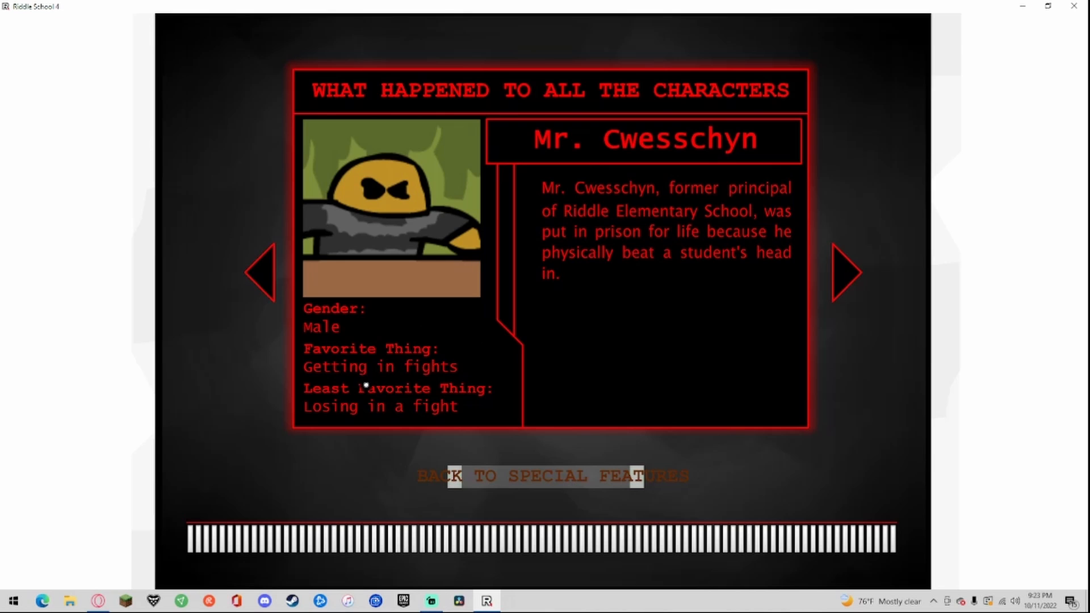
mouse_move(369, 398)
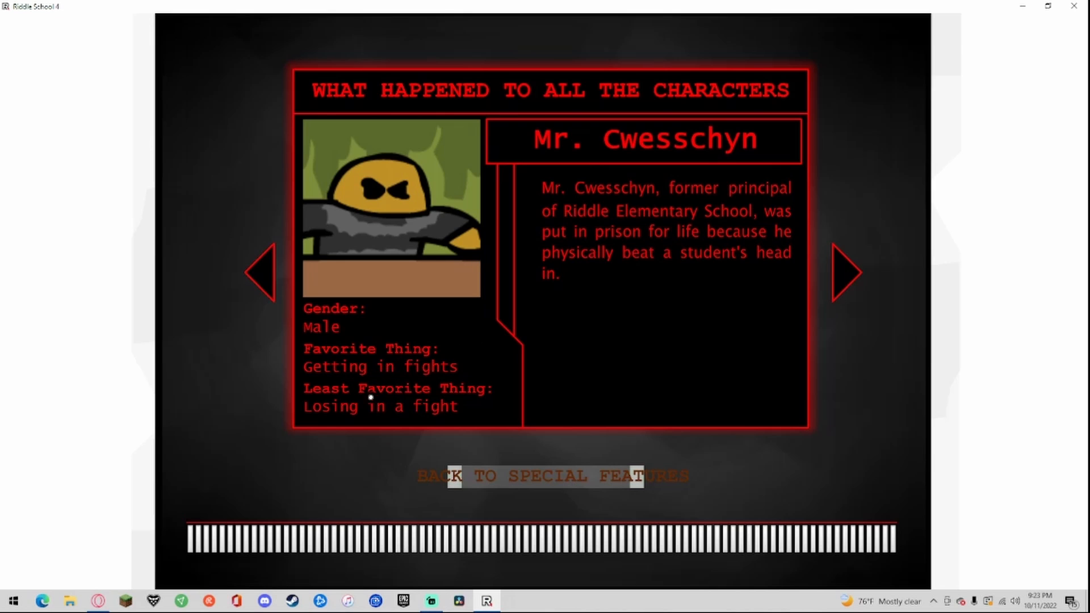
mouse_move(746, 191)
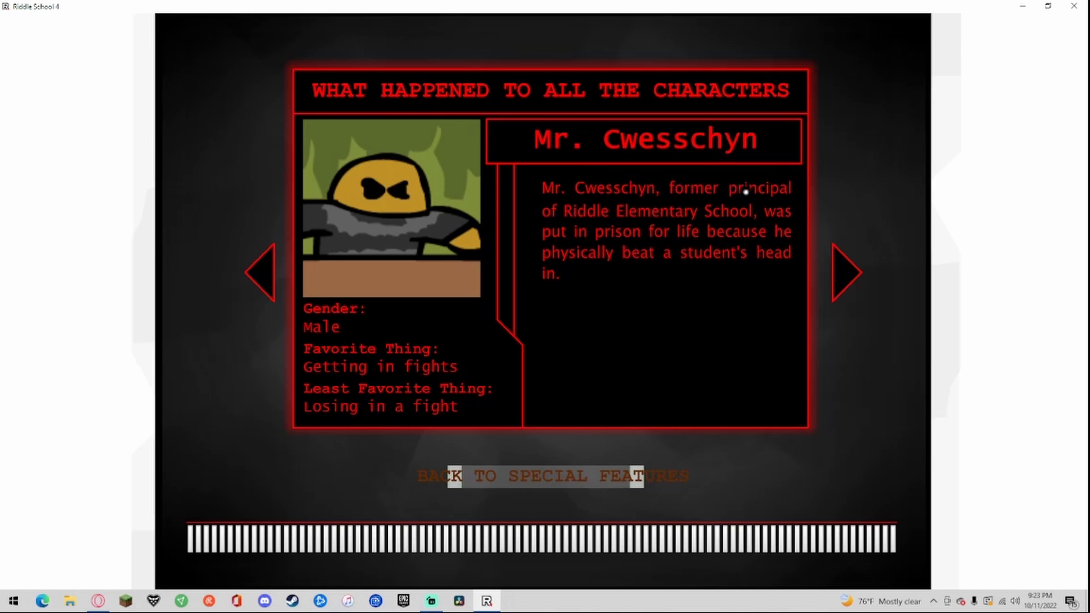
mouse_move(703, 214)
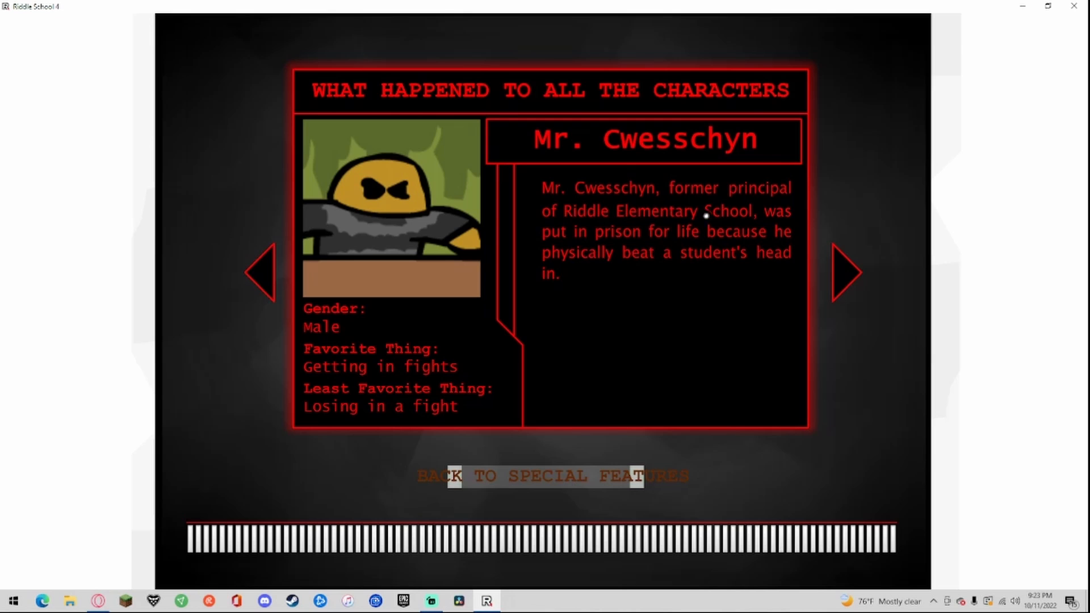
mouse_move(568, 245)
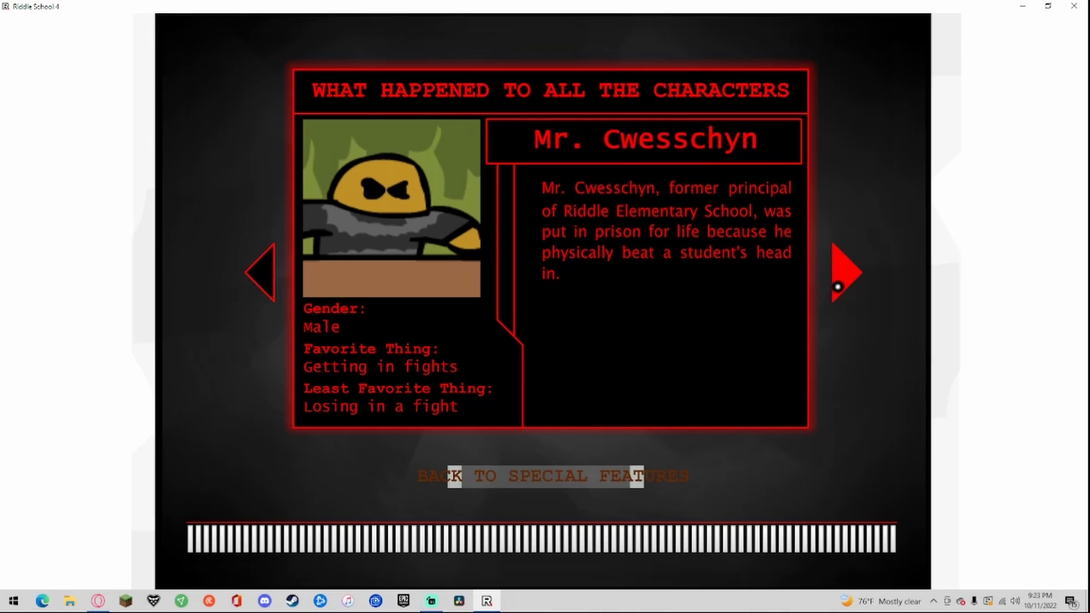
click(845, 272)
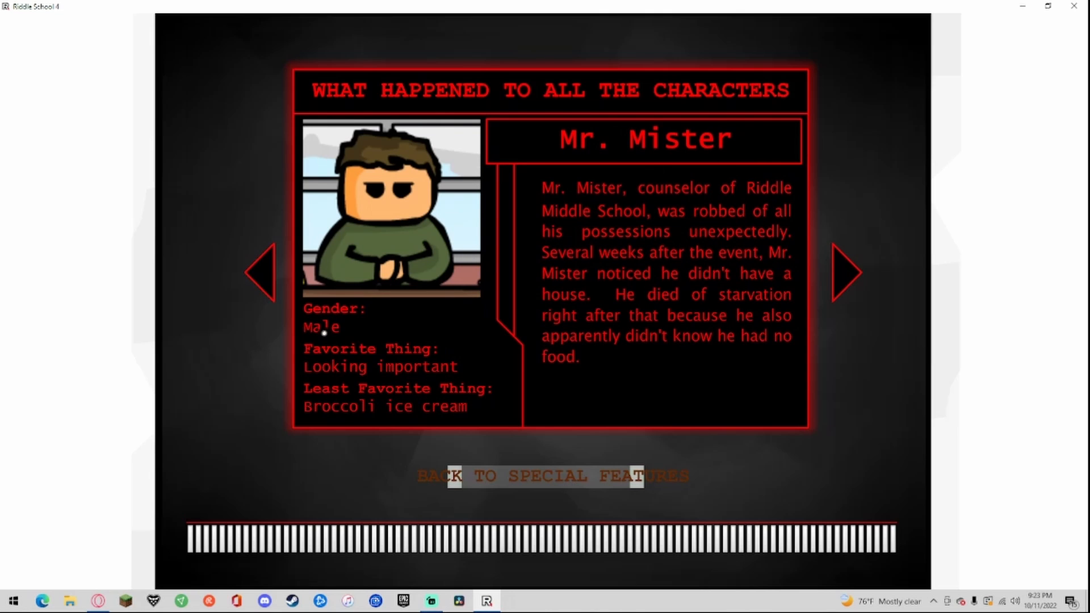
mouse_move(371, 377)
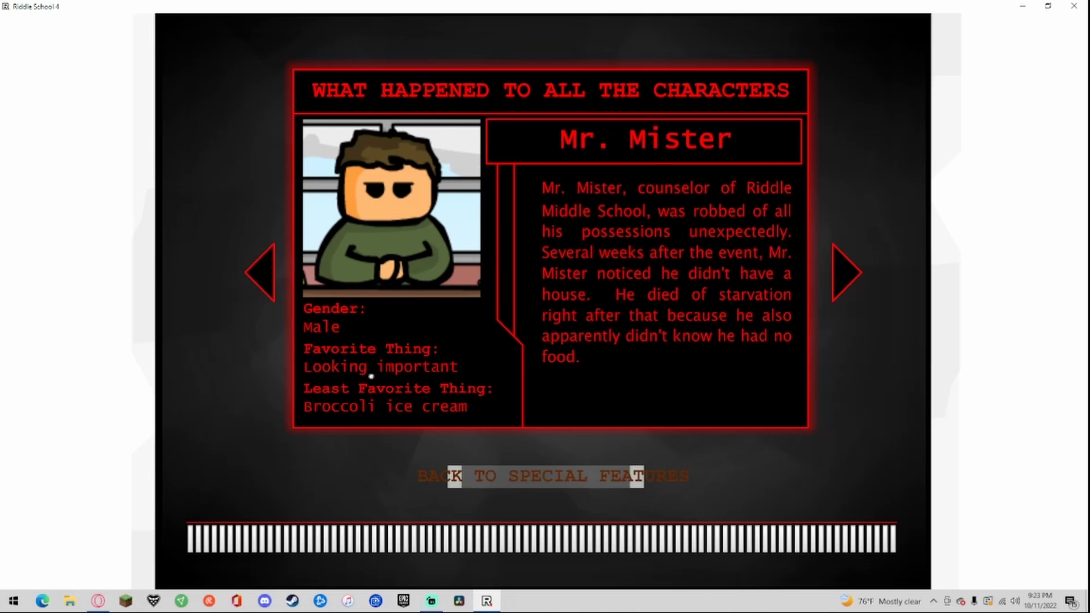
mouse_move(669, 196)
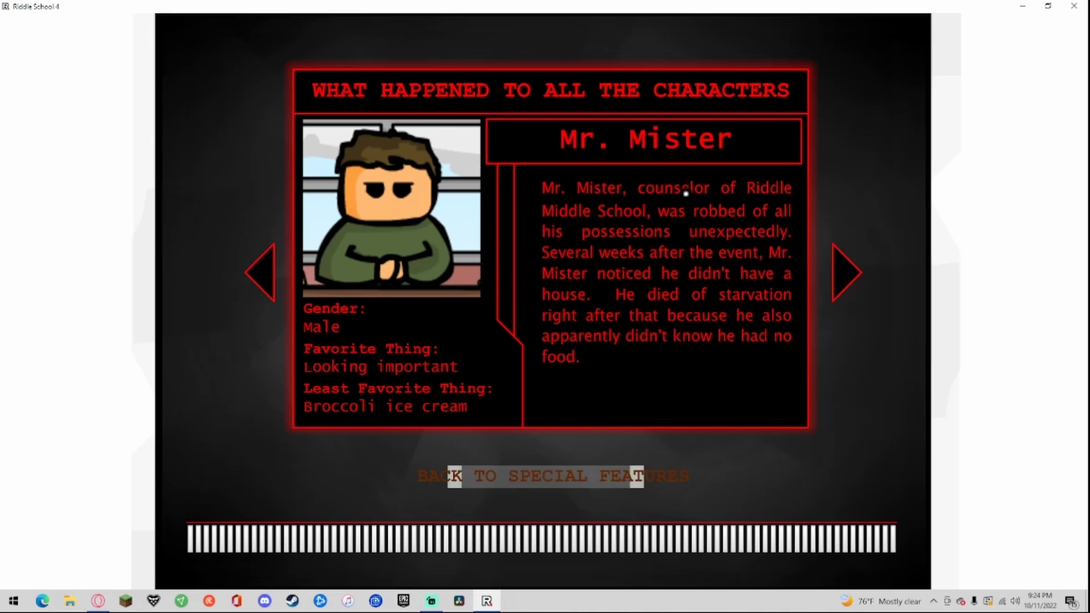
mouse_move(662, 230)
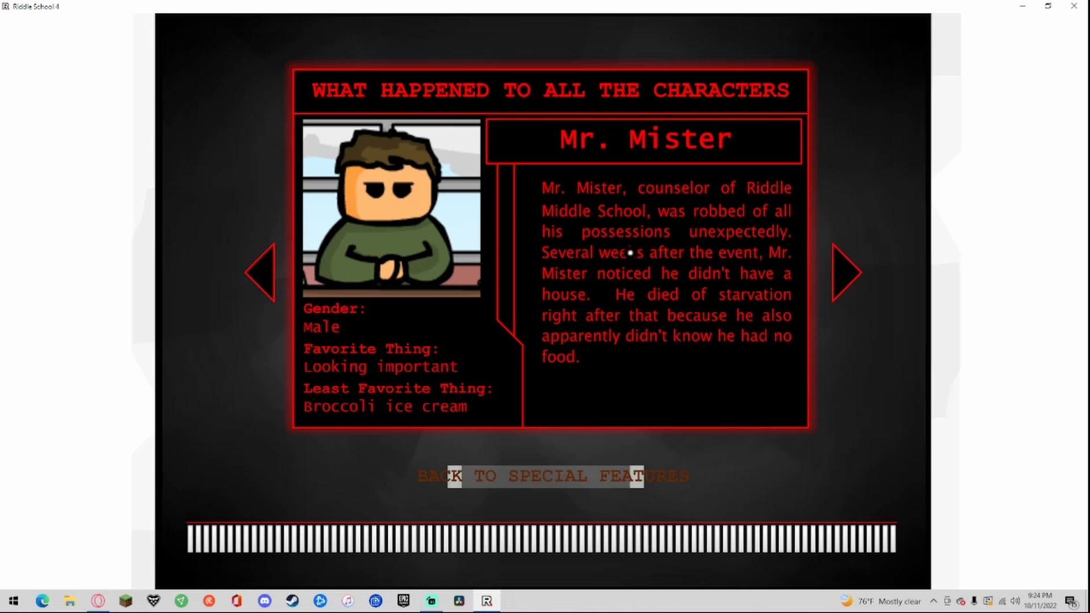
mouse_move(693, 251)
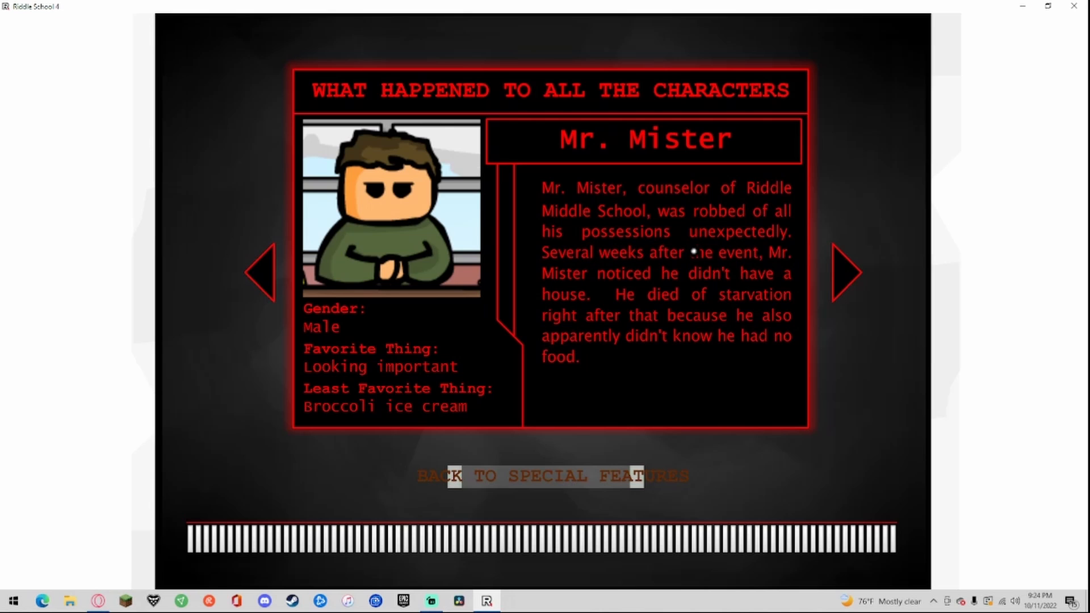
mouse_move(659, 276)
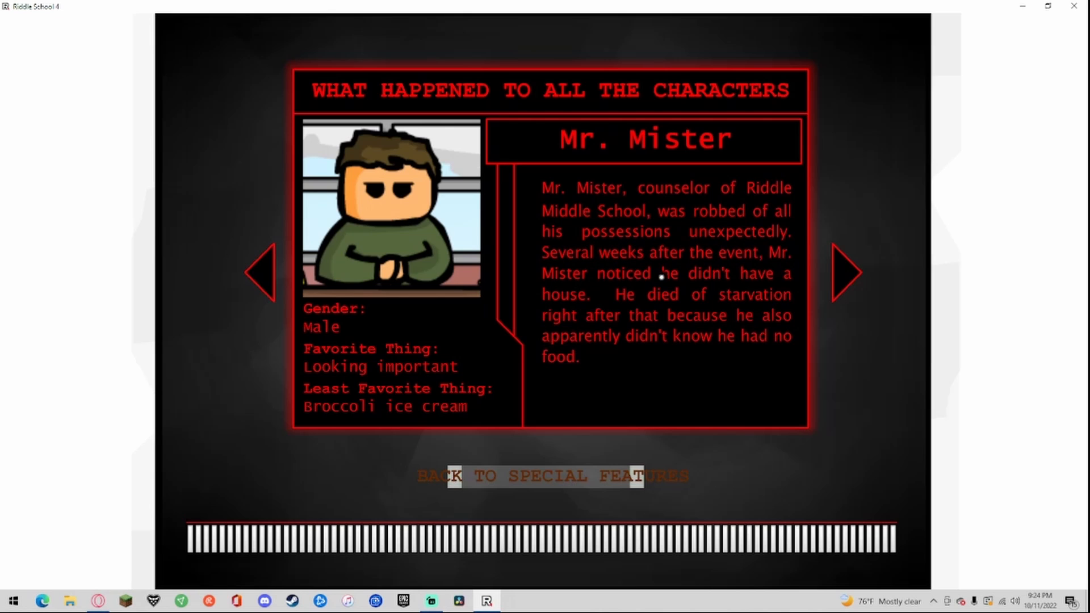
mouse_move(767, 294)
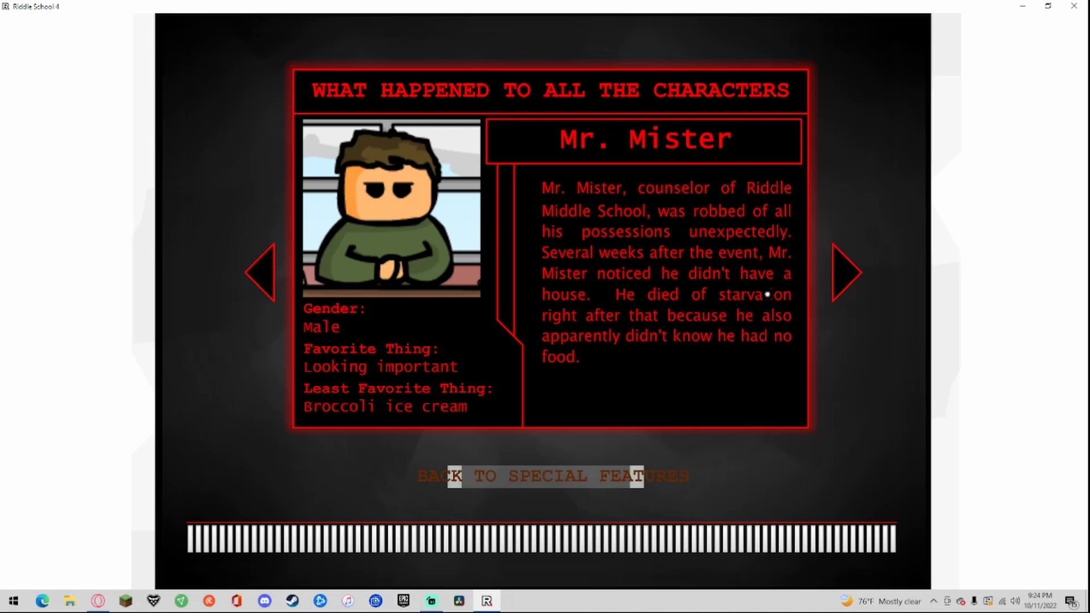
mouse_move(599, 346)
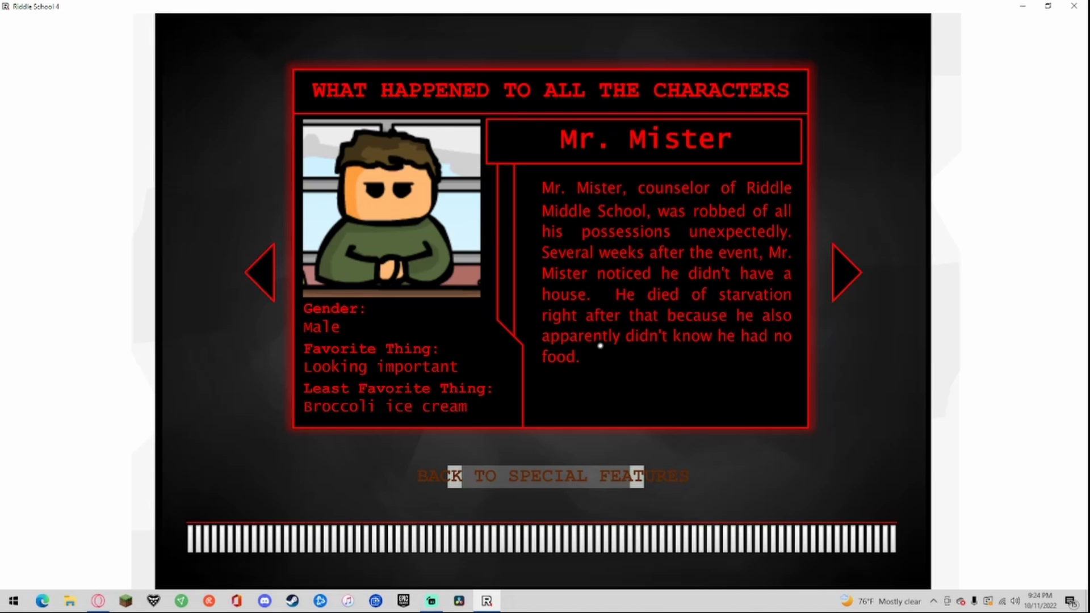
mouse_move(709, 337)
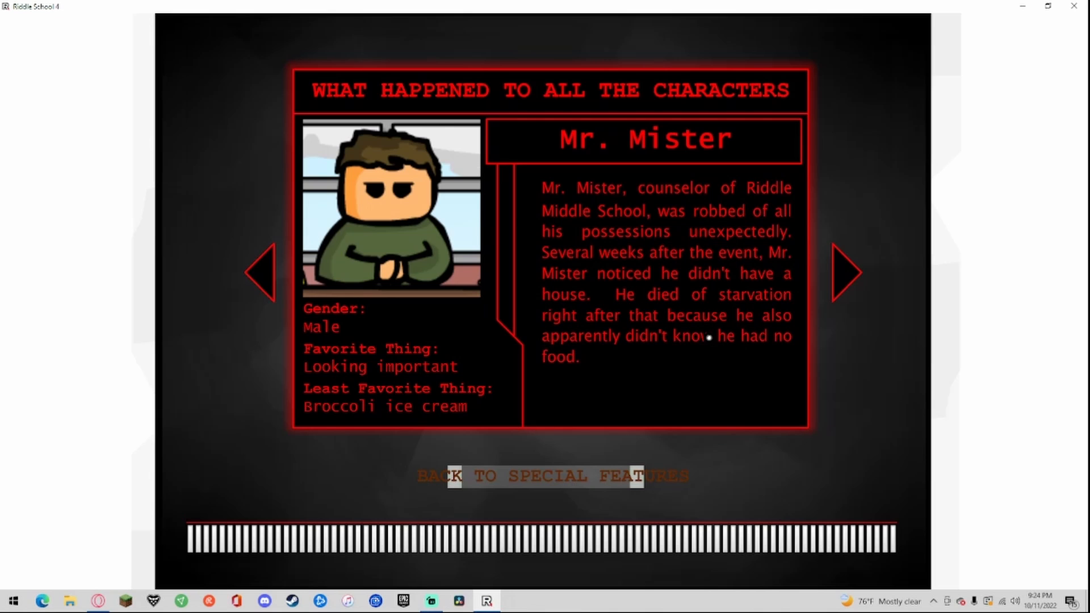
mouse_move(871, 285)
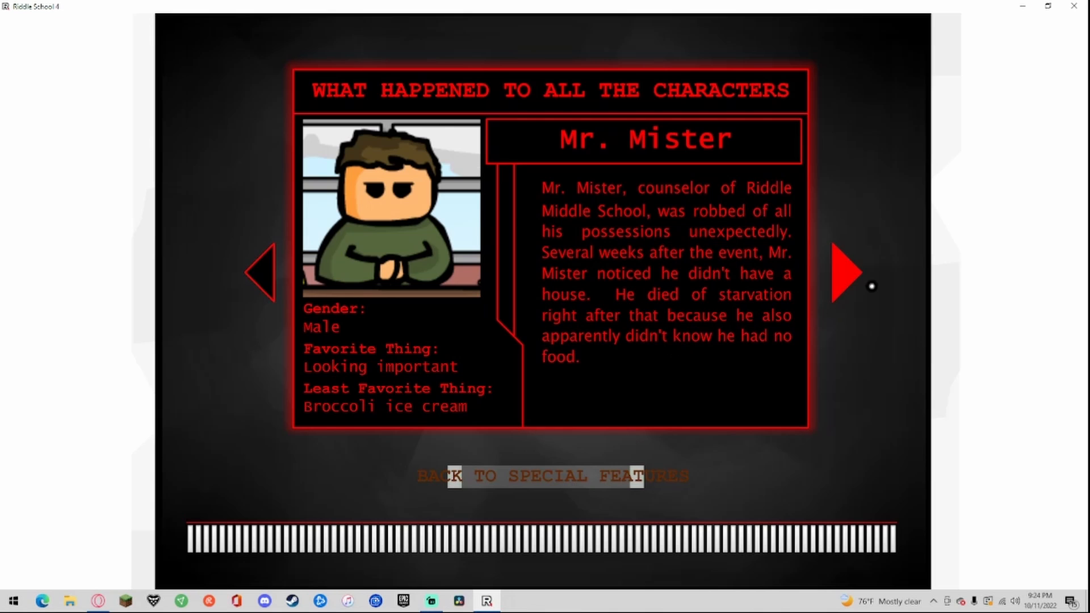
Step: Advance from Mr. Mister's fate to Mr. Potato's entry
click(843, 273)
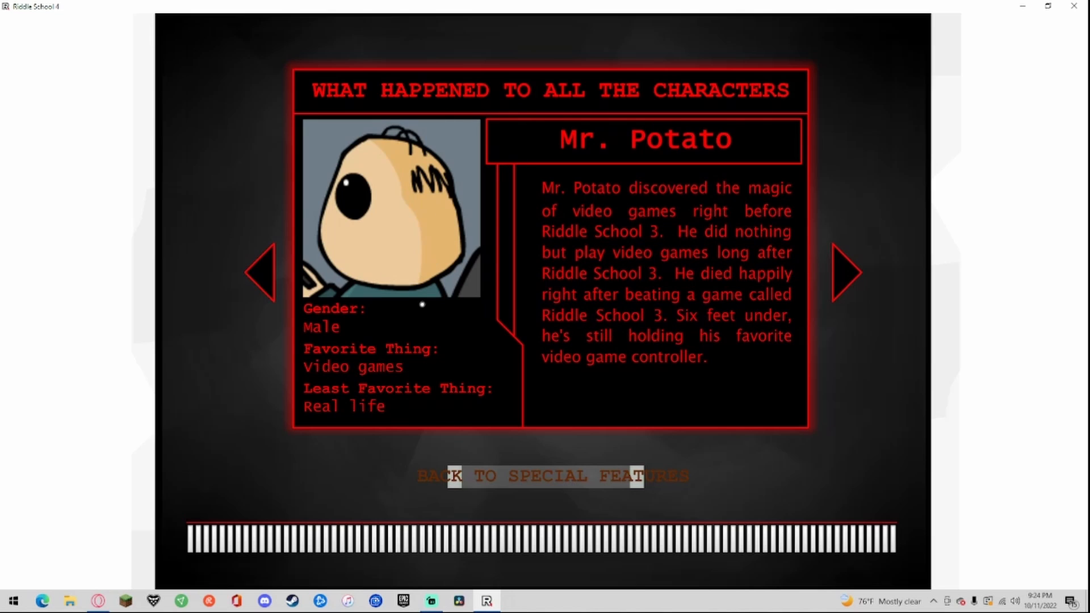
mouse_move(553, 251)
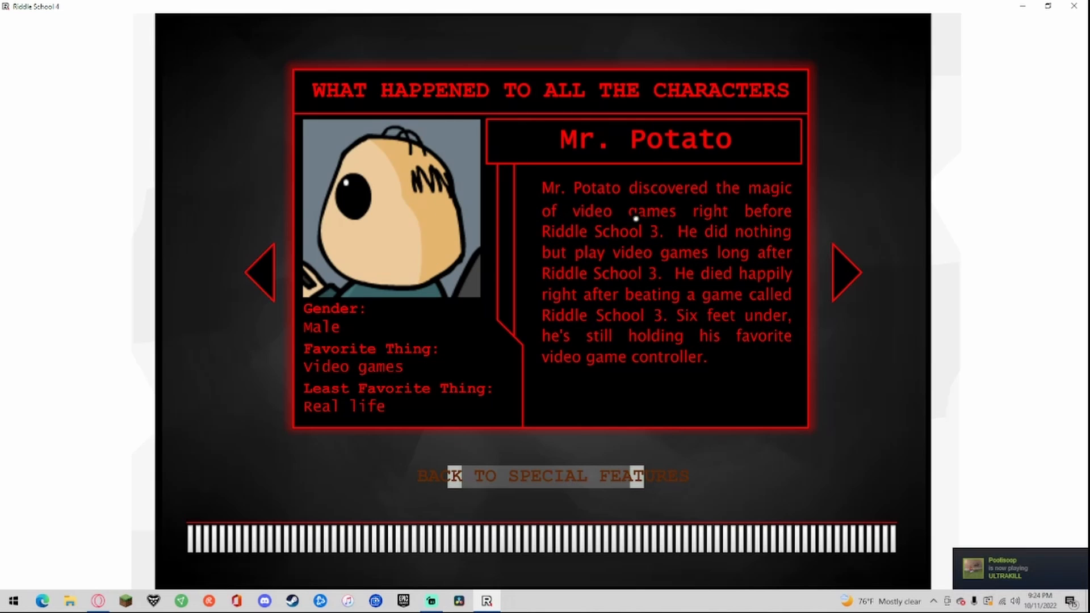
mouse_move(715, 341)
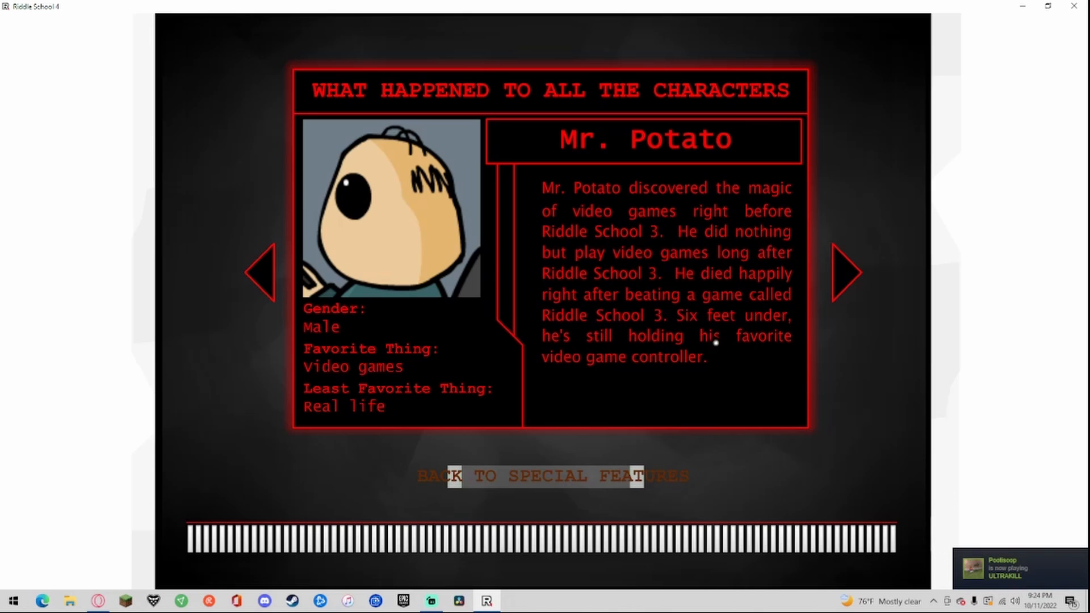
mouse_move(580, 207)
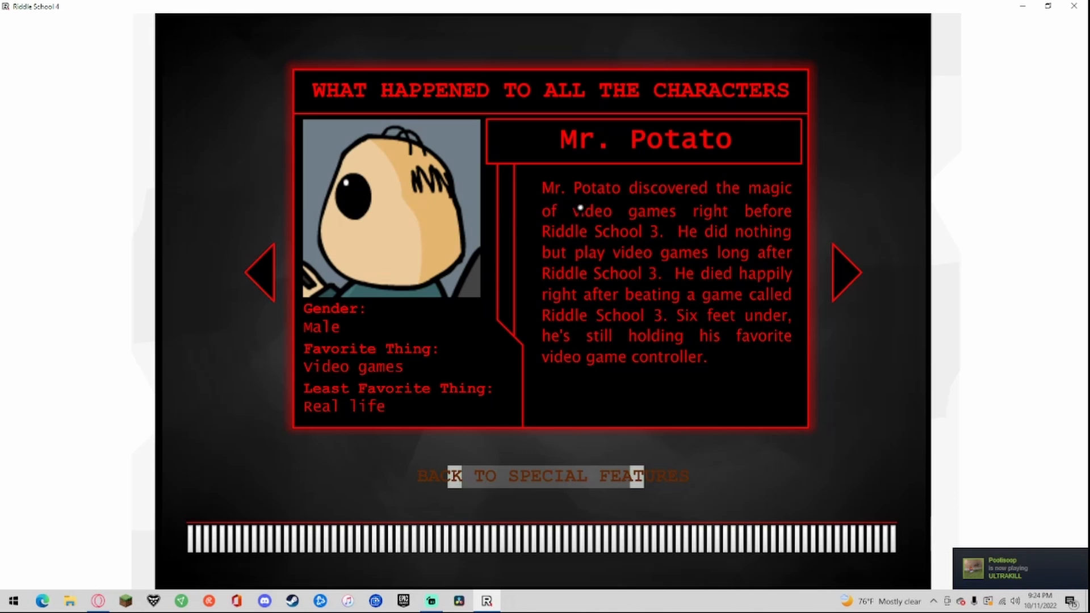
mouse_move(734, 212)
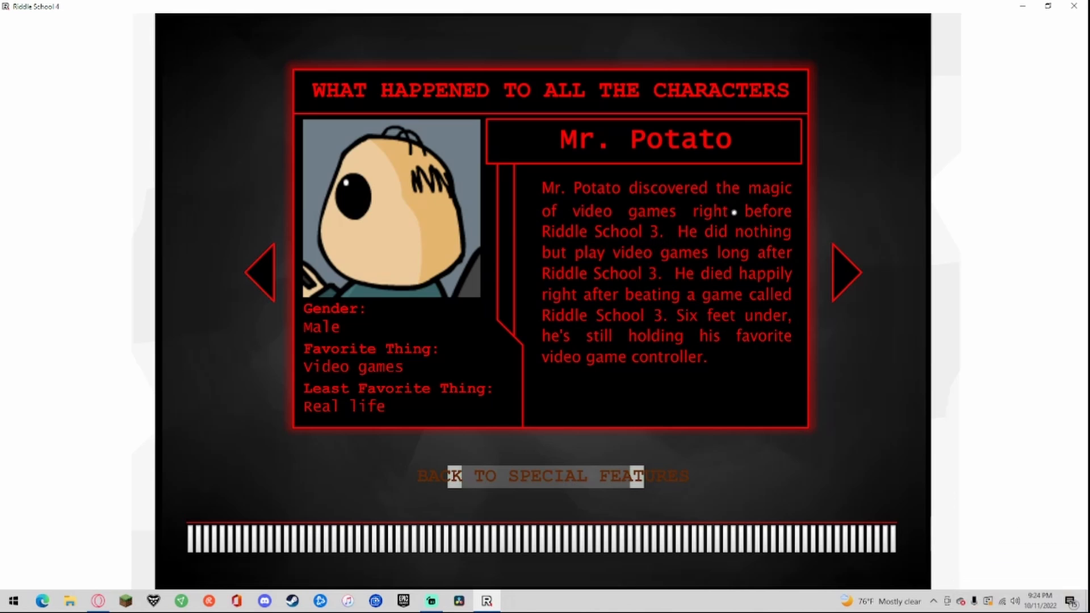
mouse_move(745, 247)
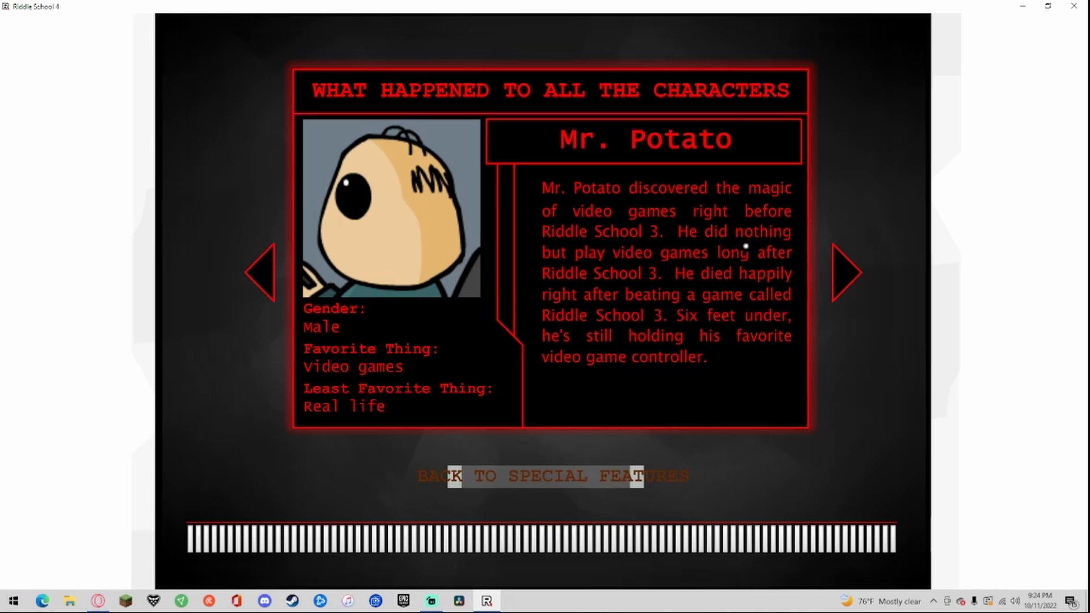
mouse_move(796, 278)
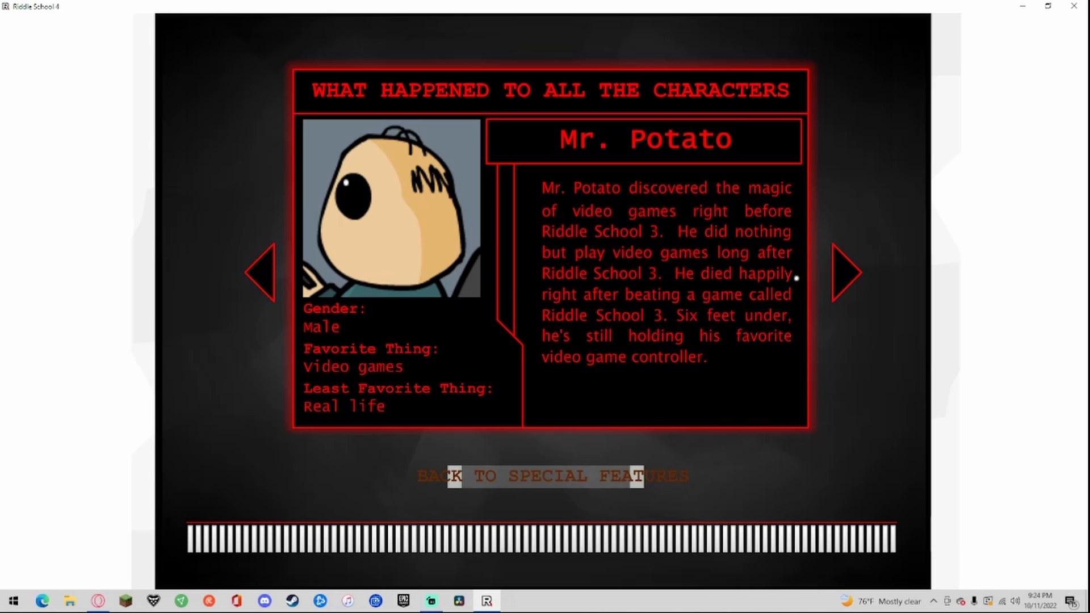
mouse_move(804, 322)
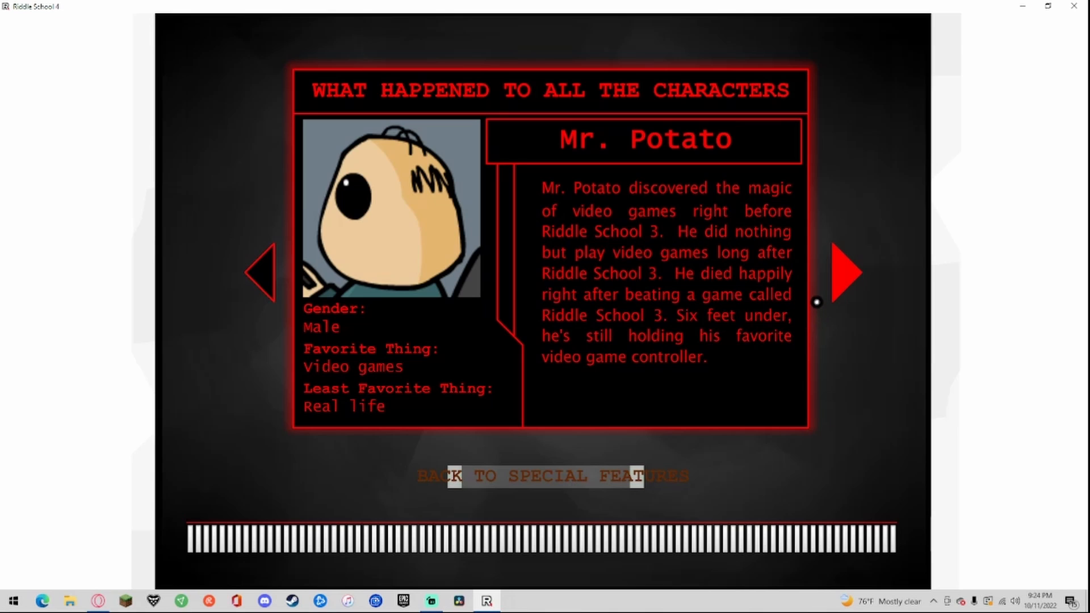
mouse_move(848, 278)
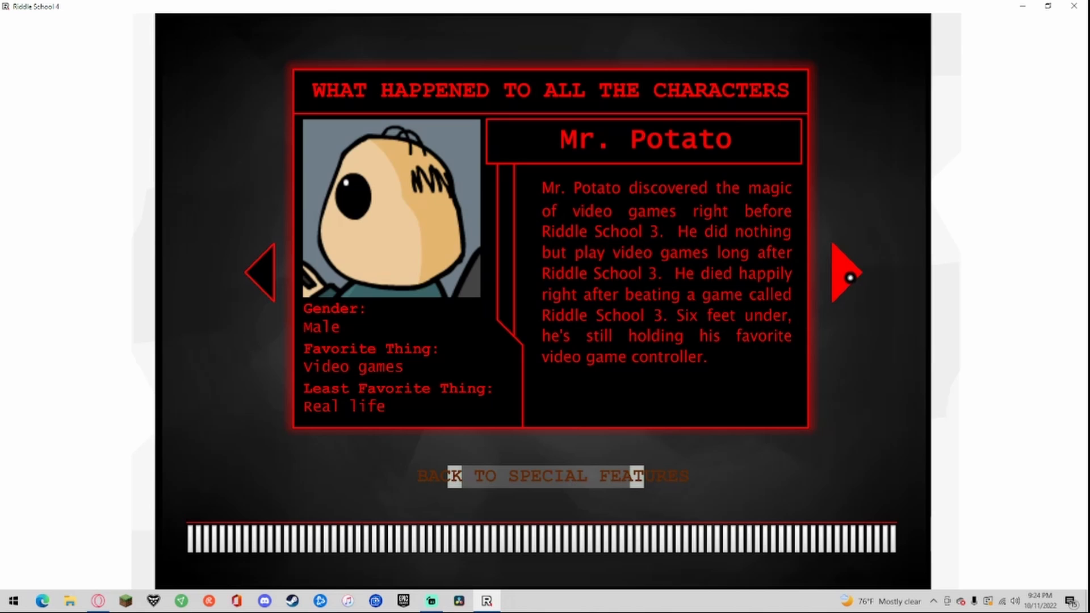
Step: Advance from Mr. Potato's fate to Joe's gasoline-drinking entry
click(846, 272)
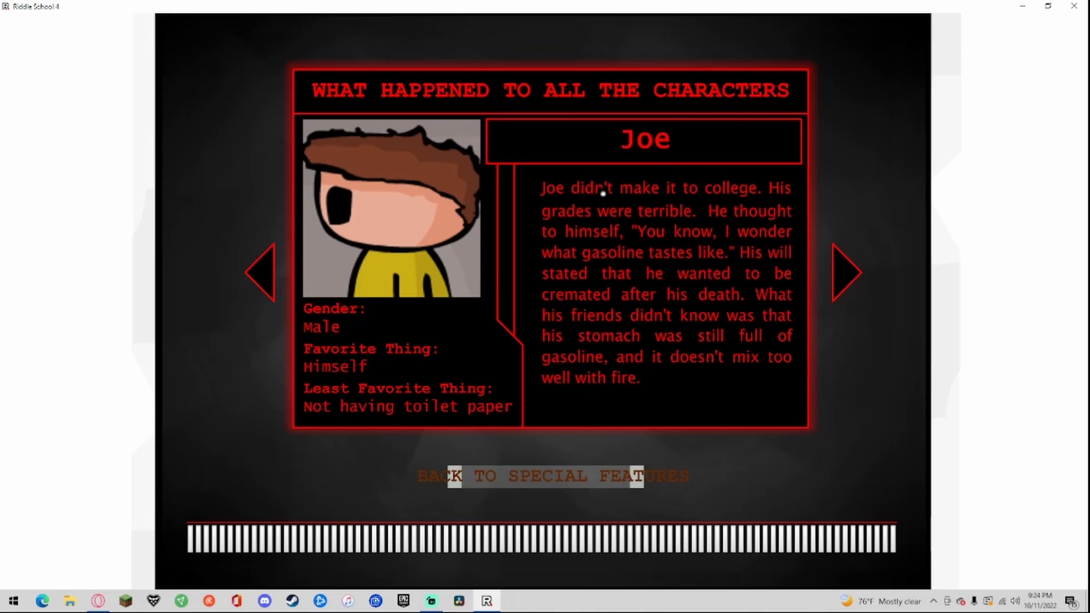
mouse_move(340, 327)
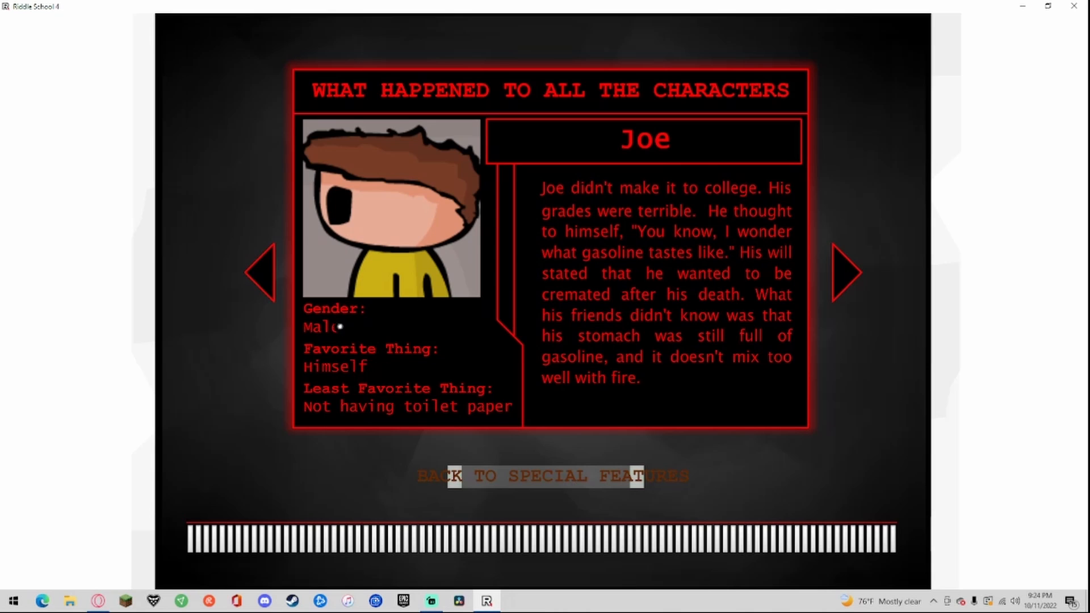
mouse_move(390, 419)
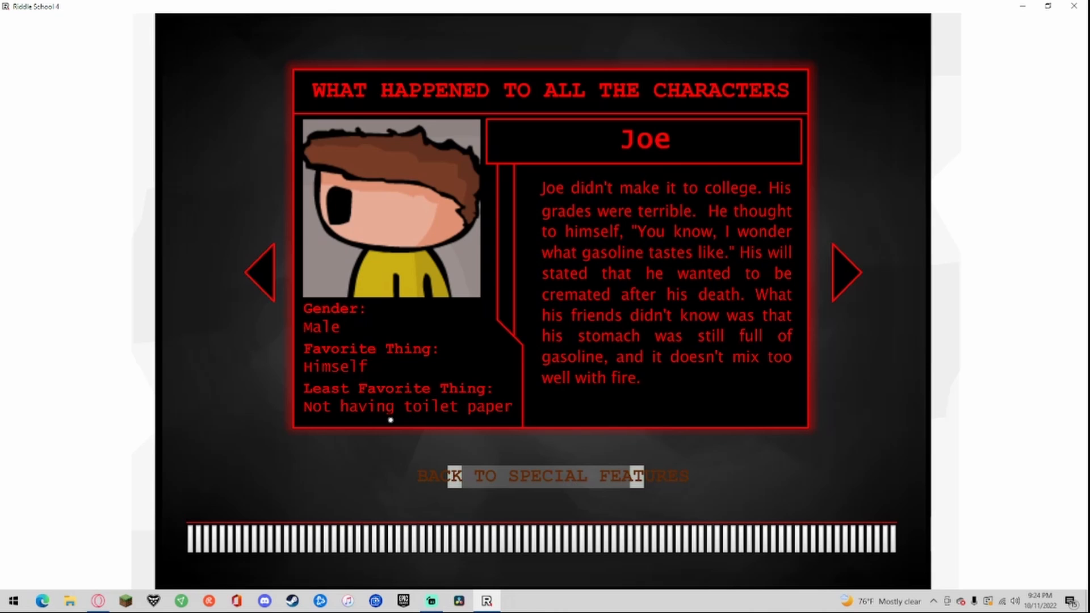
mouse_move(765, 193)
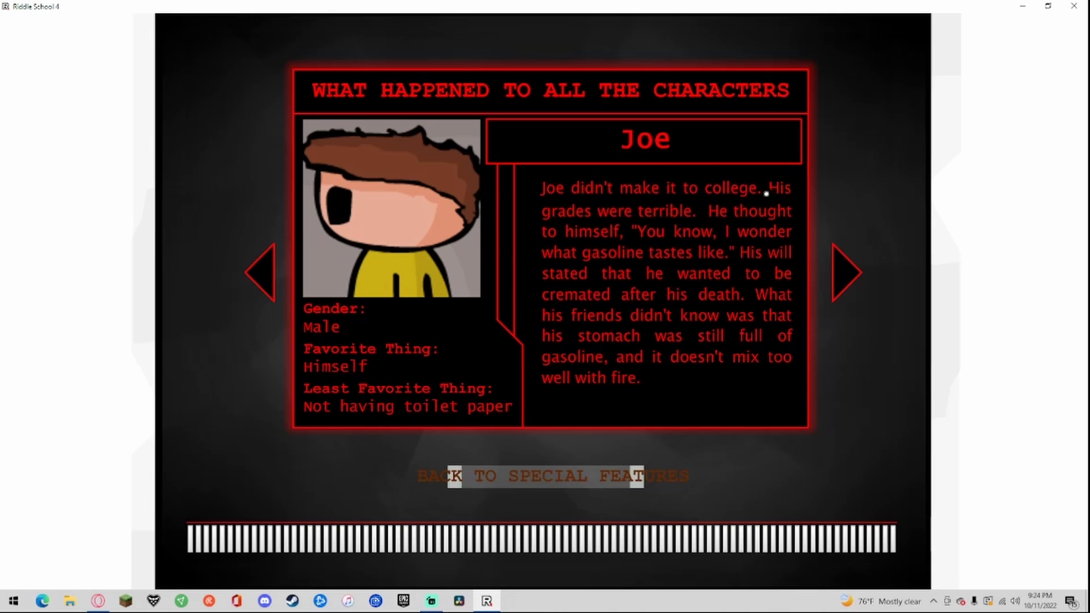
mouse_move(773, 216)
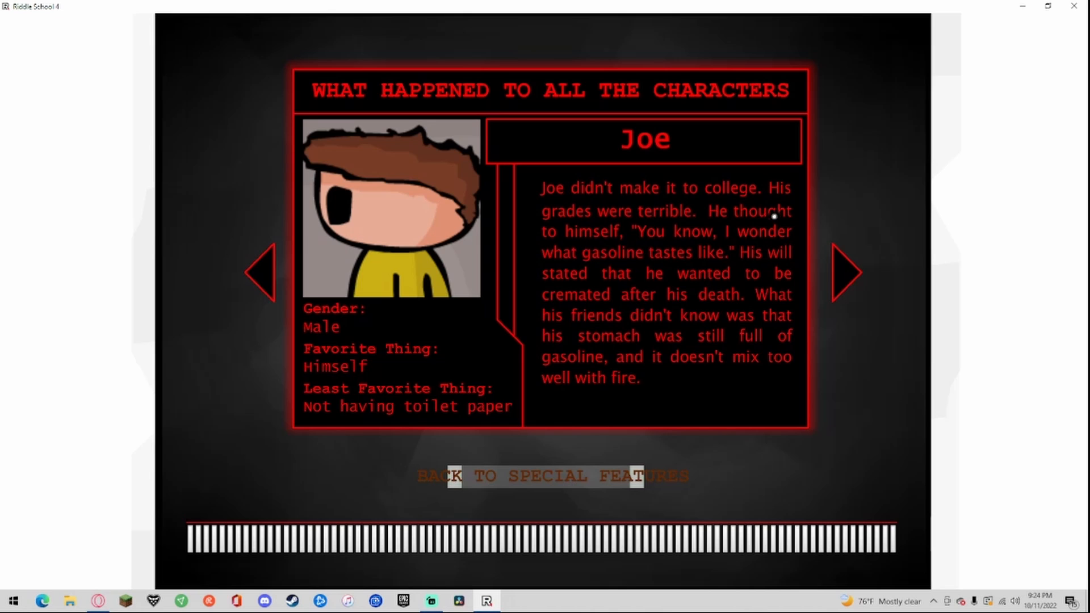
mouse_move(759, 235)
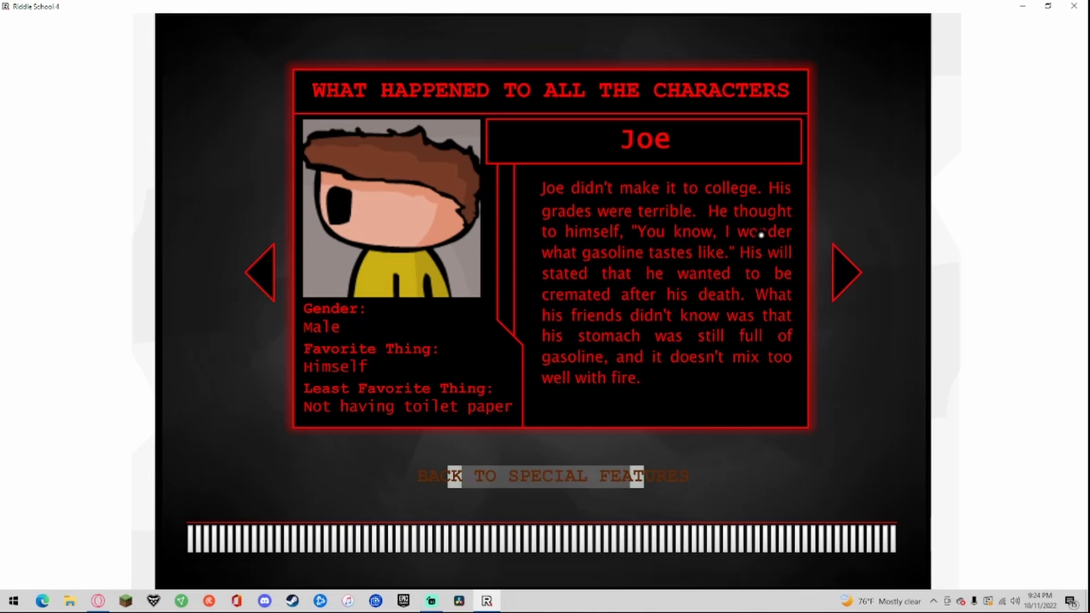
mouse_move(625, 276)
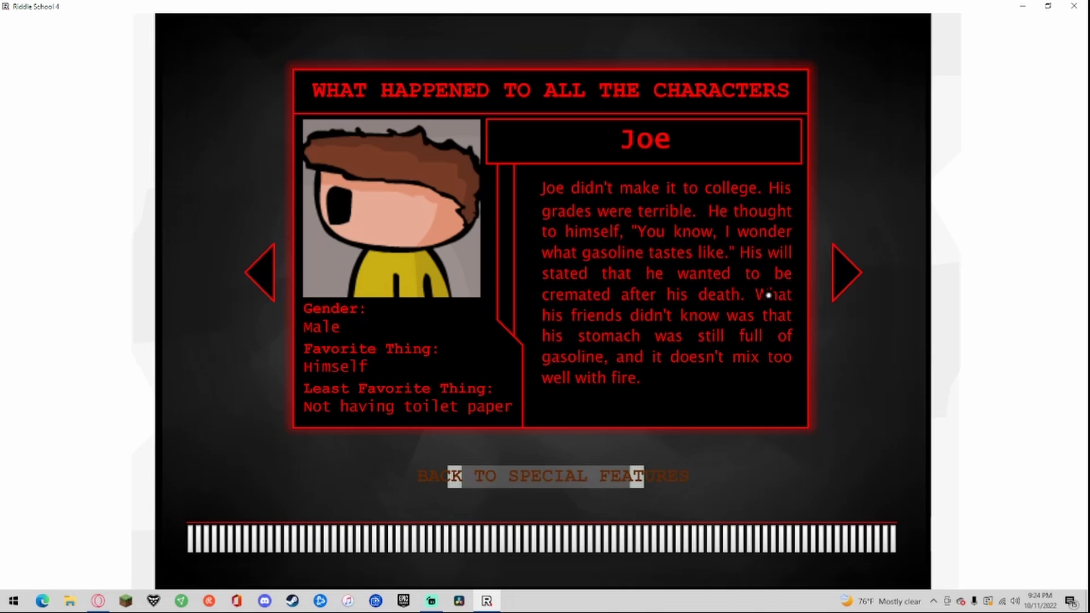
mouse_move(599, 330)
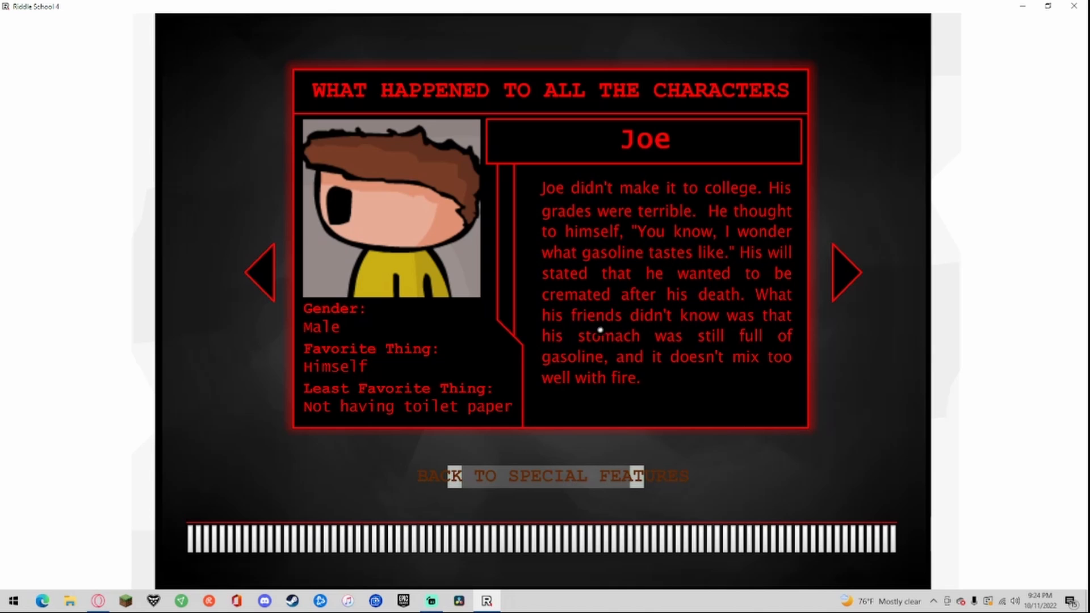
mouse_move(671, 355)
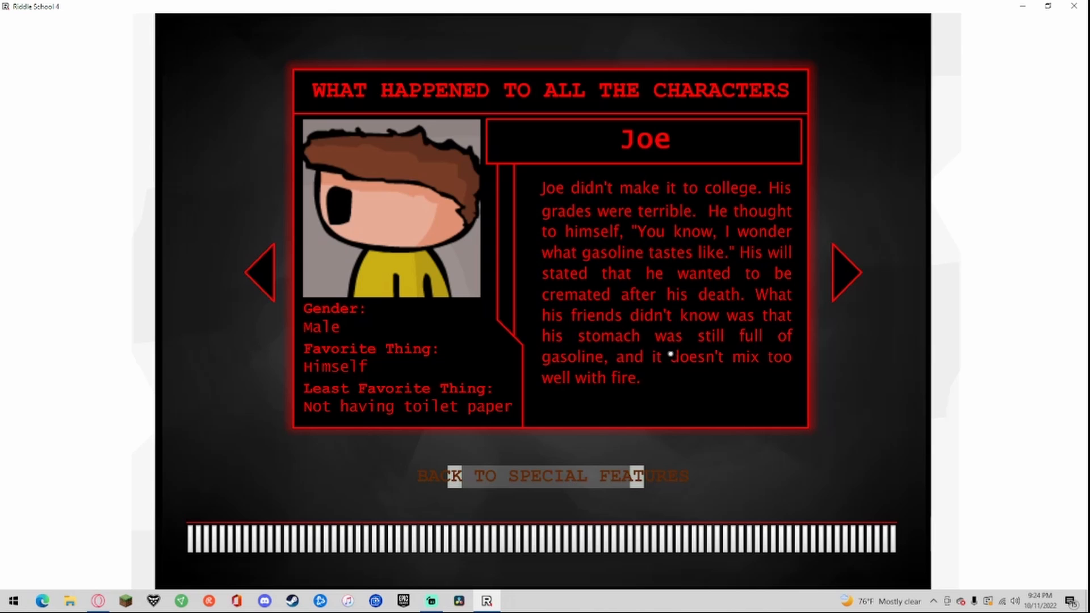
Step: Advance from Joe's fate to Diz the alien exchange student's entry
click(845, 273)
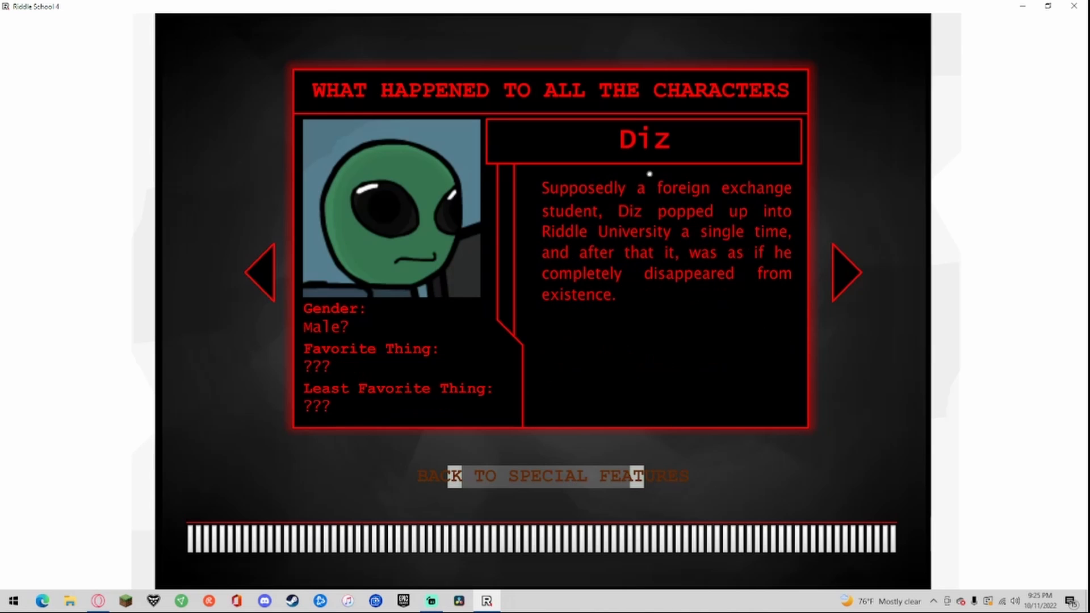
mouse_move(421, 366)
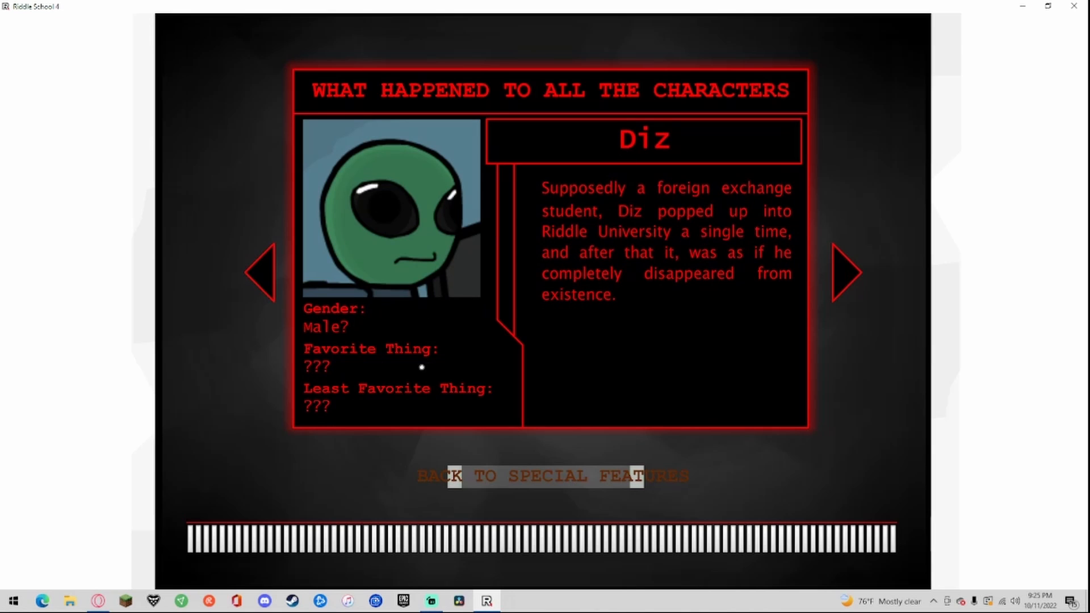
mouse_move(657, 200)
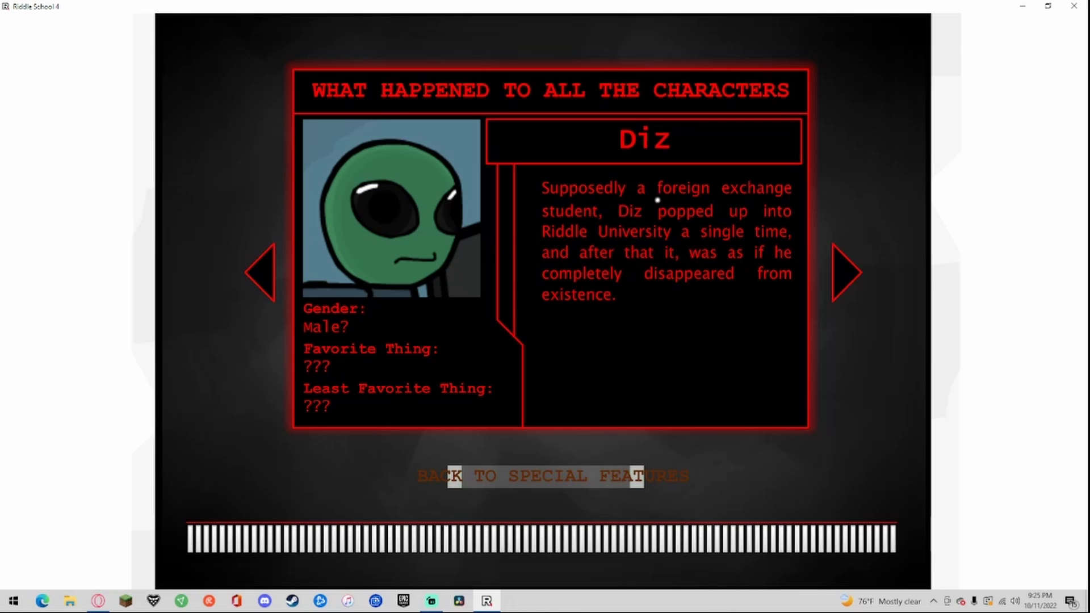
mouse_move(641, 221)
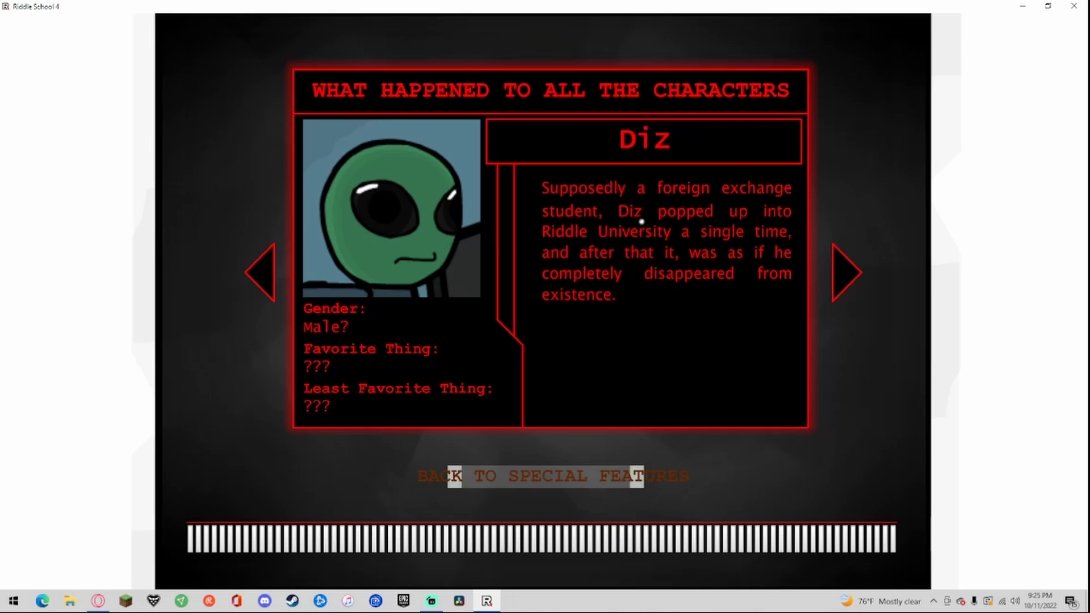
mouse_move(570, 252)
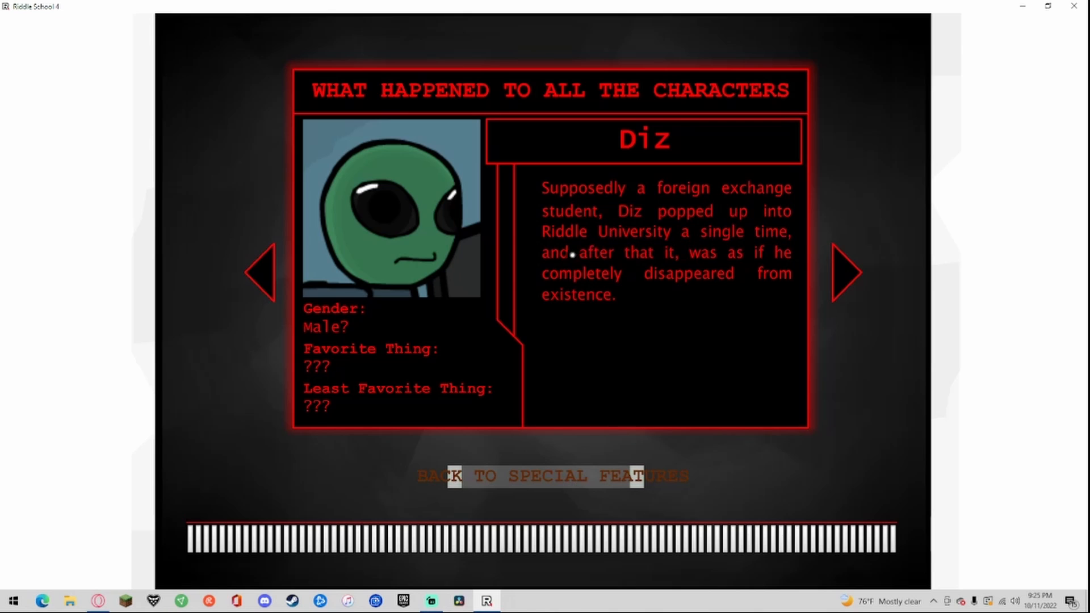
mouse_move(736, 272)
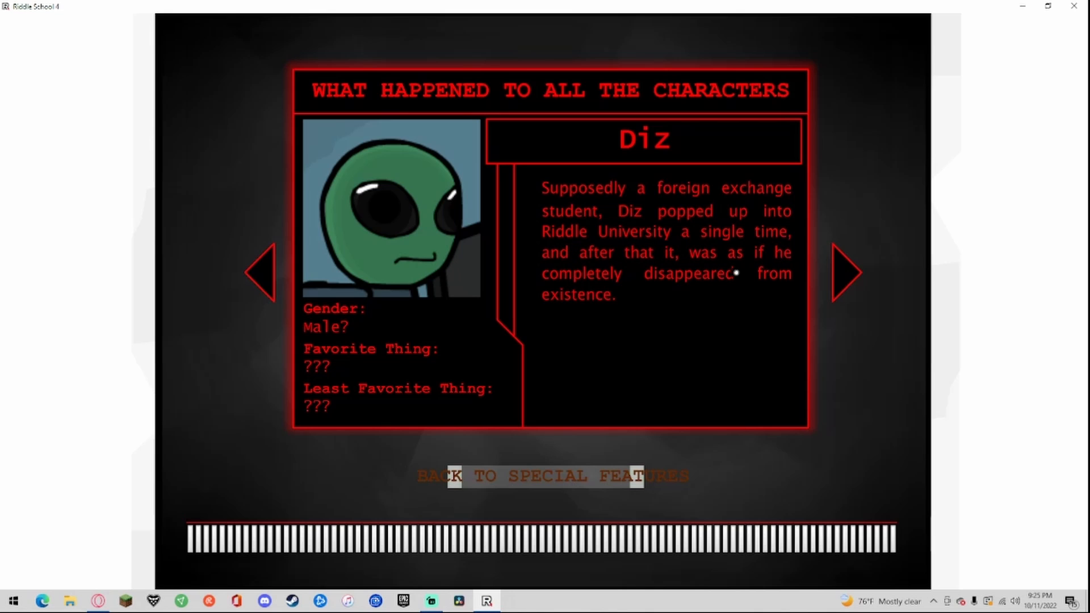
Step: Advance from Diz's fate to Chubb Munch's entry
click(847, 272)
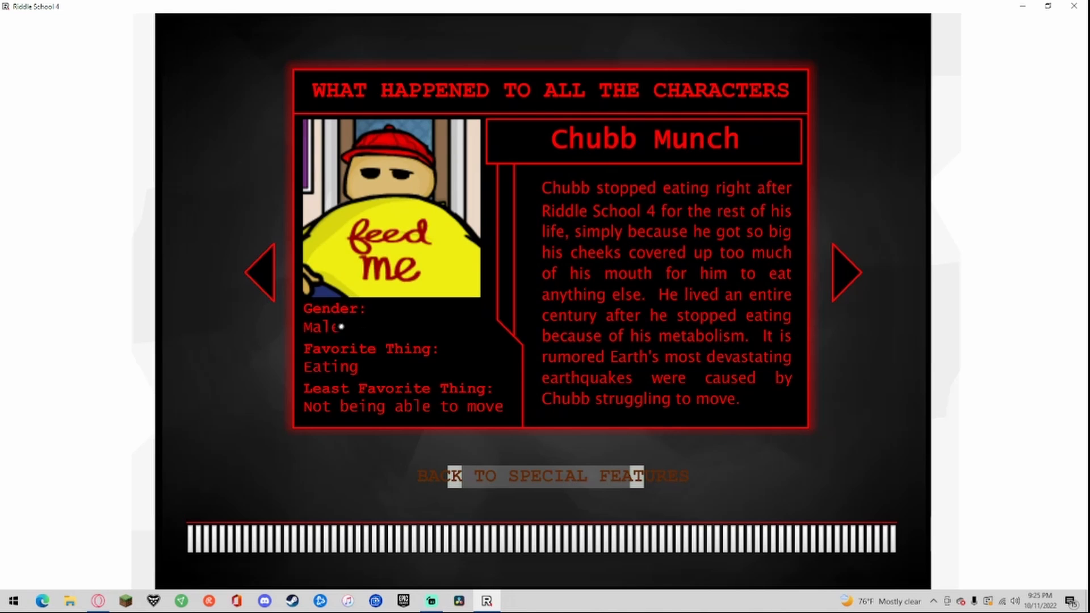
mouse_move(409, 378)
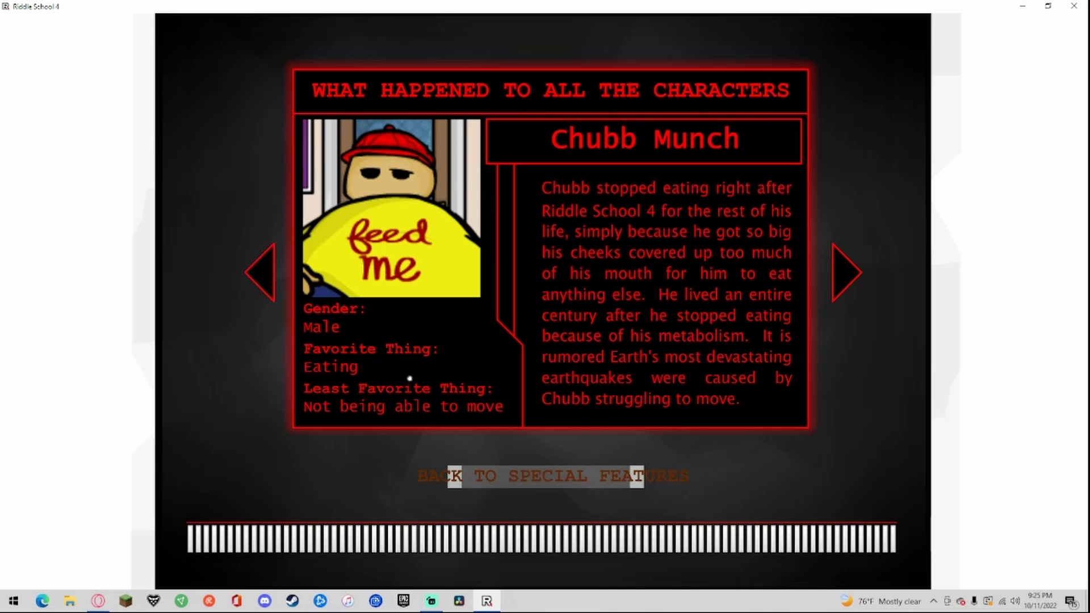
mouse_move(628, 189)
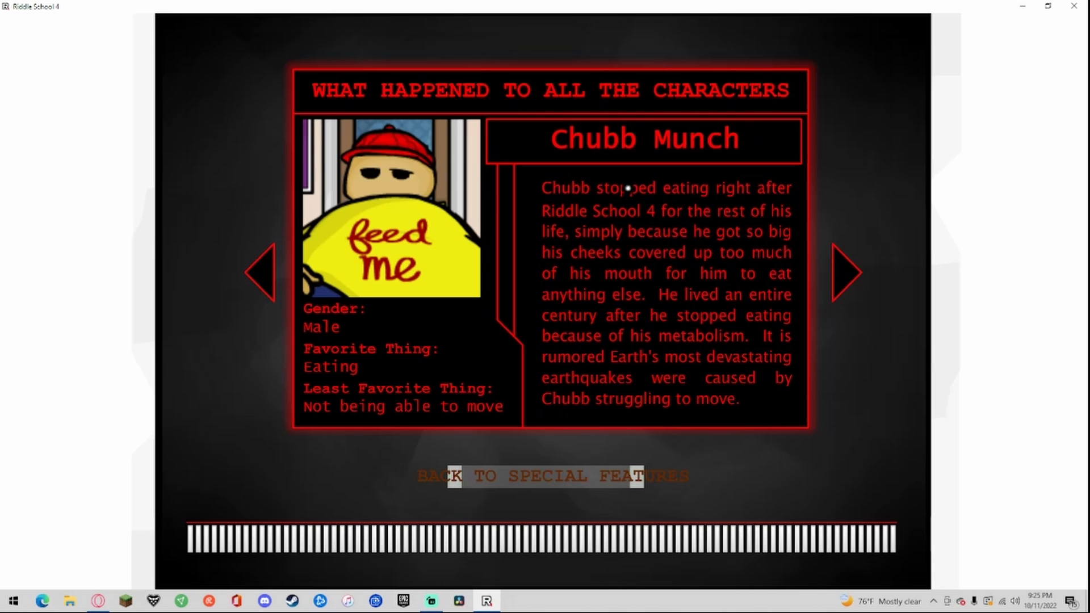
mouse_move(695, 233)
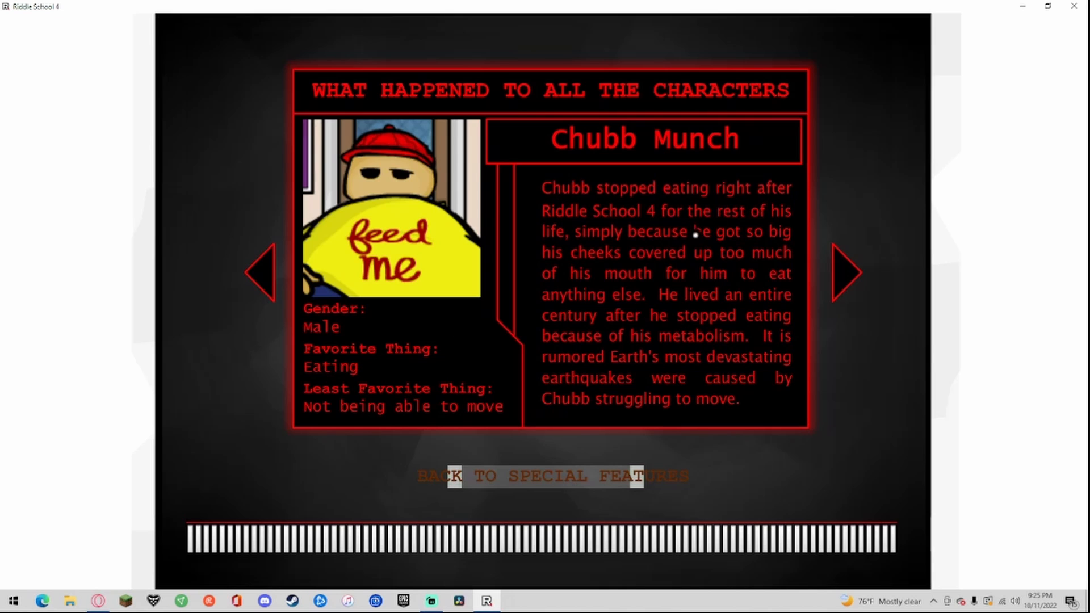
mouse_move(678, 254)
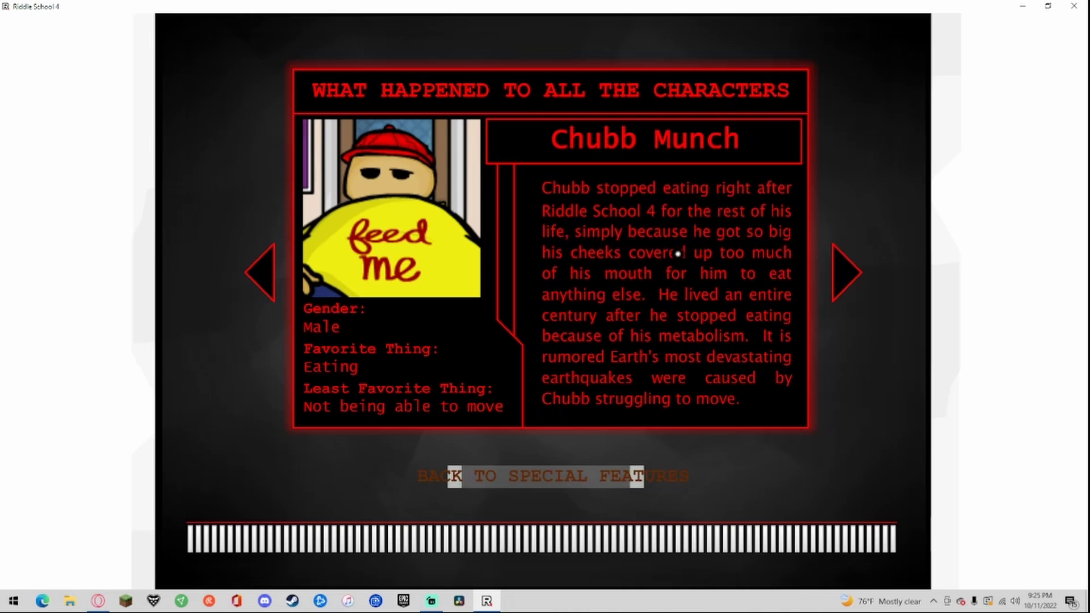
mouse_move(625, 275)
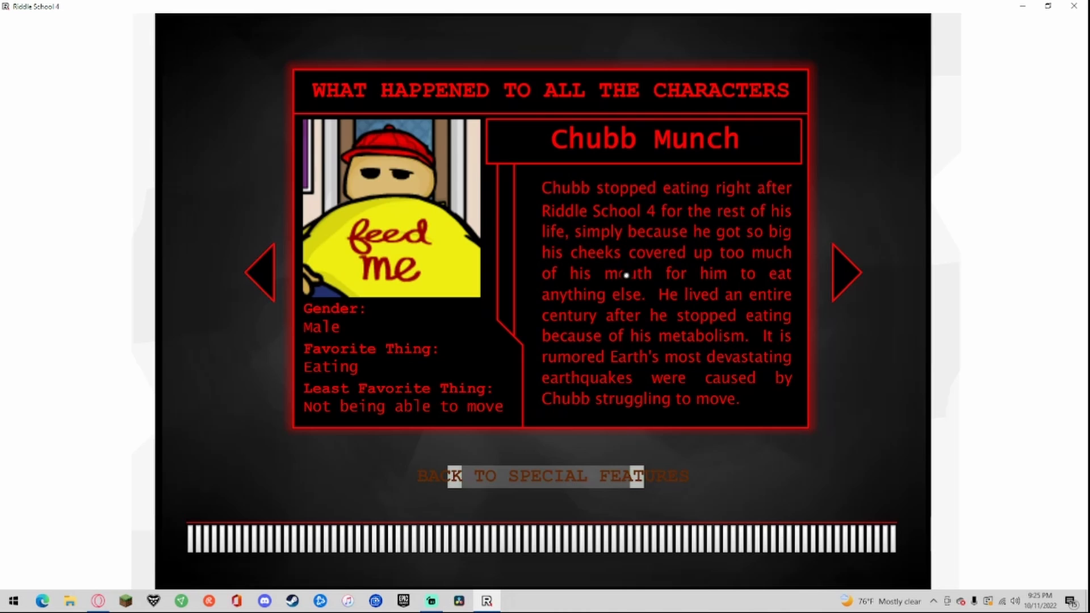
mouse_move(699, 267)
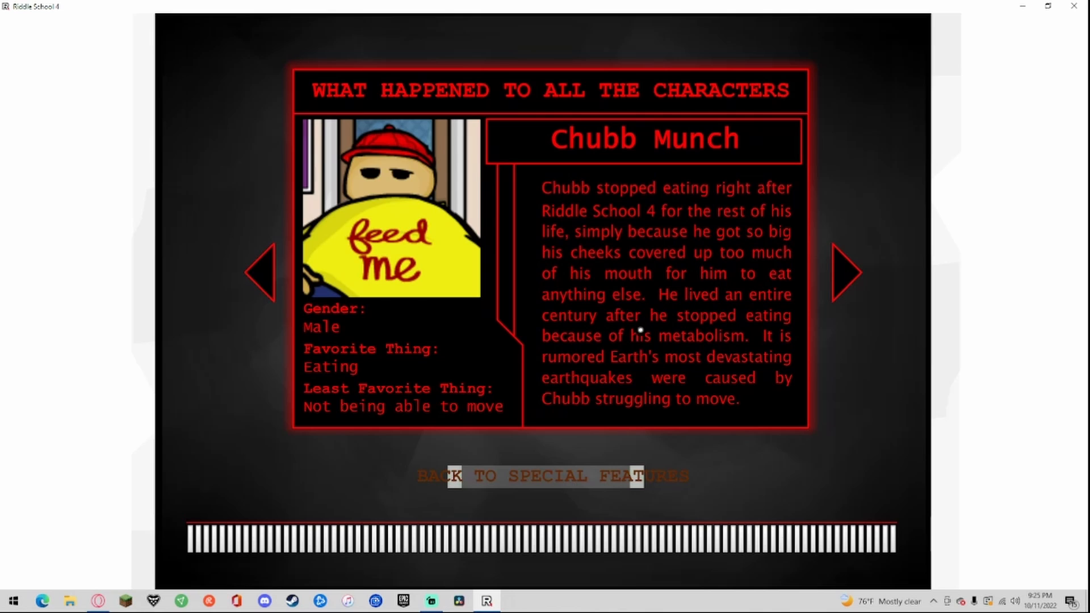
mouse_move(661, 337)
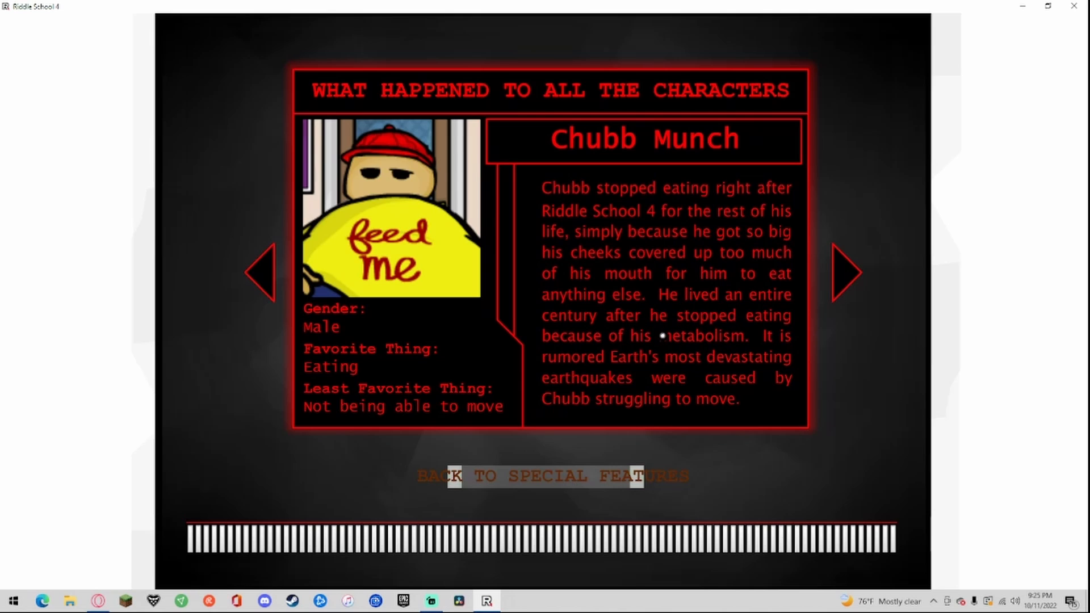
mouse_move(644, 338)
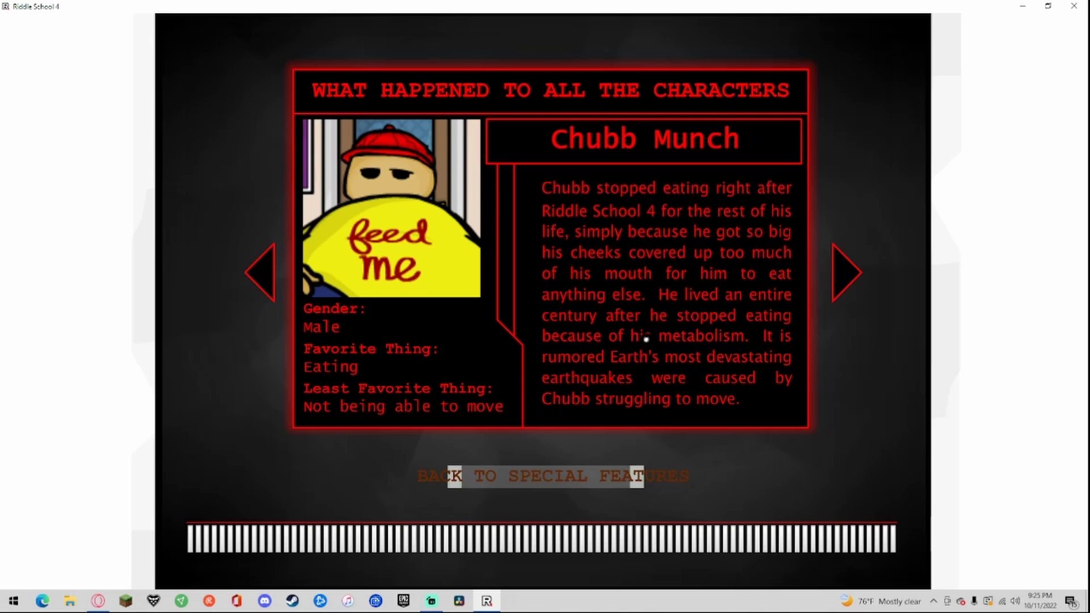
mouse_move(843, 273)
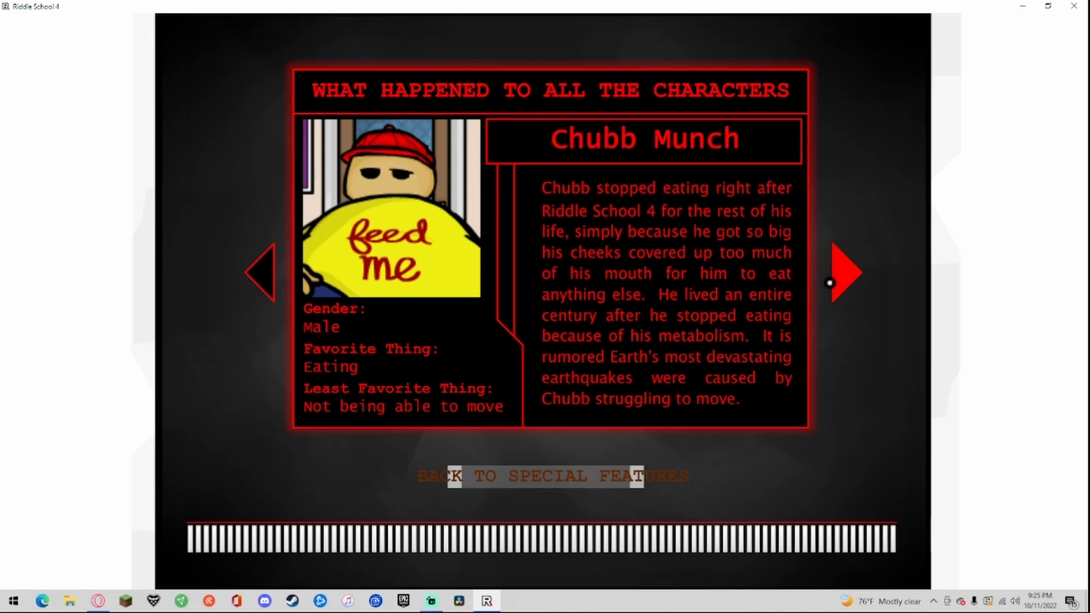
Step: Advance the character fates from Chubb Munch to Mrs. Munch's page
click(845, 272)
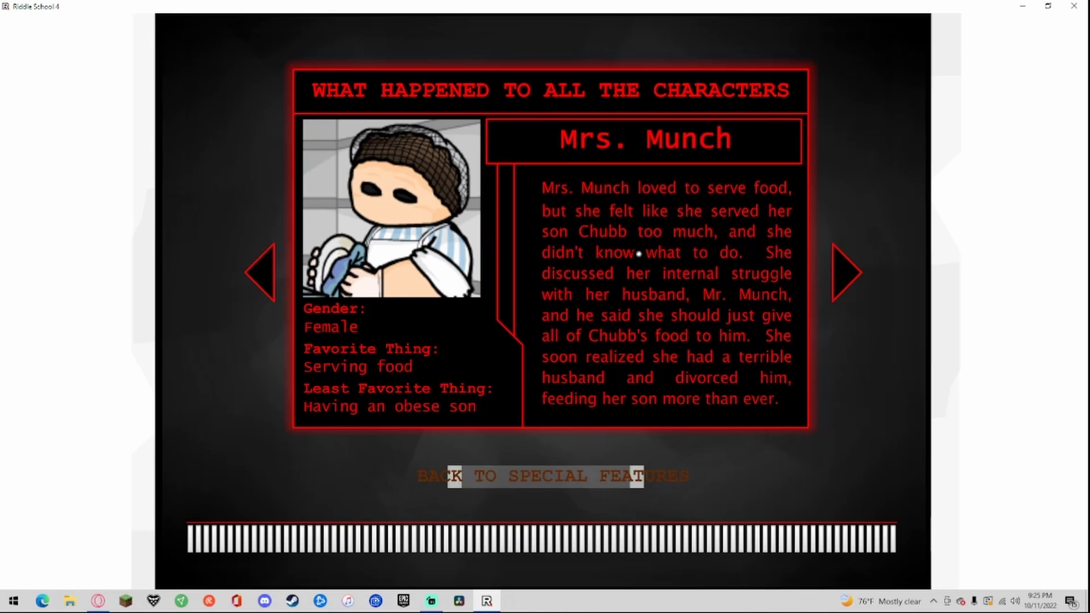
mouse_move(399, 337)
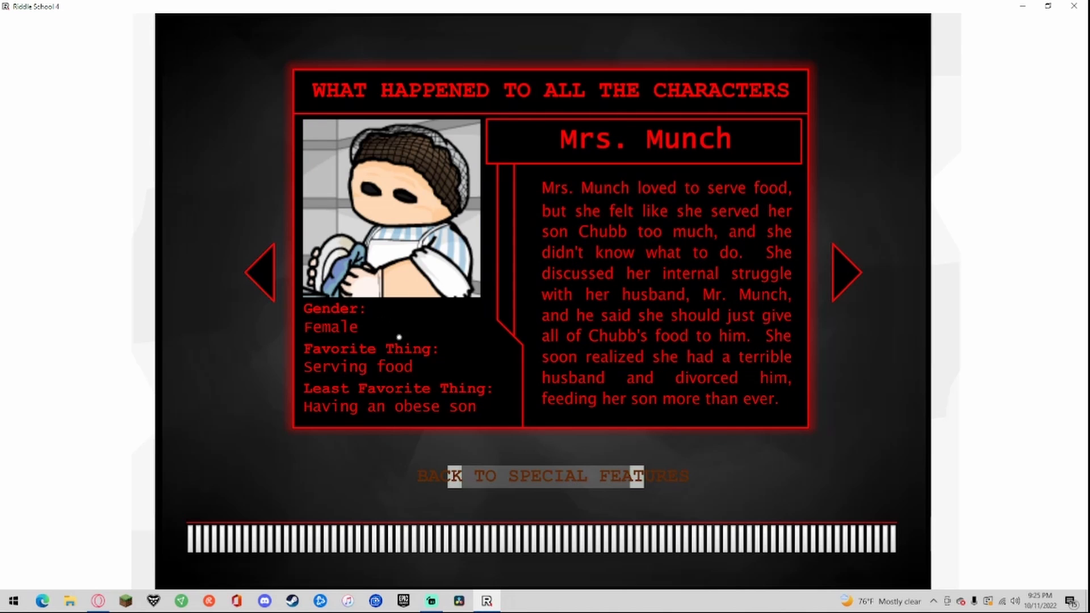
mouse_move(495, 264)
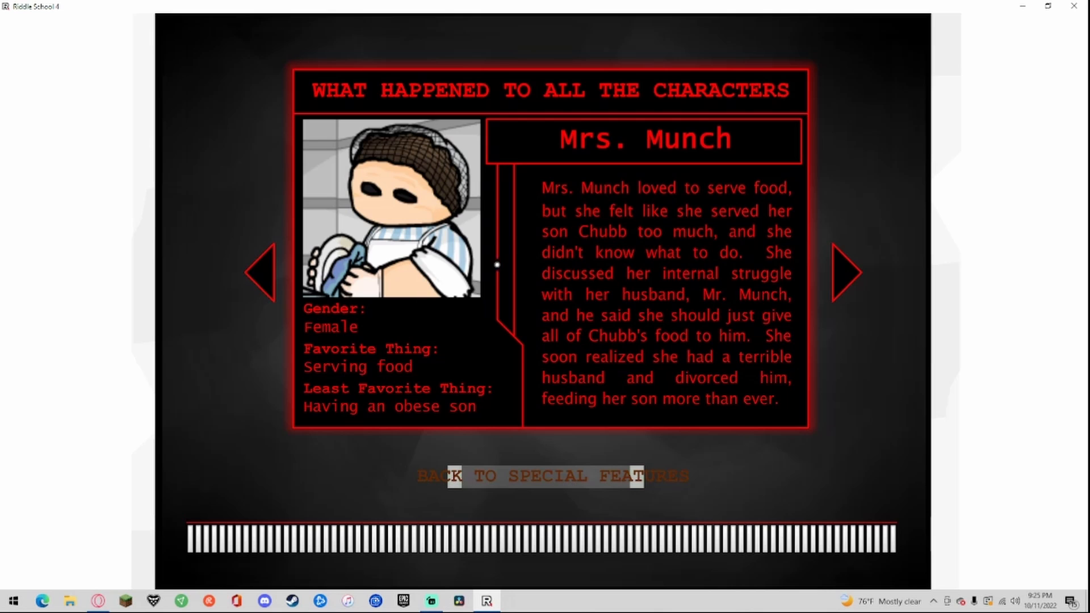
mouse_move(714, 224)
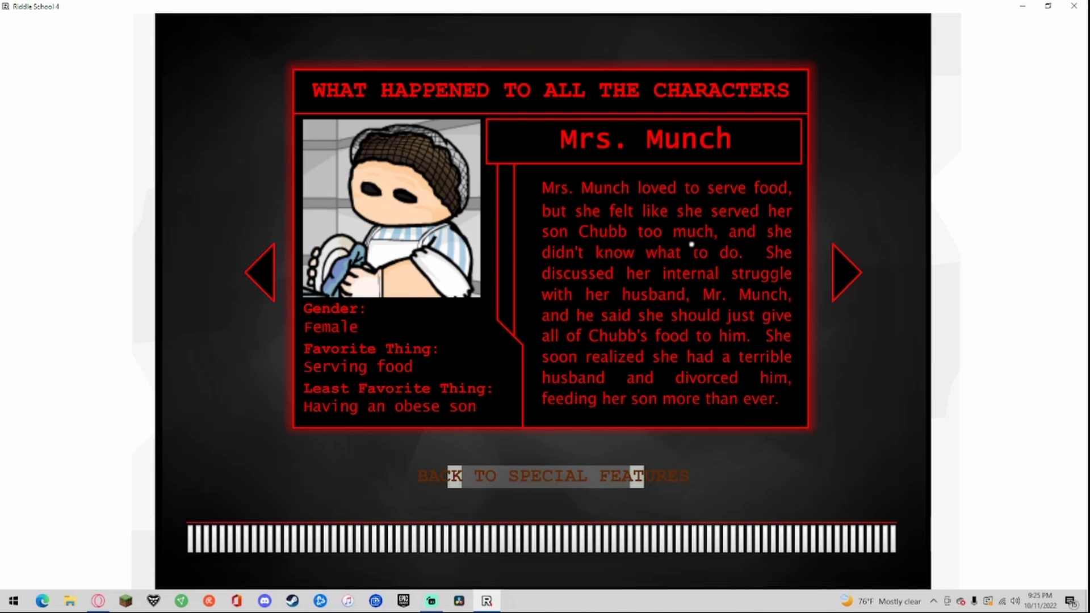
mouse_move(725, 232)
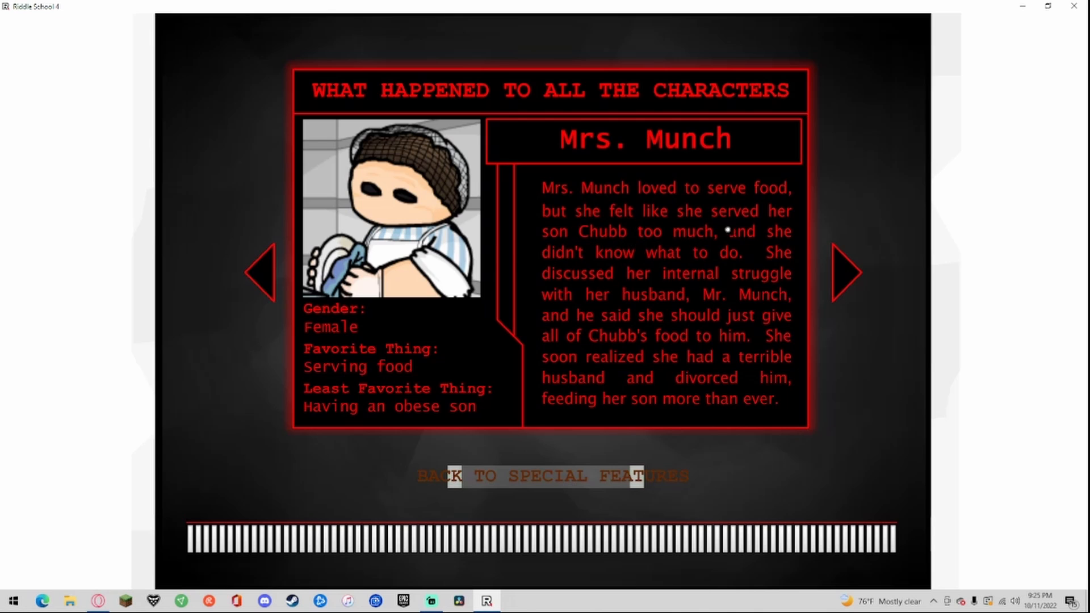
mouse_move(632, 276)
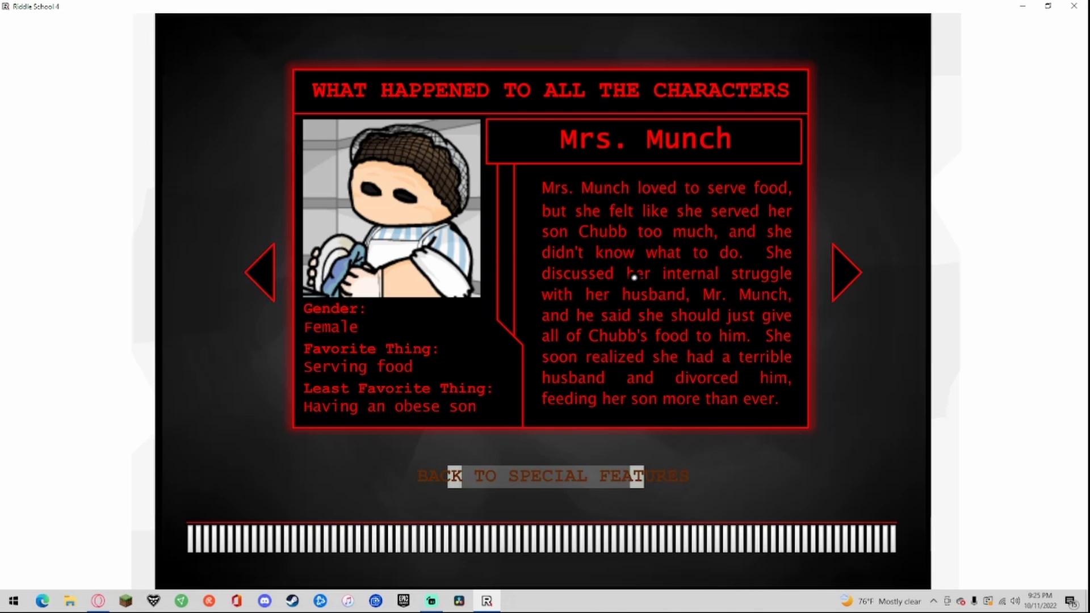
mouse_move(706, 304)
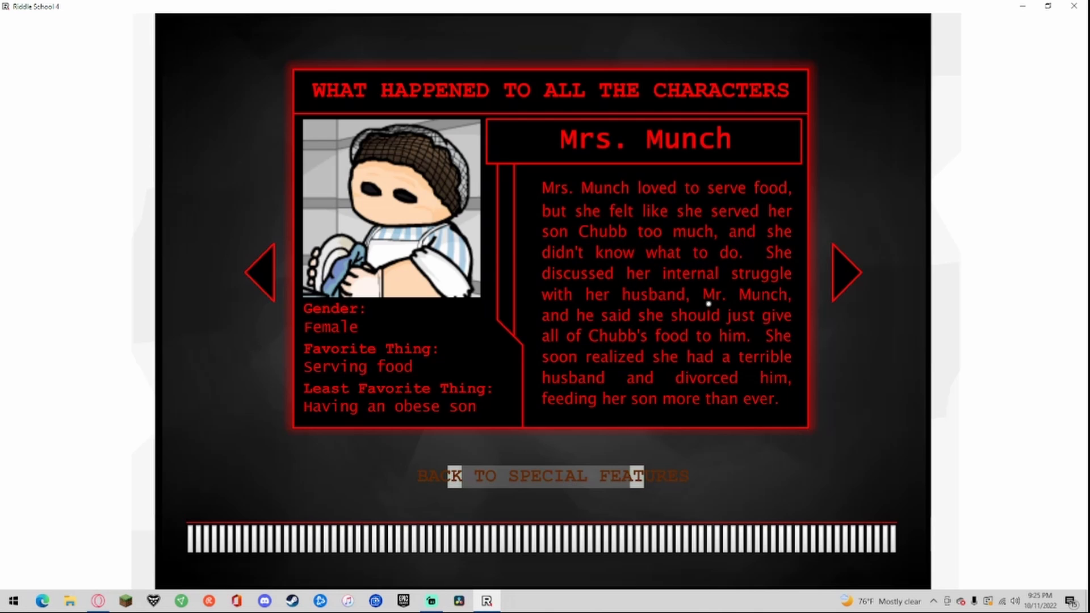
mouse_move(660, 310)
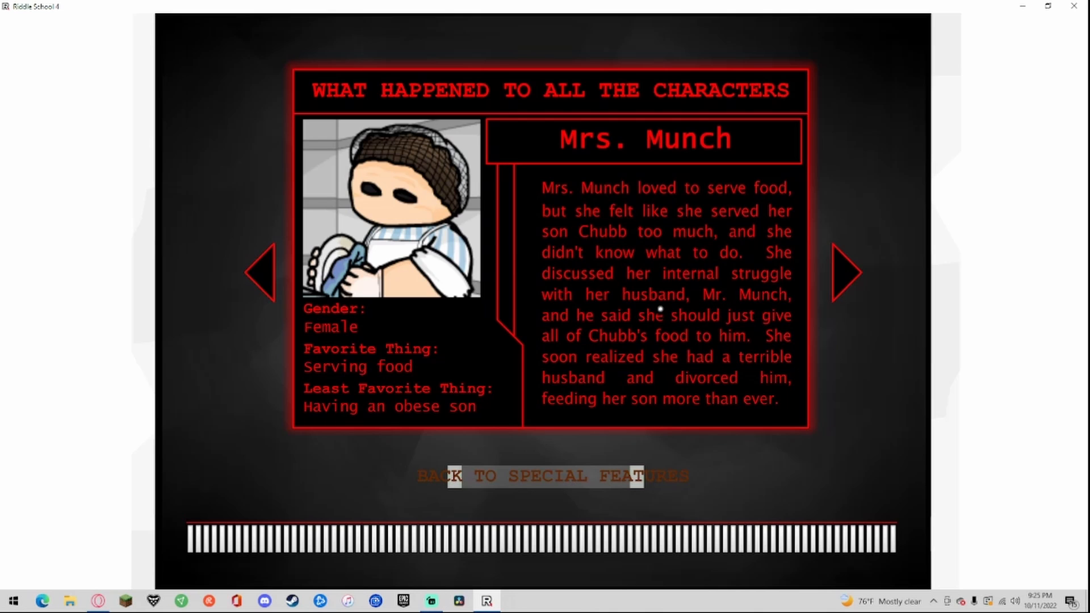
mouse_move(830, 286)
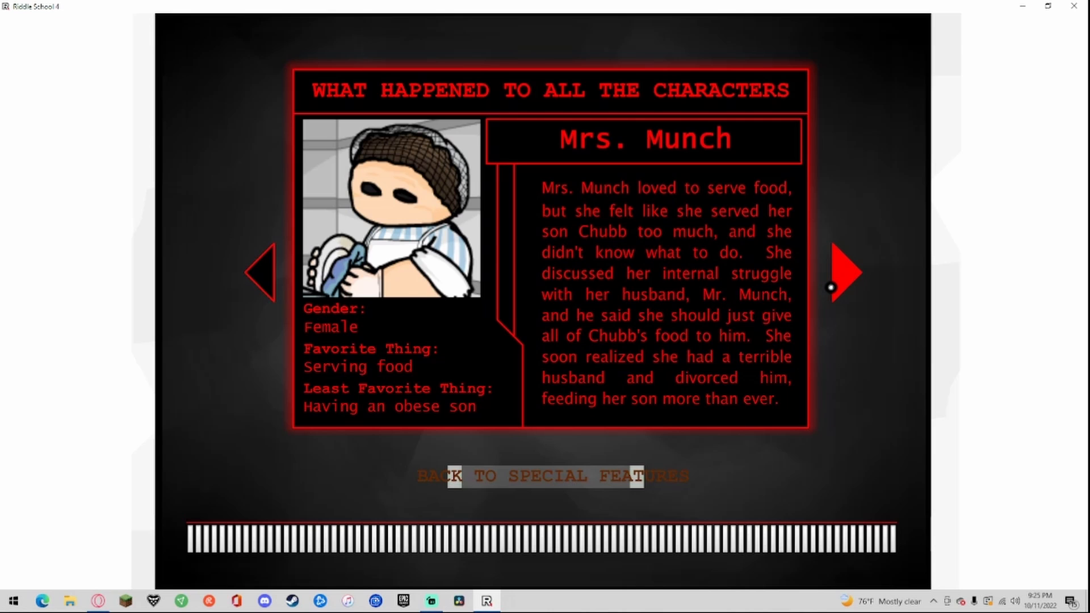
Step: Page forward past Mr. Munch's fate to Phil Eggtree's final entry
click(844, 273)
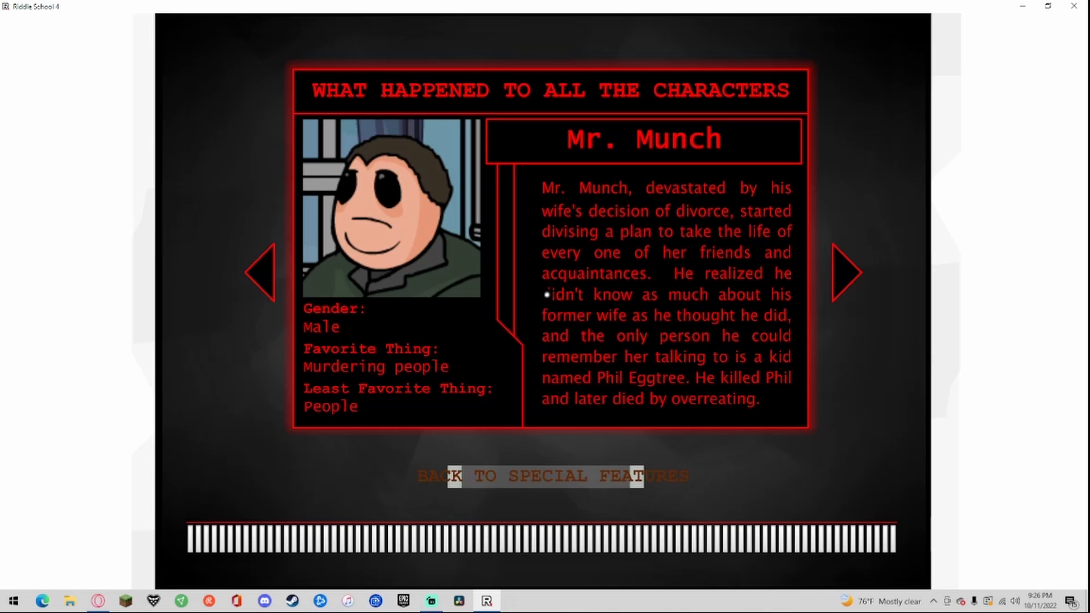
mouse_move(752, 199)
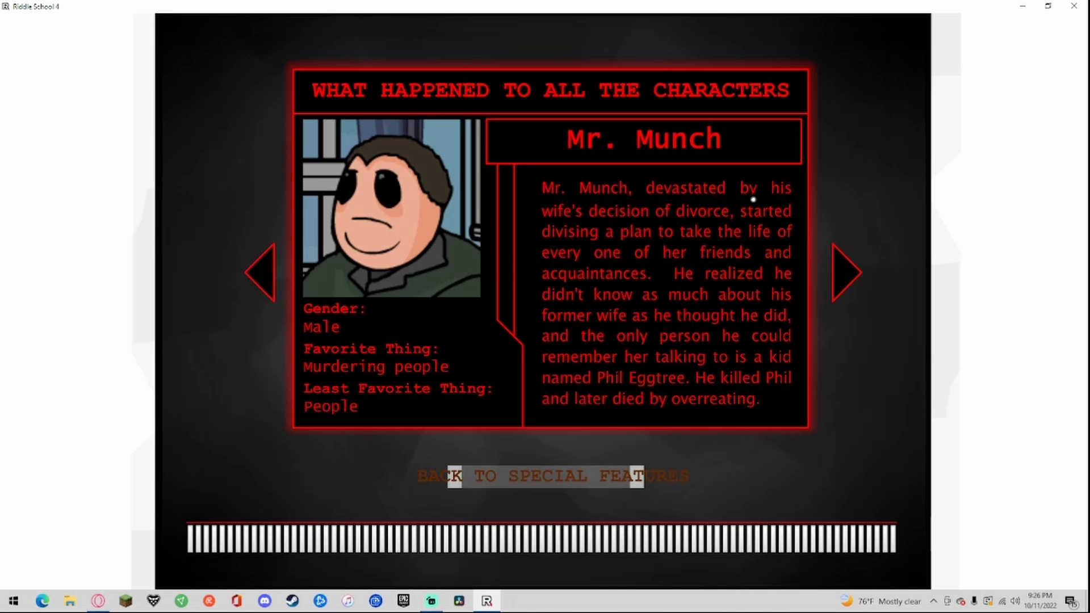
mouse_move(572, 238)
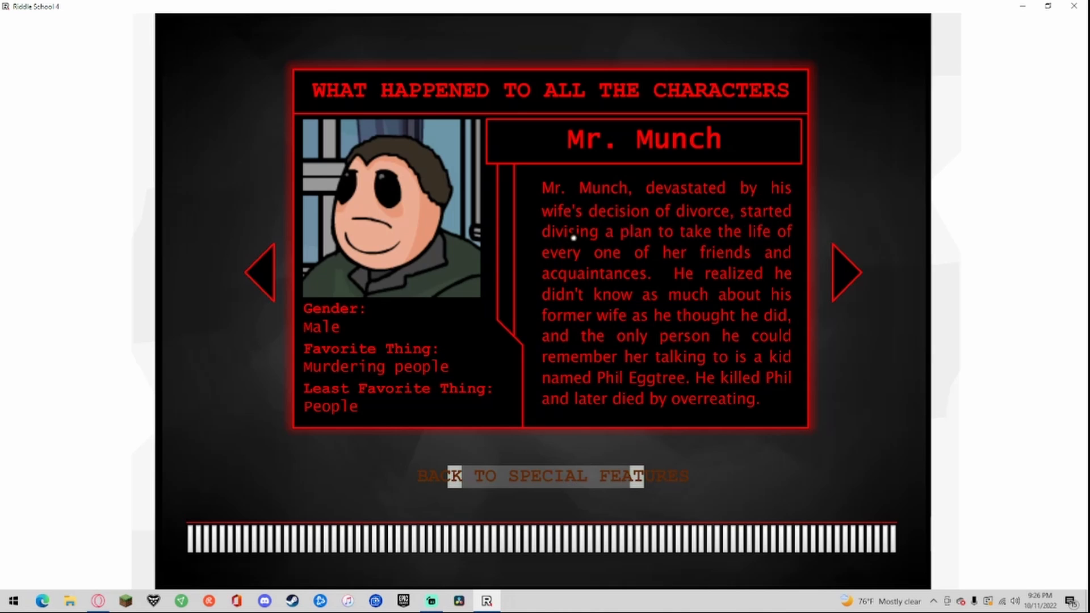
mouse_move(763, 236)
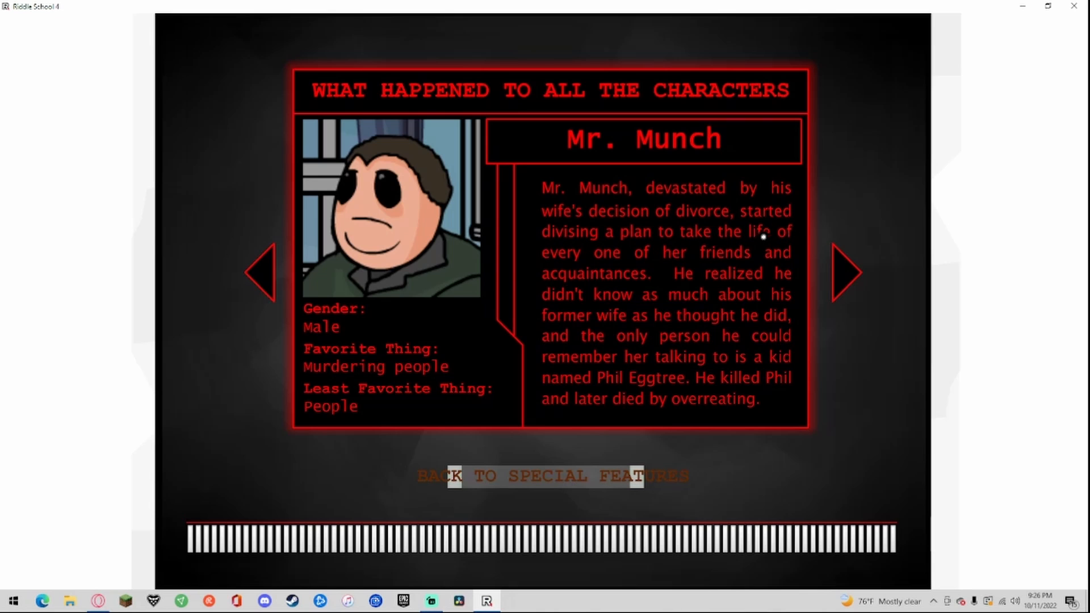
mouse_move(753, 262)
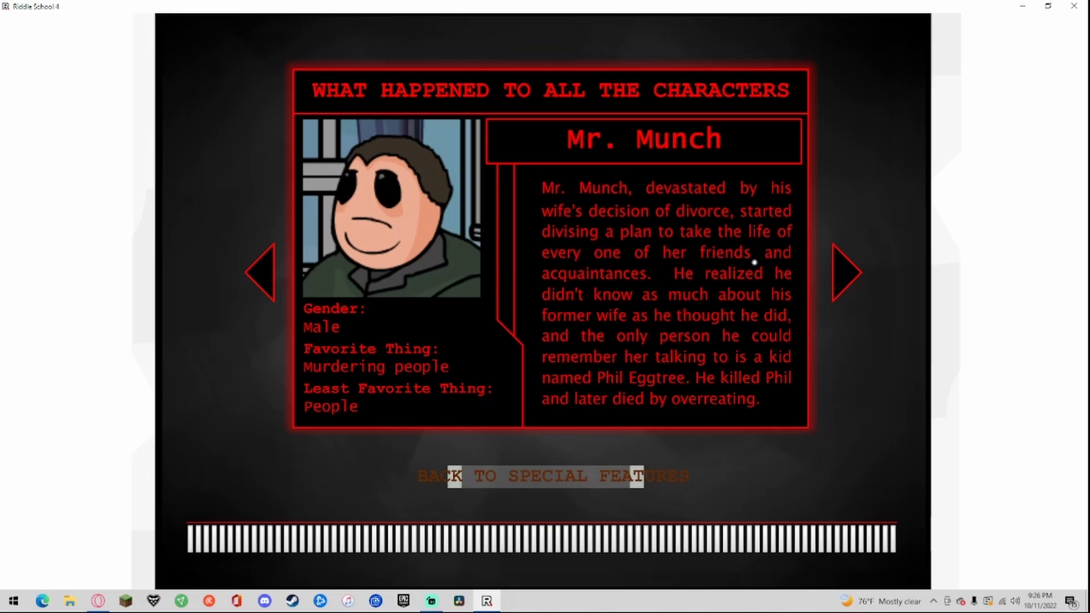
mouse_move(781, 281)
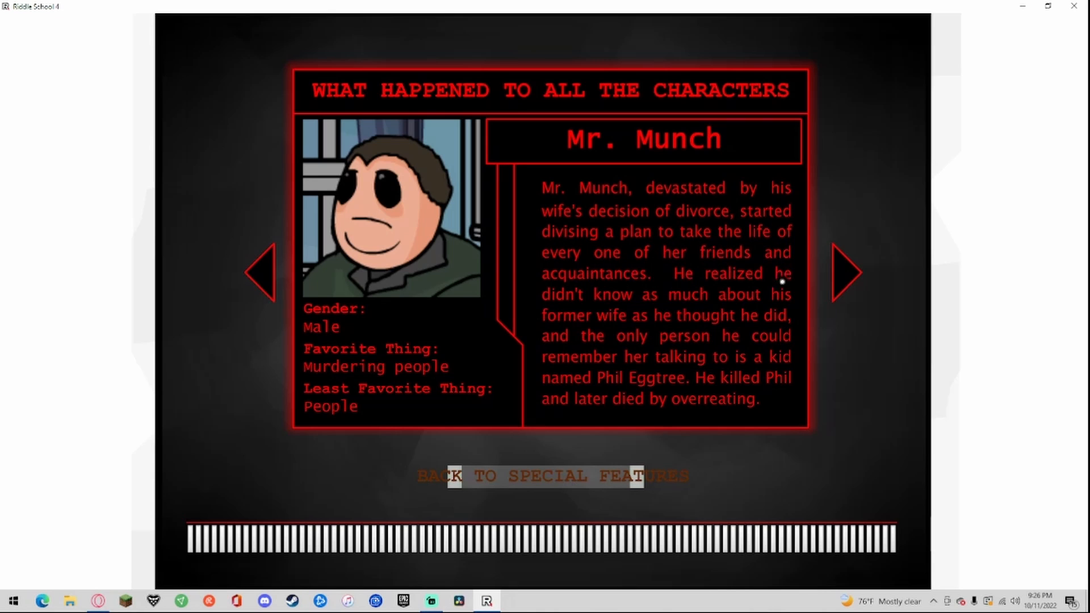
mouse_move(723, 302)
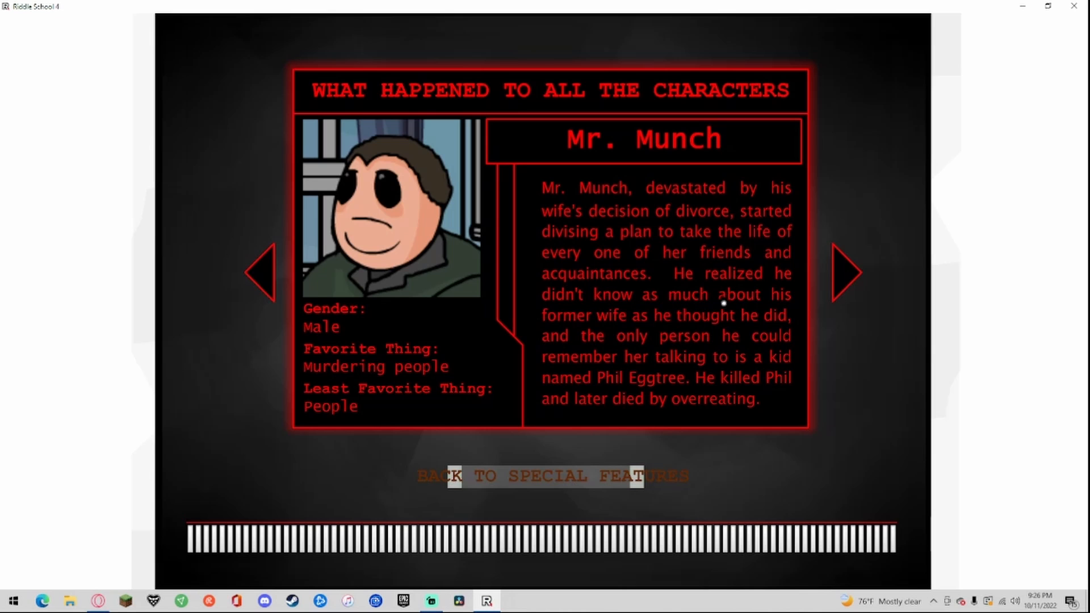
mouse_move(739, 319)
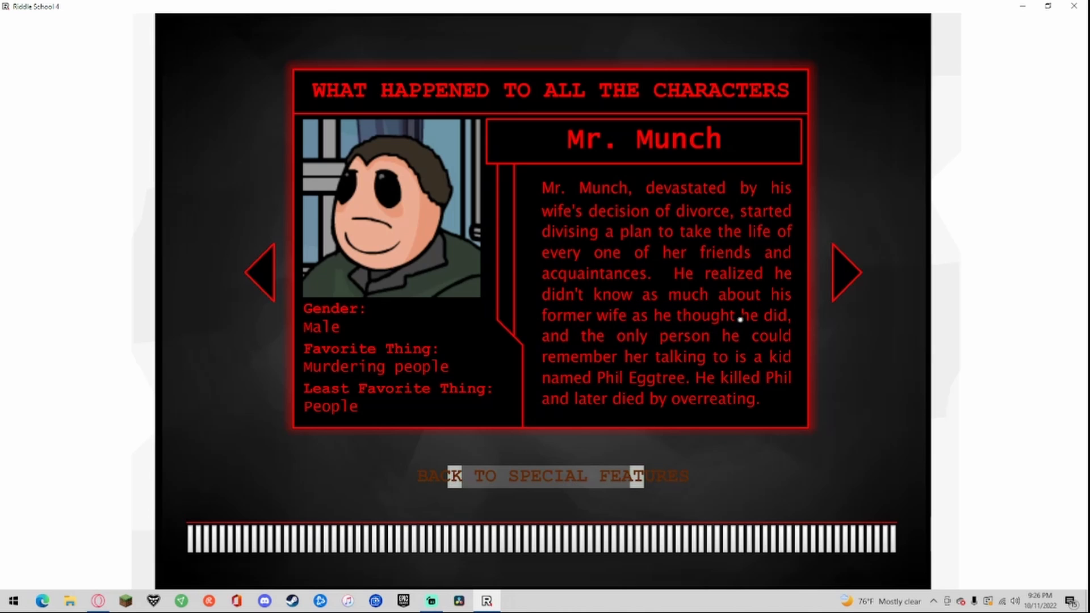
mouse_move(733, 329)
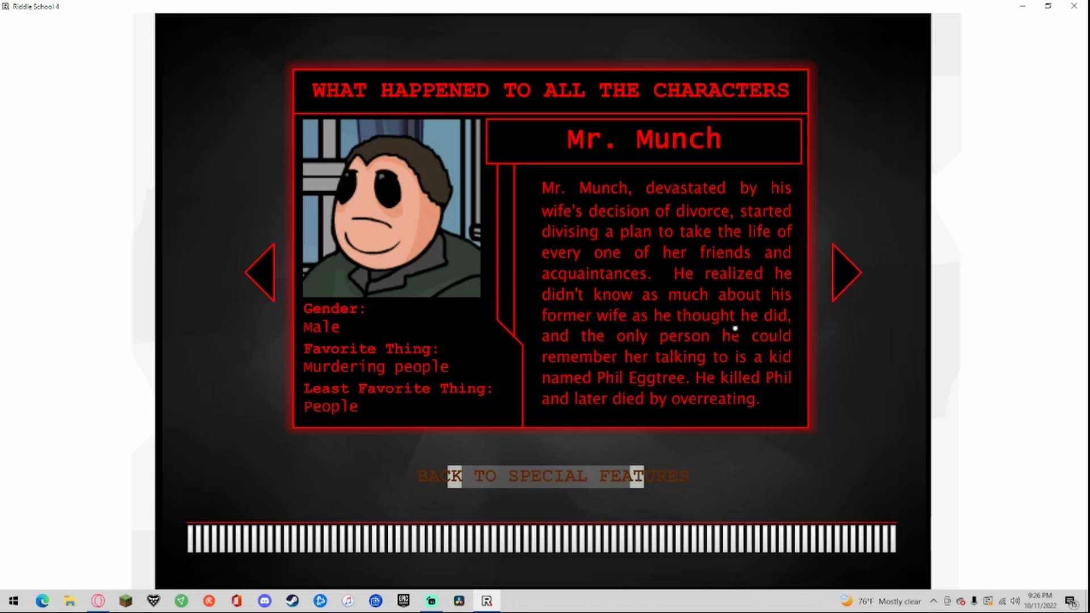
mouse_move(713, 354)
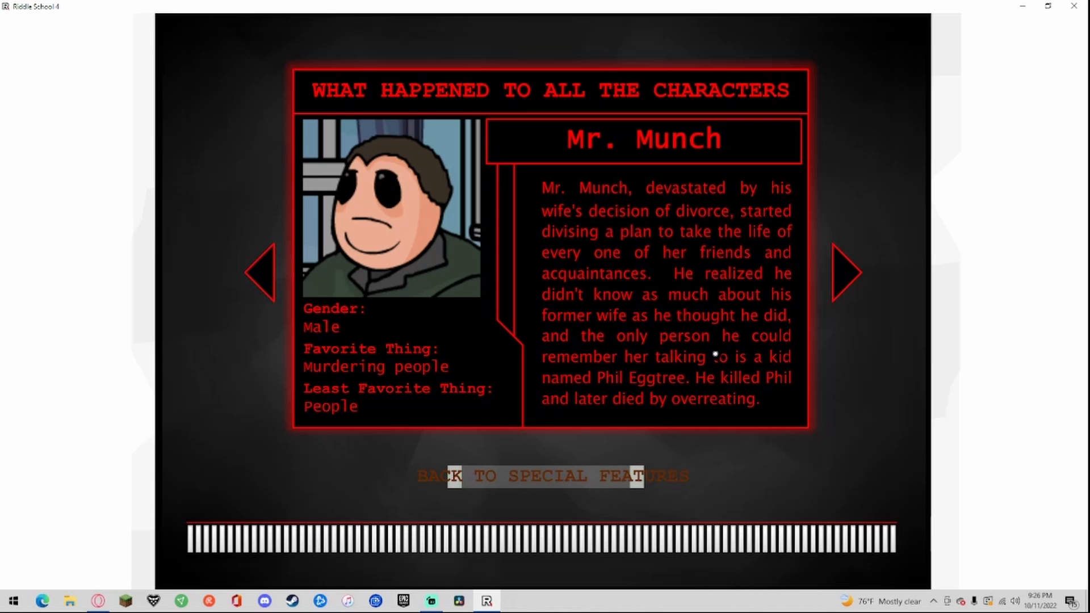
mouse_move(597, 381)
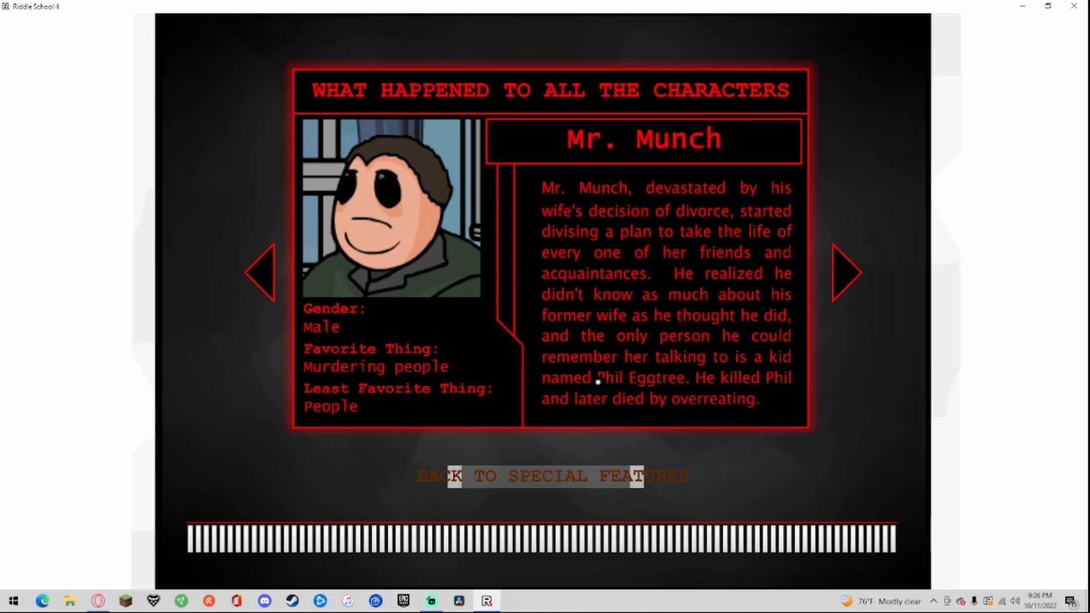
mouse_move(720, 391)
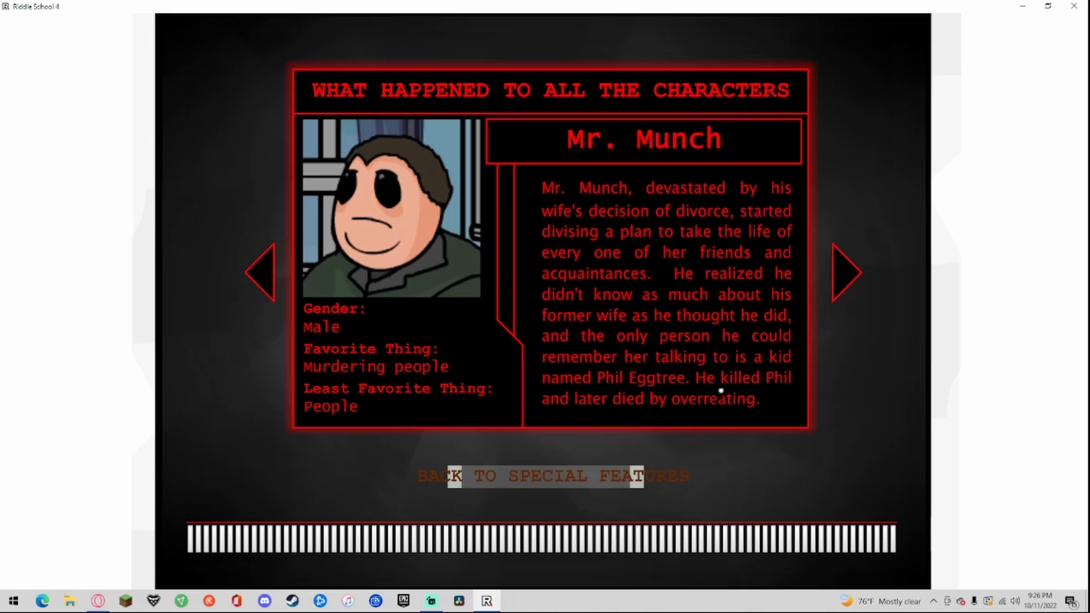
mouse_move(596, 409)
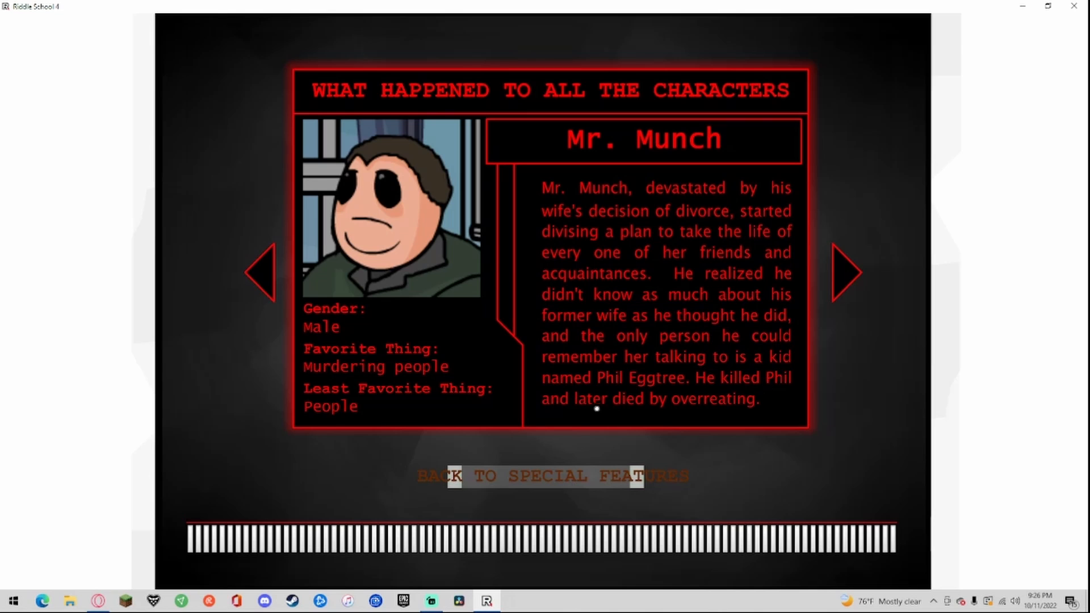
click(848, 272)
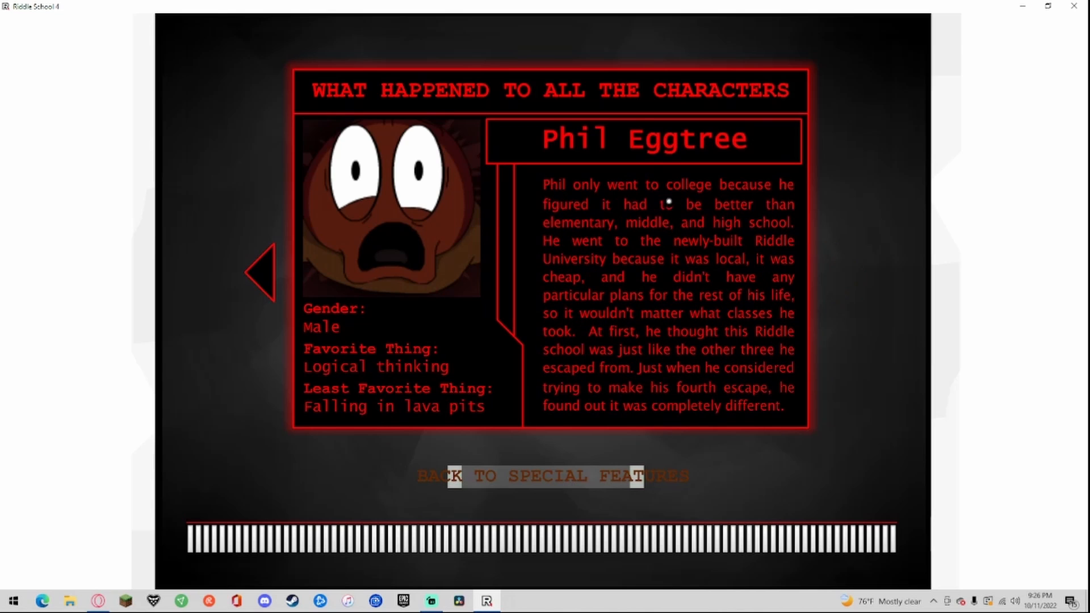
mouse_move(320, 372)
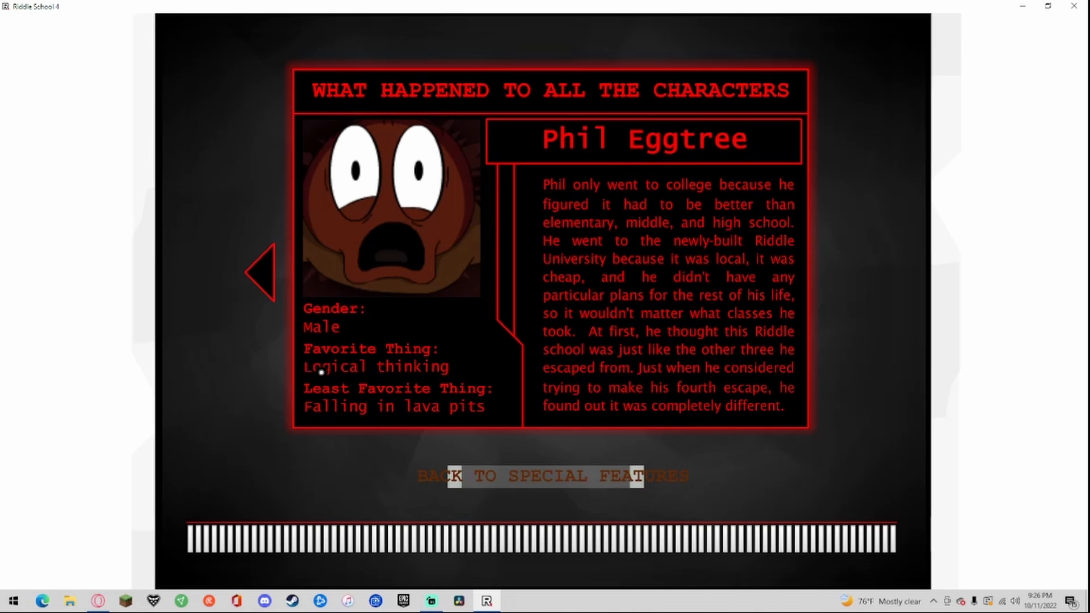
mouse_move(309, 380)
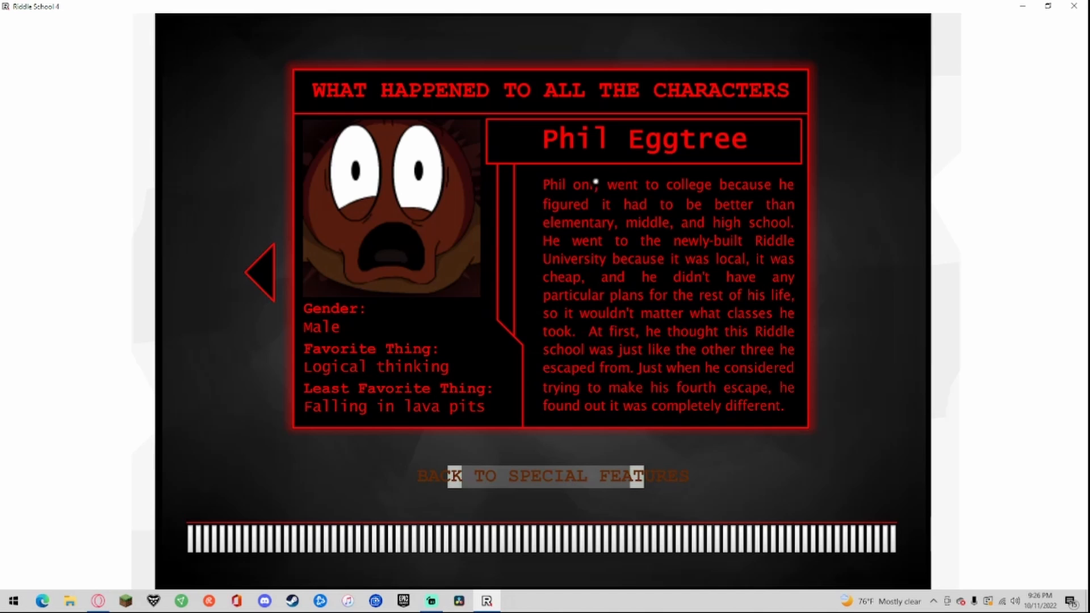
mouse_move(791, 196)
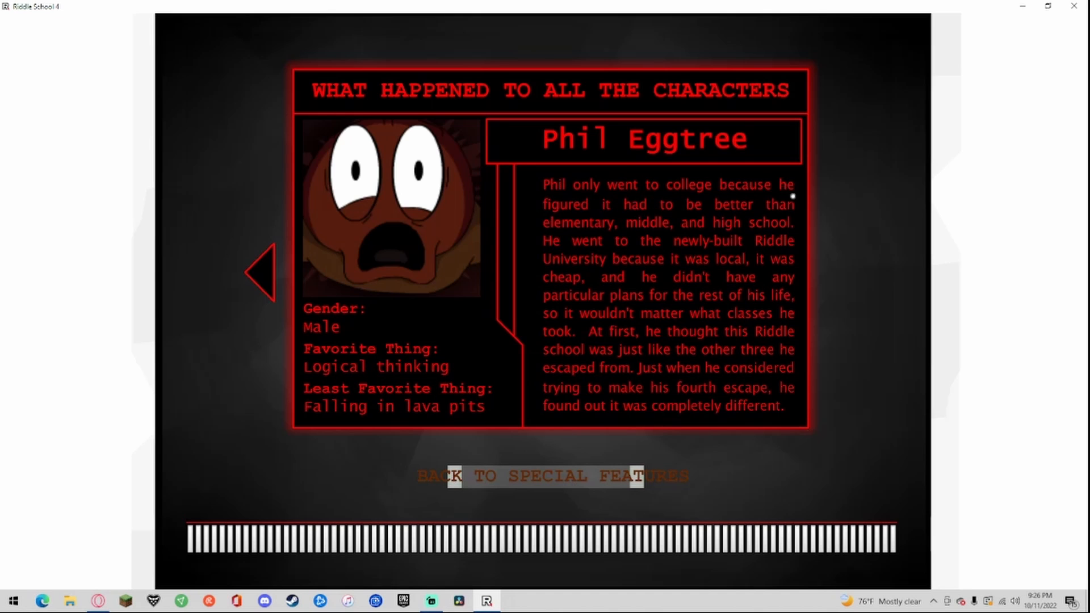
mouse_move(649, 212)
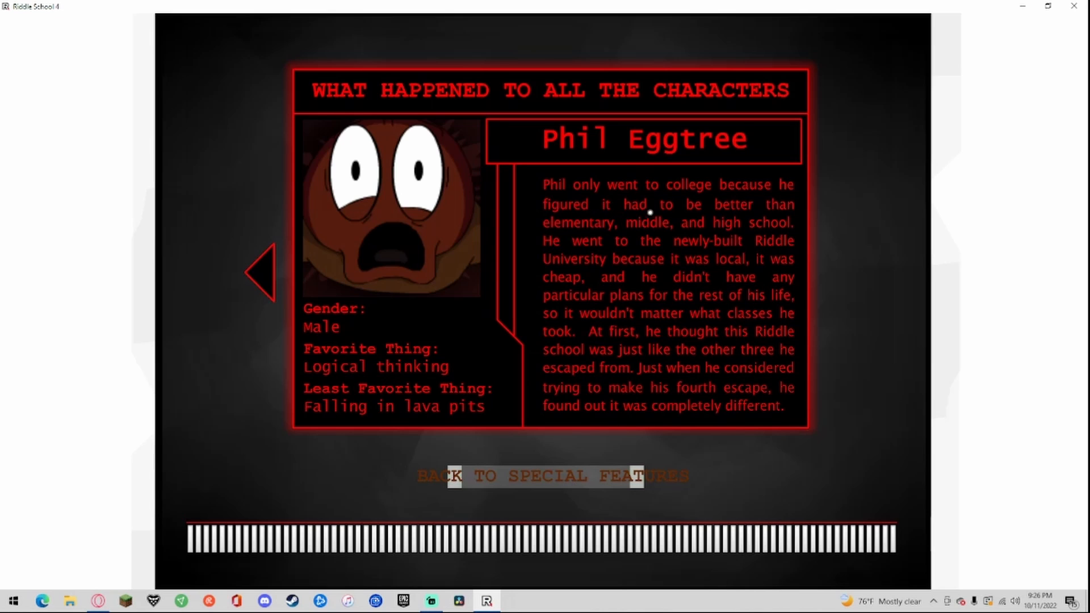
mouse_move(672, 241)
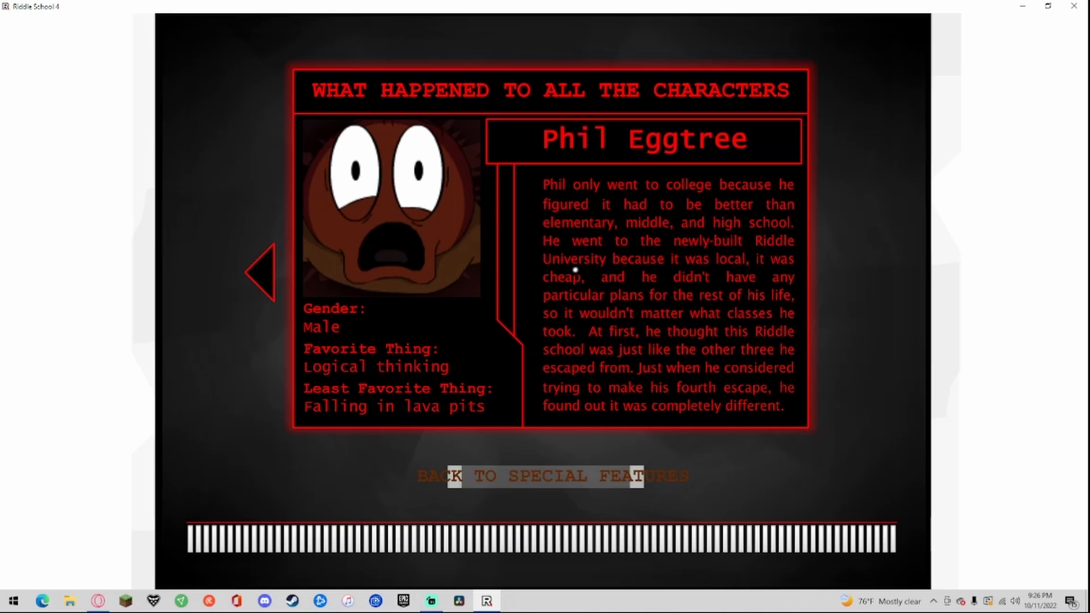
mouse_move(563, 288)
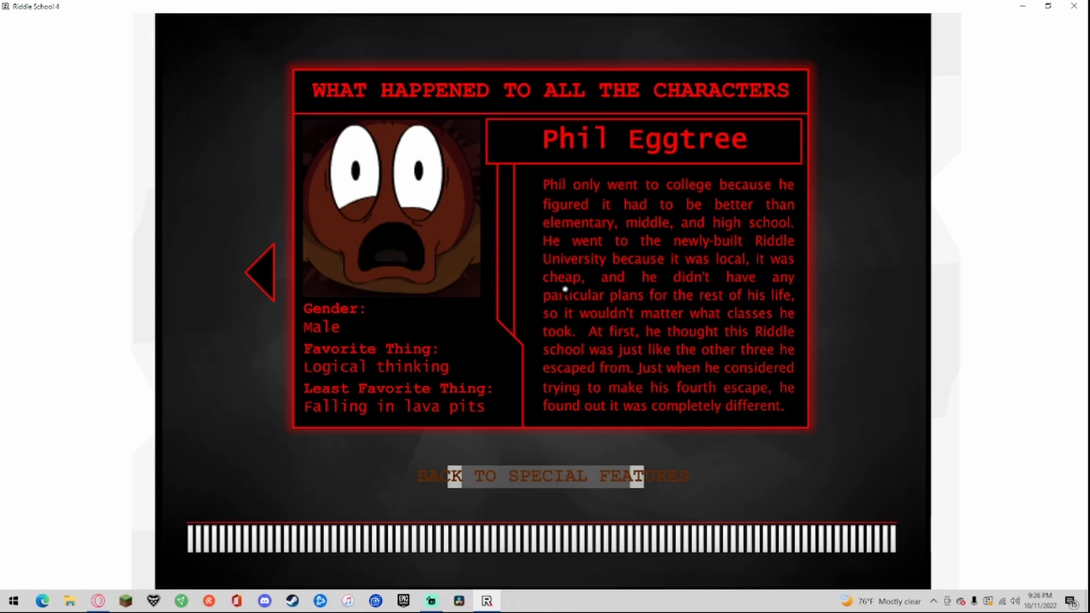
mouse_move(632, 304)
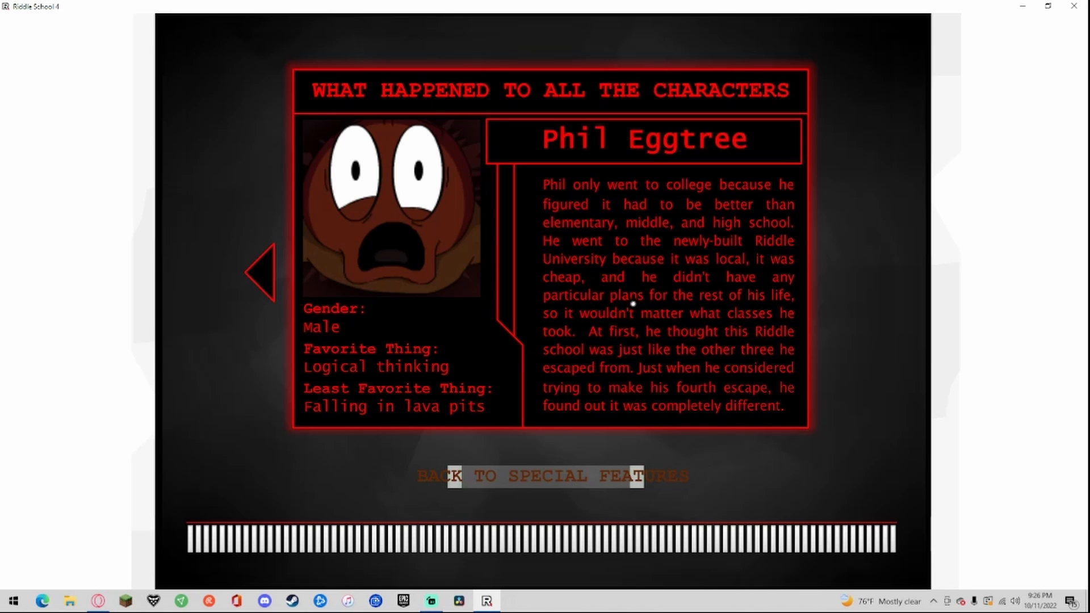
mouse_move(561, 318)
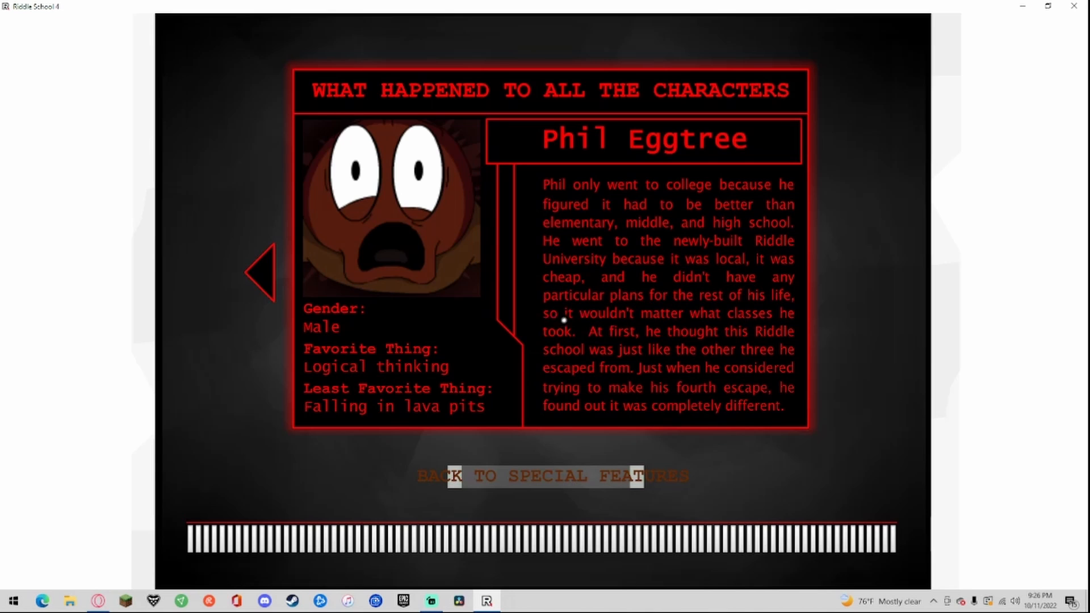
mouse_move(786, 322)
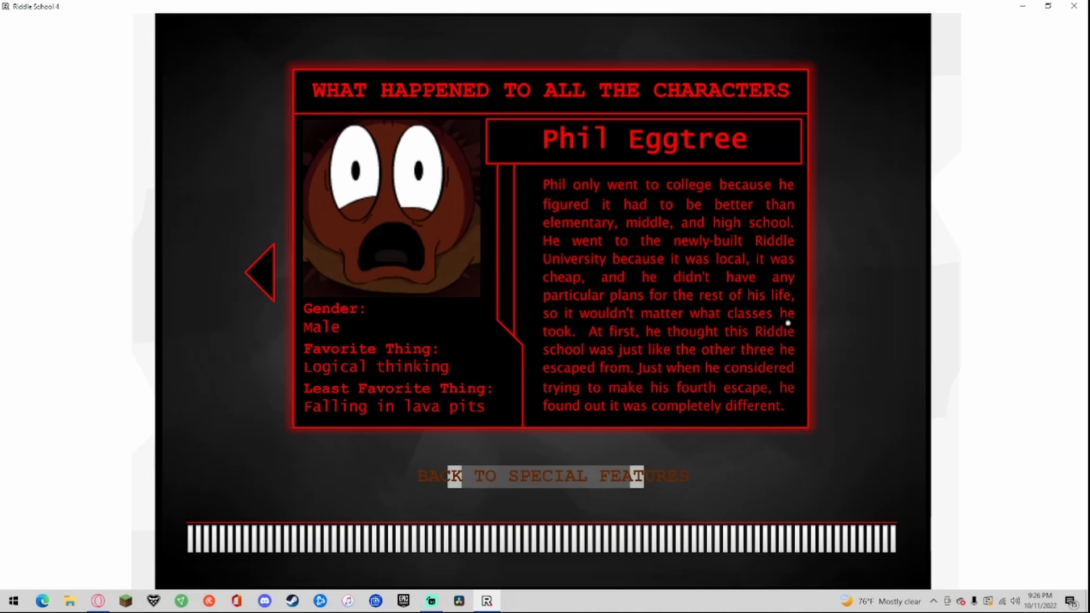
mouse_move(725, 340)
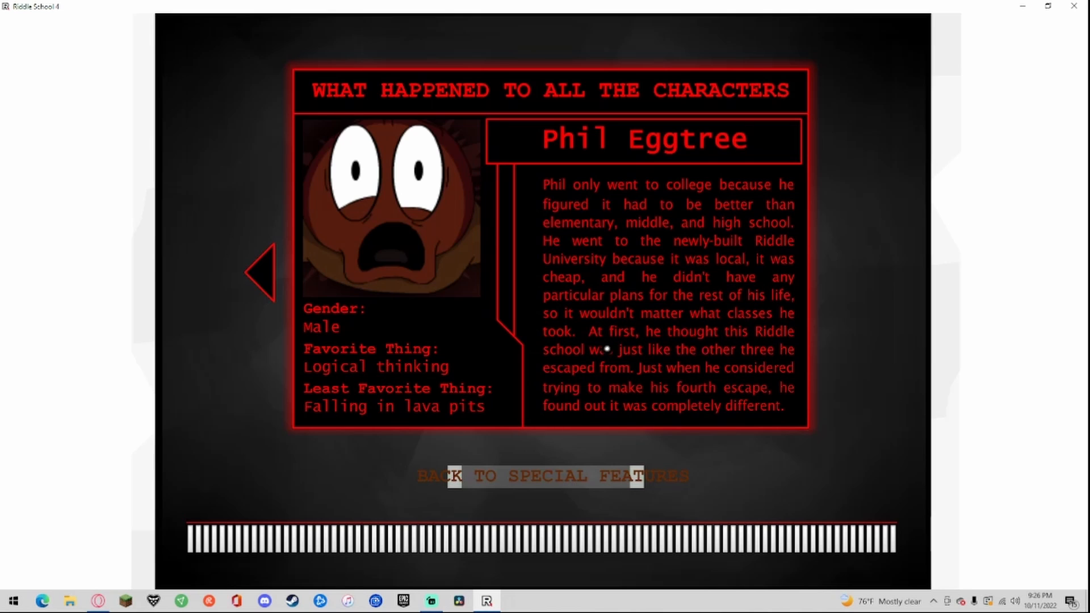
mouse_move(672, 361)
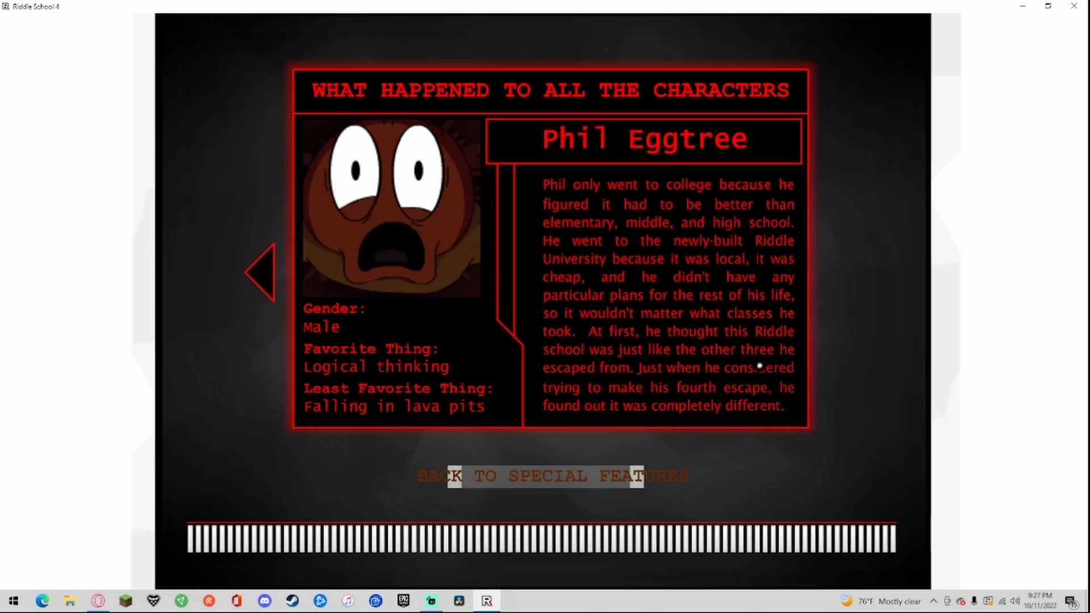
mouse_move(712, 397)
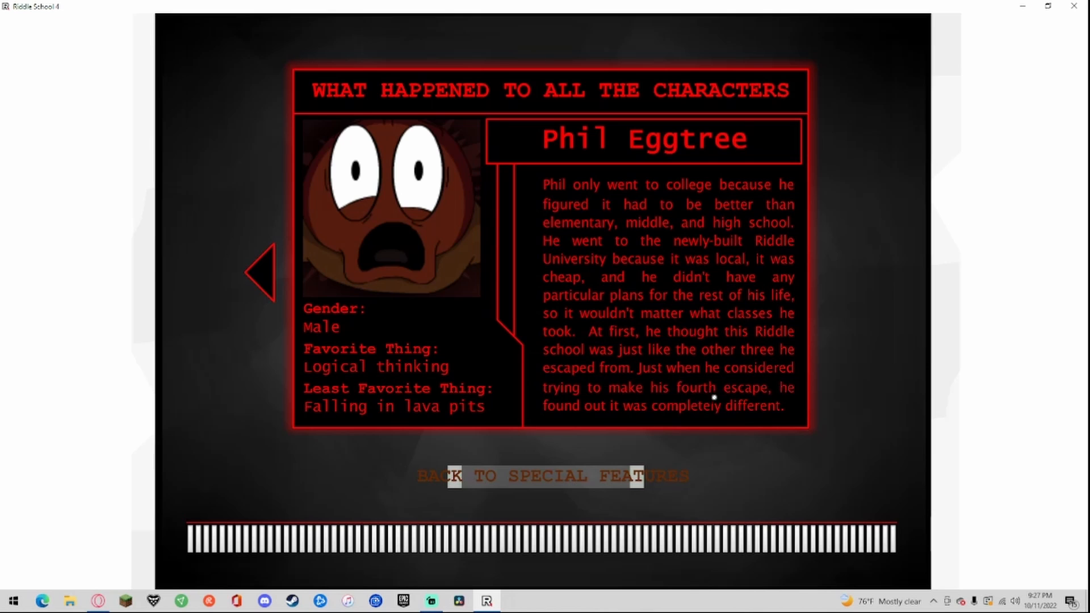
mouse_move(591, 458)
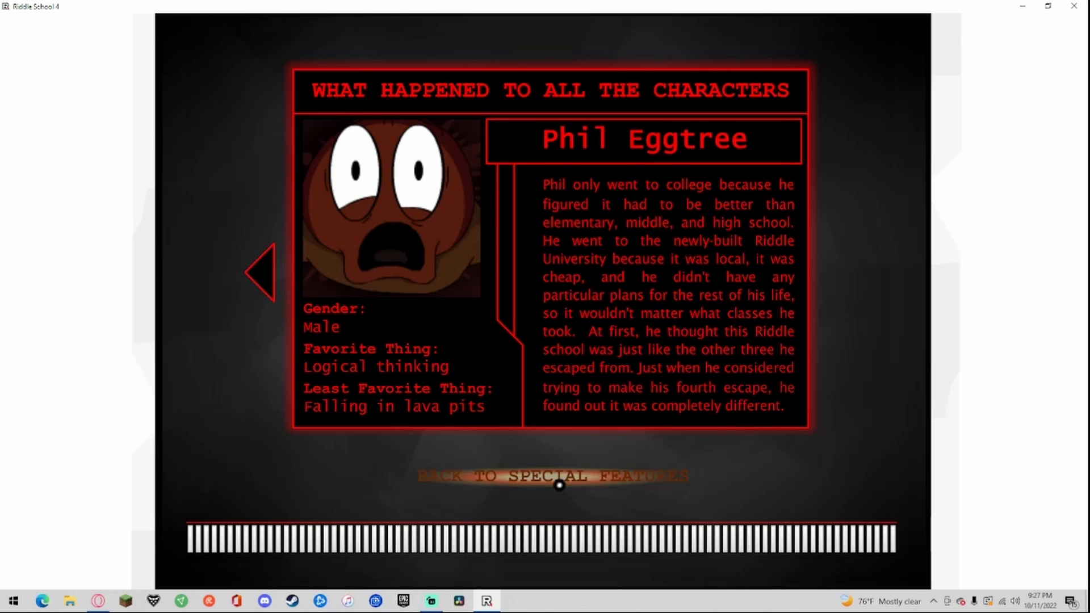
Step: Leave Phil Eggtree's fate page for the special features list
click(551, 476)
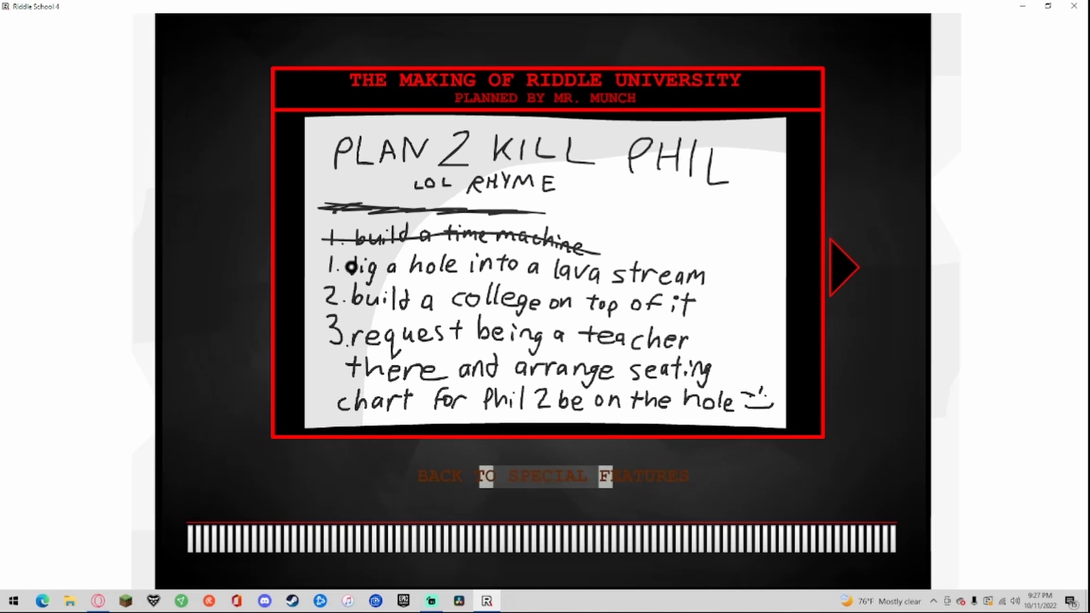
mouse_move(748, 337)
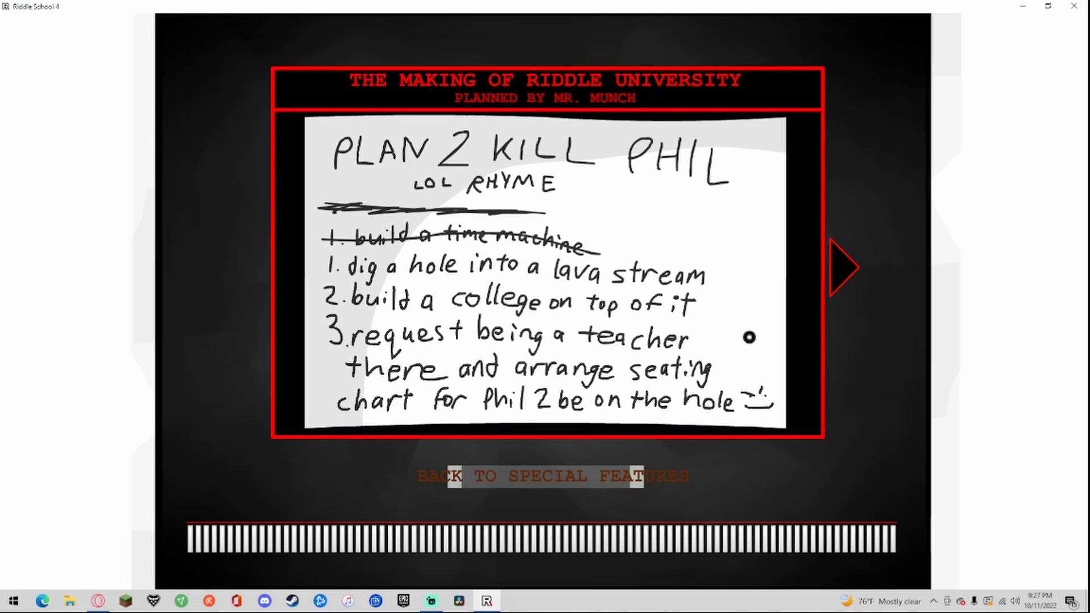
Step: Page through Mr. Munch's university plans, including the desk note, then return to Special Features
click(841, 267)
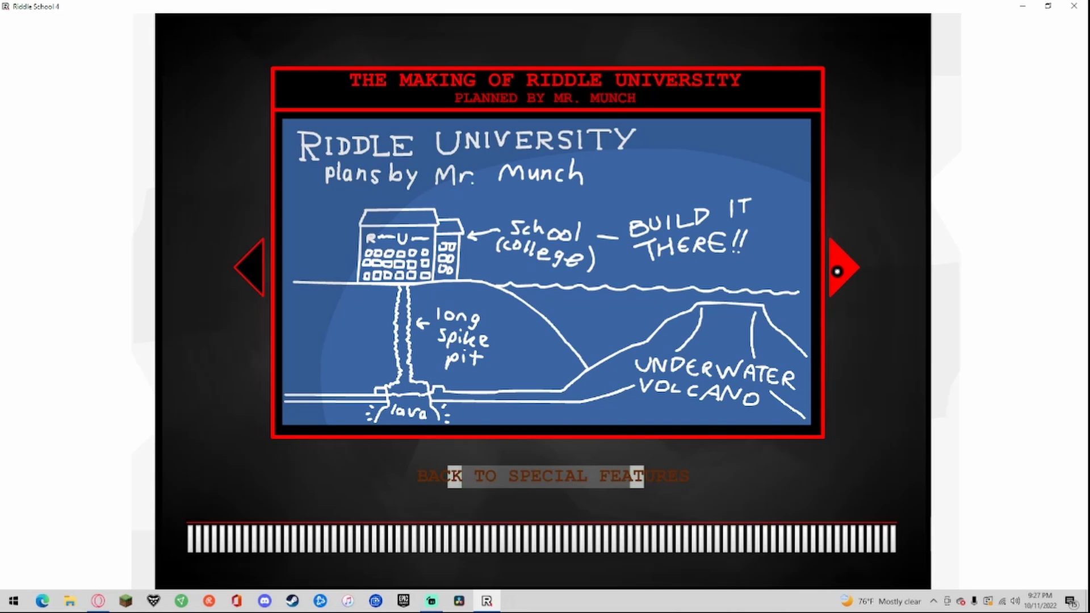
click(838, 270)
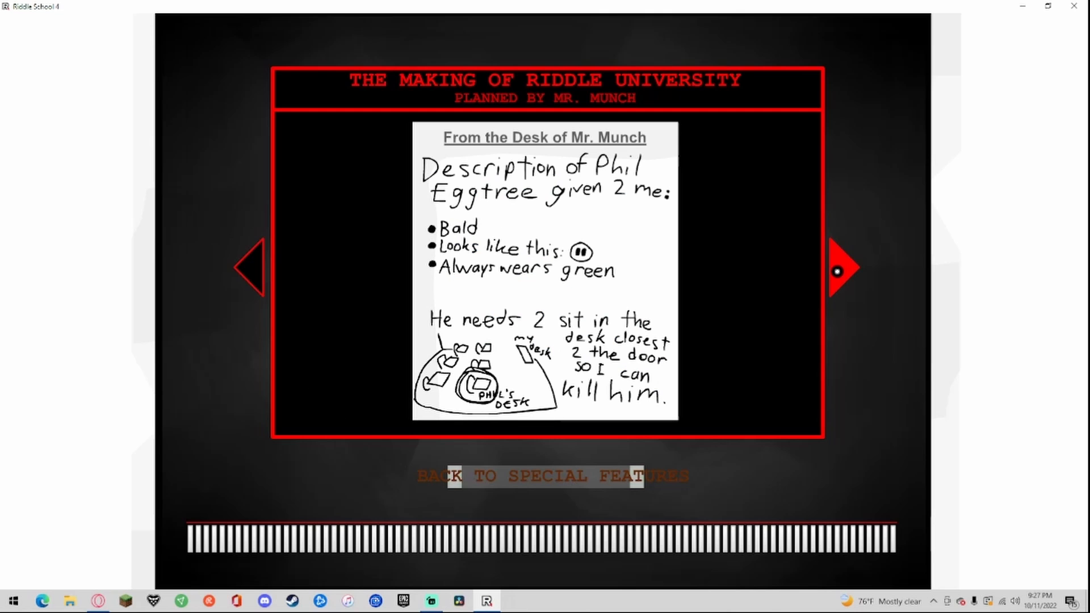
click(841, 269)
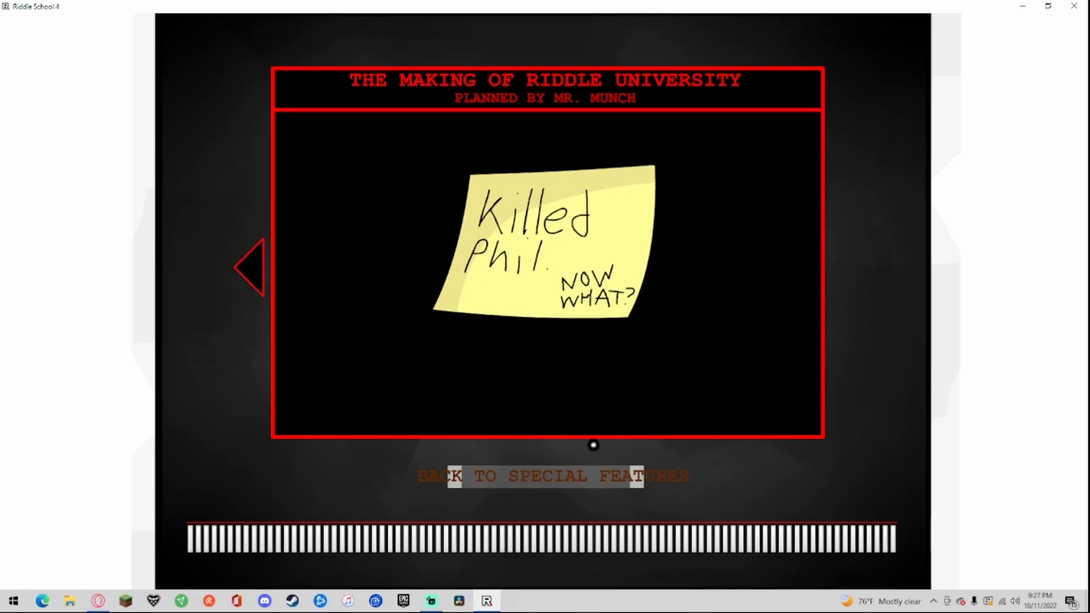
click(554, 477)
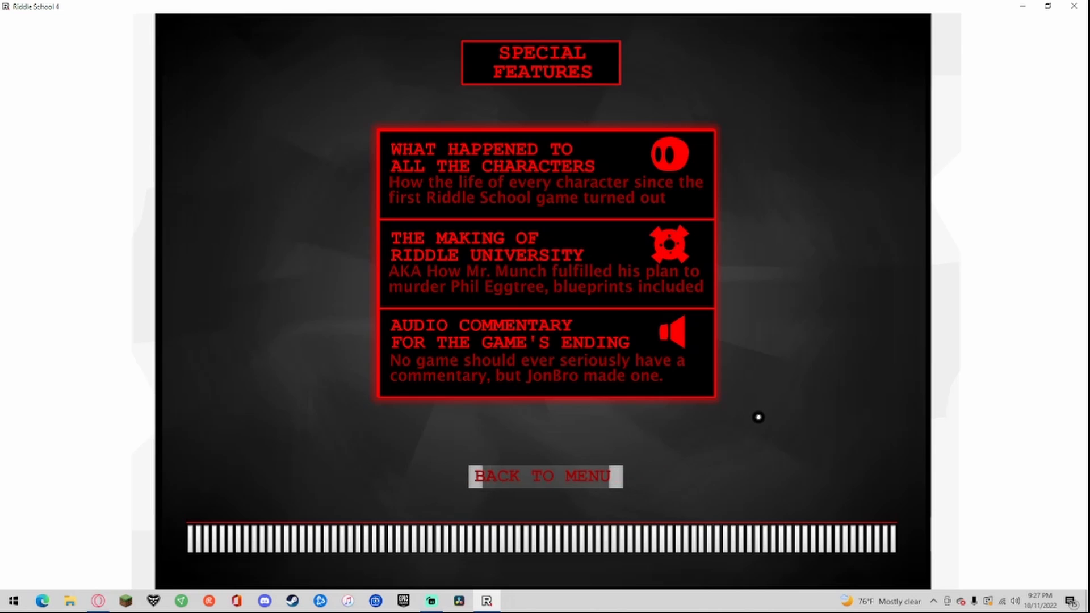
mouse_move(666, 366)
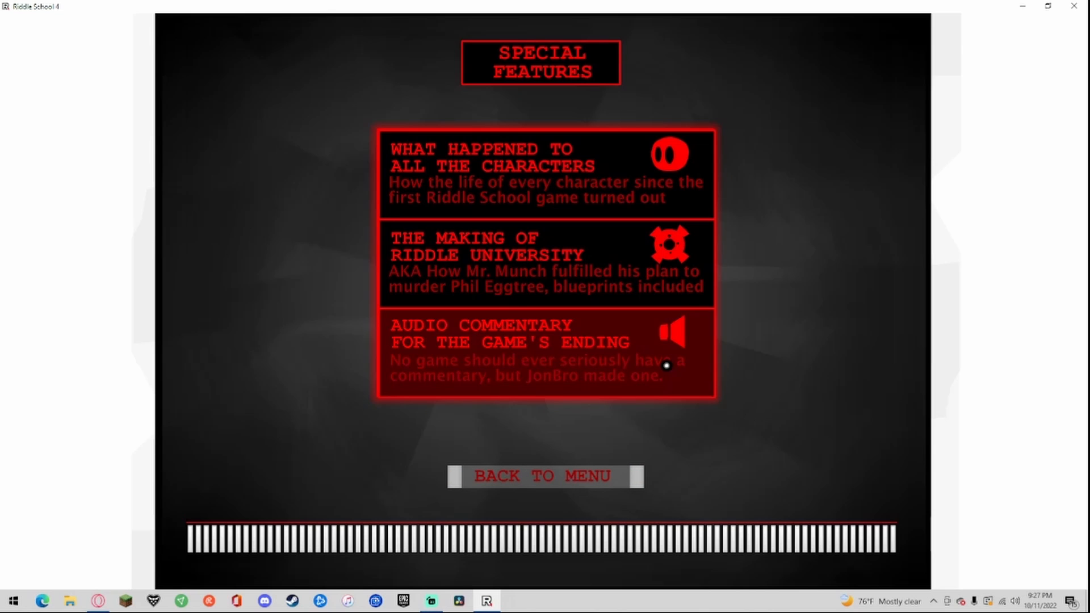
mouse_move(641, 383)
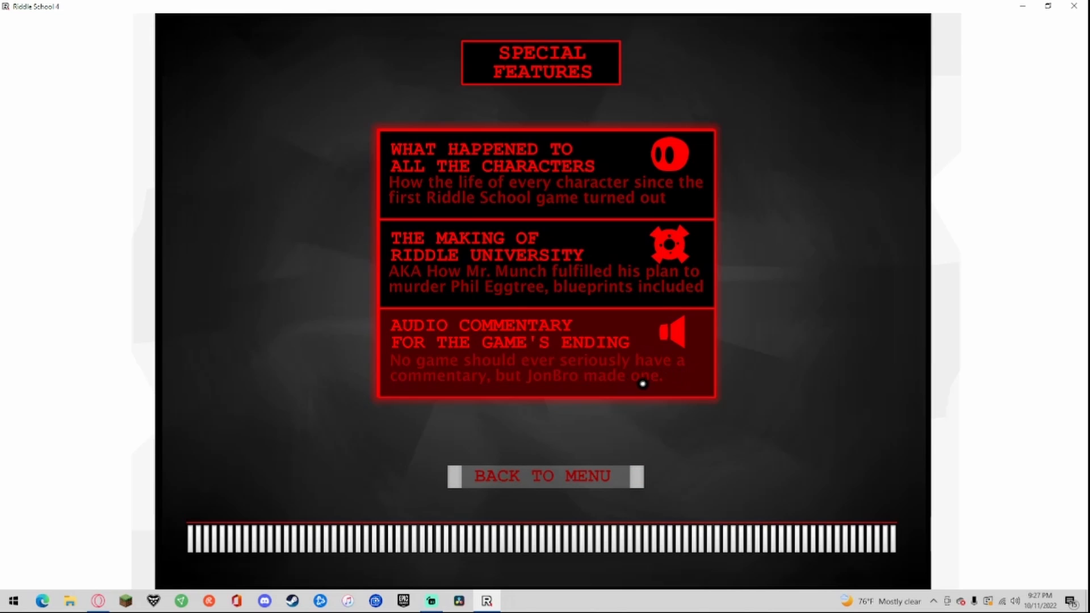
Step: Play the audio commentary for the game's ending from Special Features
click(546, 262)
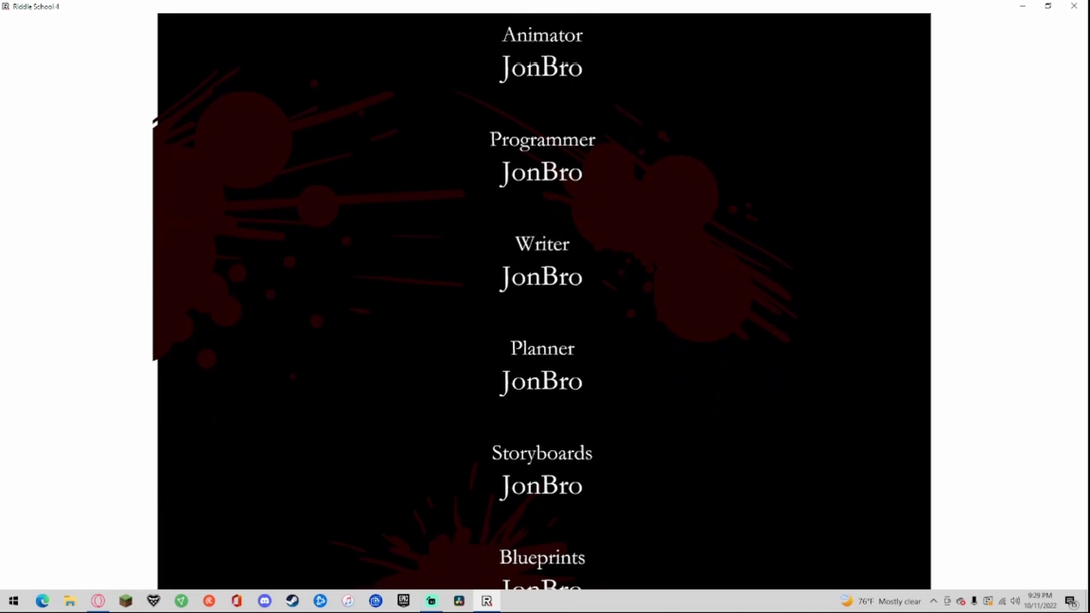
Step: Let the commentated ending and credits run until the YOU BEAT THE GAME screen
scroll(up, 3)
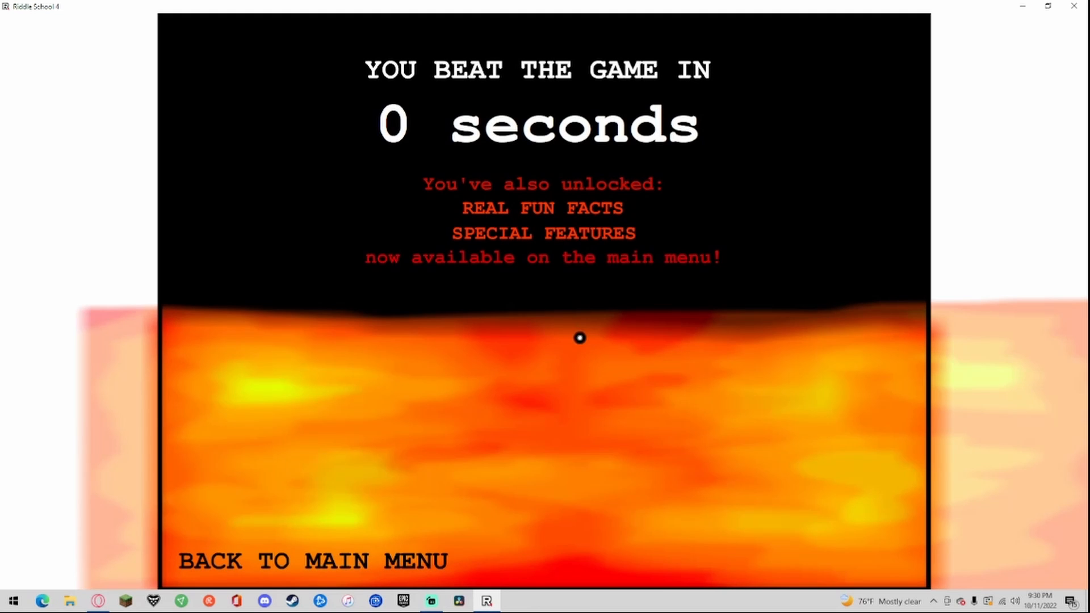
mouse_move(331, 562)
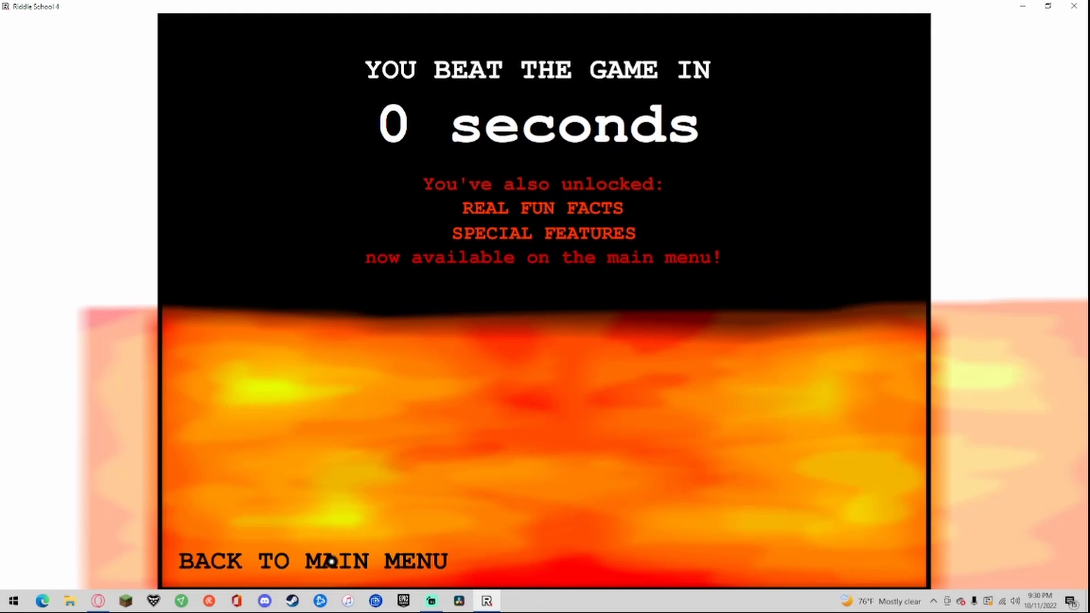
Step: Return to the main menu and reveal its options, including Real Fun Facts and Special Features
click(312, 560)
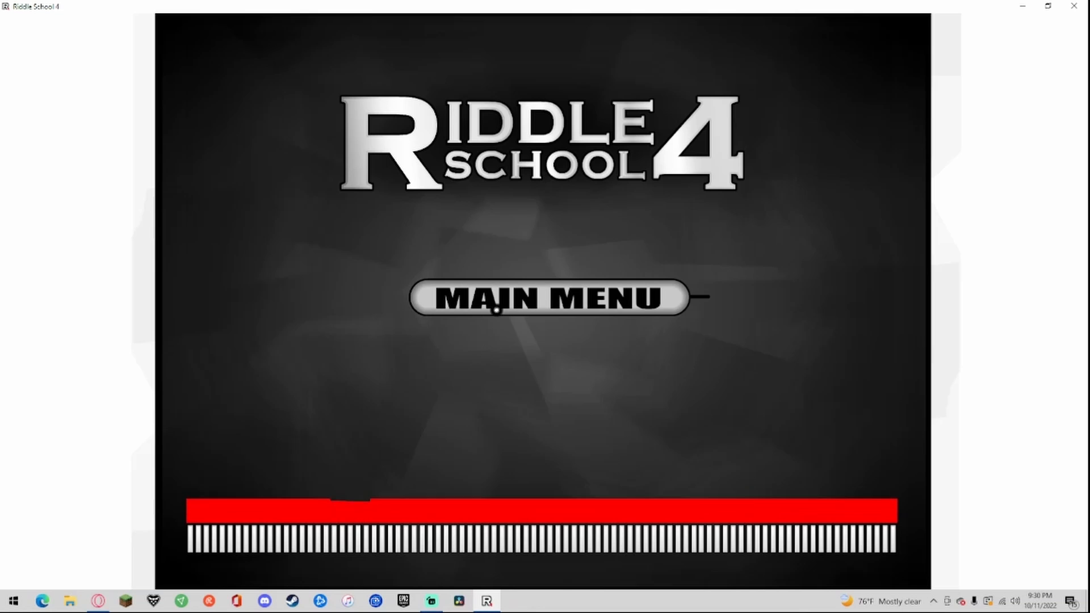
click(548, 297)
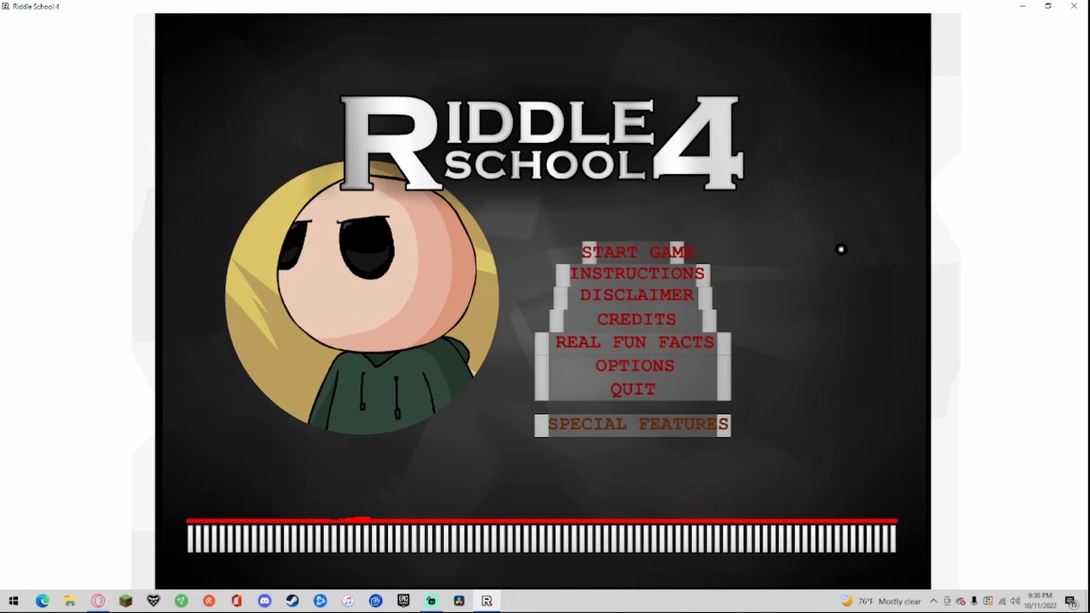
mouse_move(857, 235)
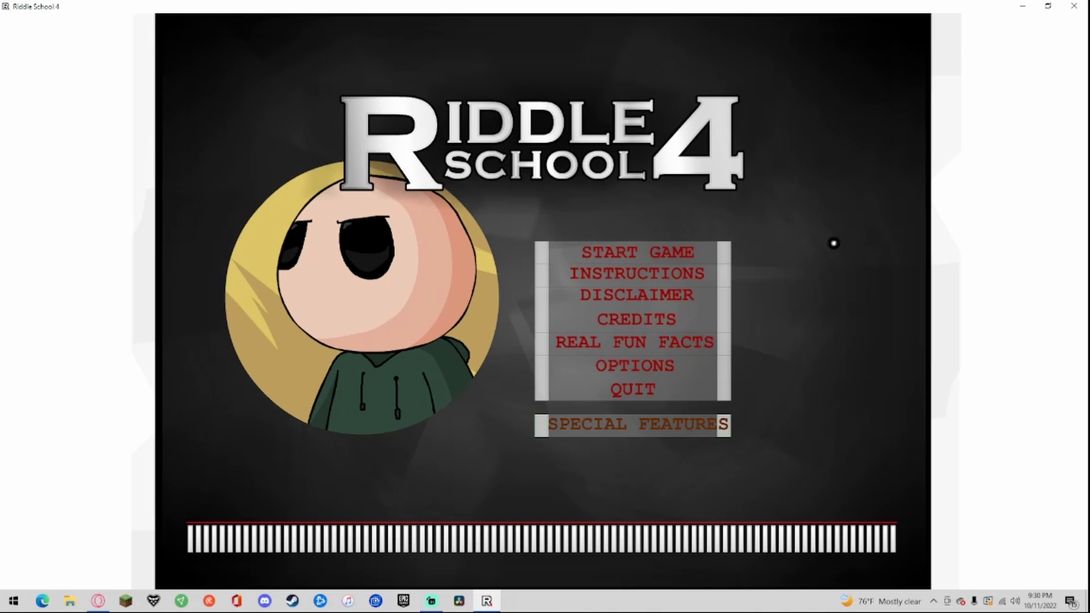
mouse_move(1080, 256)
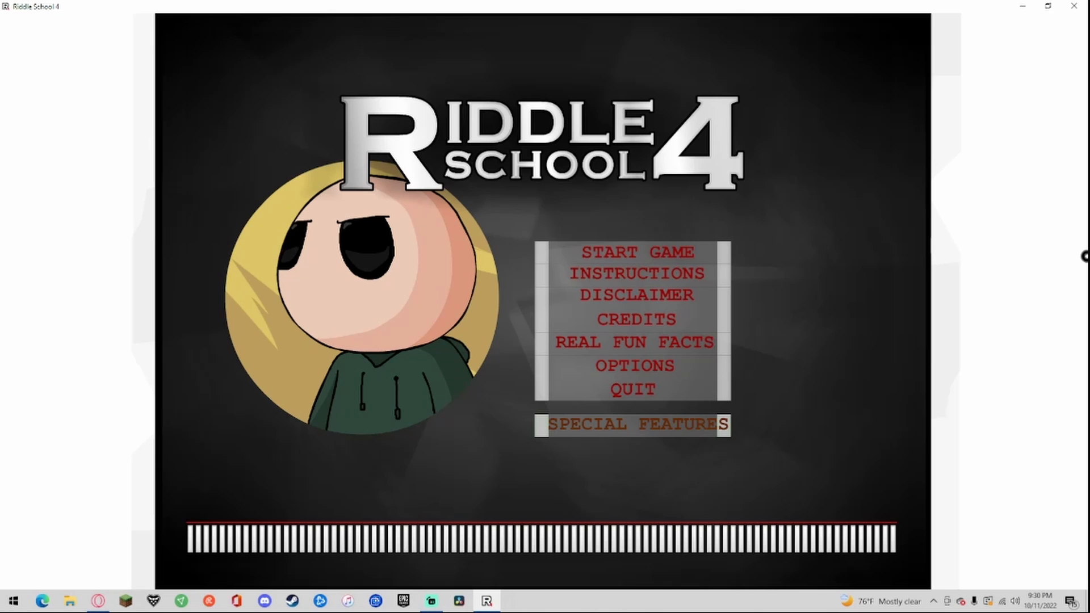